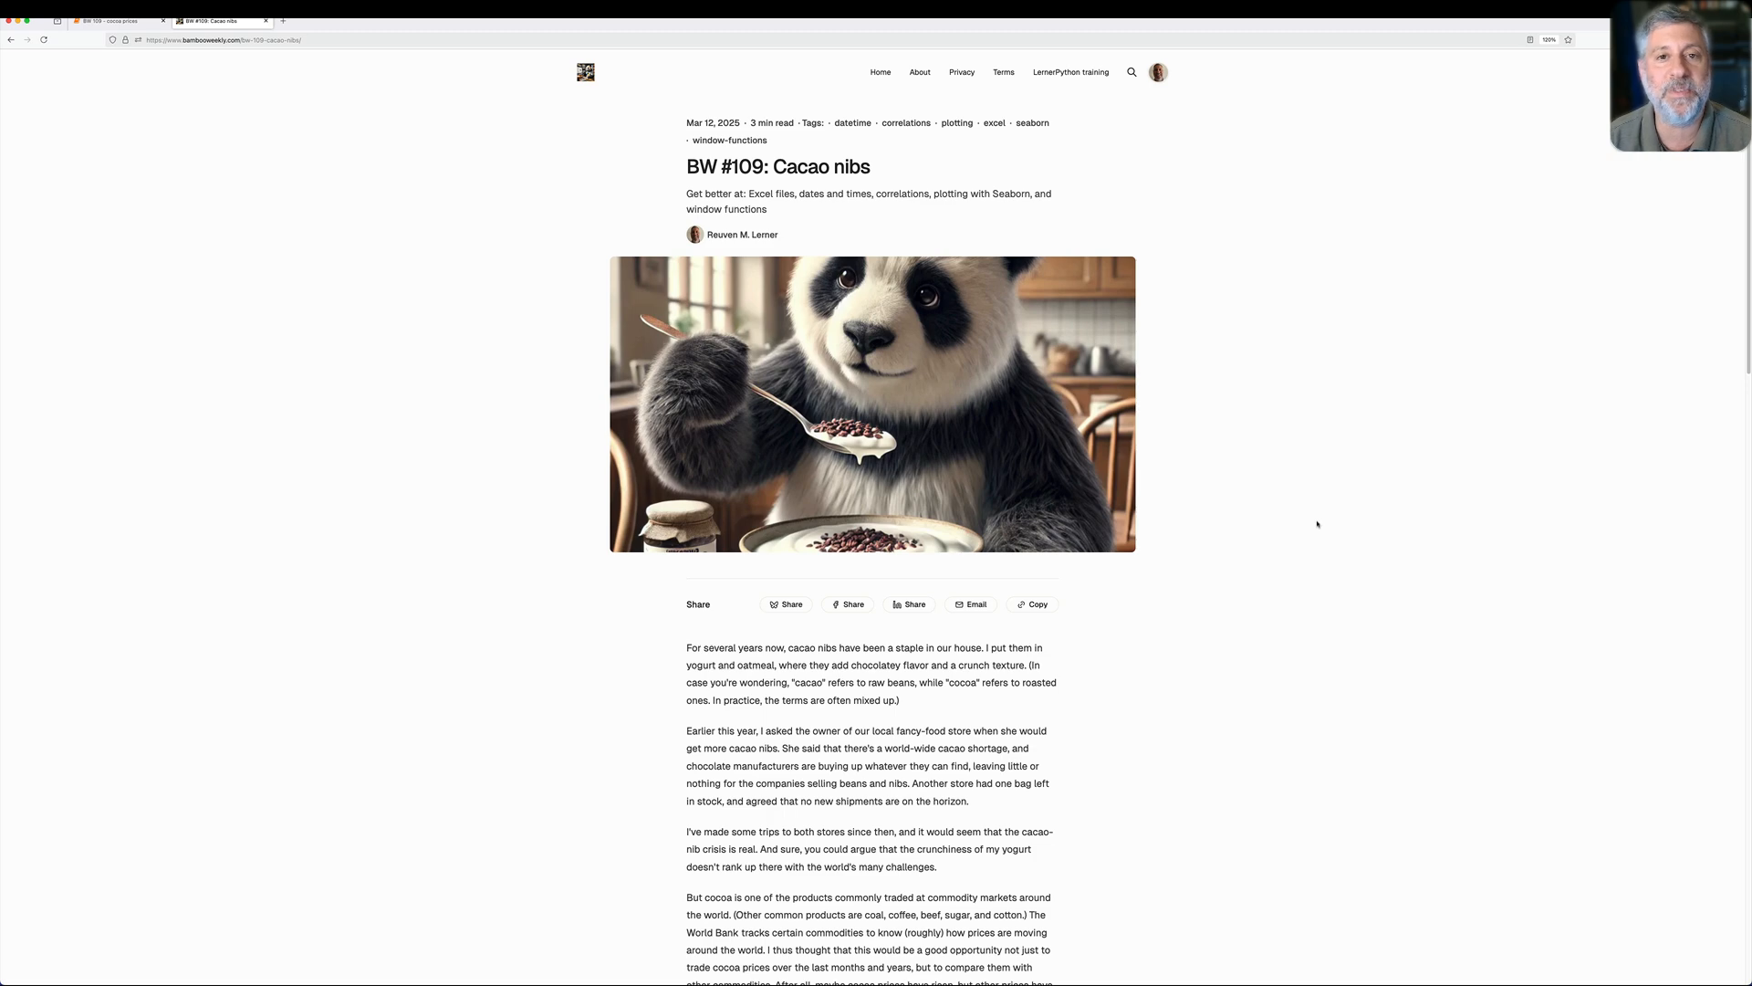
mouse_move(1349, 511)
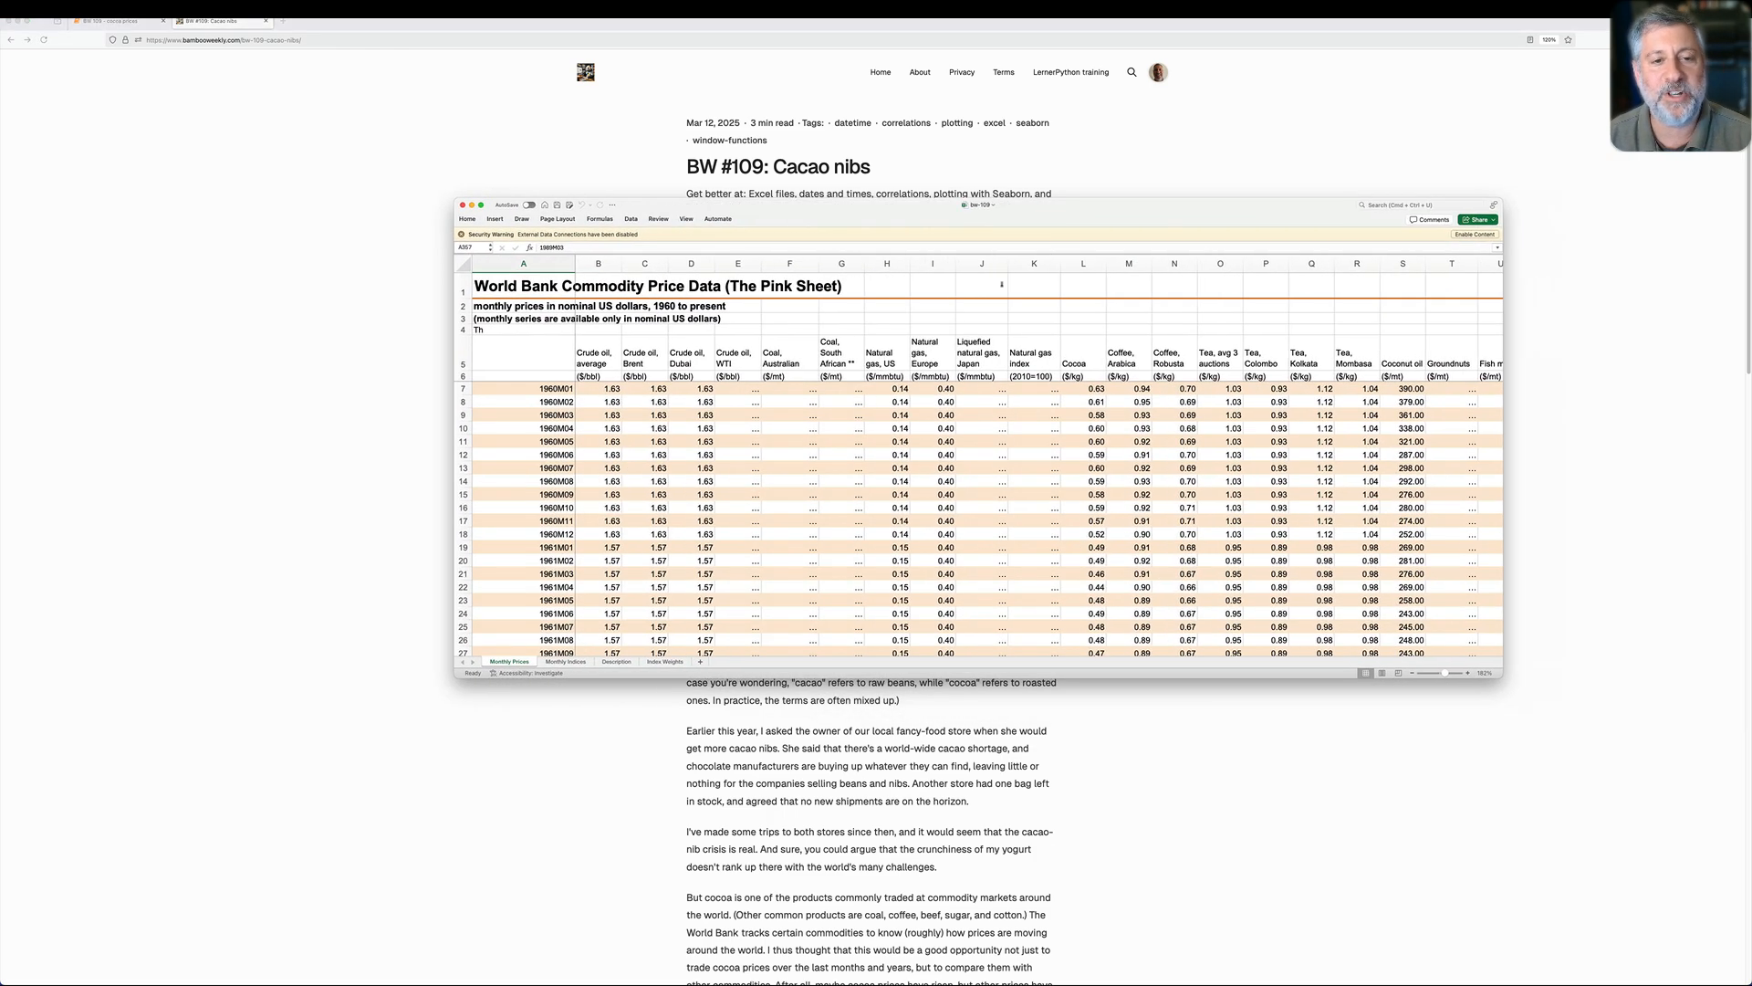
mouse_move(758, 425)
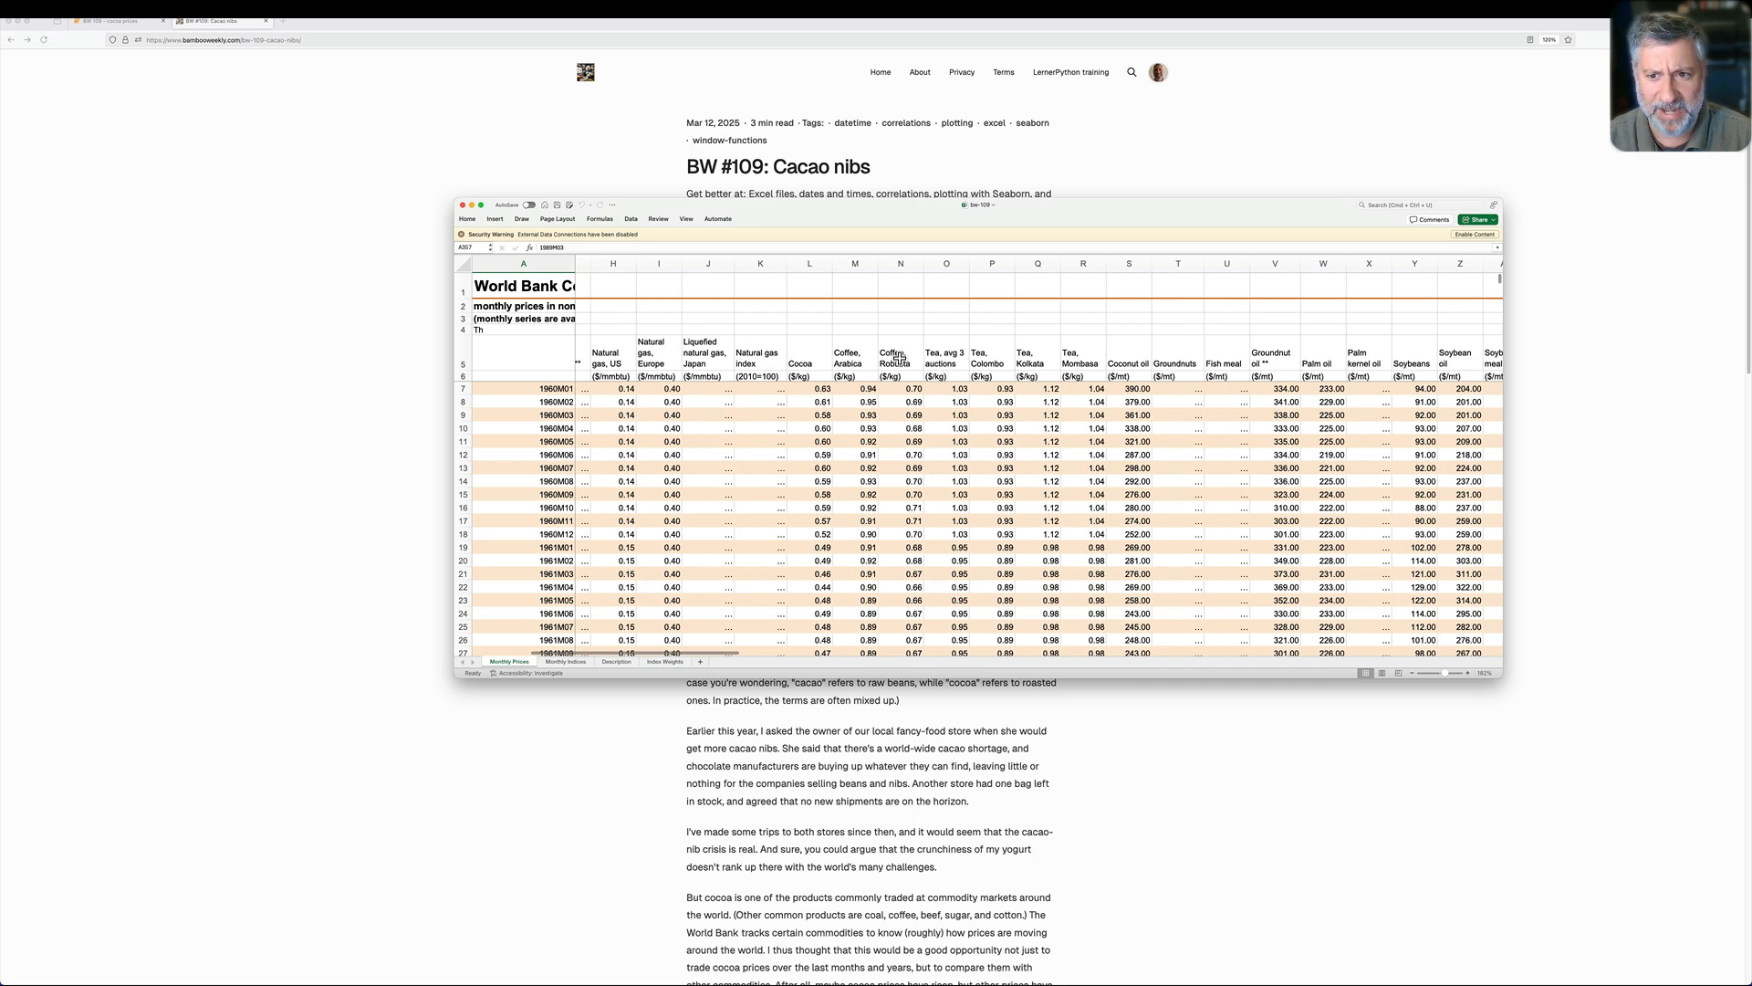
Step: Import pandas and set filename to '/Users/reuven/BambooWeekly/notebooks/data/bw-109.xlsx'
scroll("left", 3)
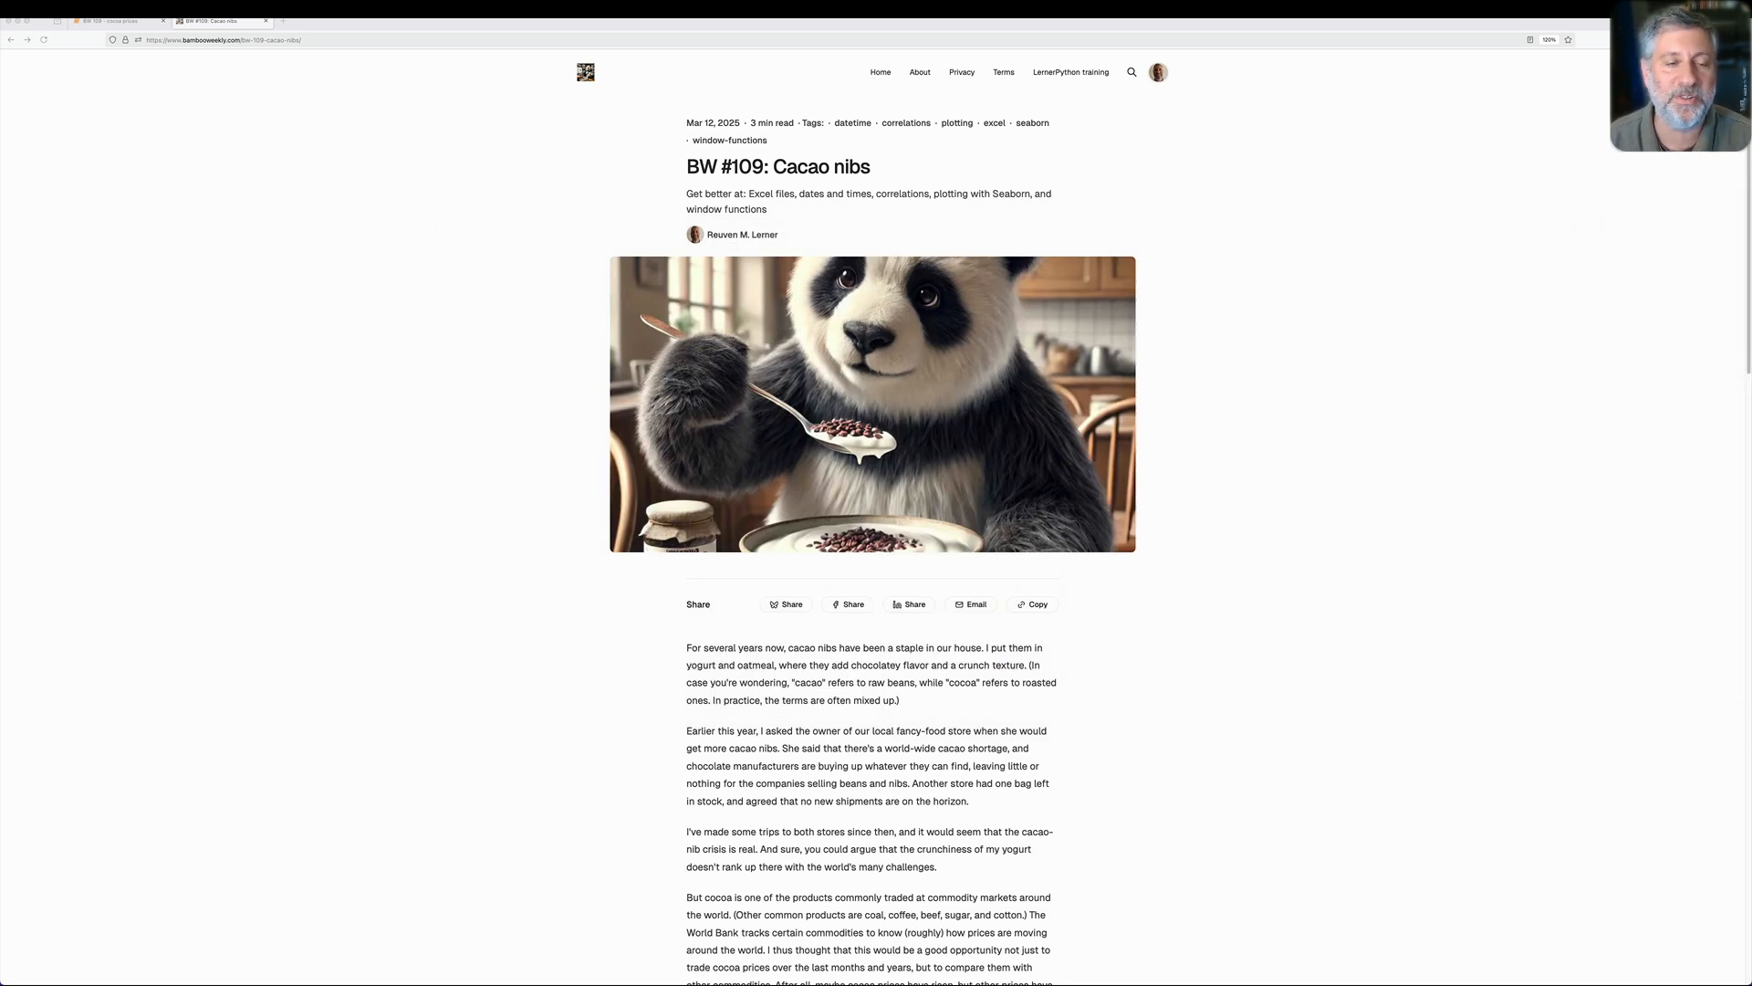
mouse_move(1580, 482)
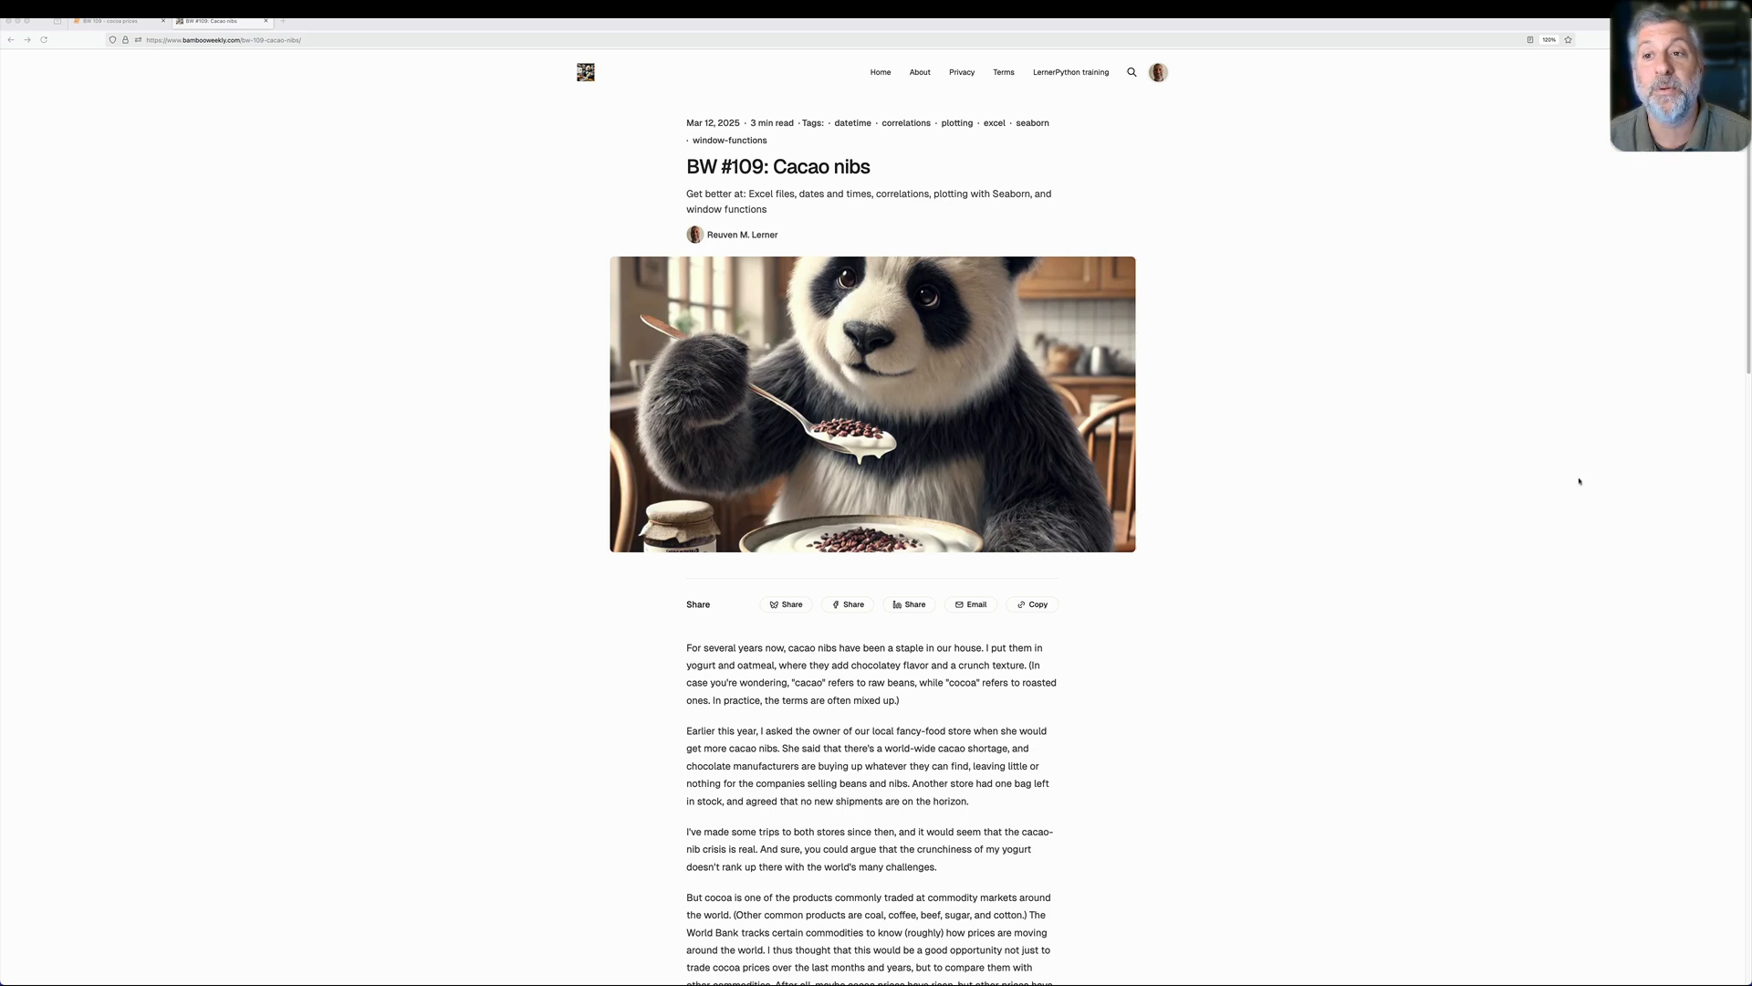
left_click(109, 20)
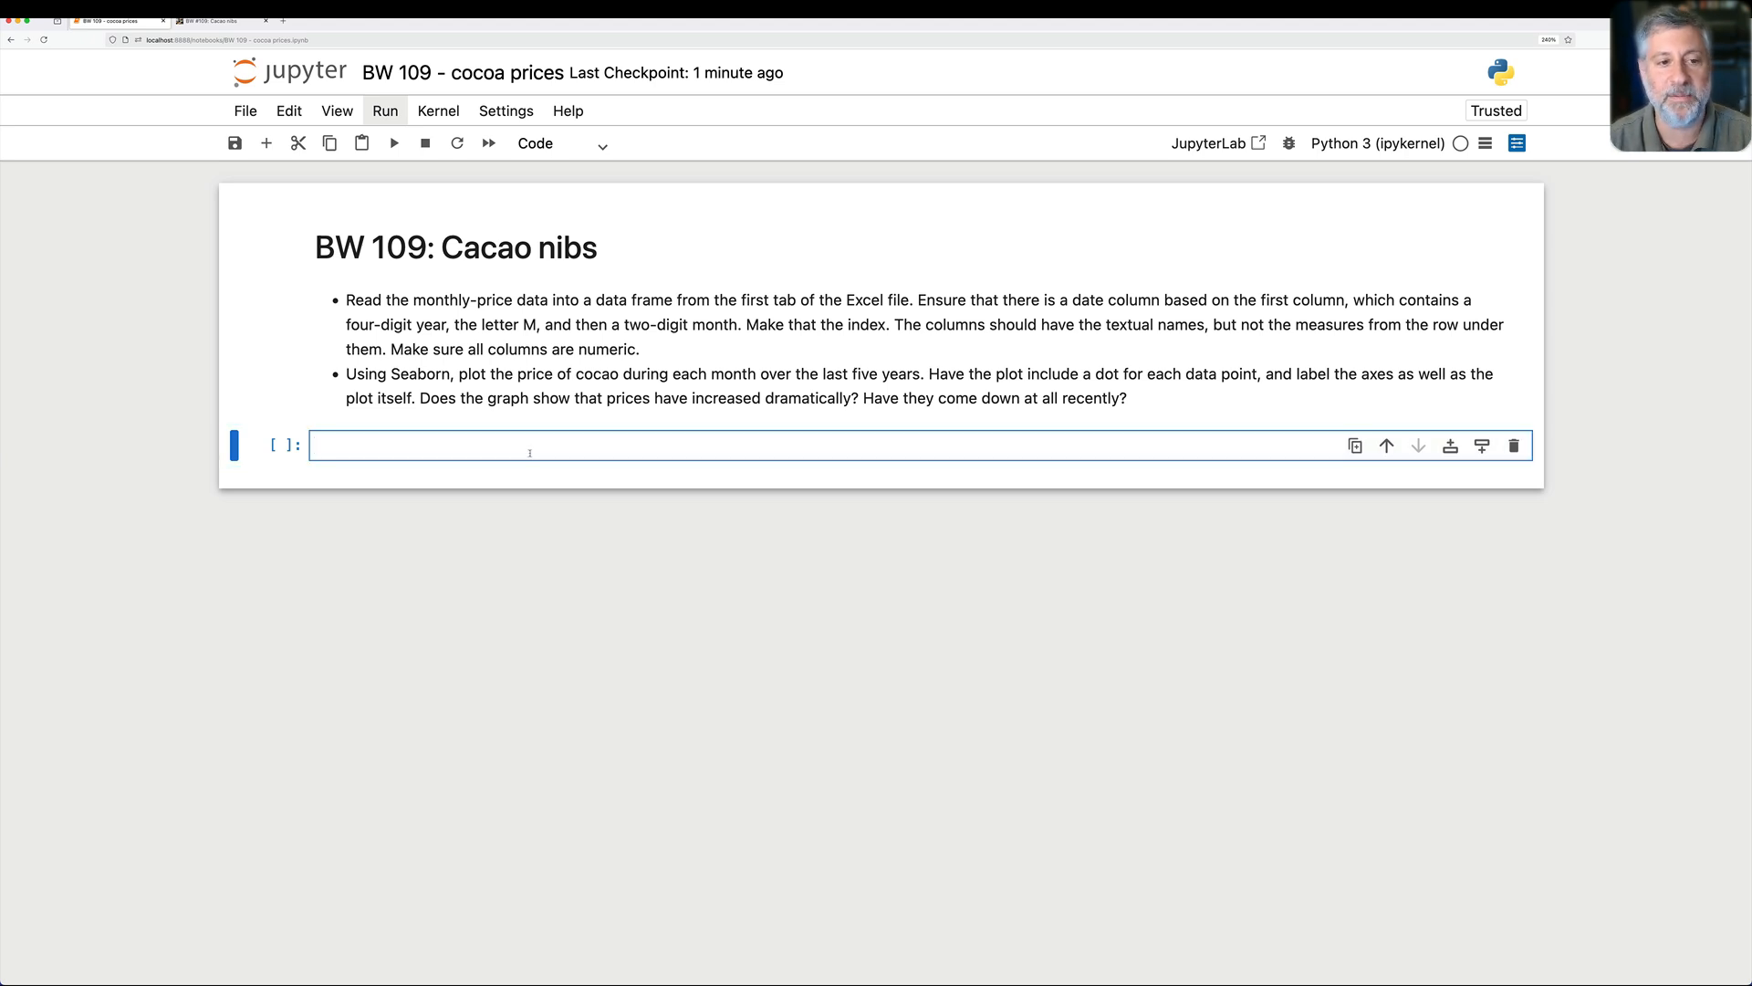
type("import pandas as pd")
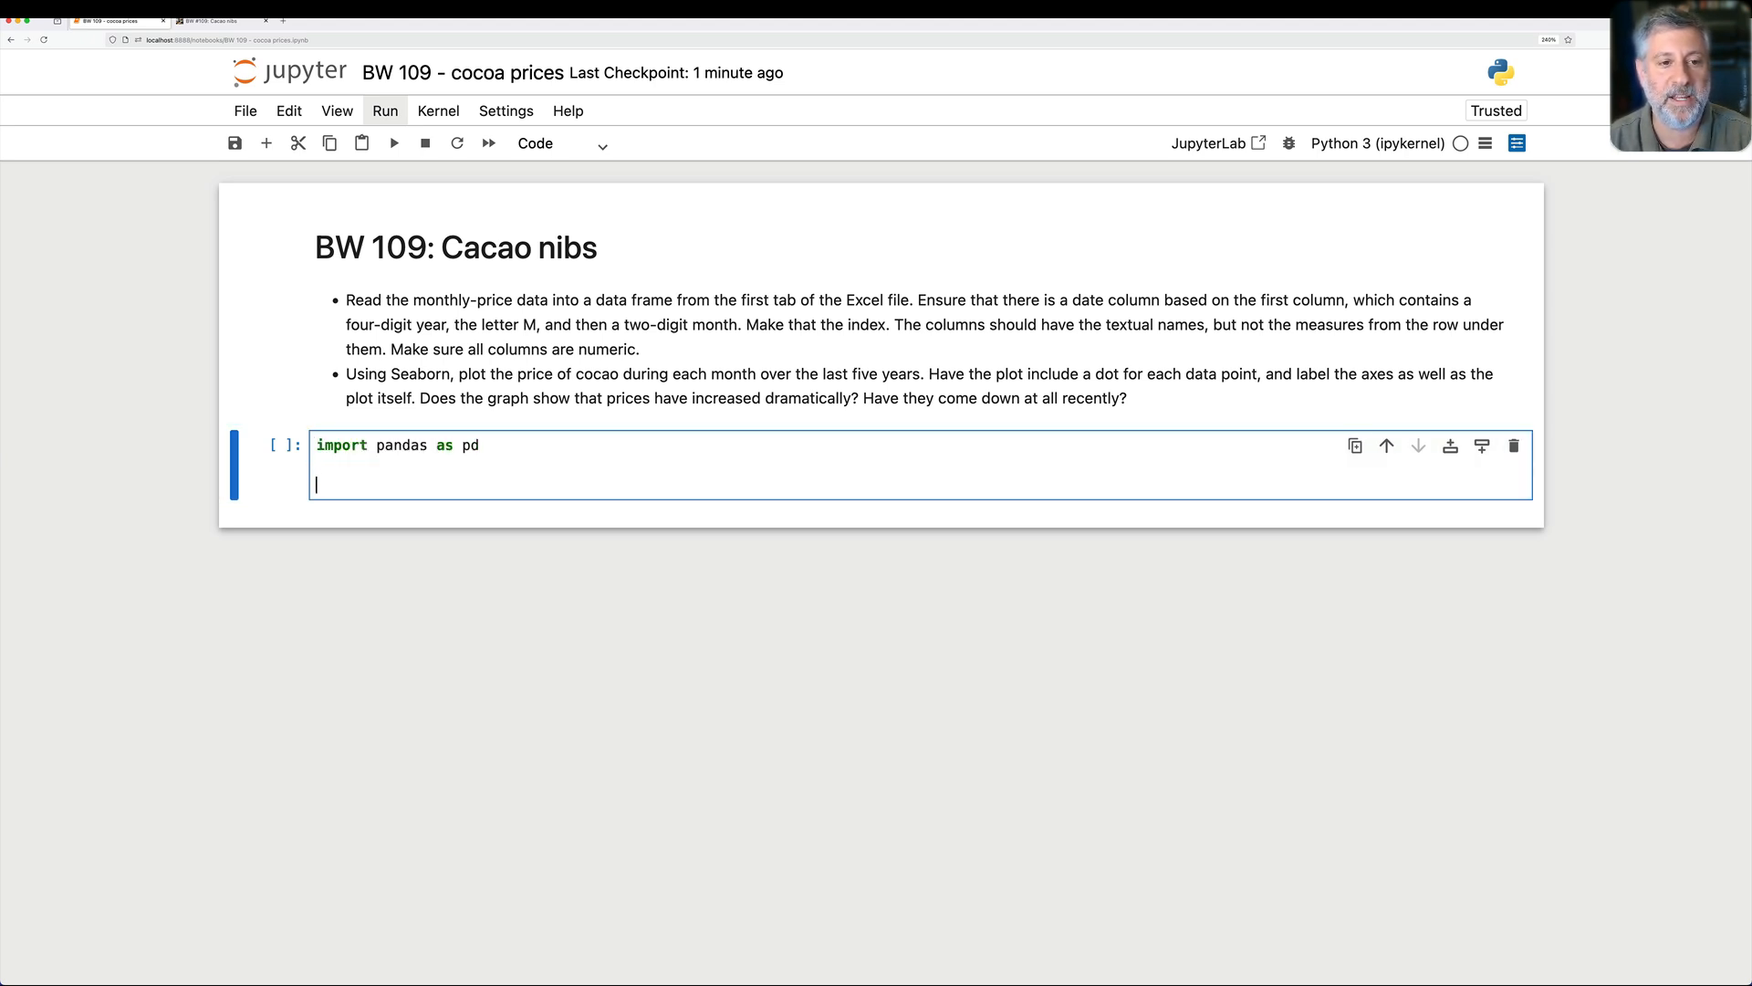
type("filename = '")
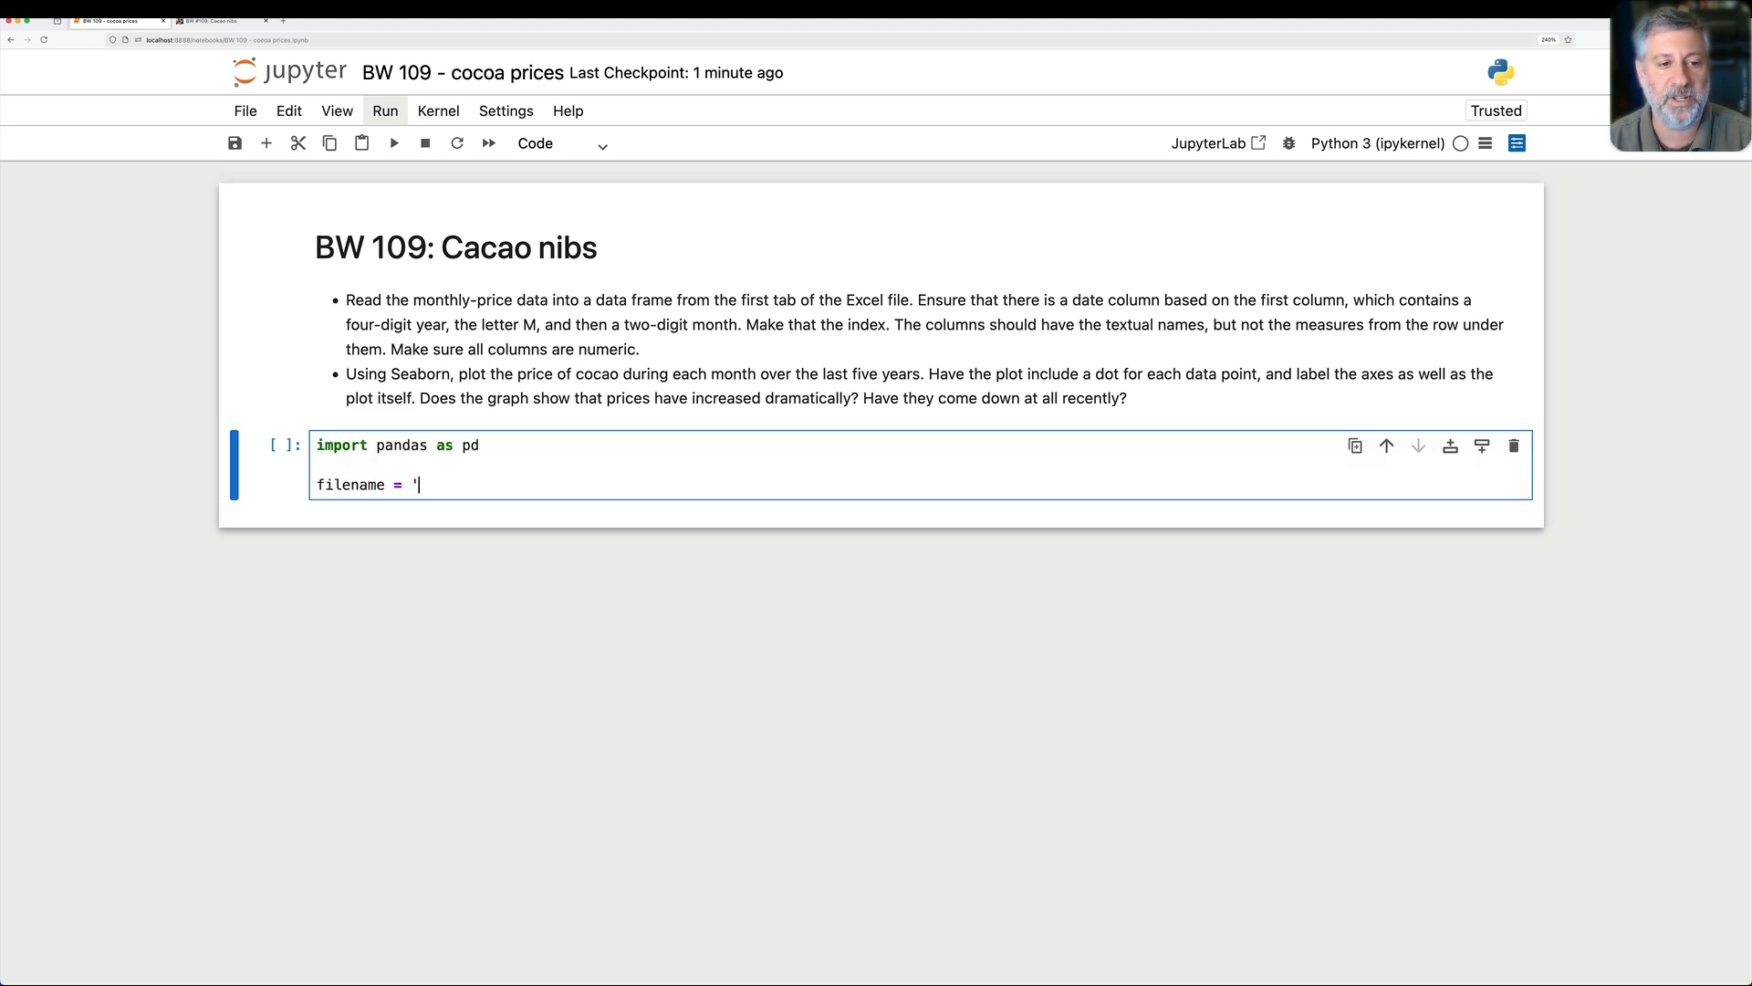
type("/Users/reuven/")
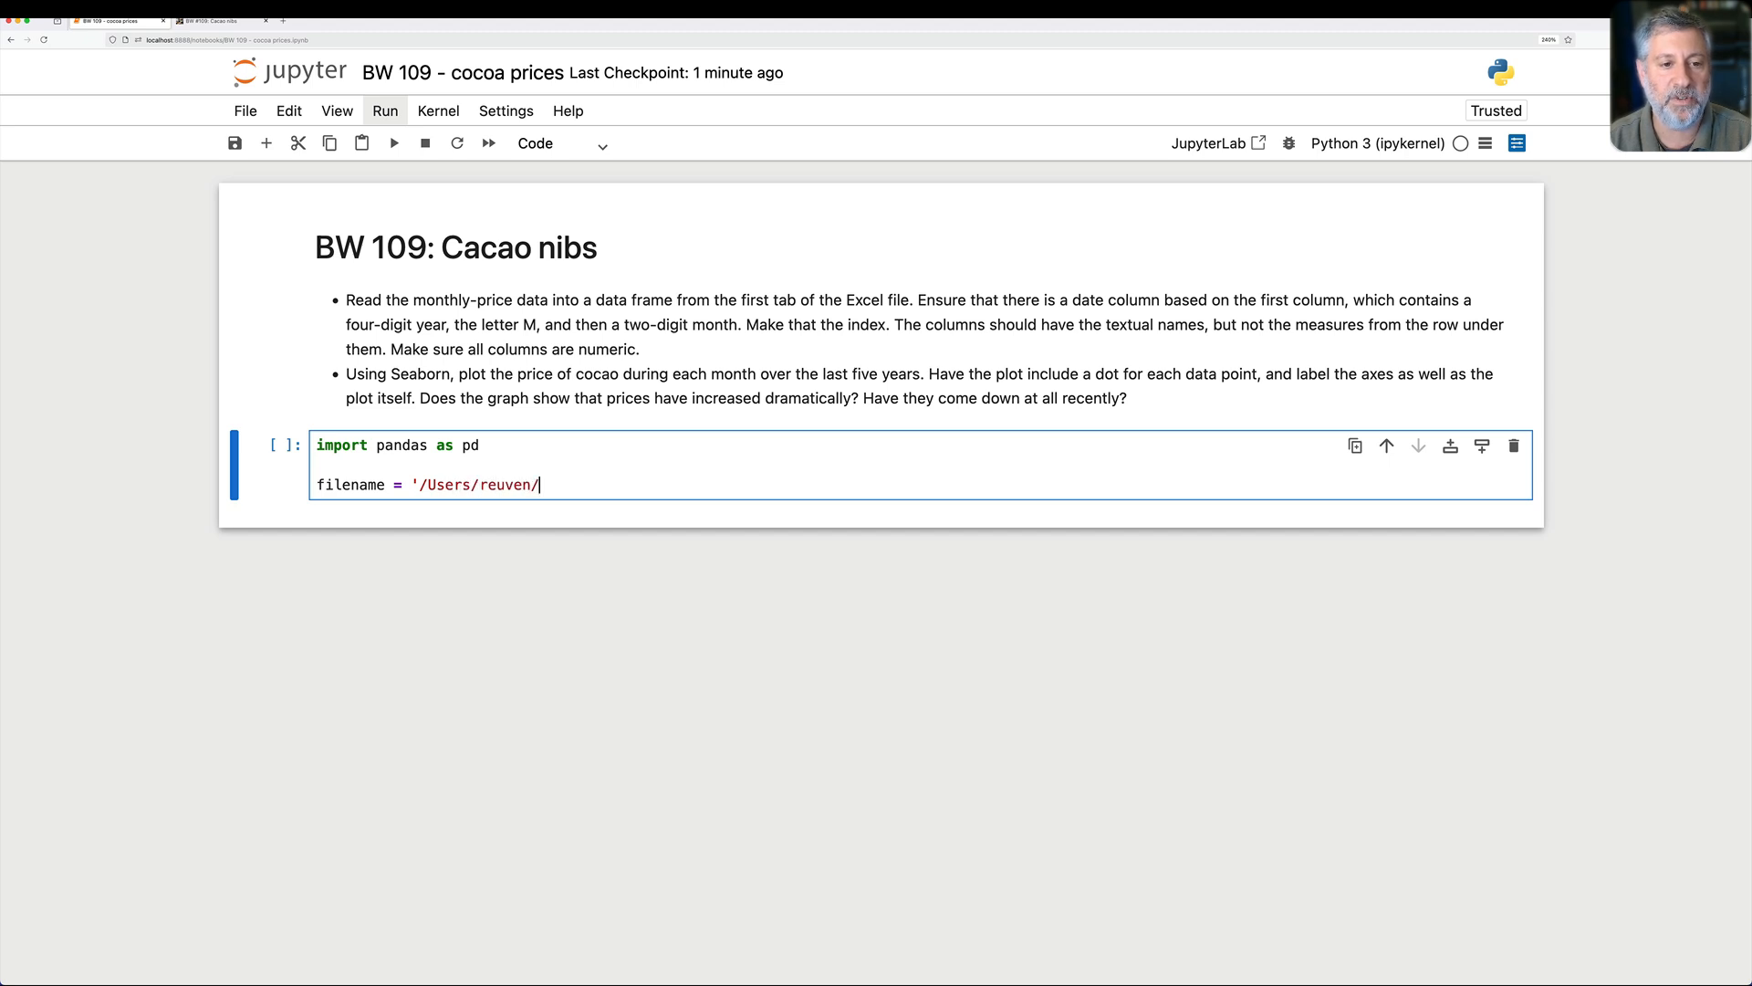
type("Bamboow")
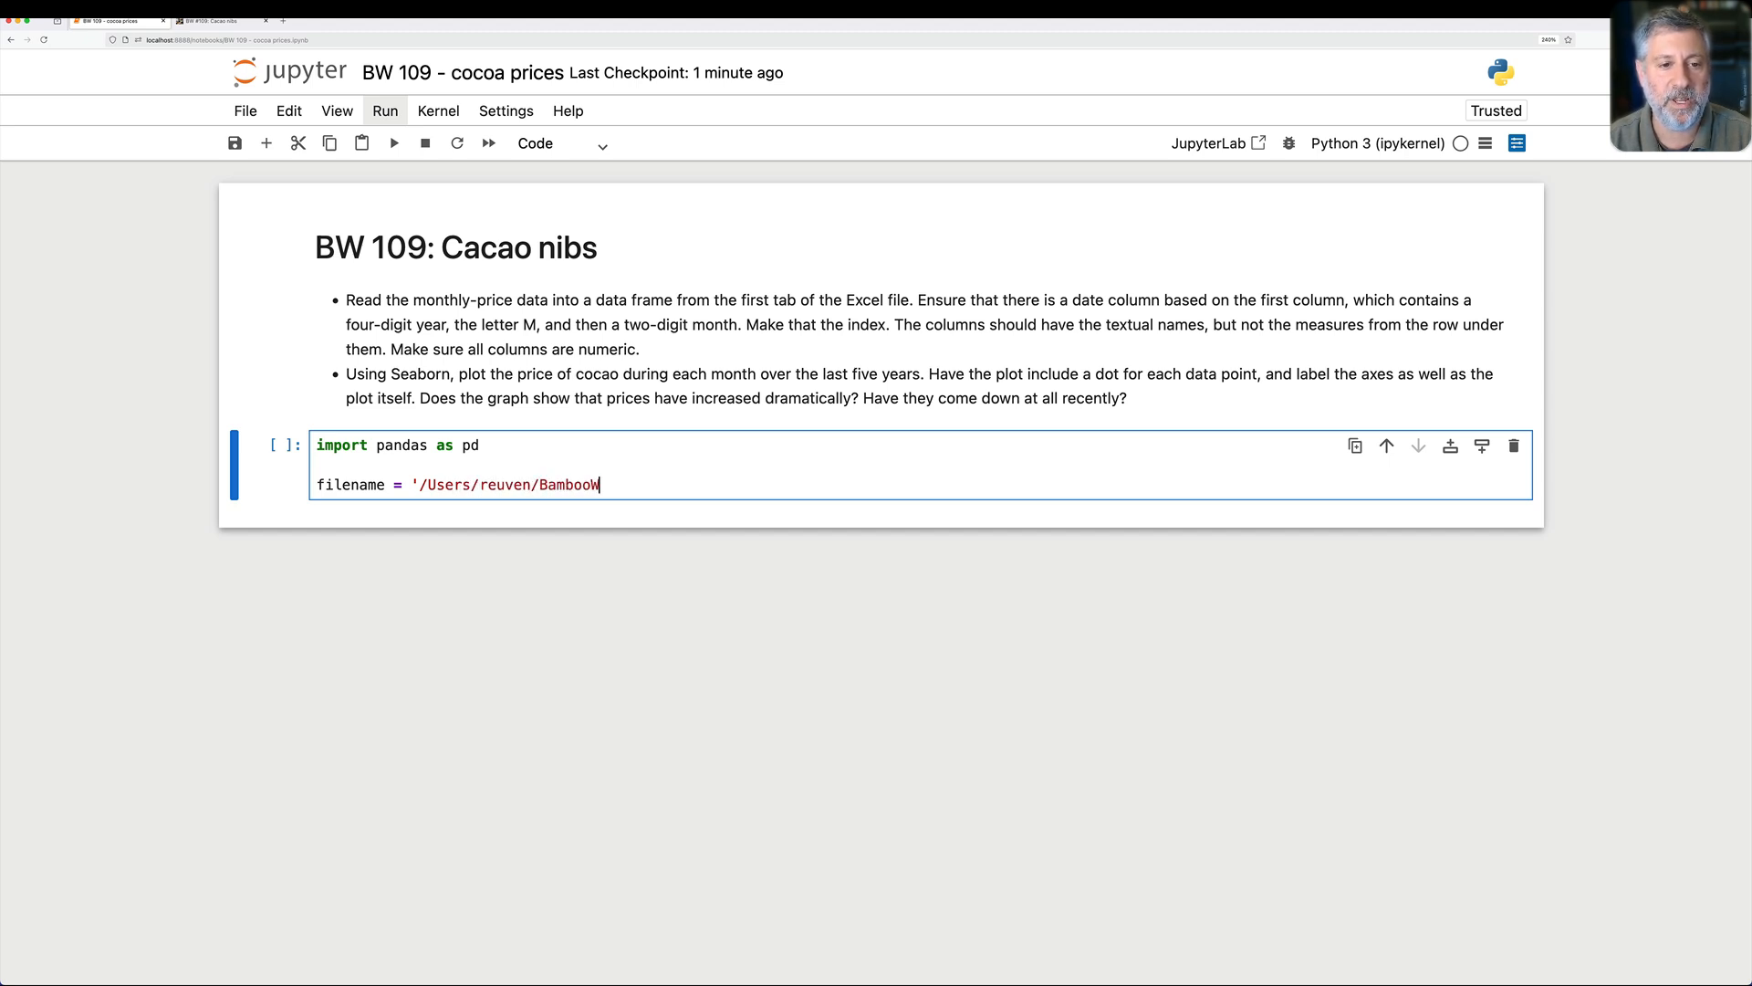
type("Weekly/notebooks/d")
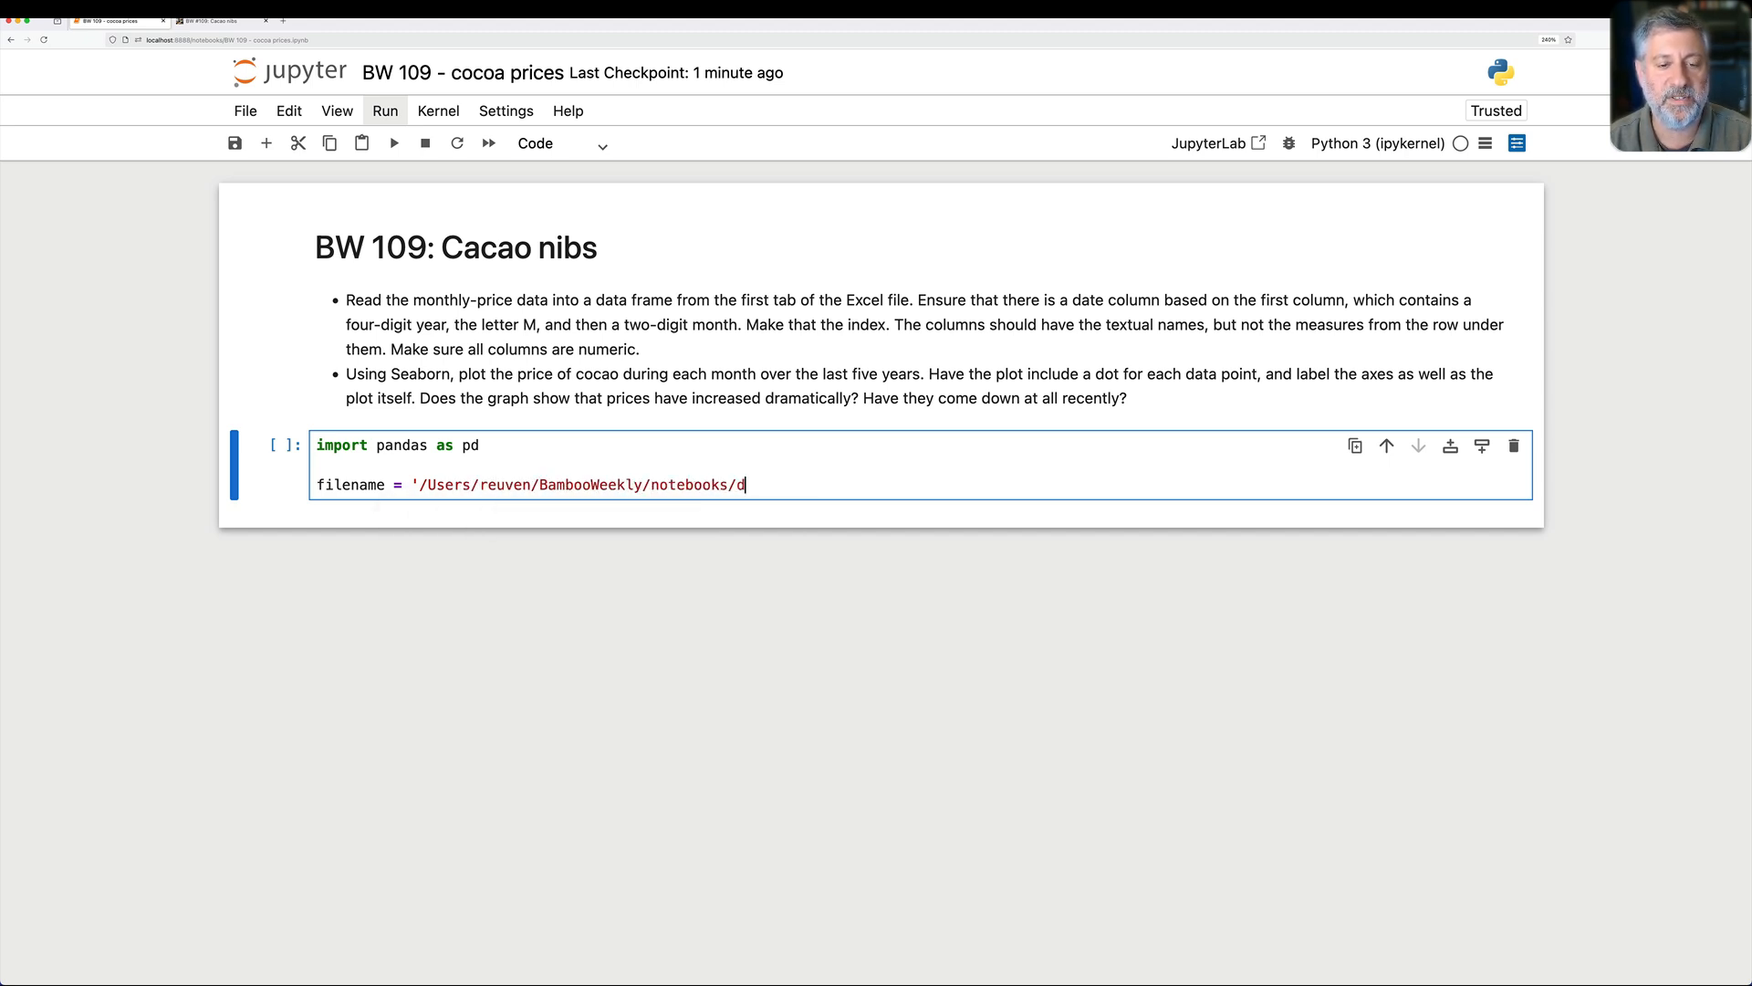
type("ata/bw-109.")
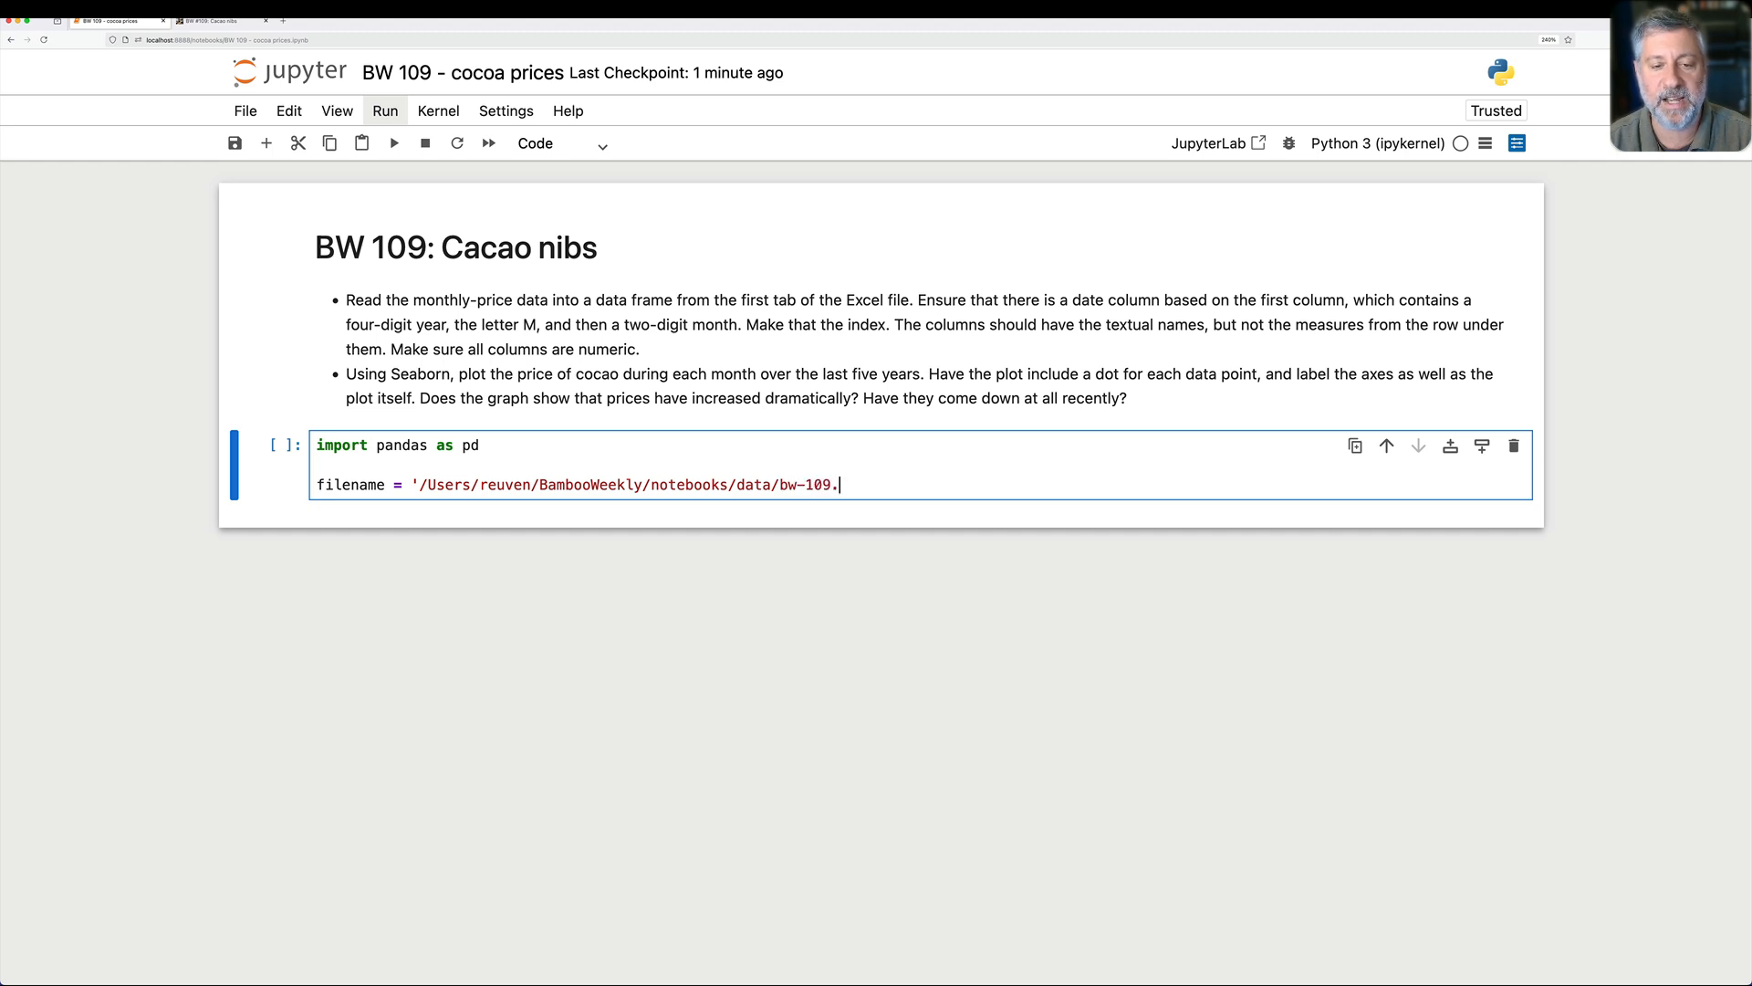
type("xlsx'")
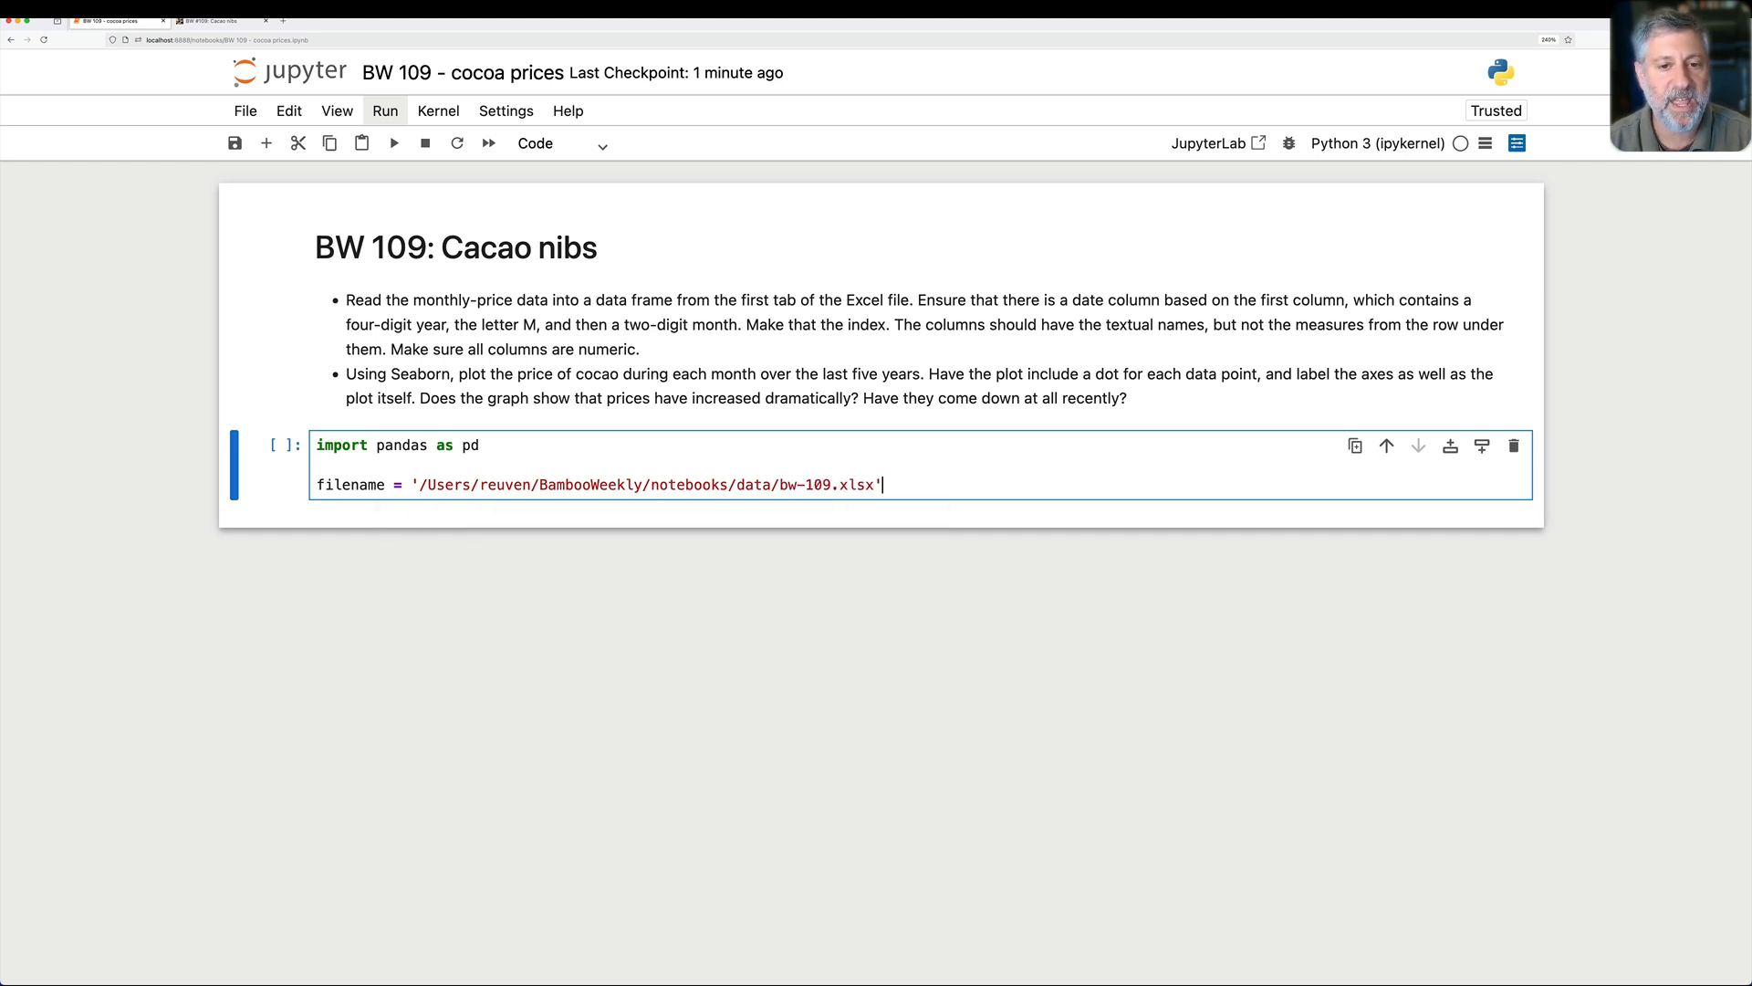
Step: Load the workbook into df with pd.read_excel and run the cell to preview df.head()
type("df = pd.read")
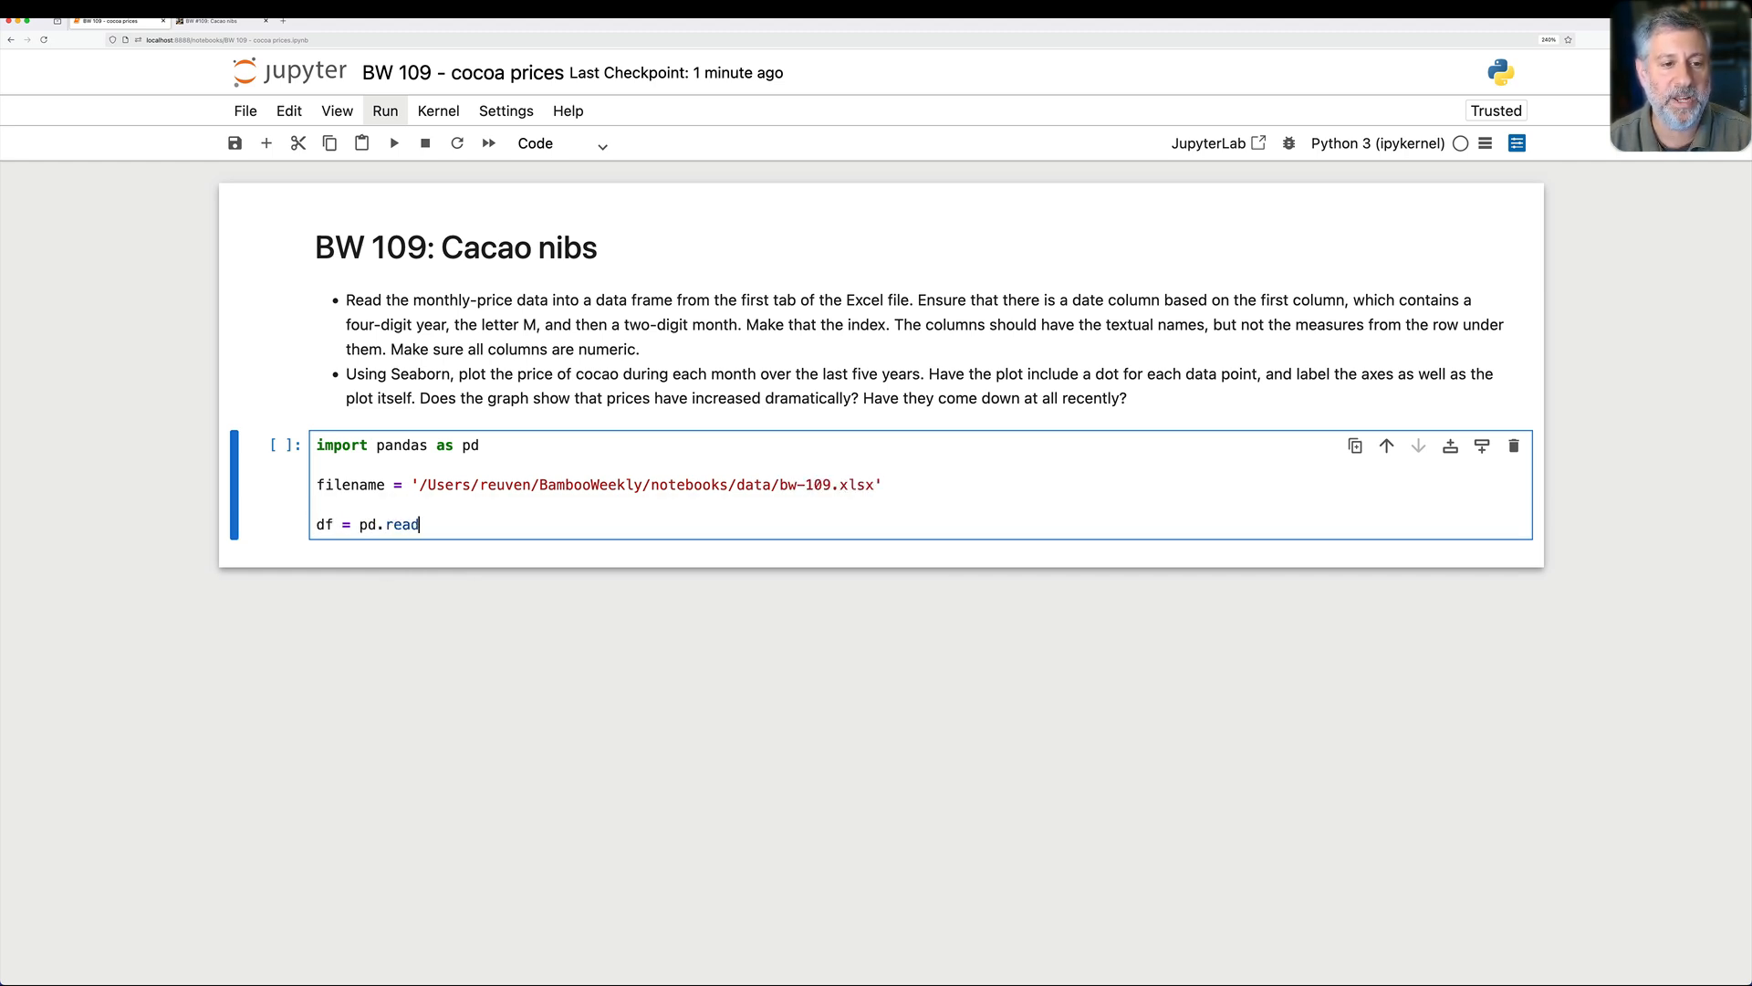
type("_excel(filename)")
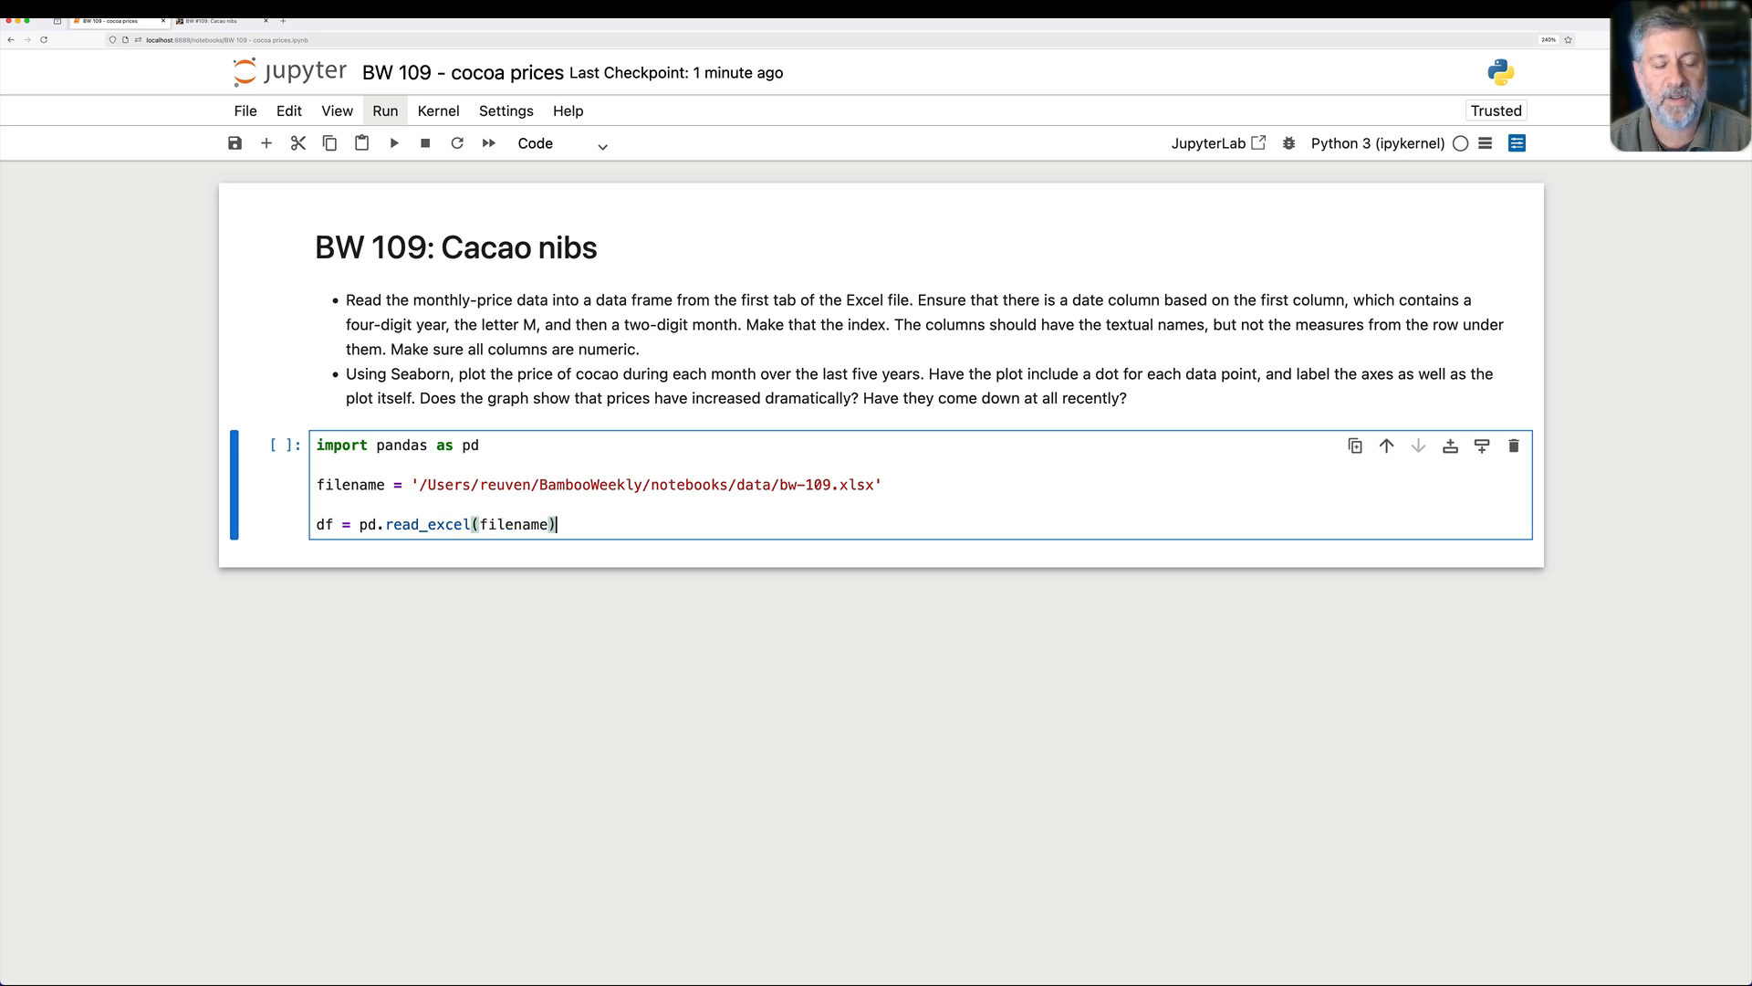
type("df.head()")
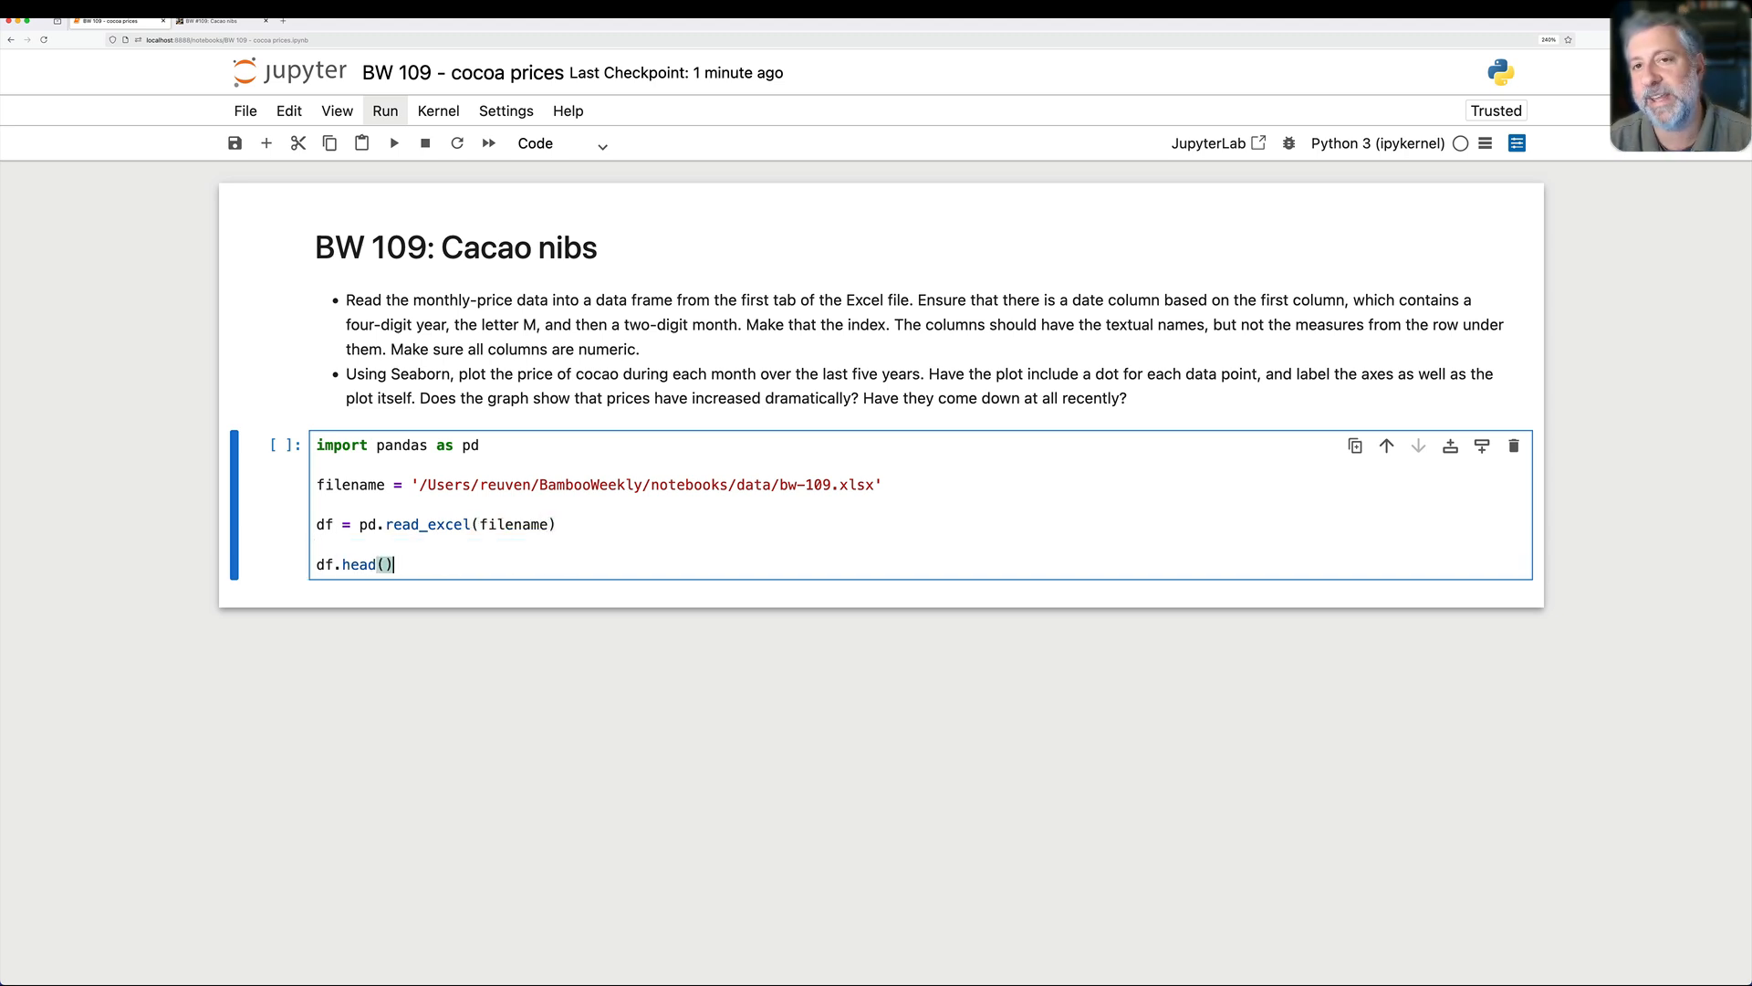
key("Shift+Enter")
type("df.shape")
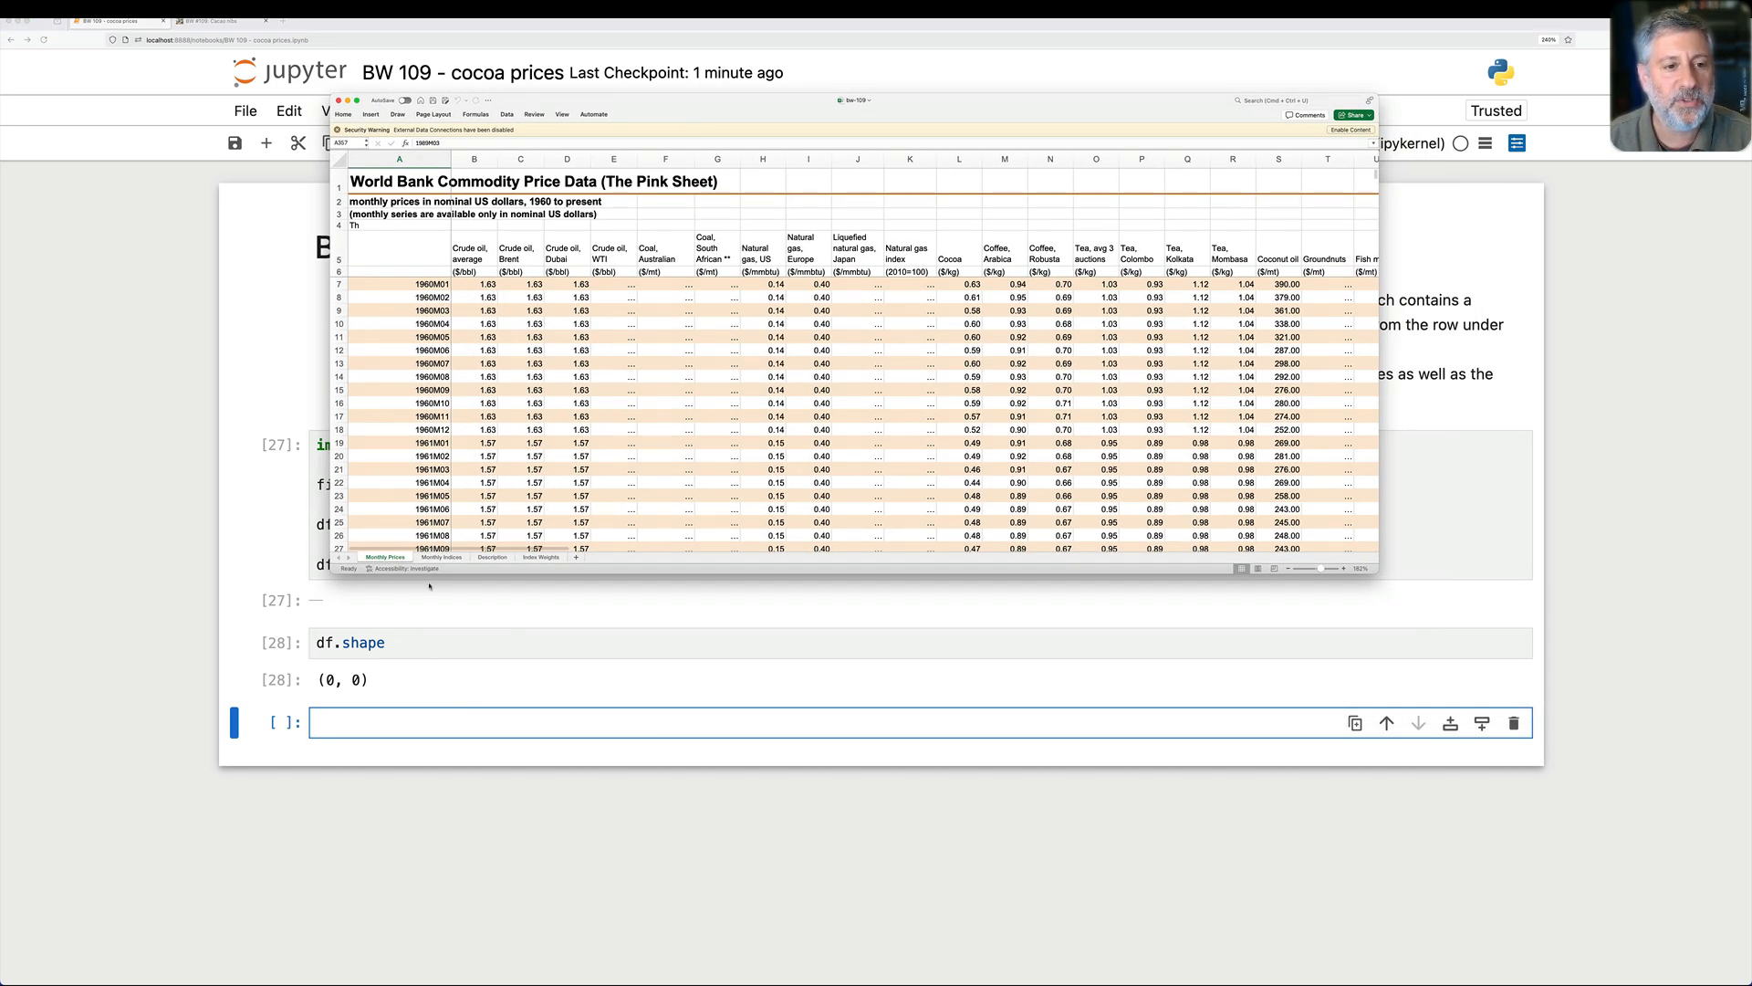
Step: After checking the workbook's sheets, add sheet_name='Monthly Prices' and skiprows=6 to read_excel
left_click(493, 557)
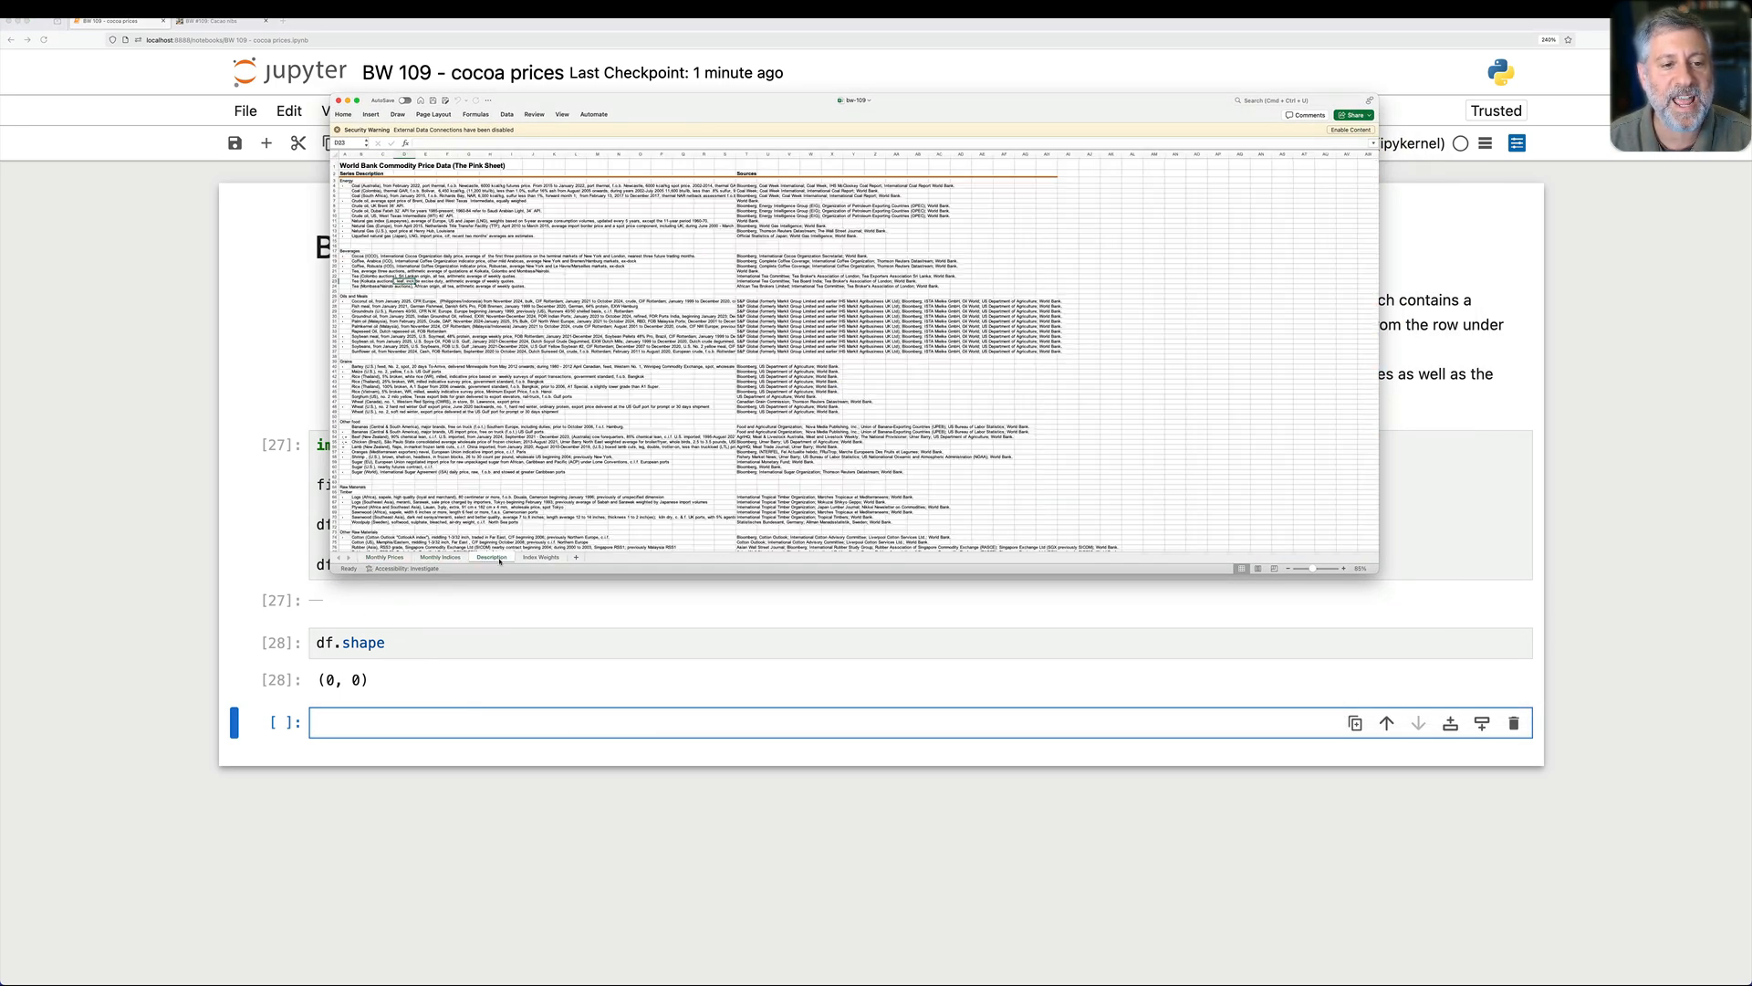
left_click(384, 557)
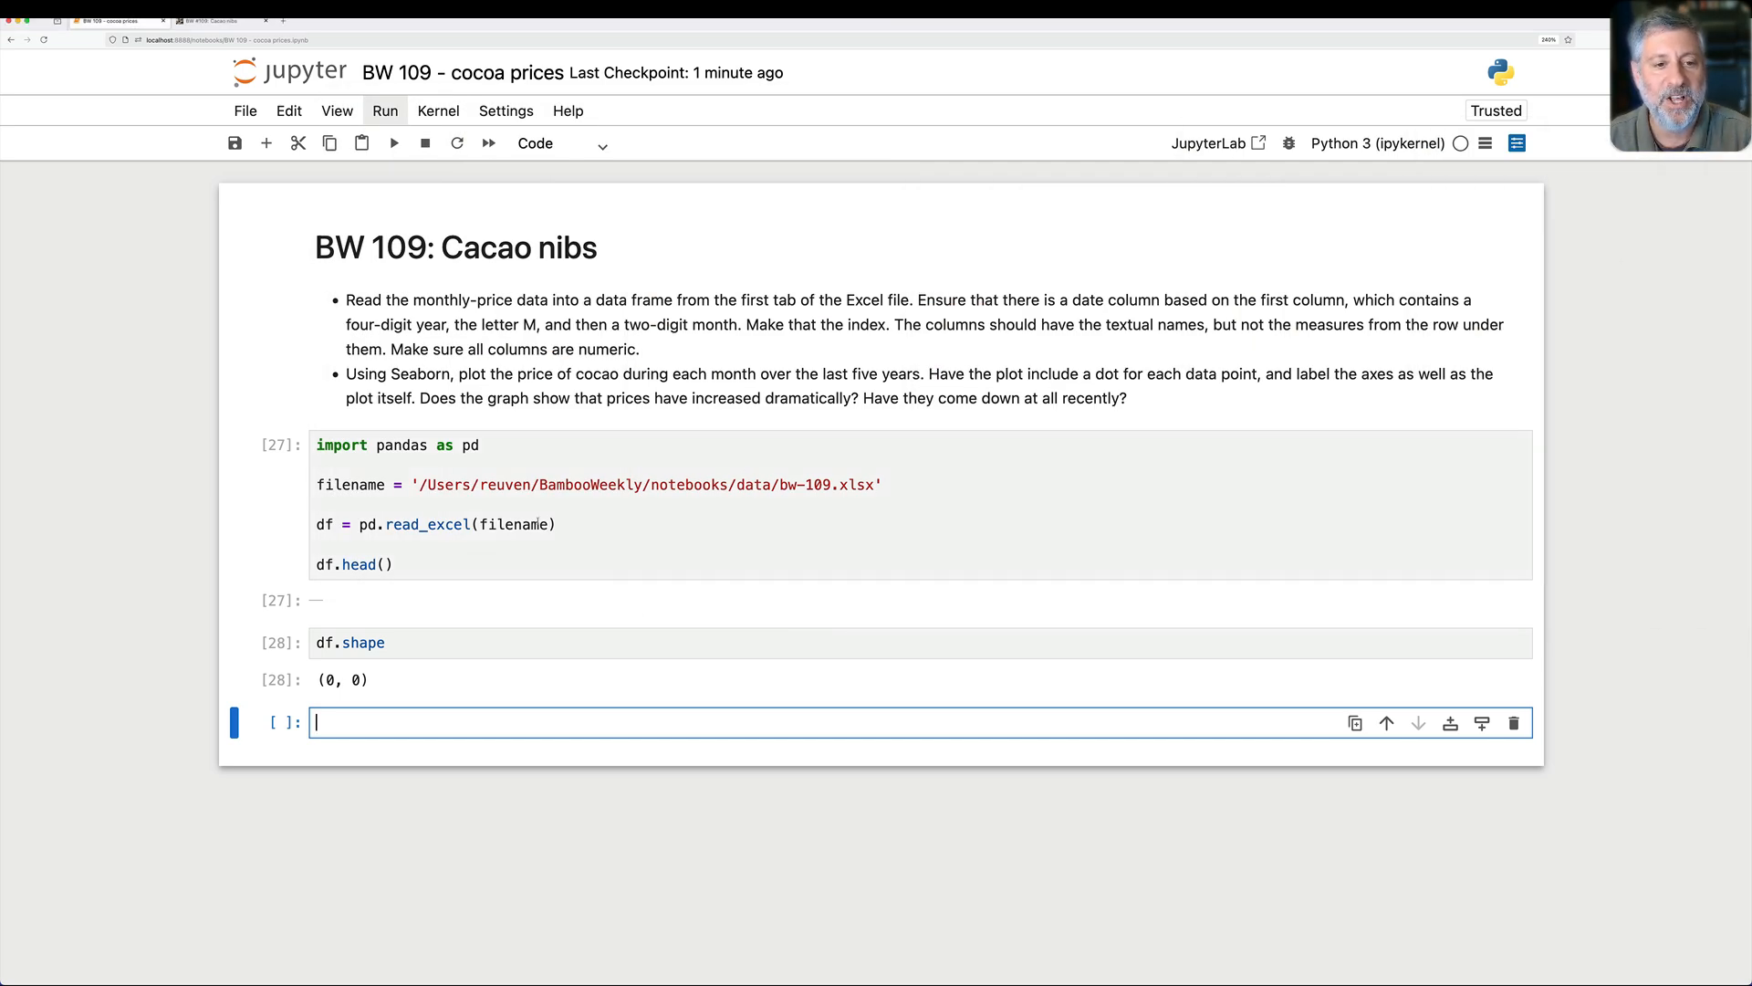
type(", sha")
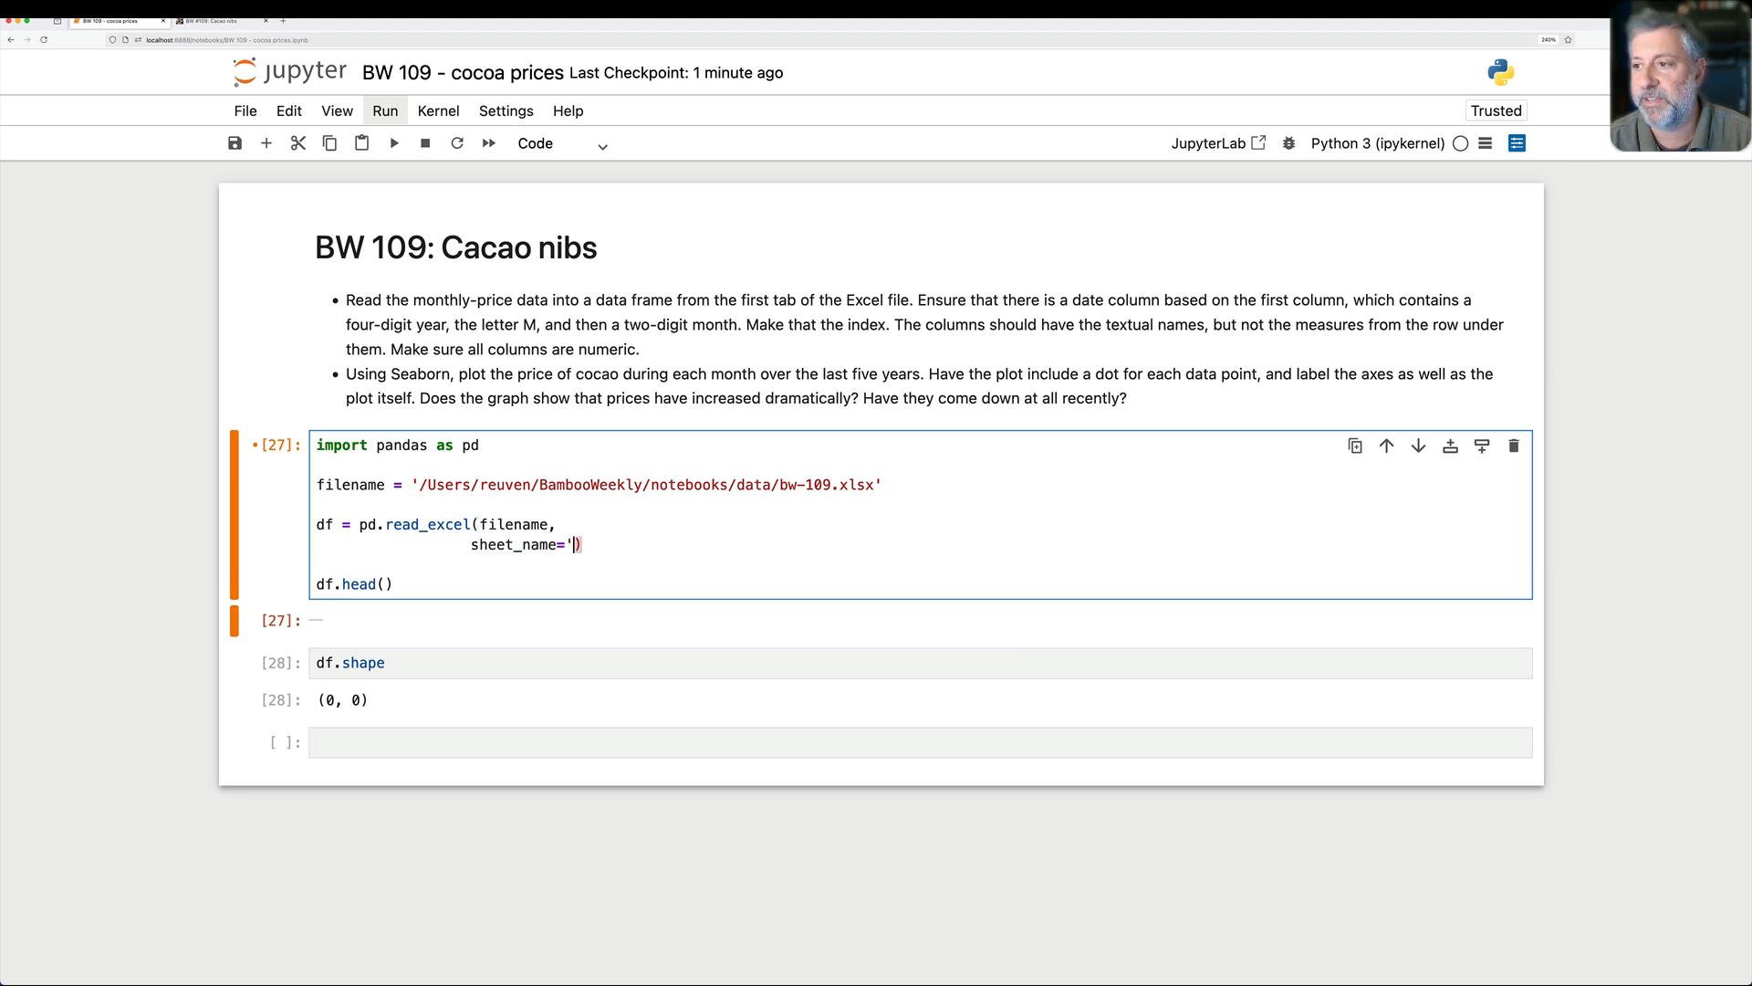
type("Monthly Price")
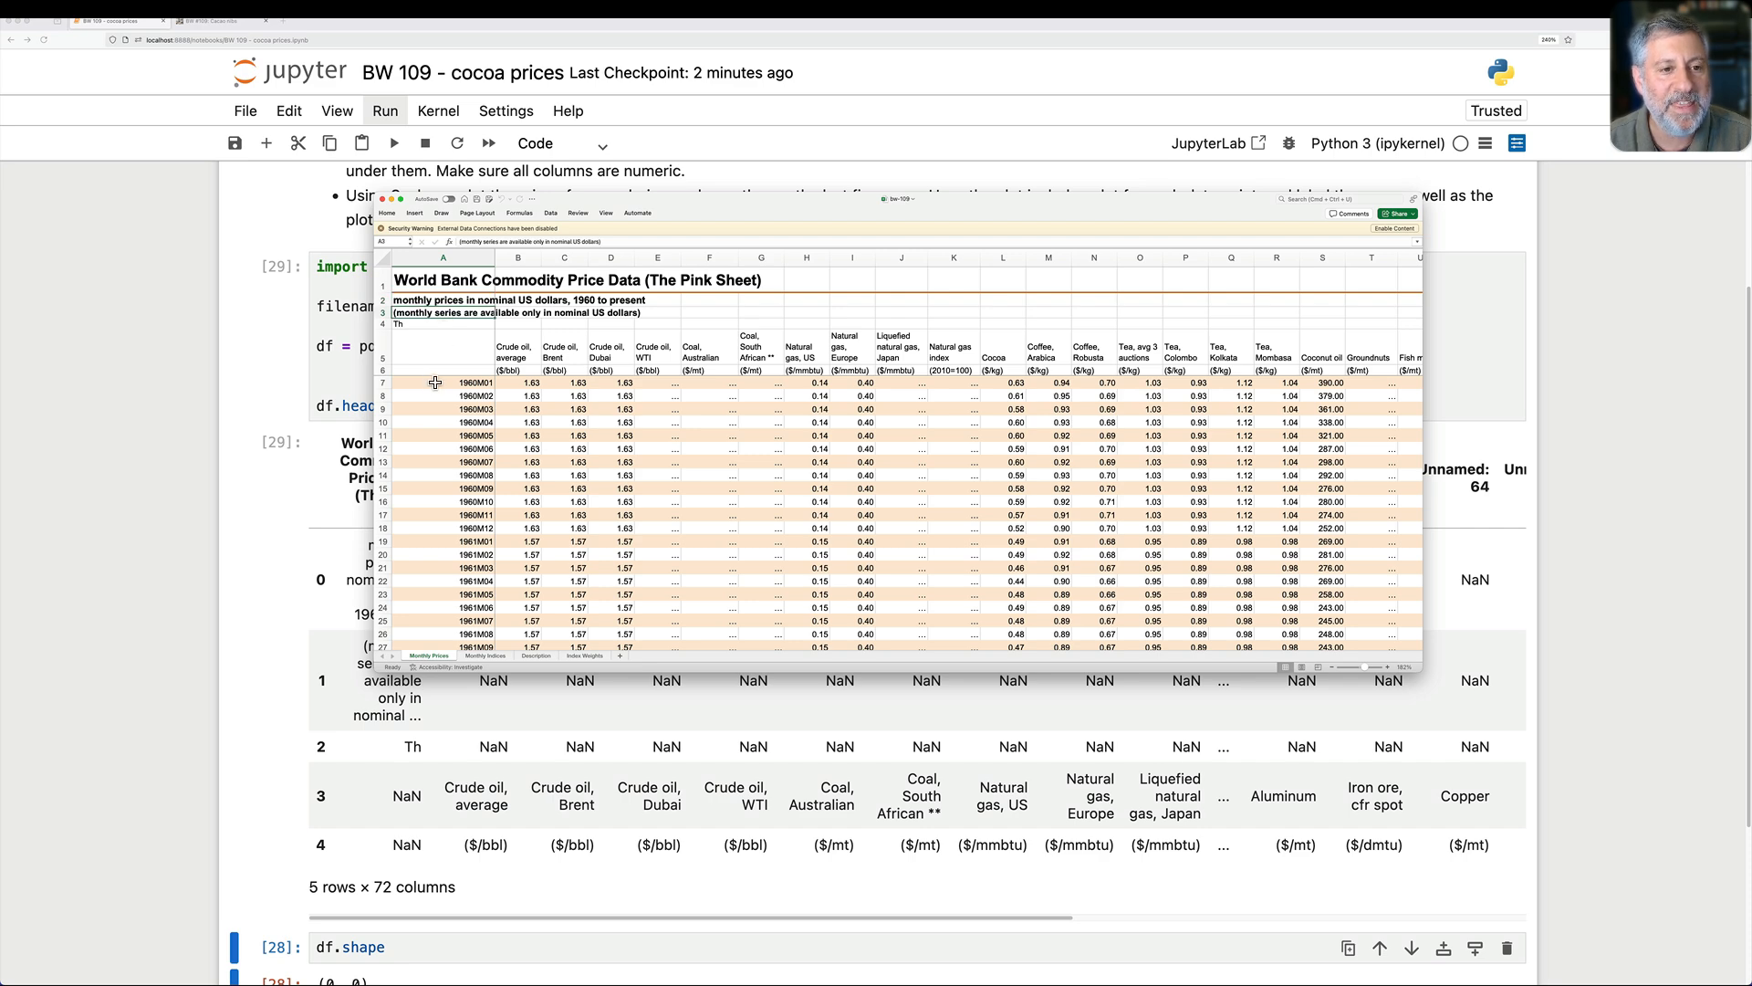
left_click(433, 382)
type("skiprow)")
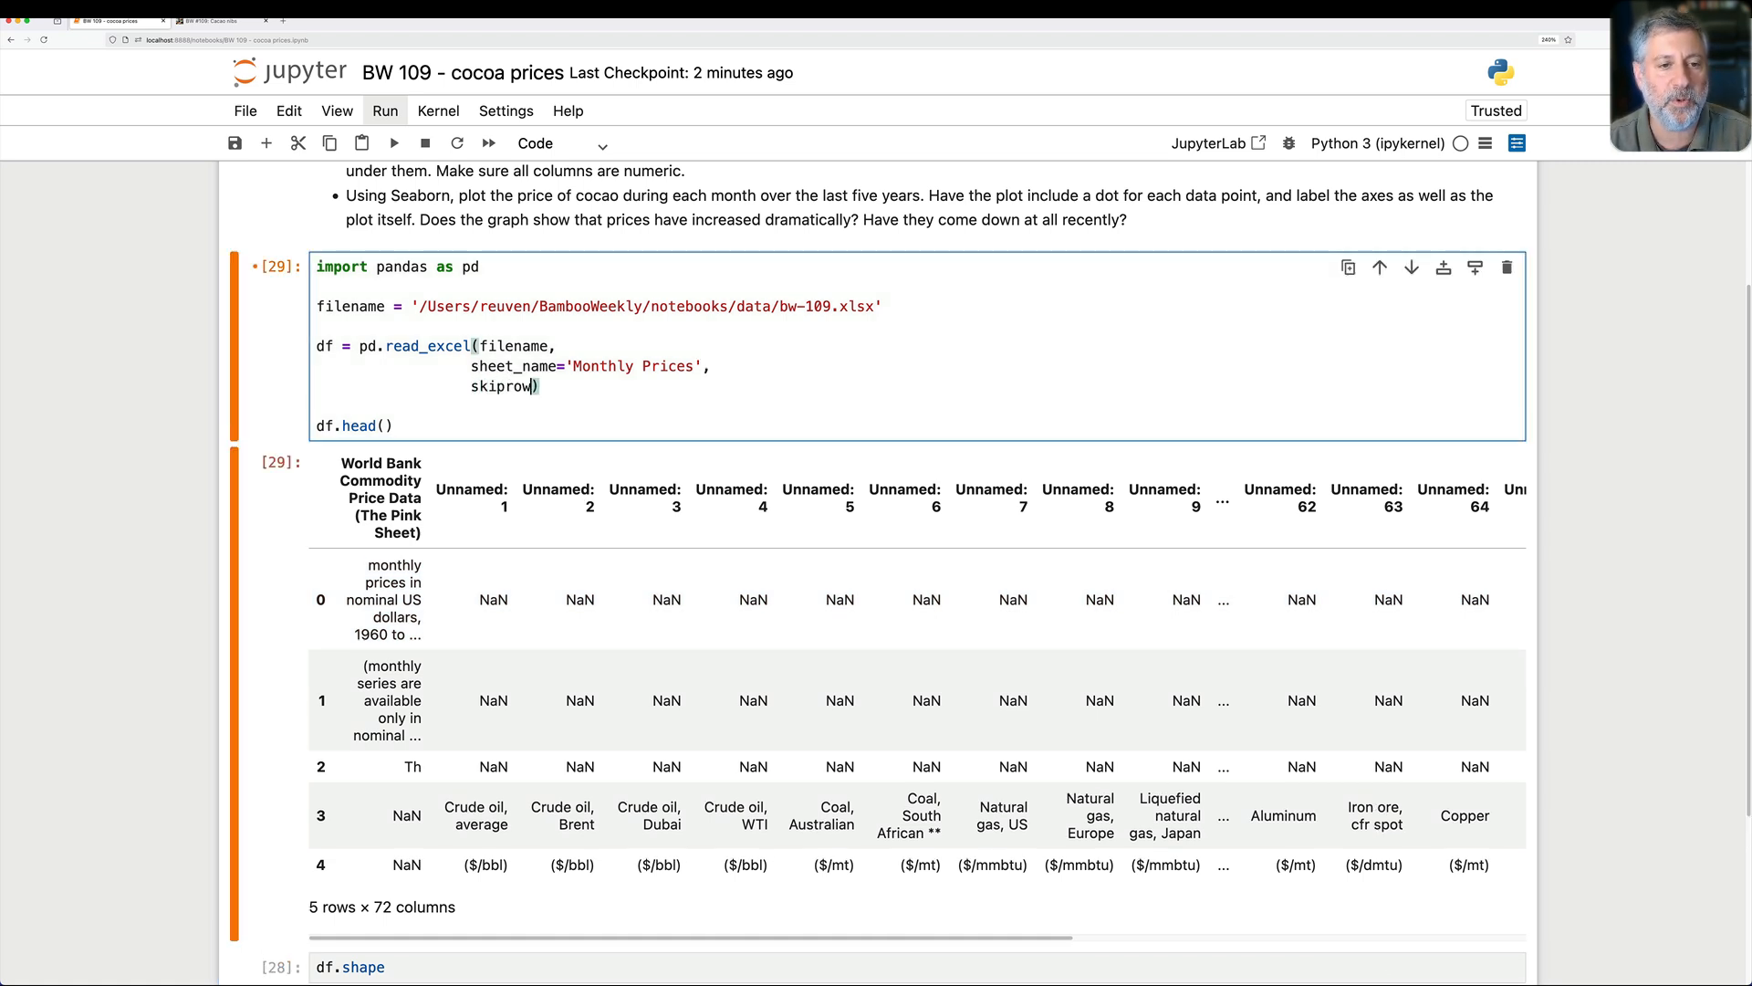
type("s=6")
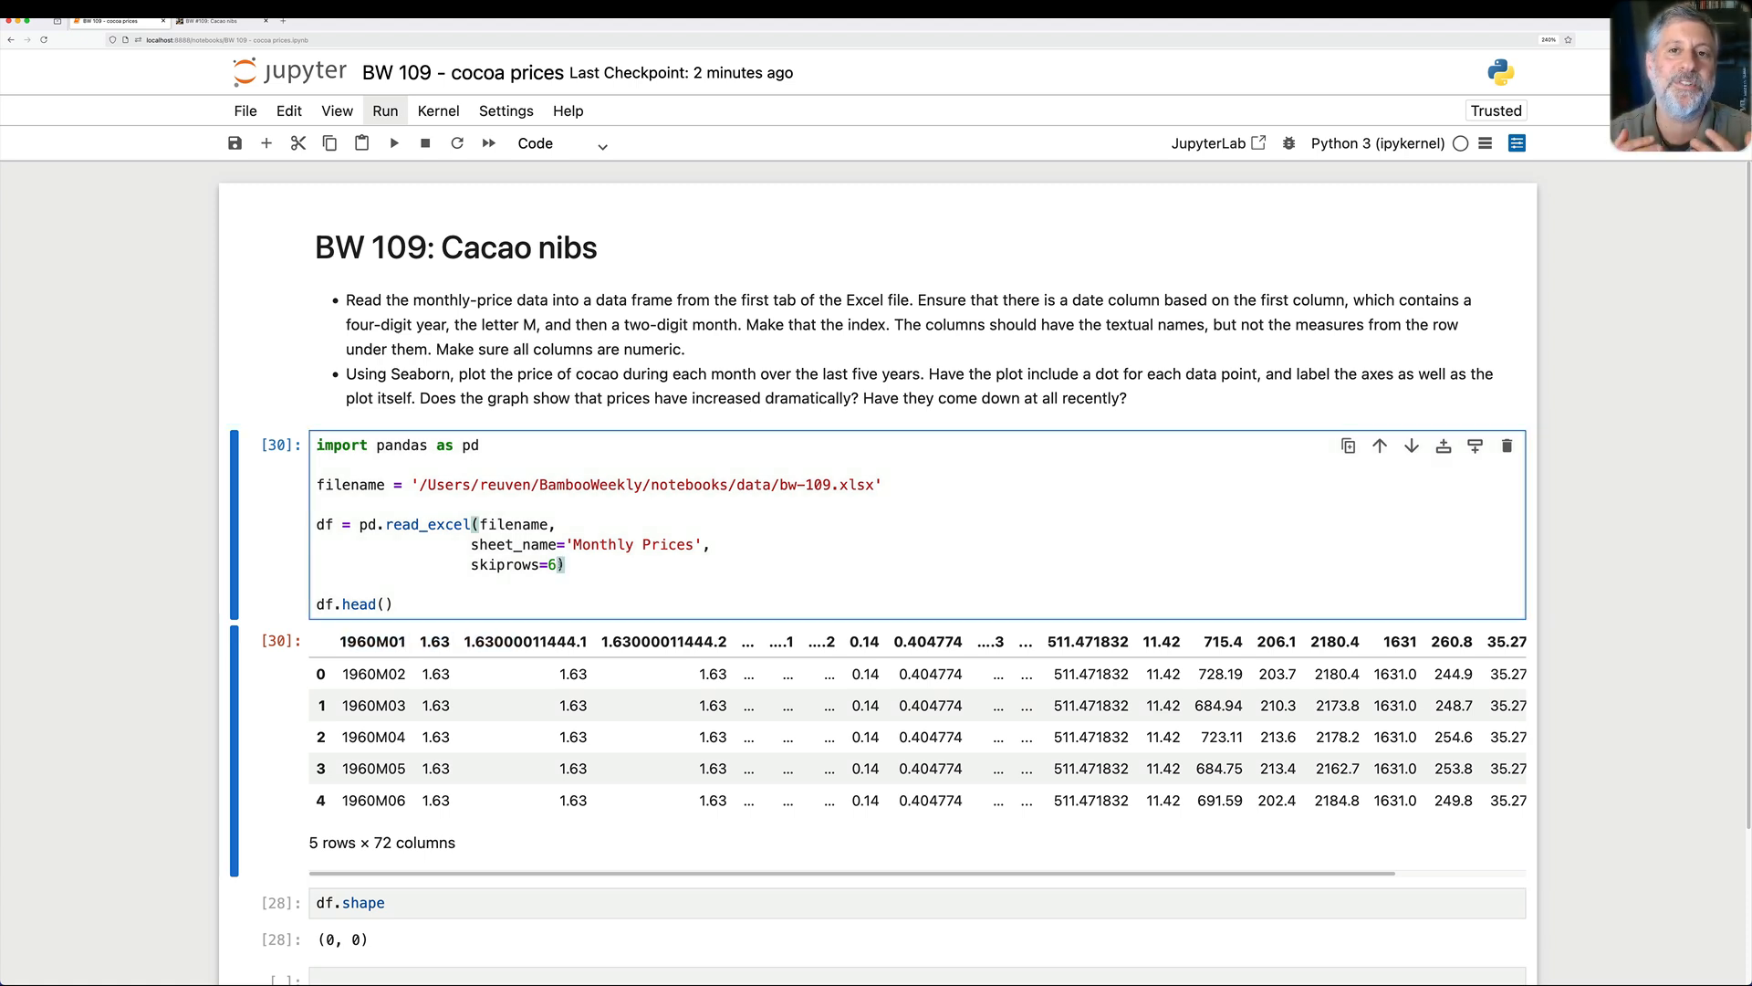
Step: Read commodity column names with header=4 and pass them as names with header=None
type(",")
type("header=None)")
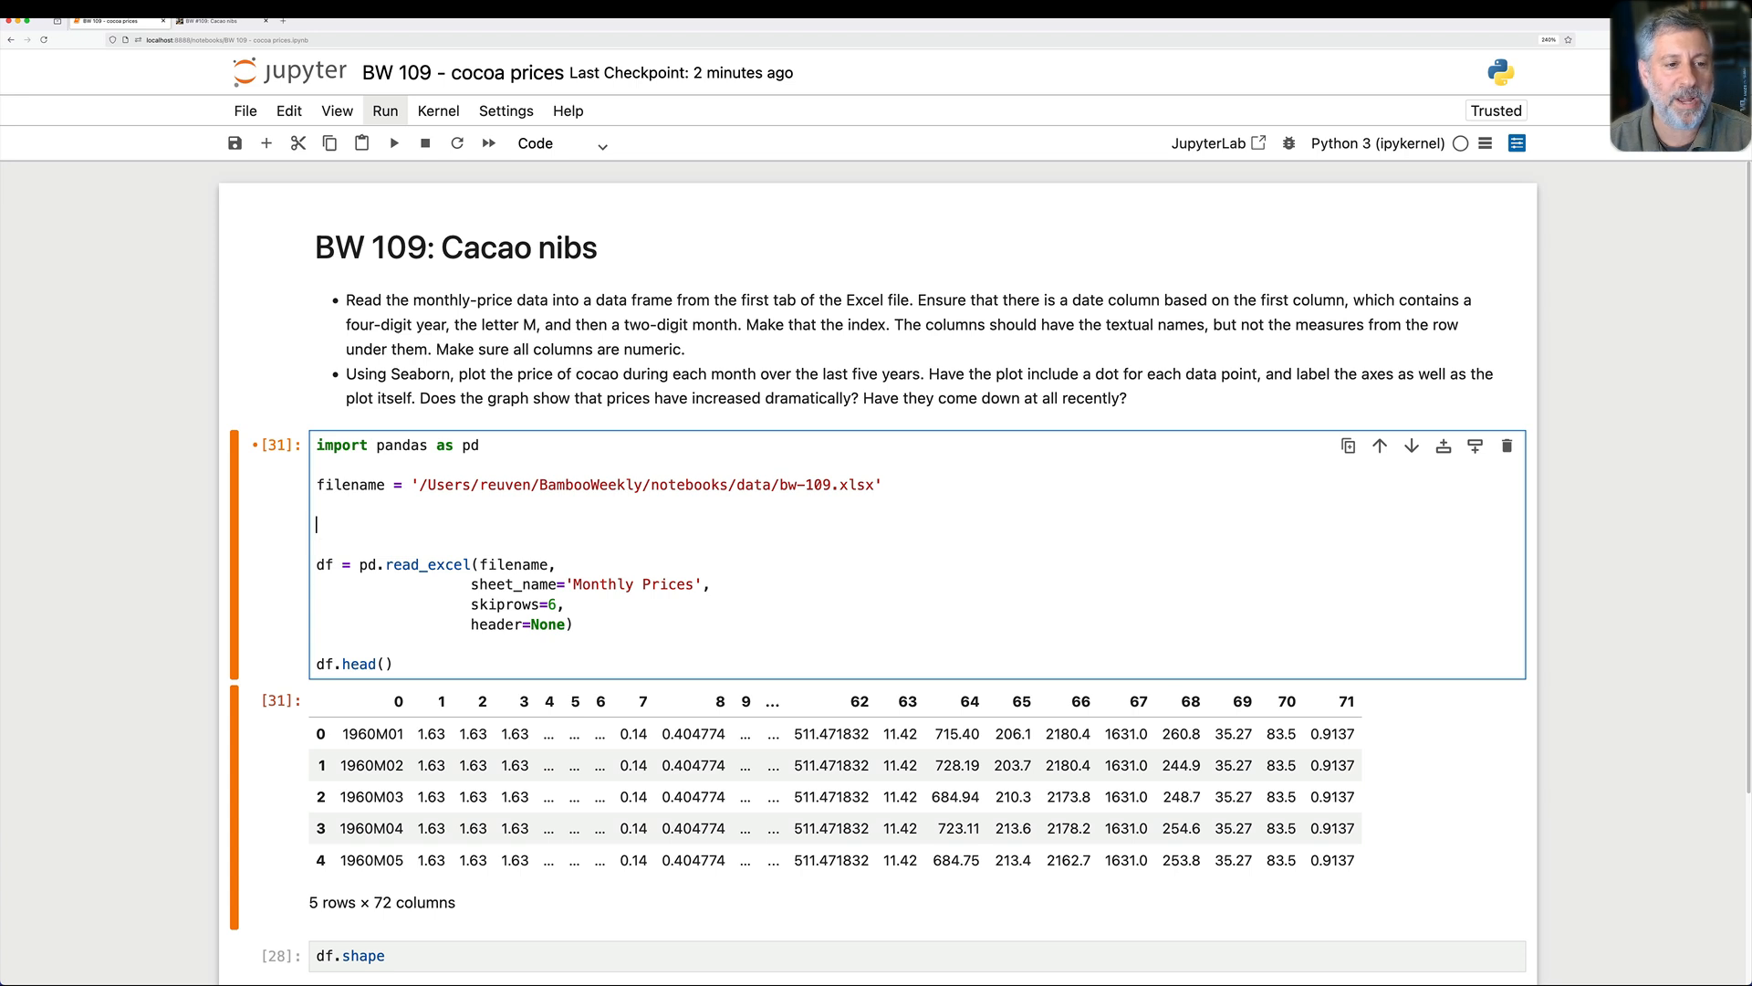
type("column = pd.read_excel(filename,")
type("header=None)")
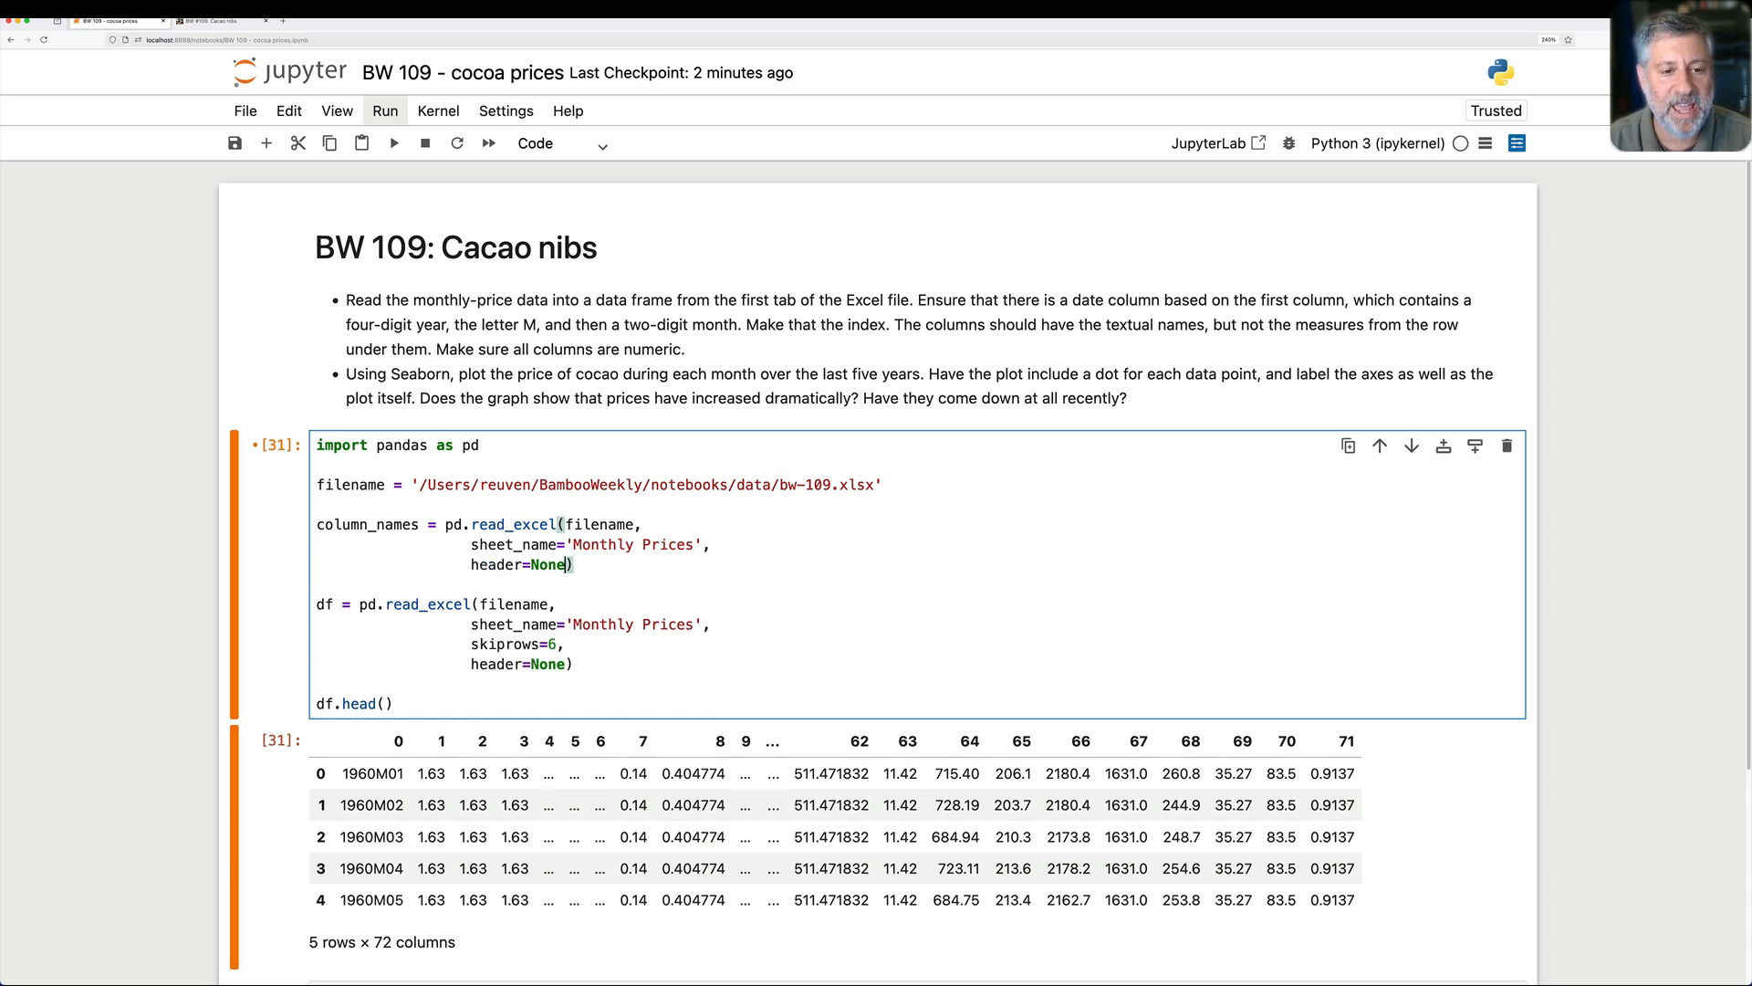
key("Backspace")
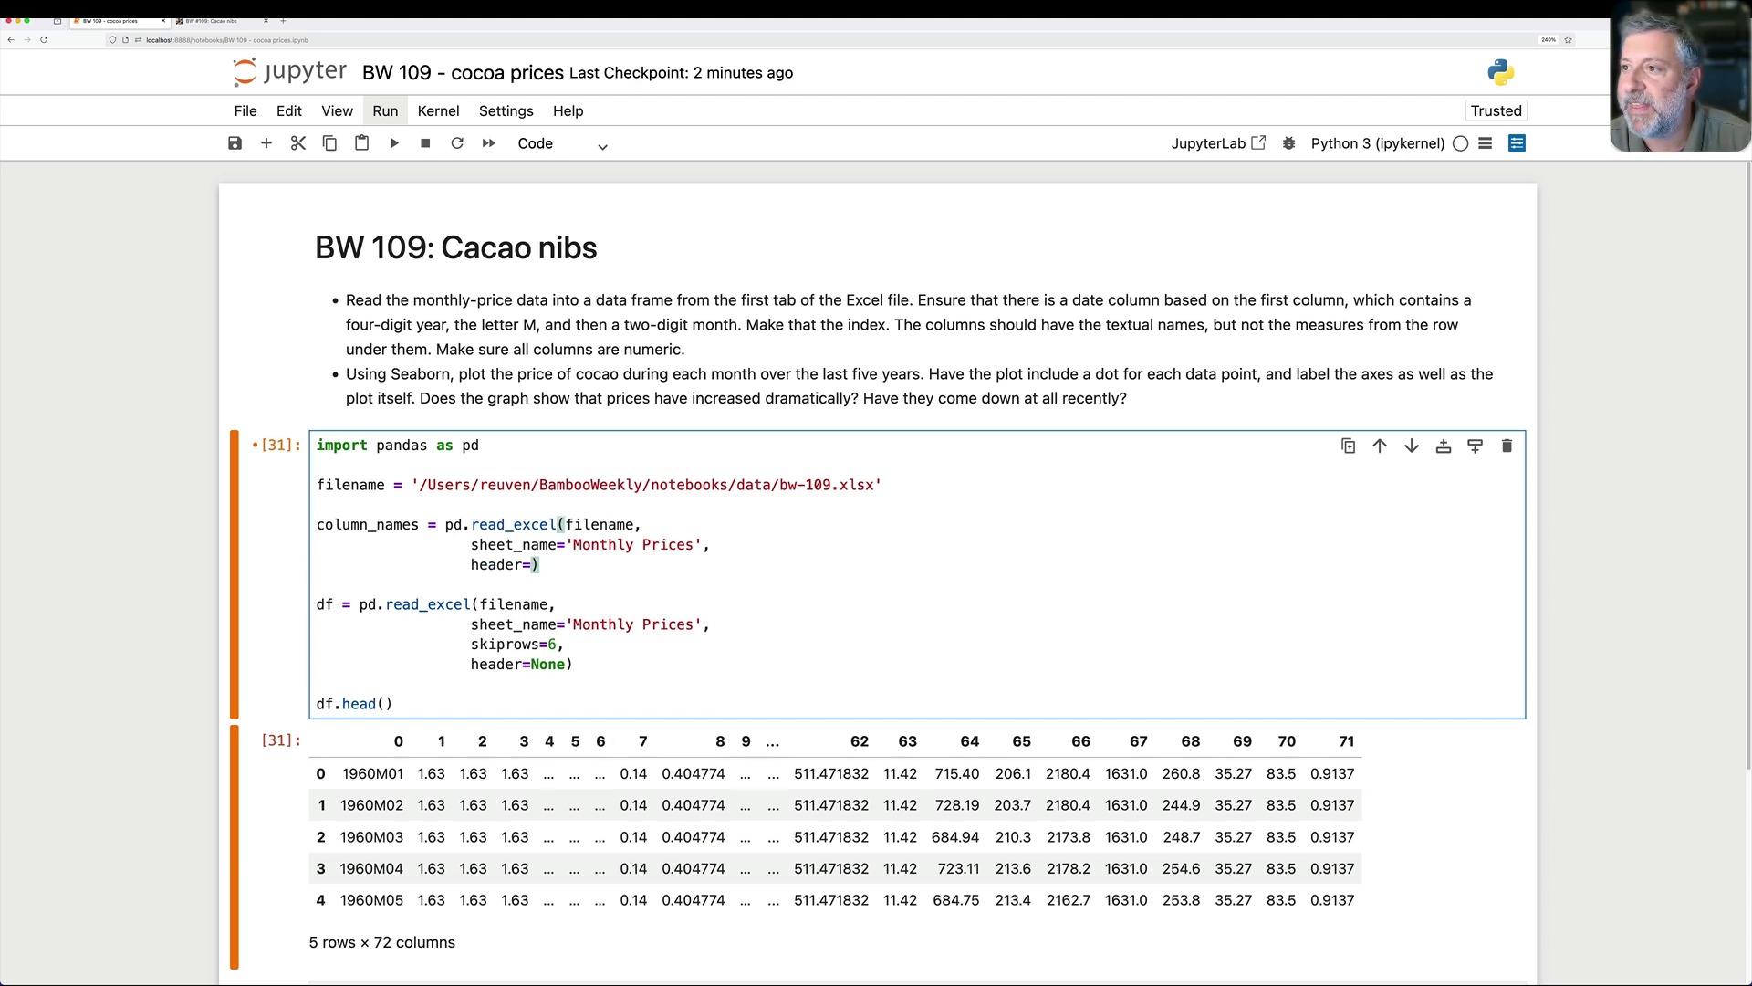
type("4")
type("names=column_names)")
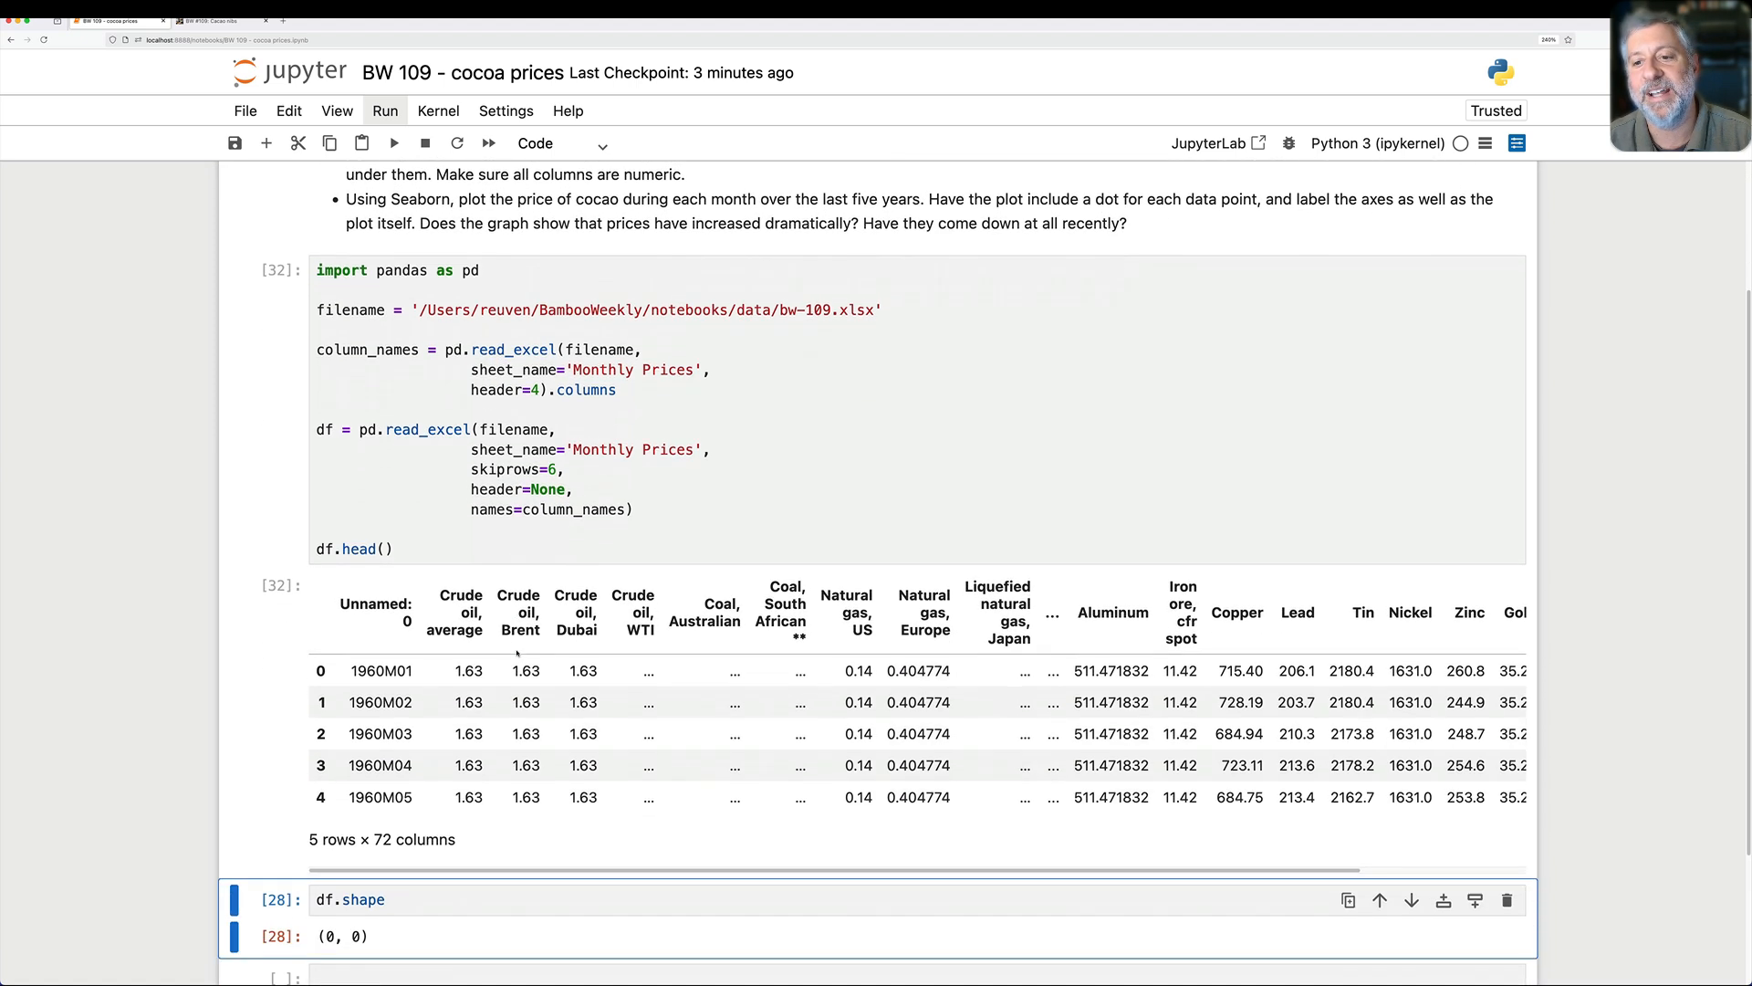
Step: Rename the 'Unnamed: 0' column to 'date' using .rename(columns=...) and rerun the cell
scroll("down", 3)
type("(")
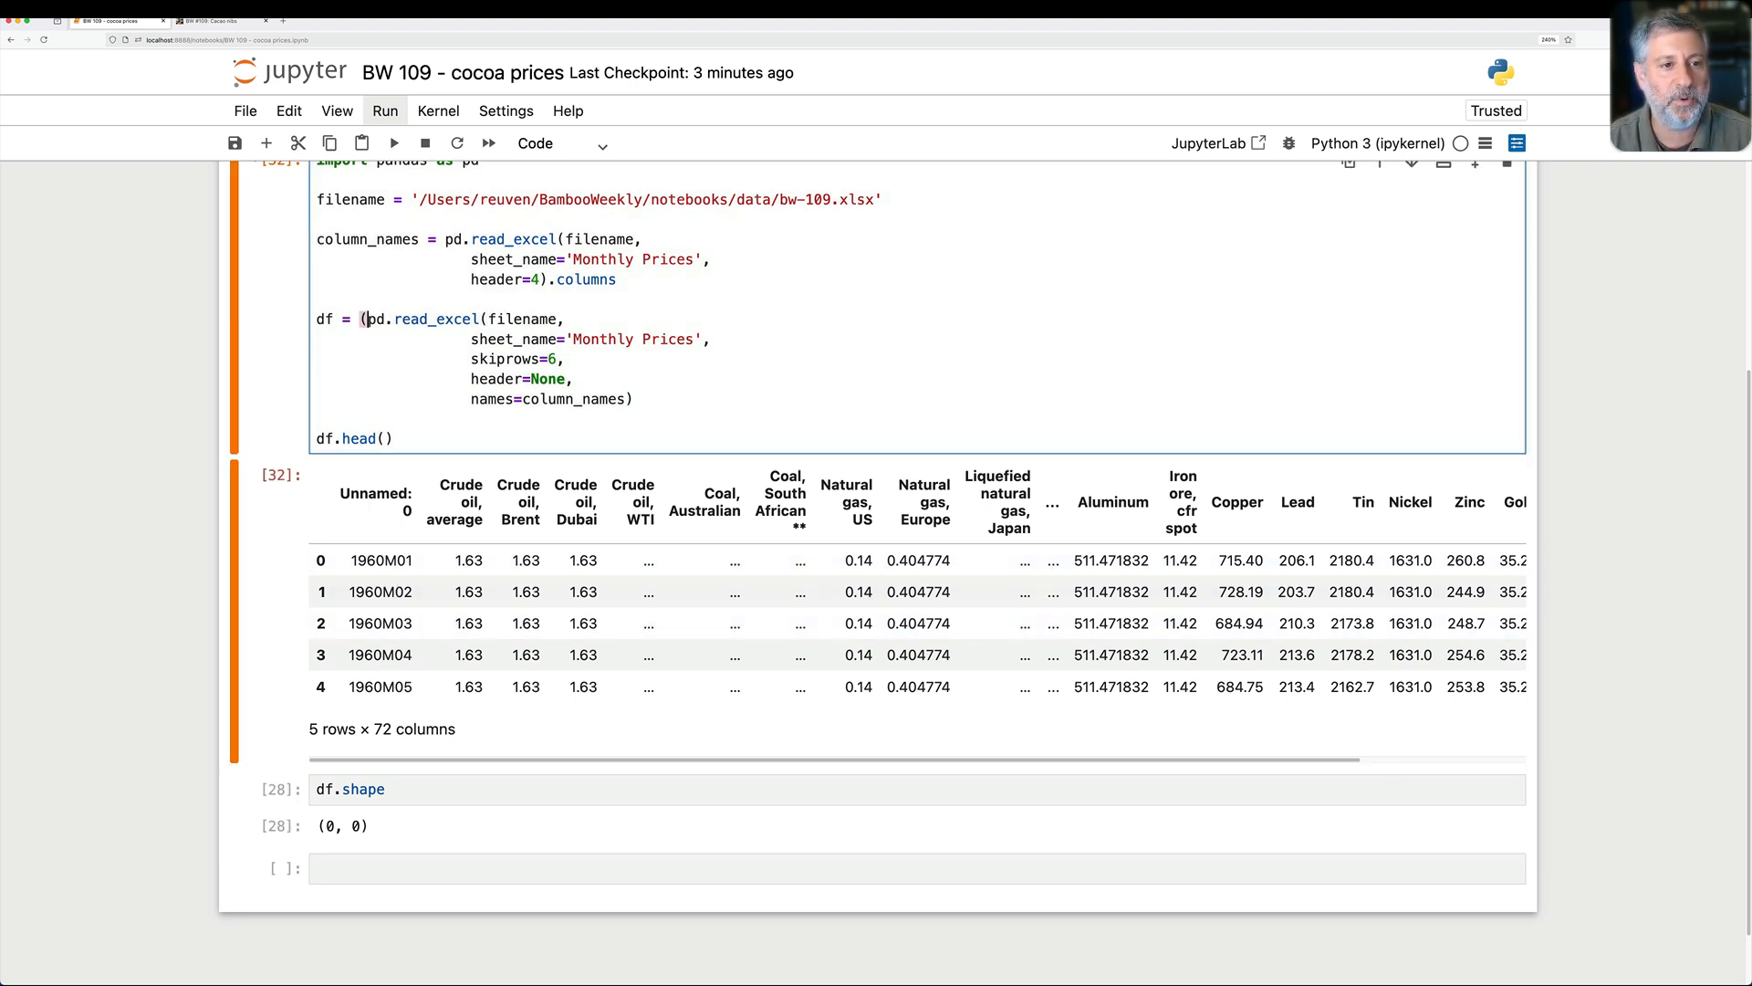
key("Enter")
type(")")
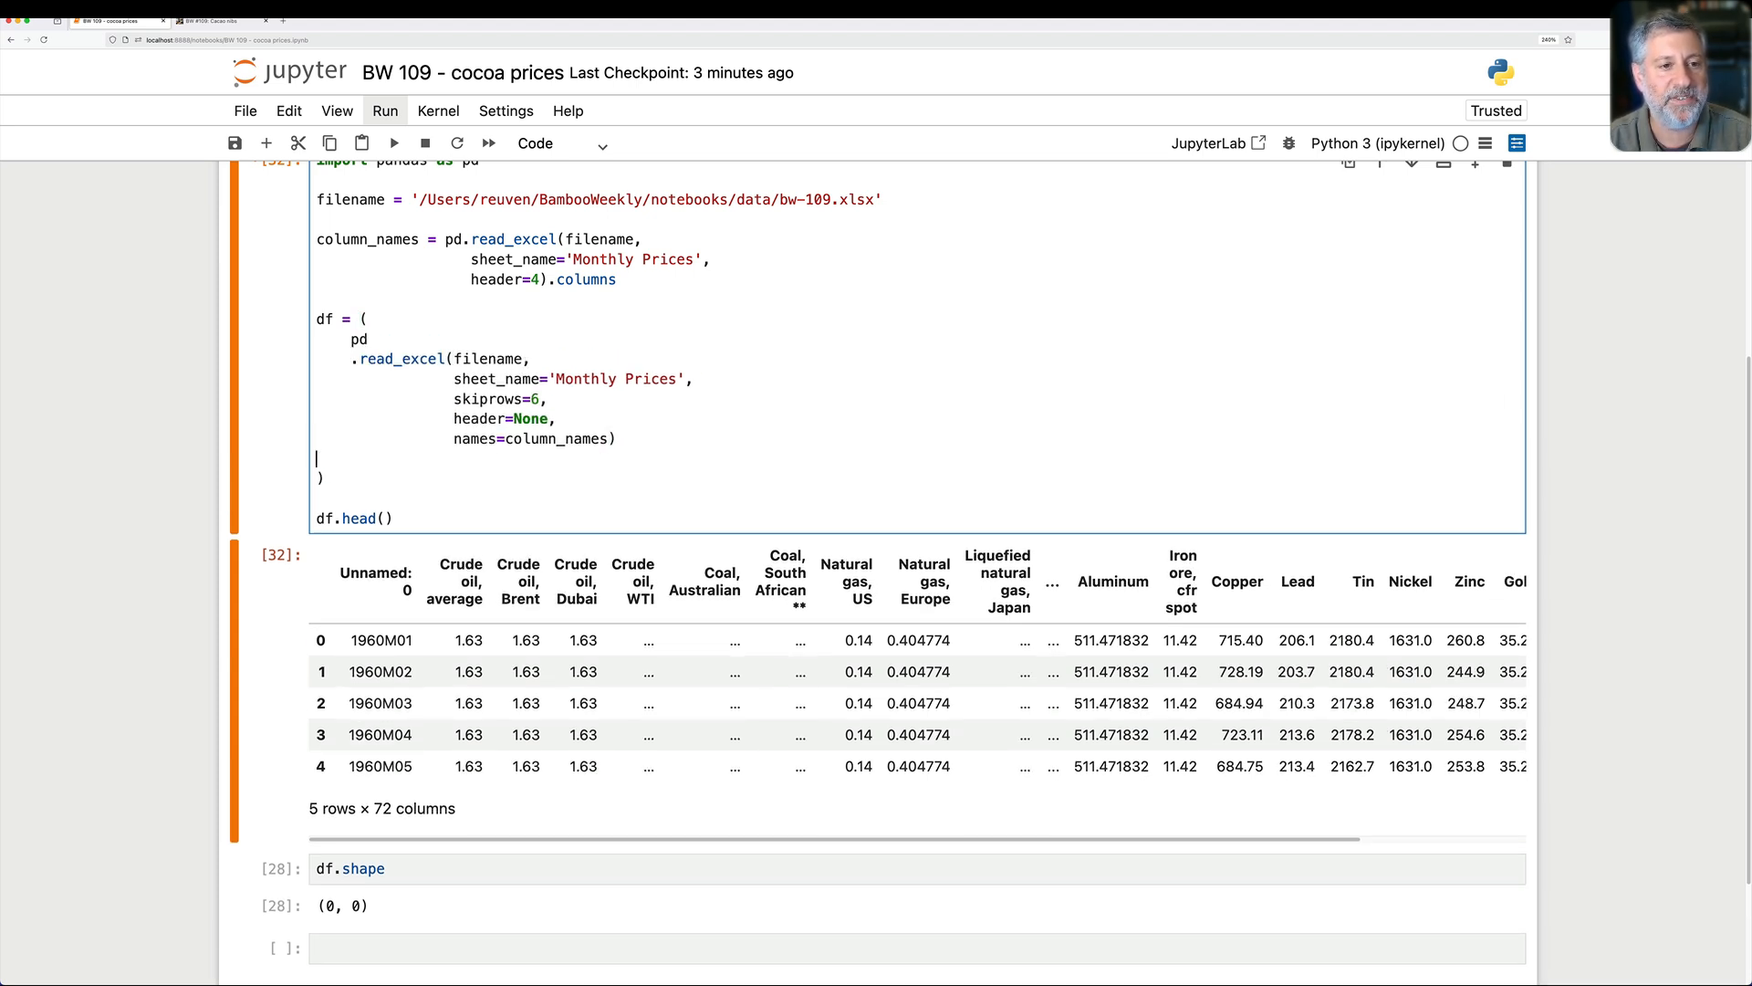
type(".rename(")
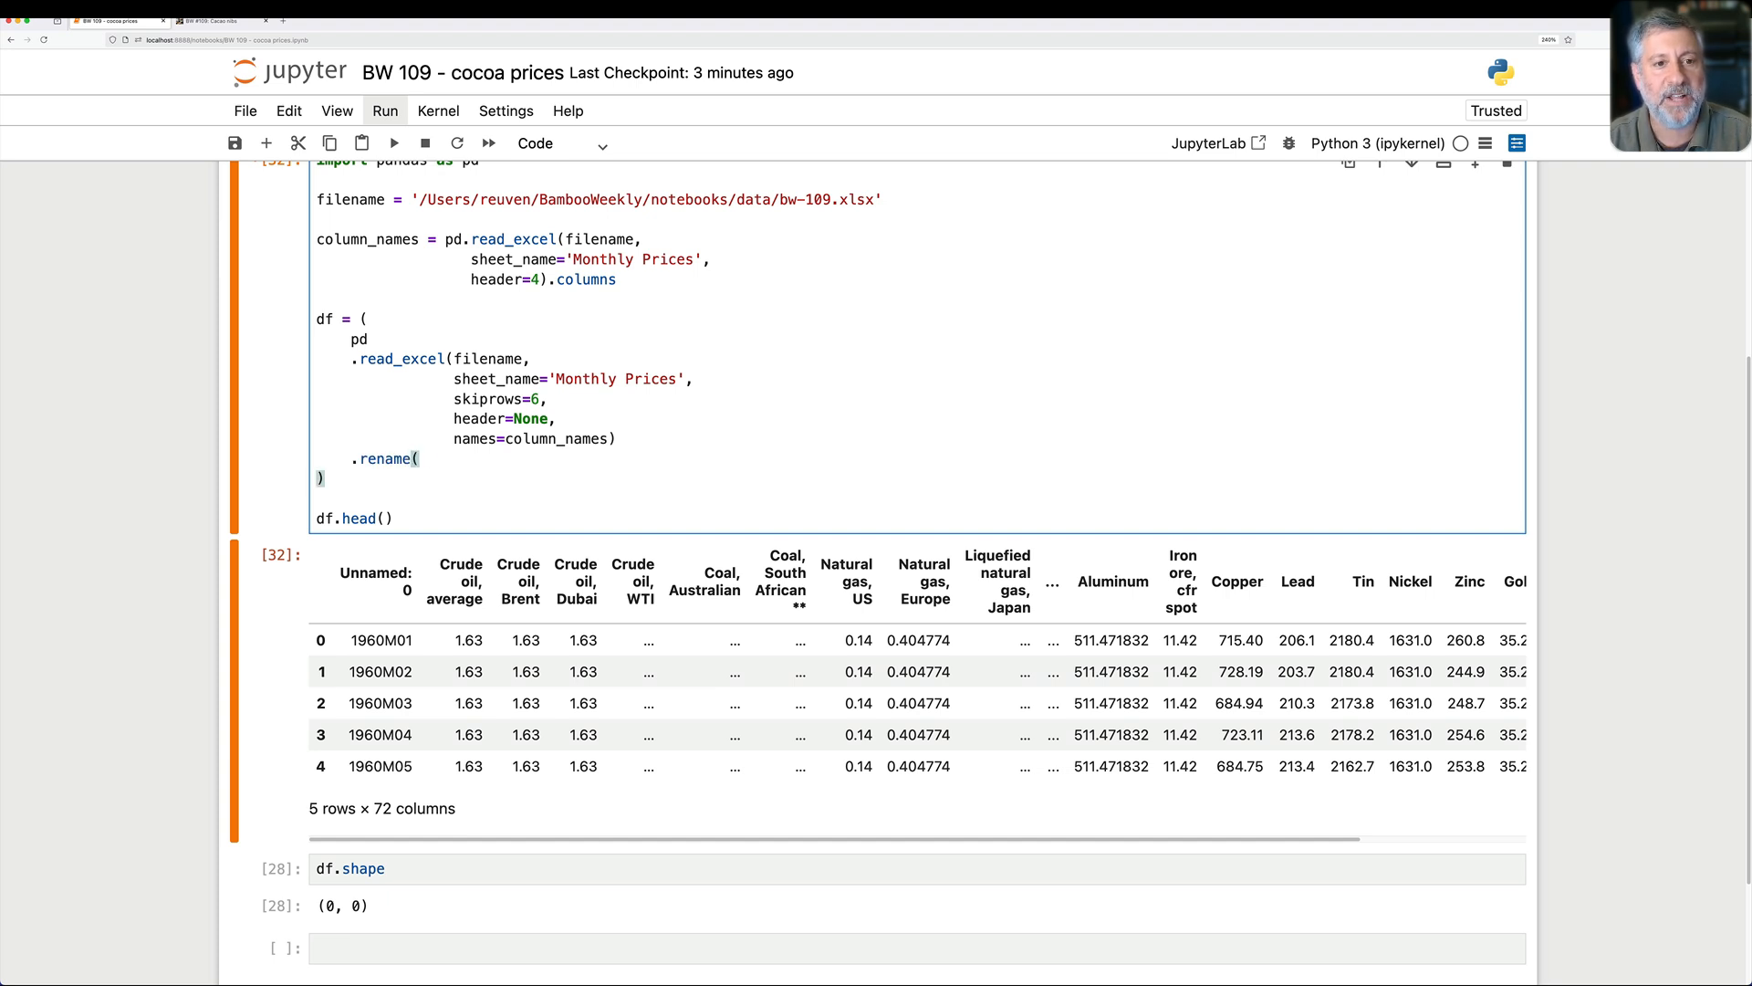
type("columns={'U")
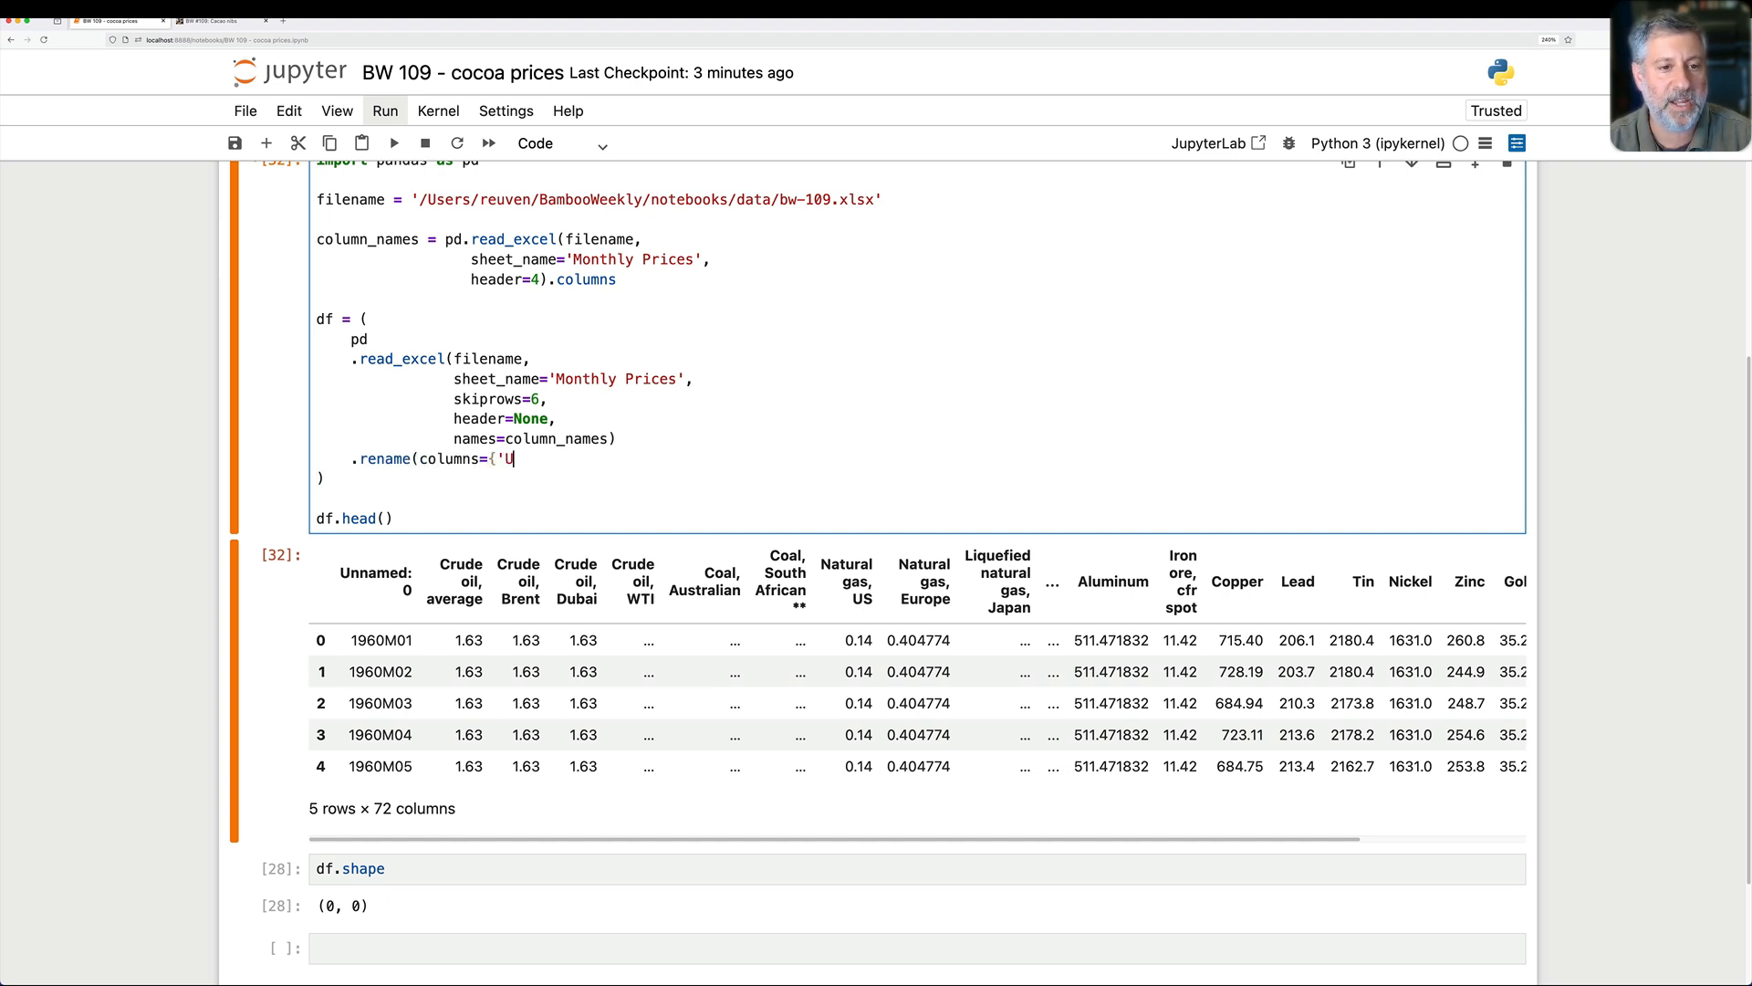
type("nnamed: 0': 'date")
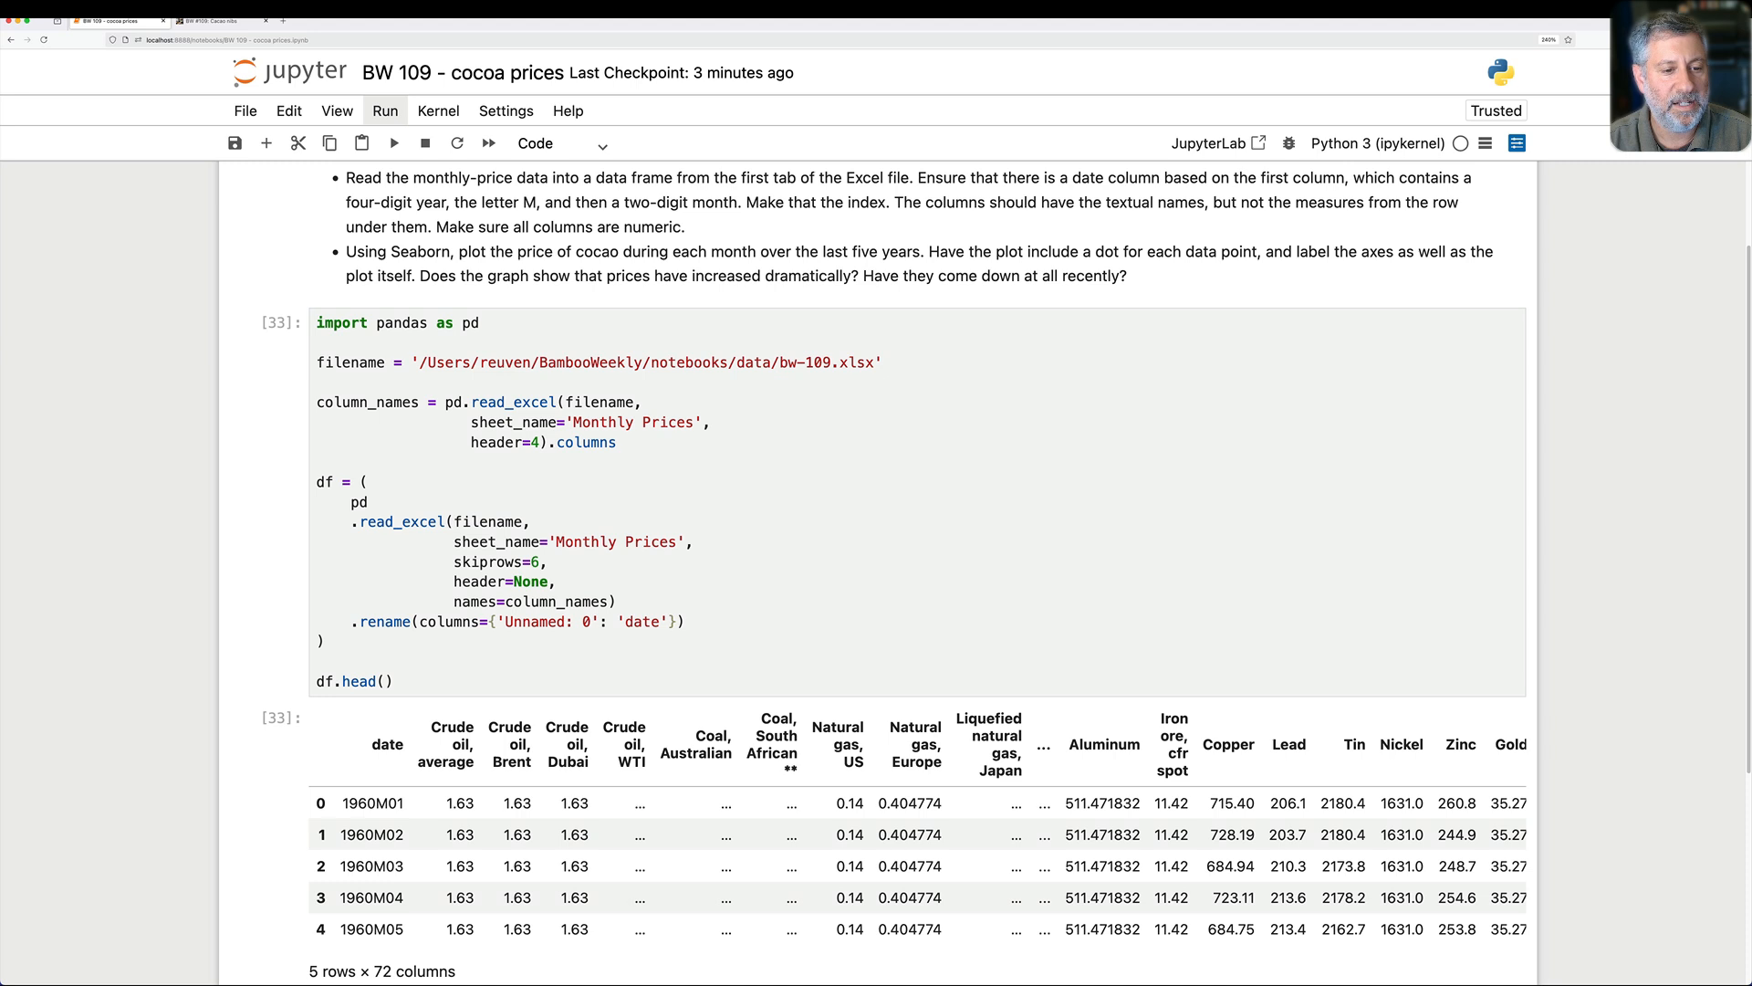
scroll("down", 3)
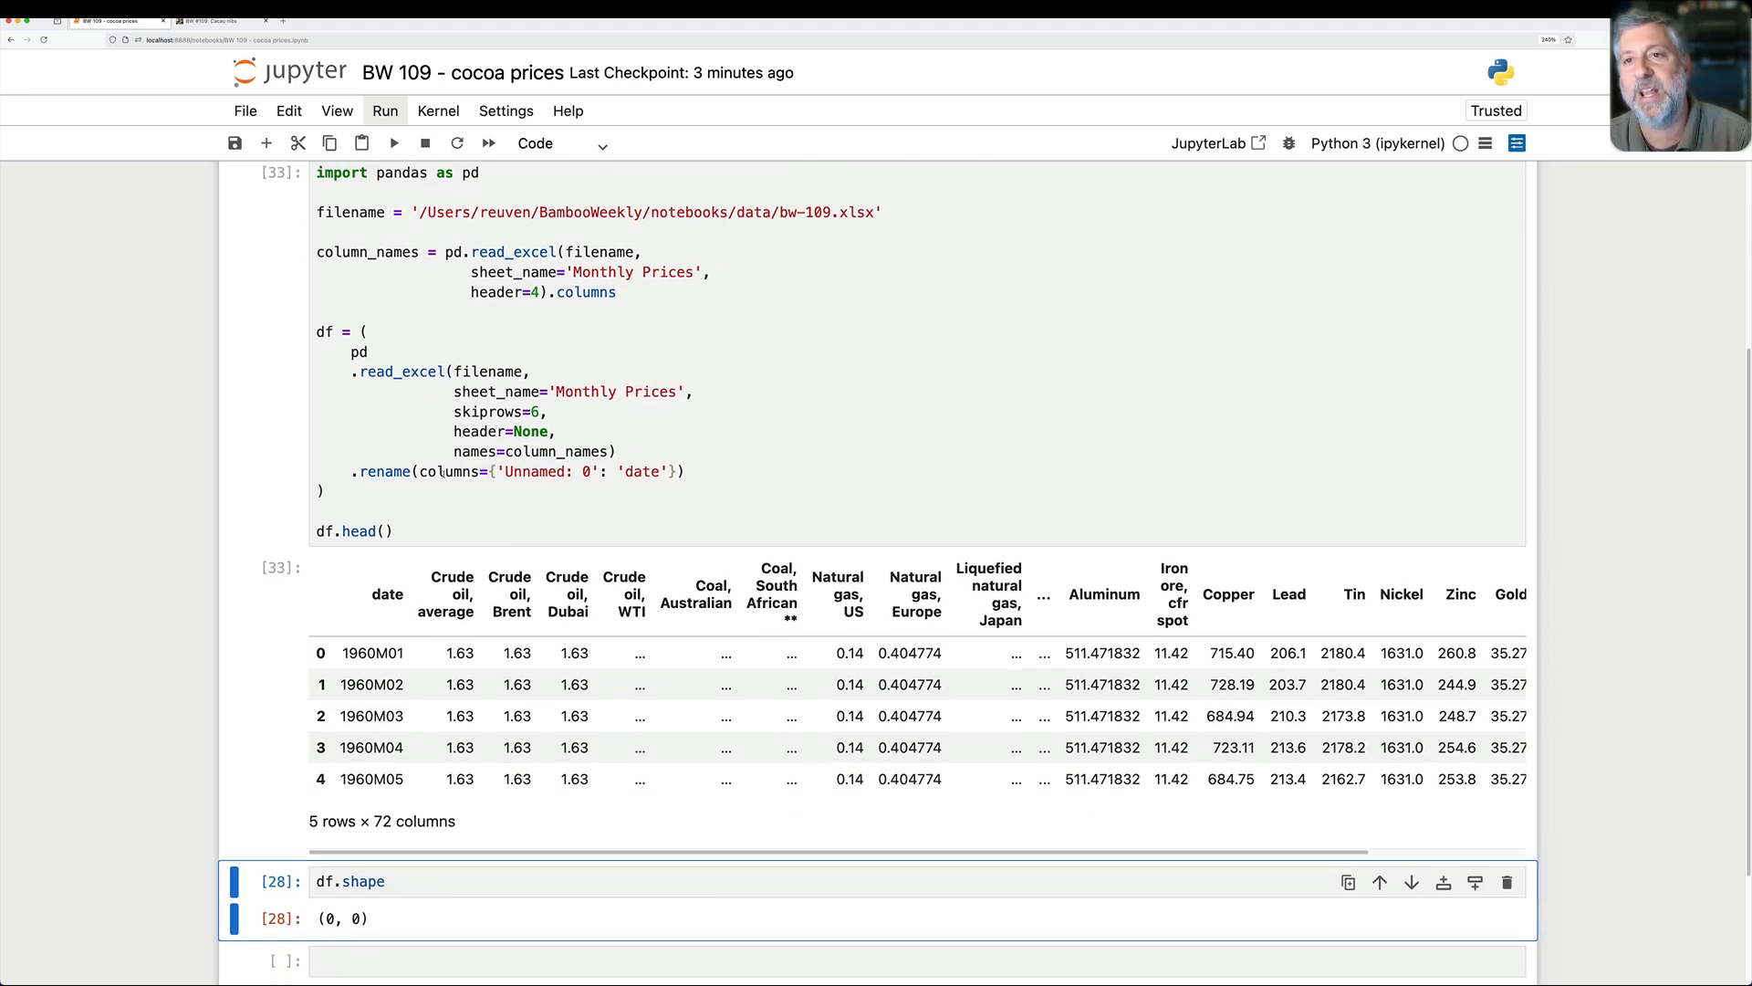
left_click(625, 471)
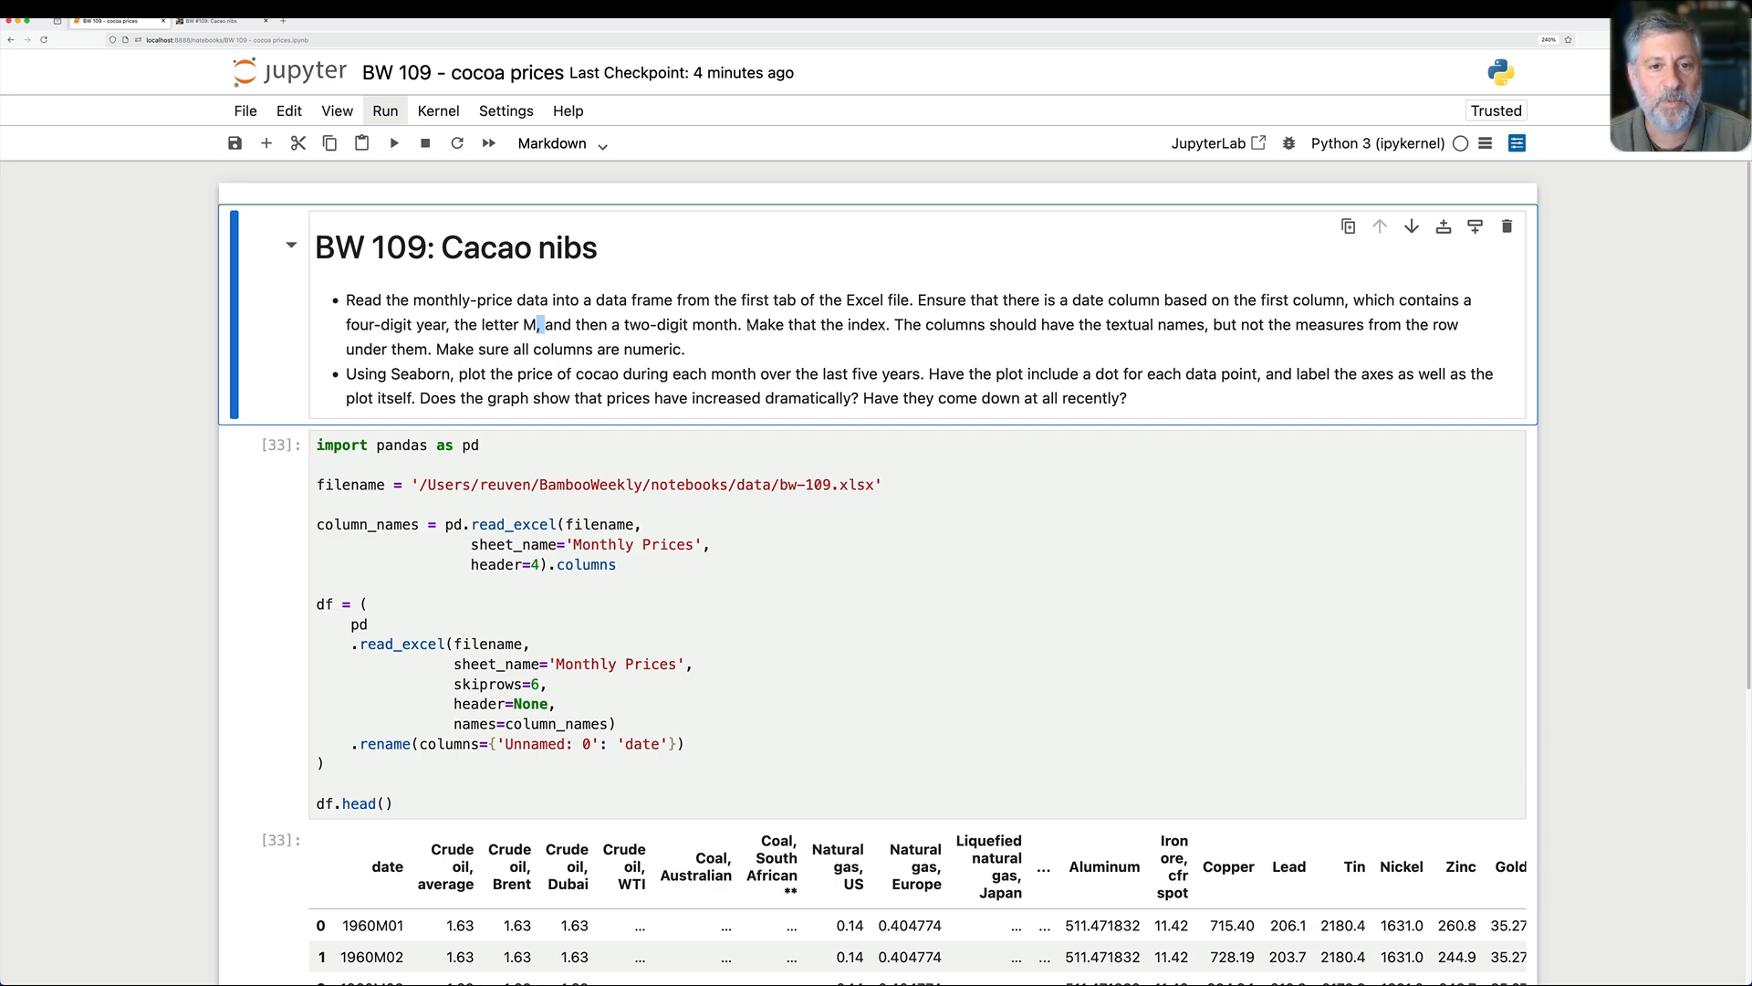
Step: Index df by 'date', parsed with parse_dates=[0] and date_format='%YM%m', then recheck df.shape
scroll("down", 3)
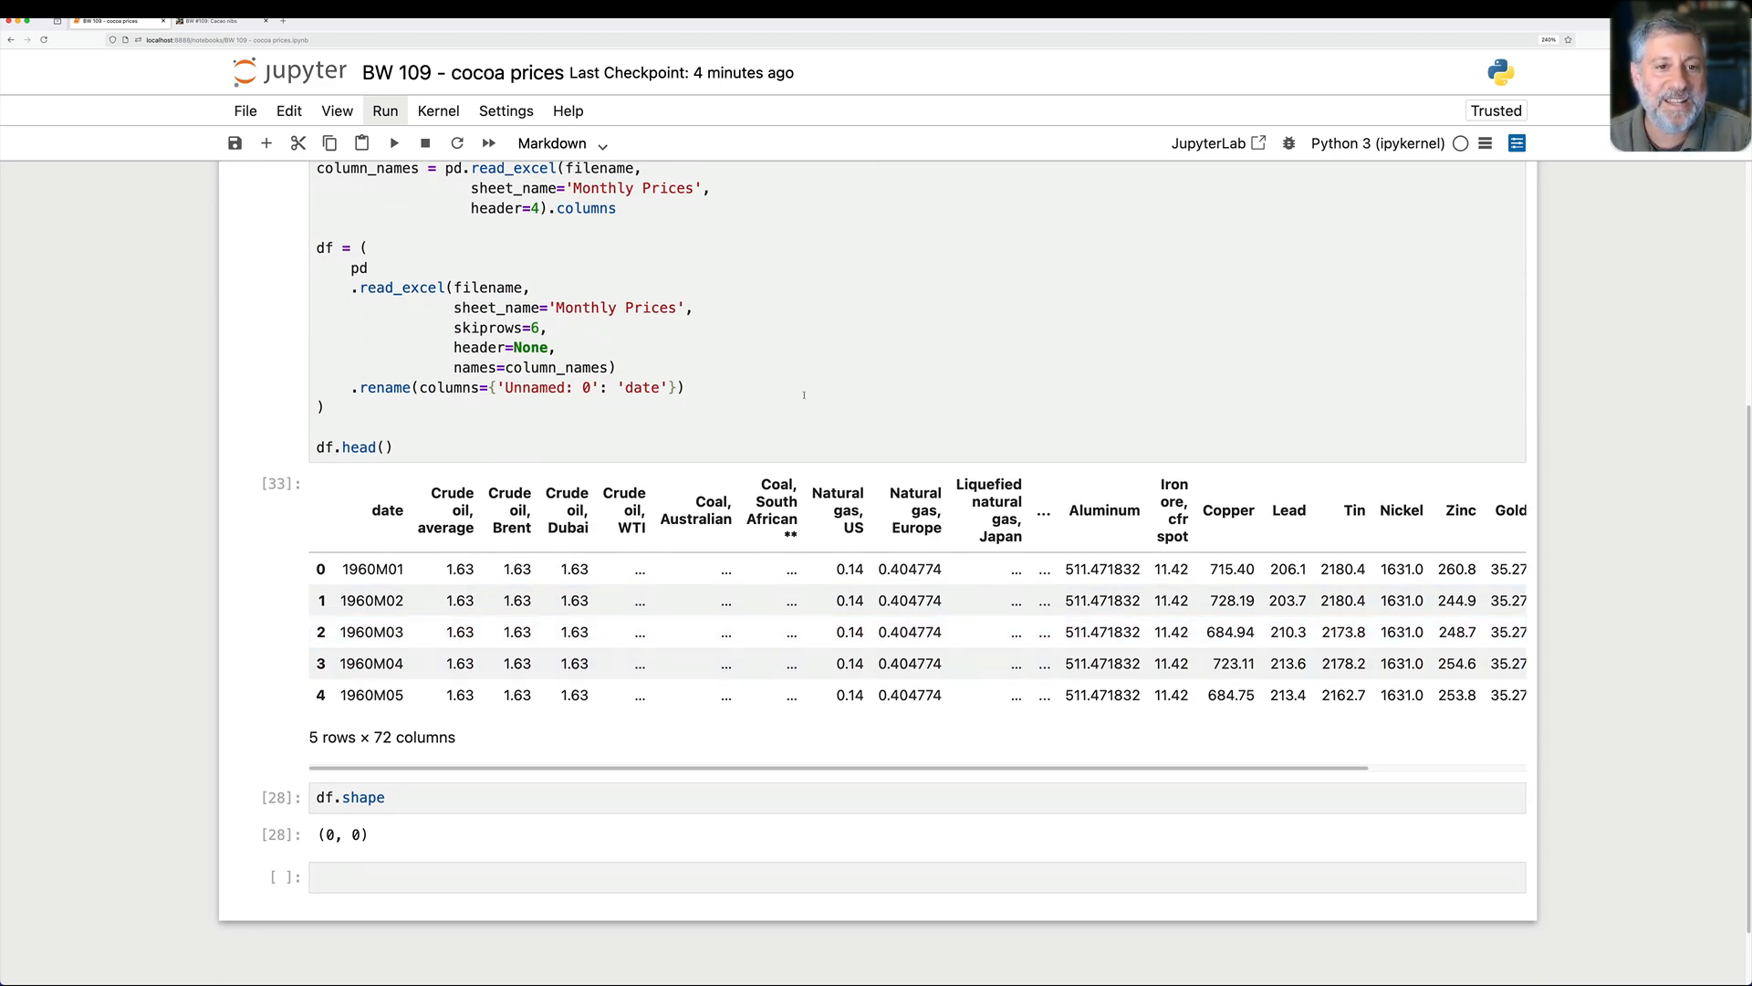
type(".set_index('date")
left_click(535, 367)
type(",")
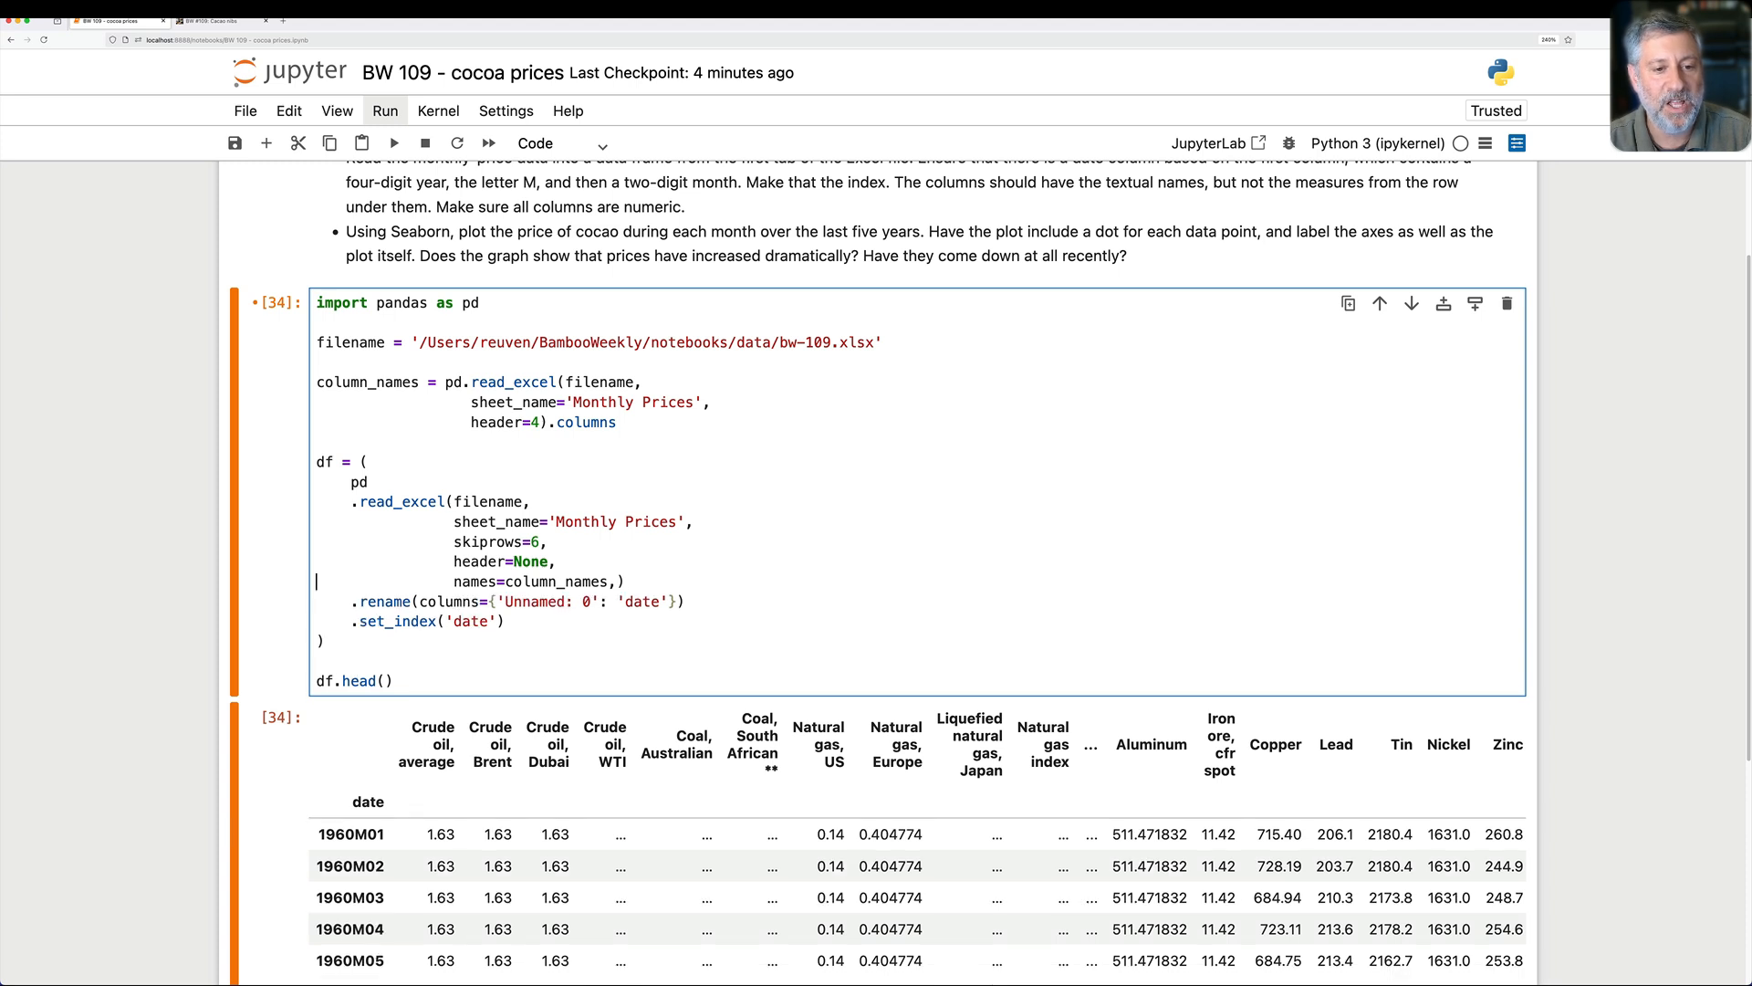
type("parse_dates=)")
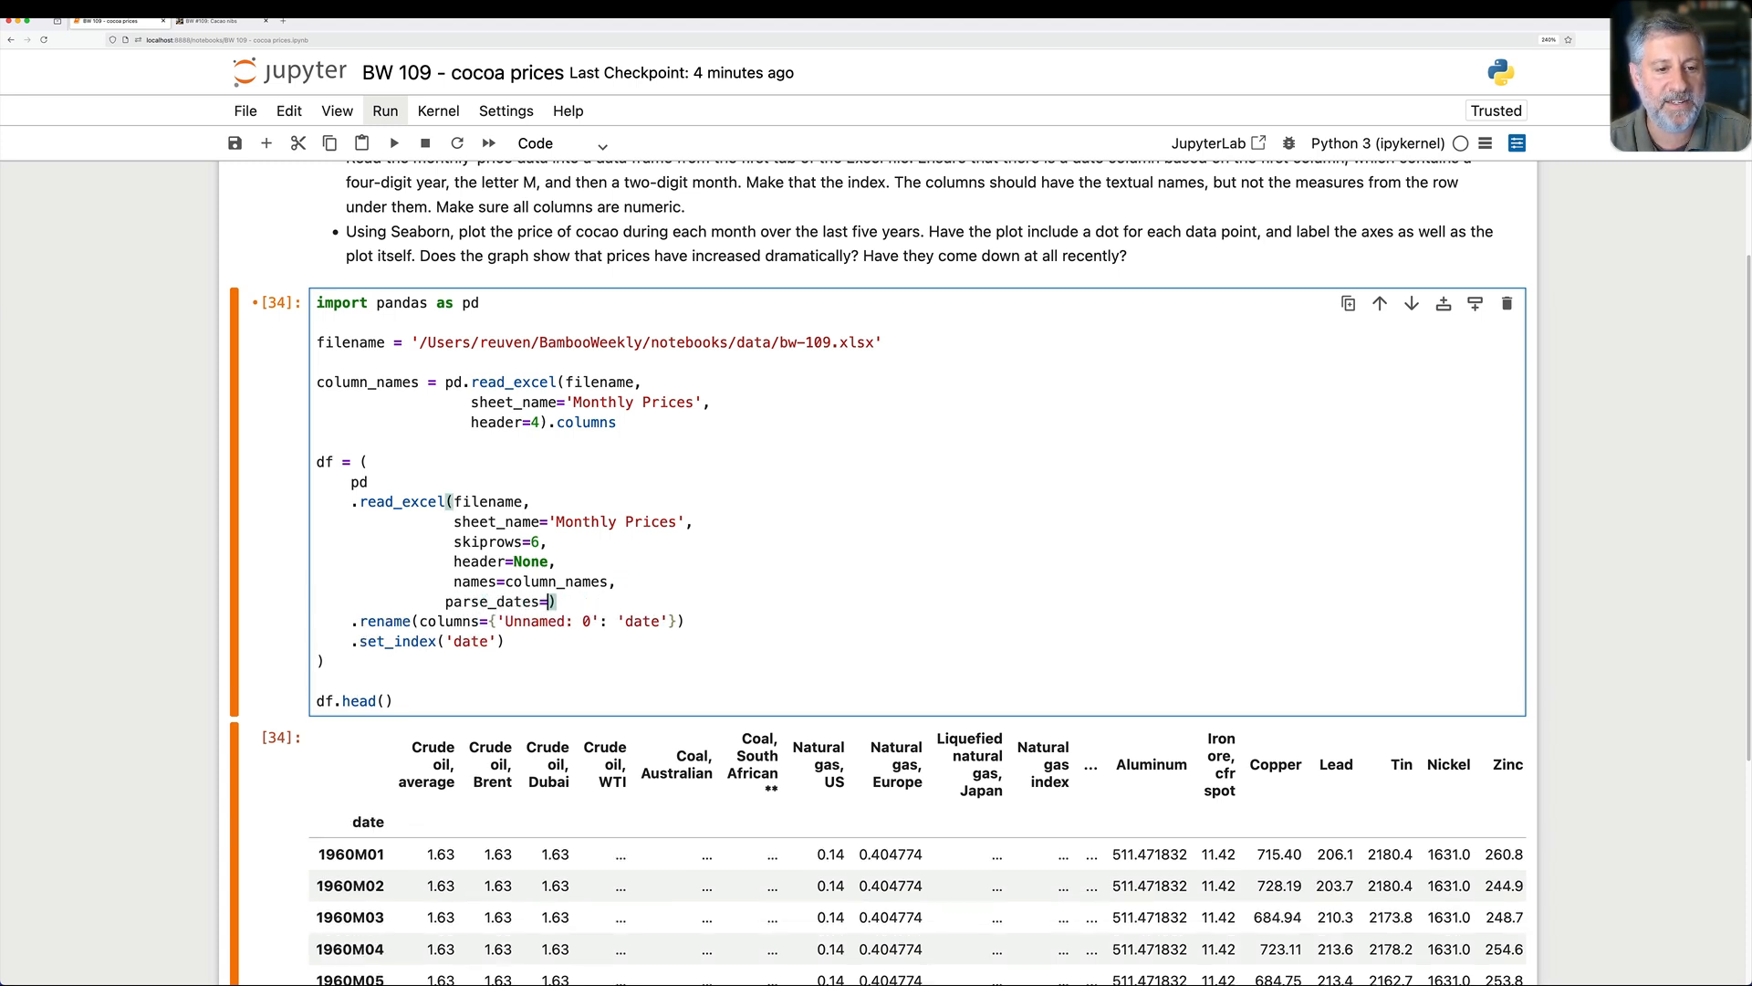
type("[0]")
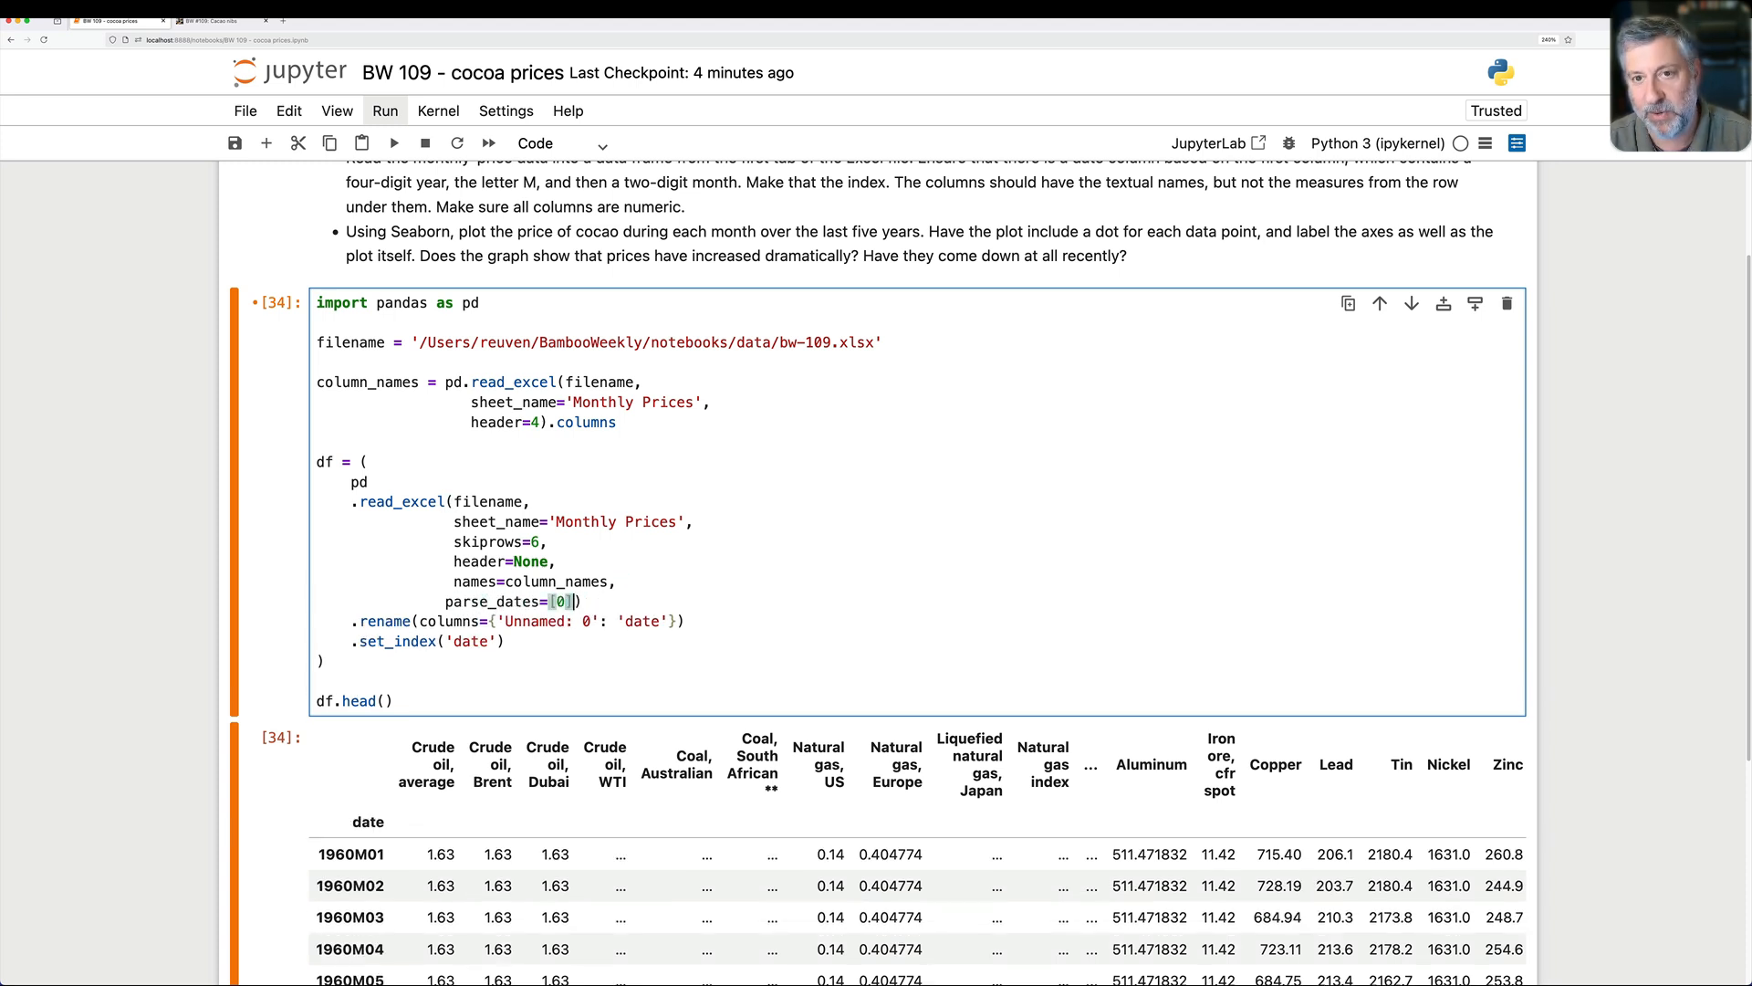
type(",")
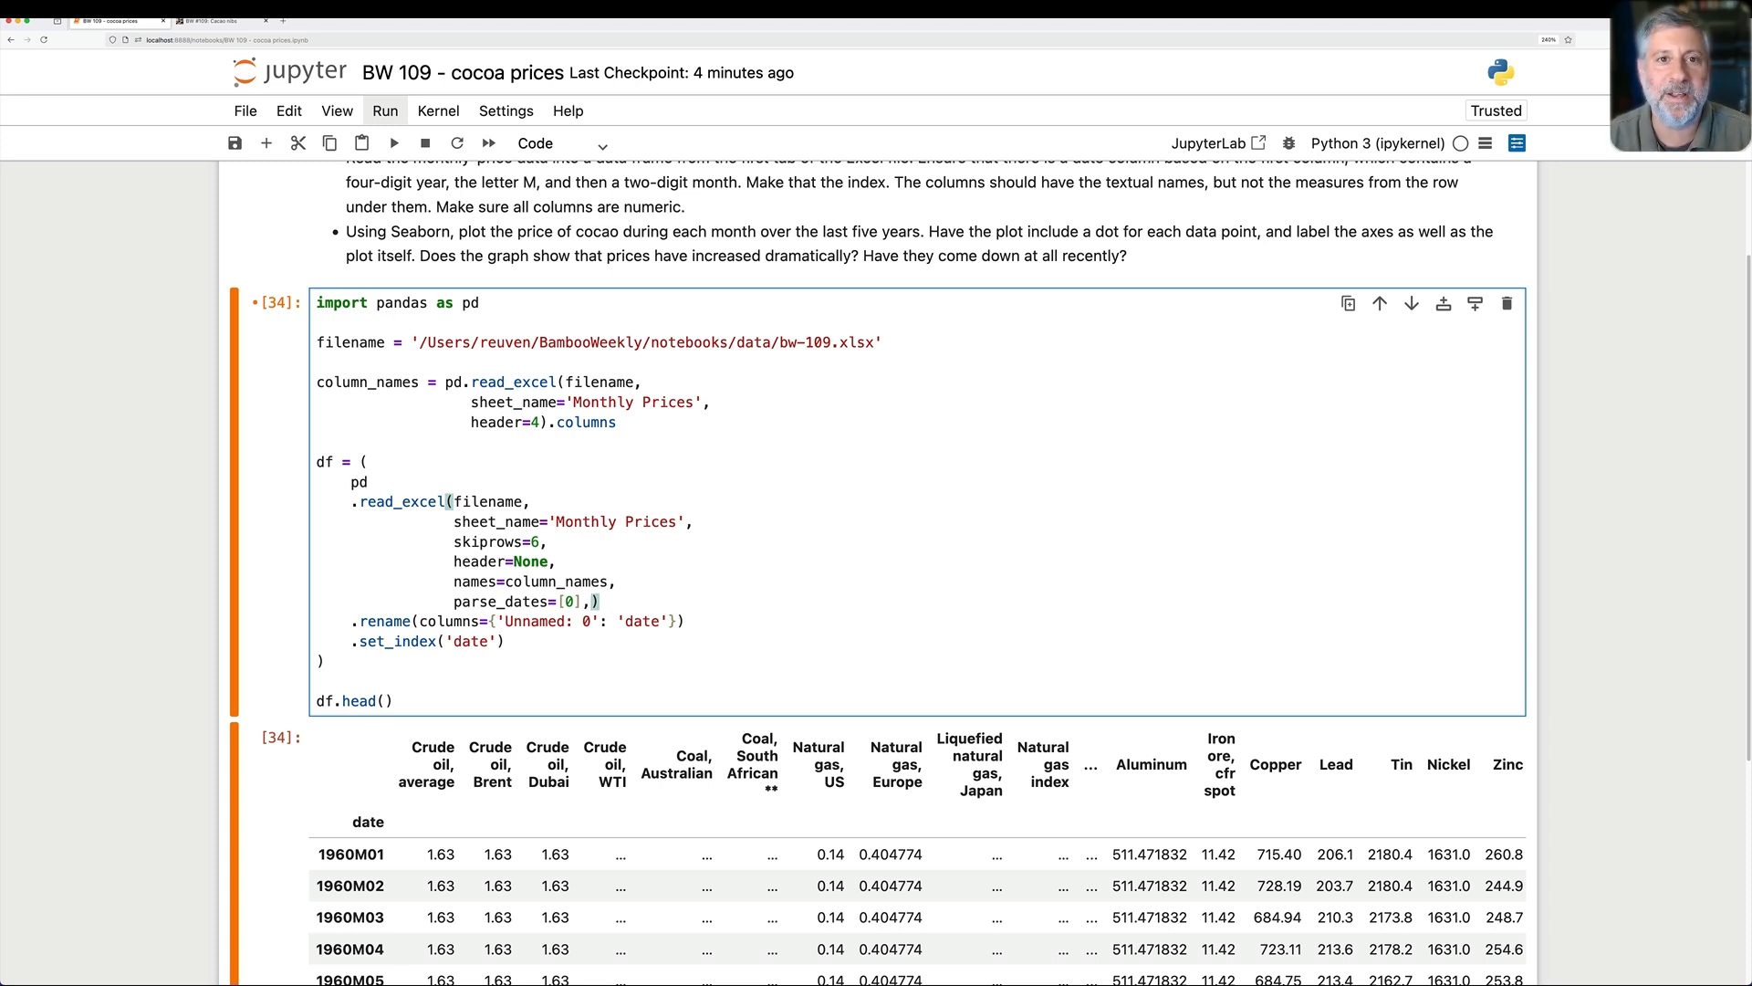
type("date_f)")
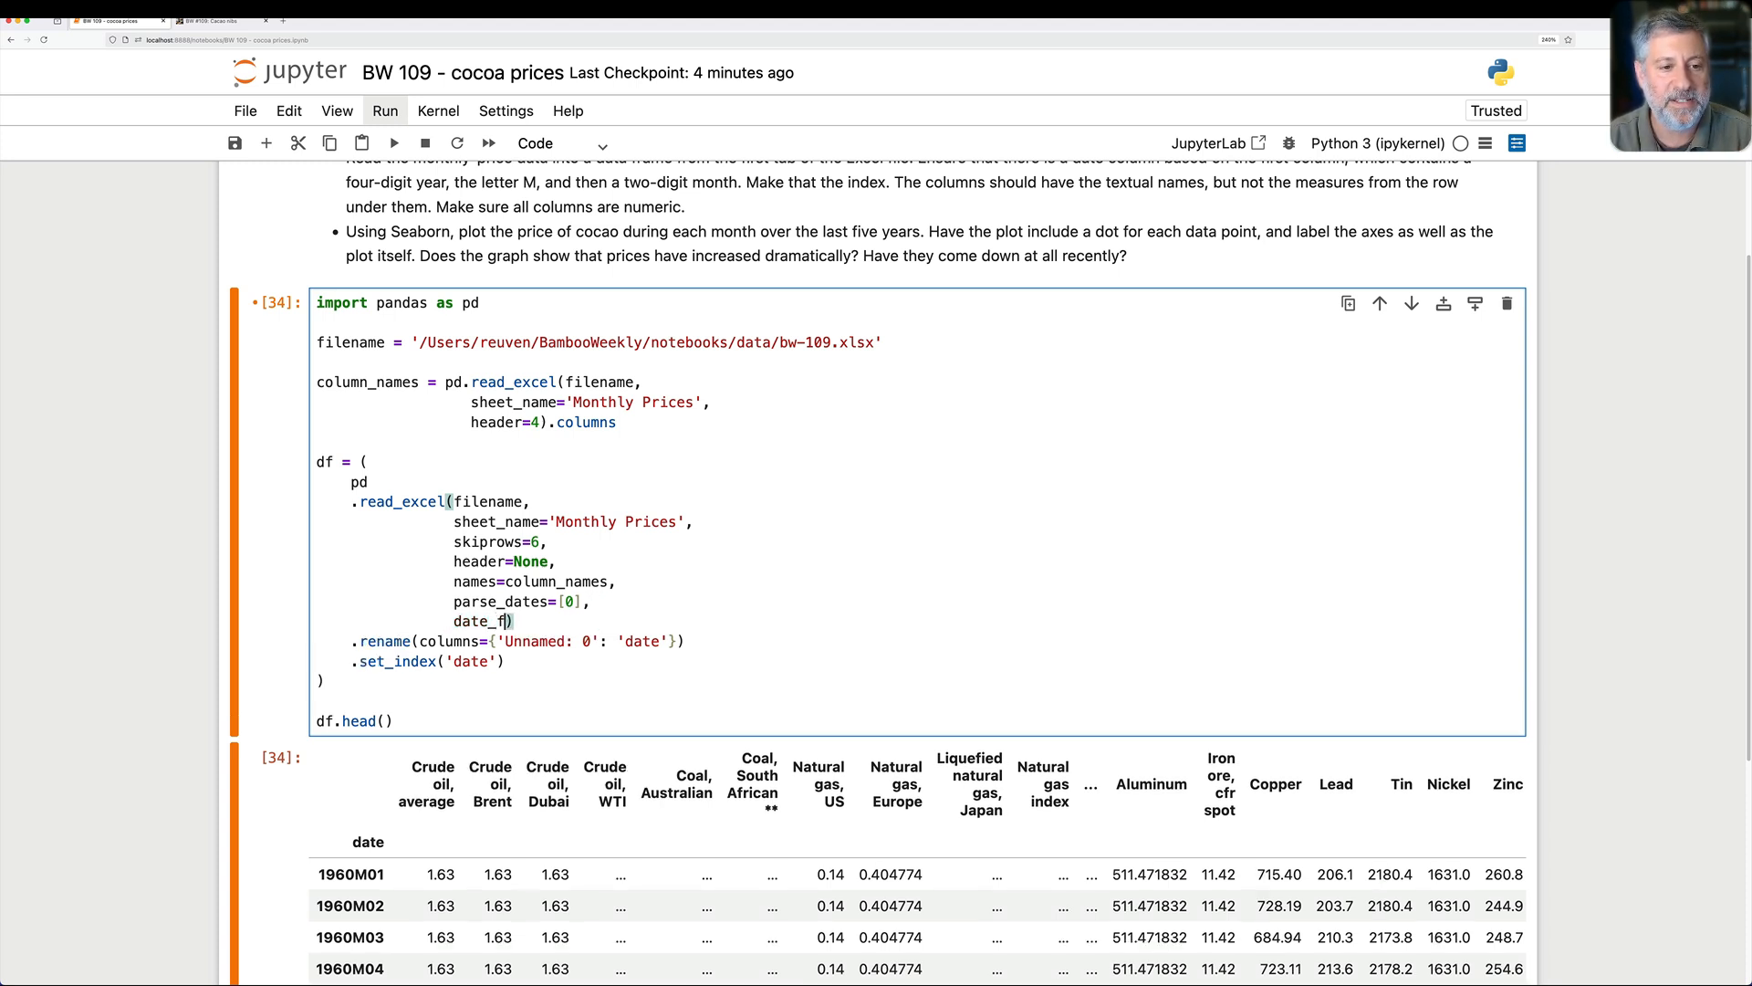
type("ormat='%")
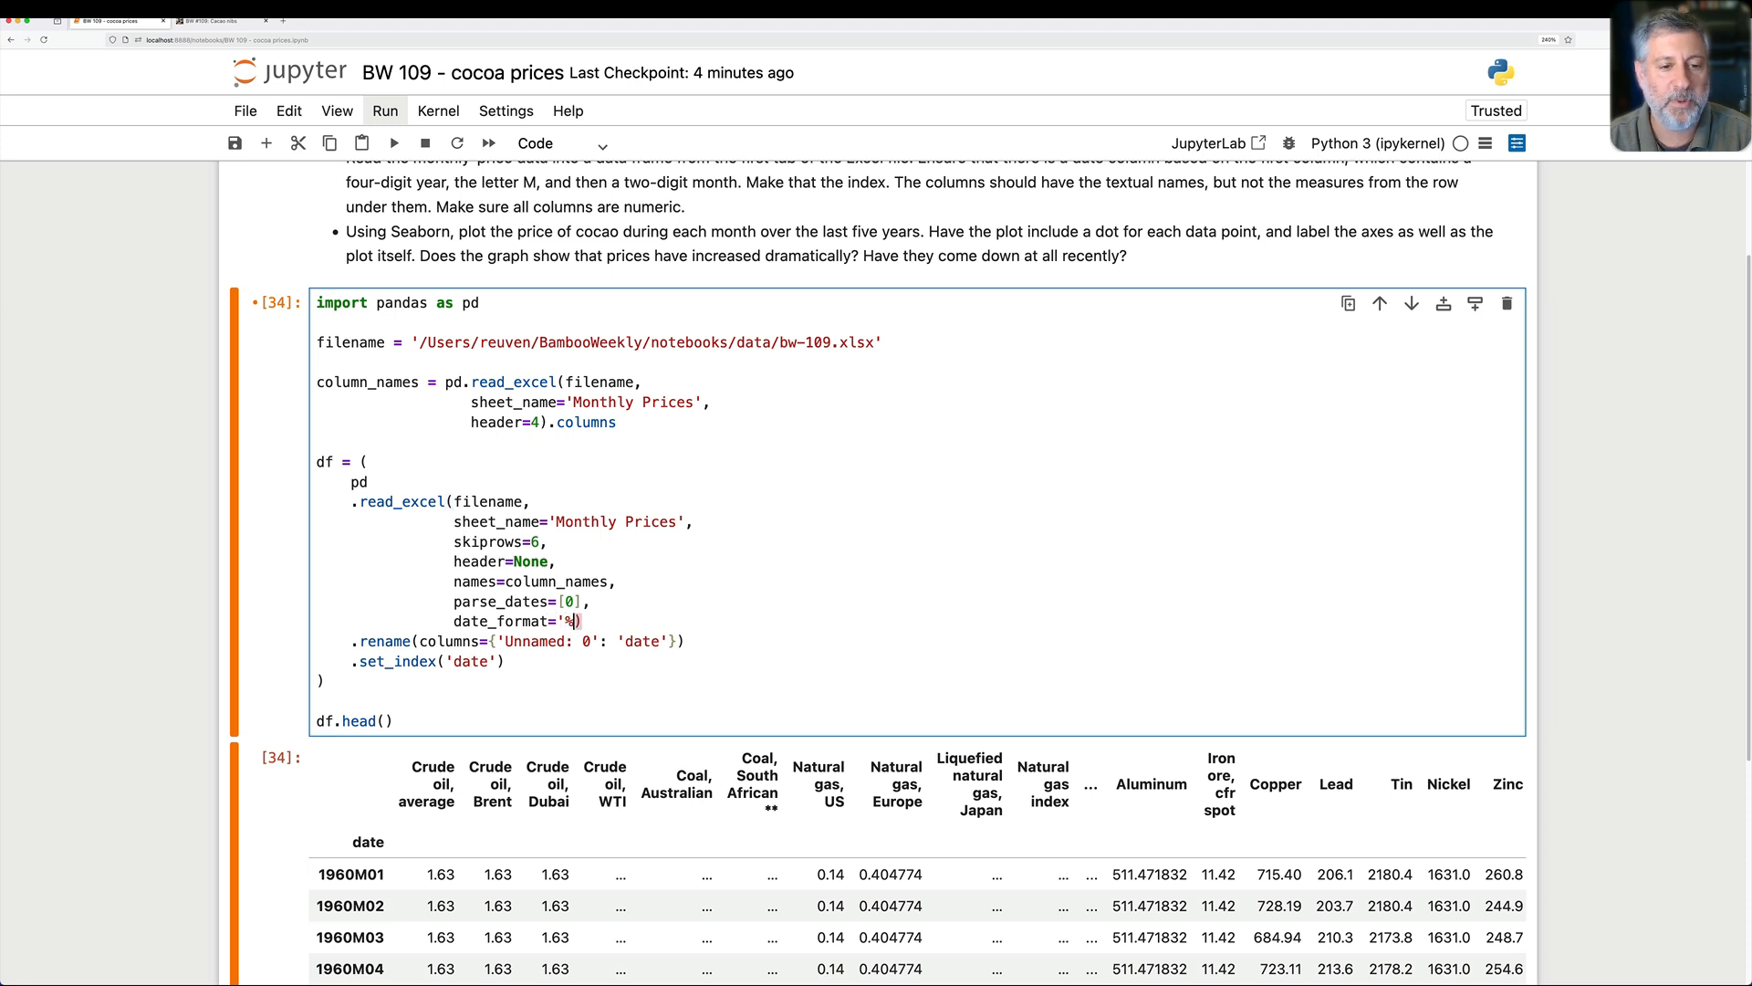
type("YM%m")
type("df.shape")
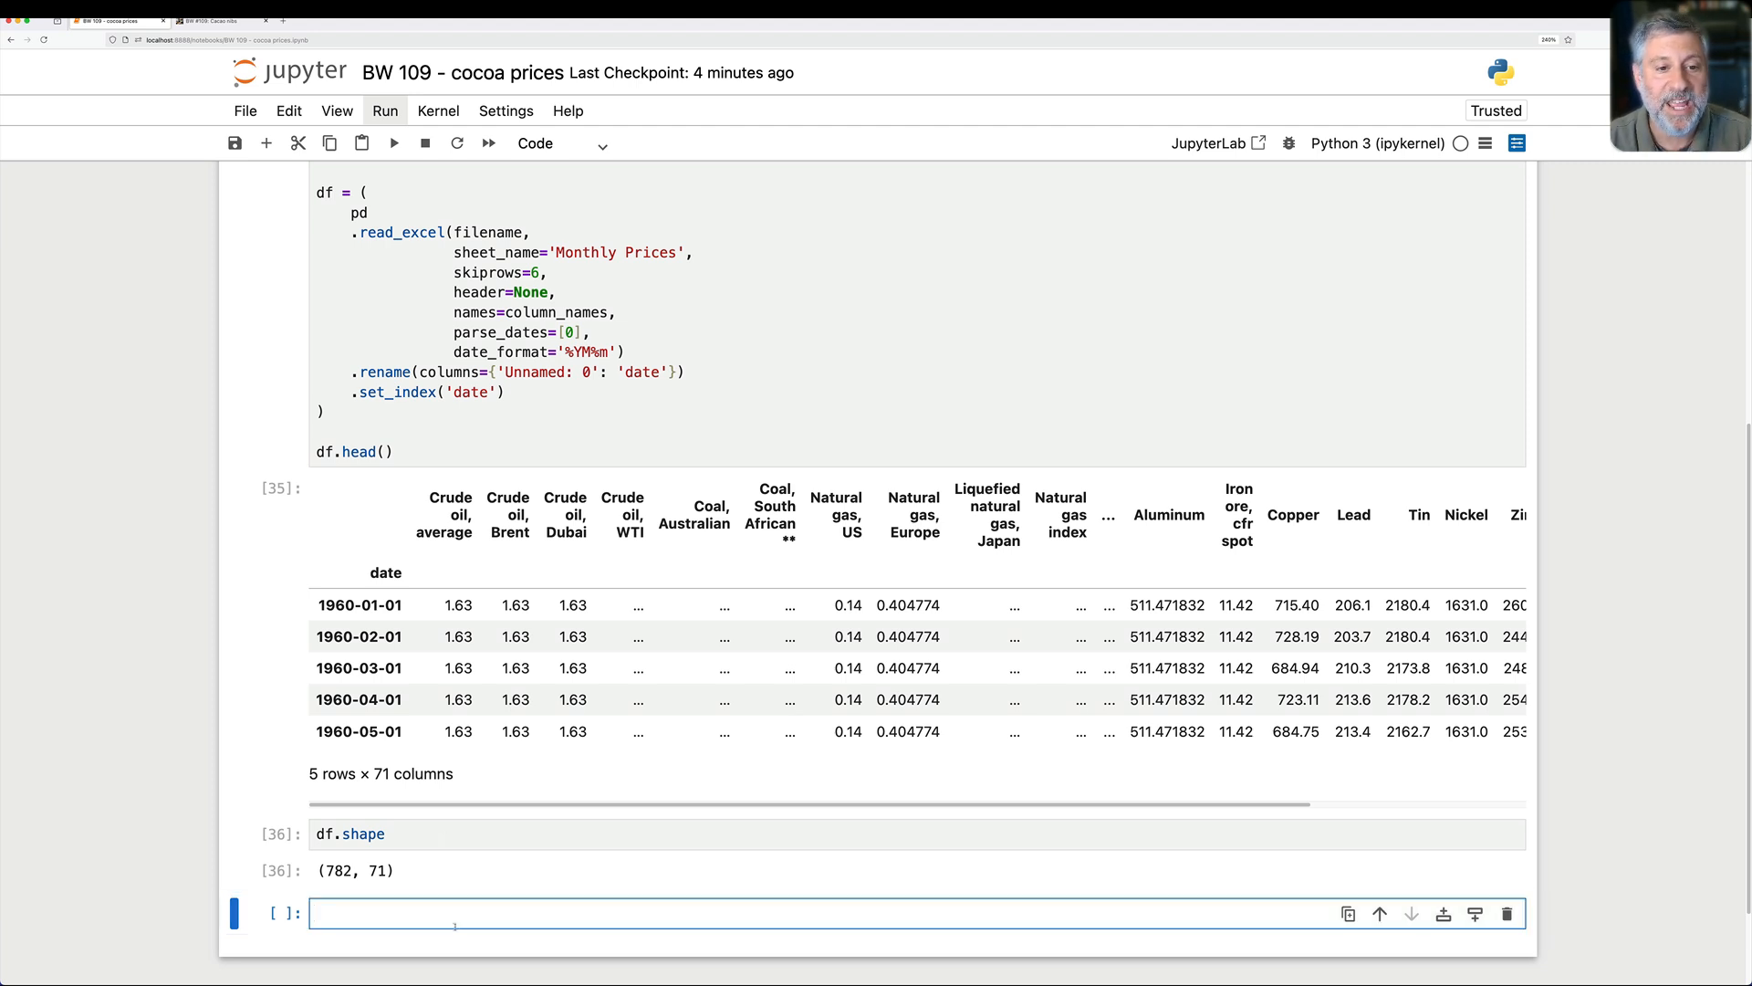
type("df.index")
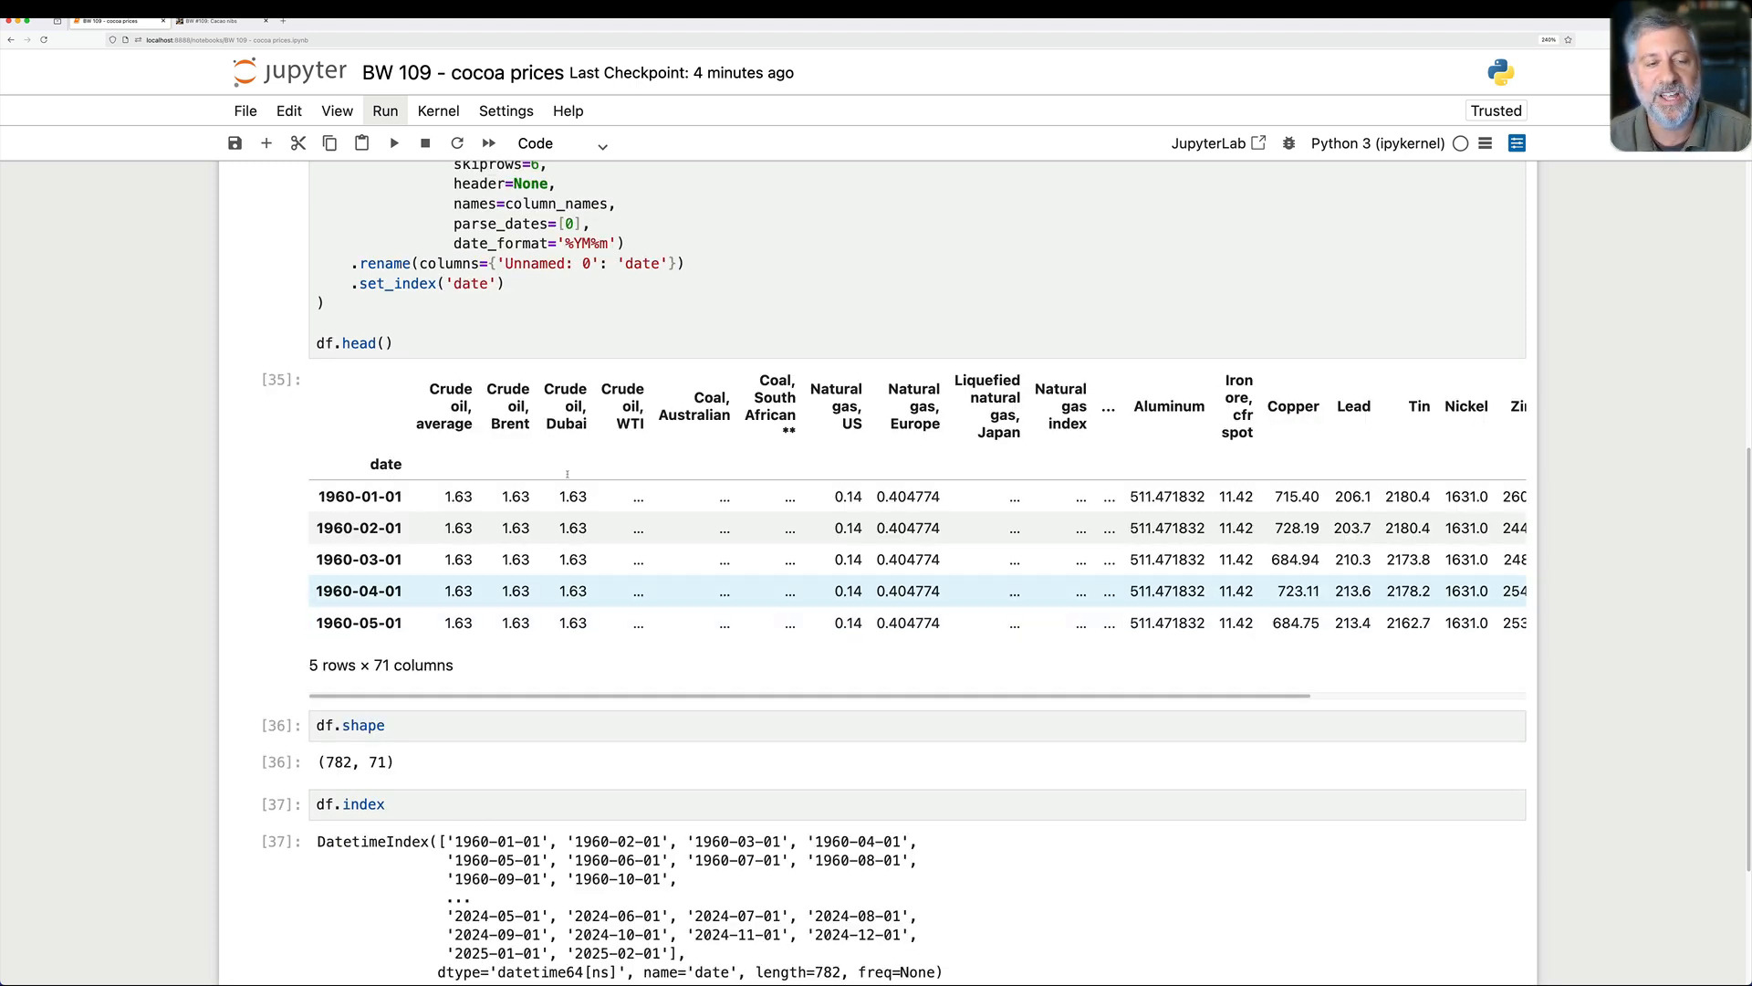
Step: Scroll through the df.index and df.info() output showing 46 float and 25 object columns
scroll("up", 3)
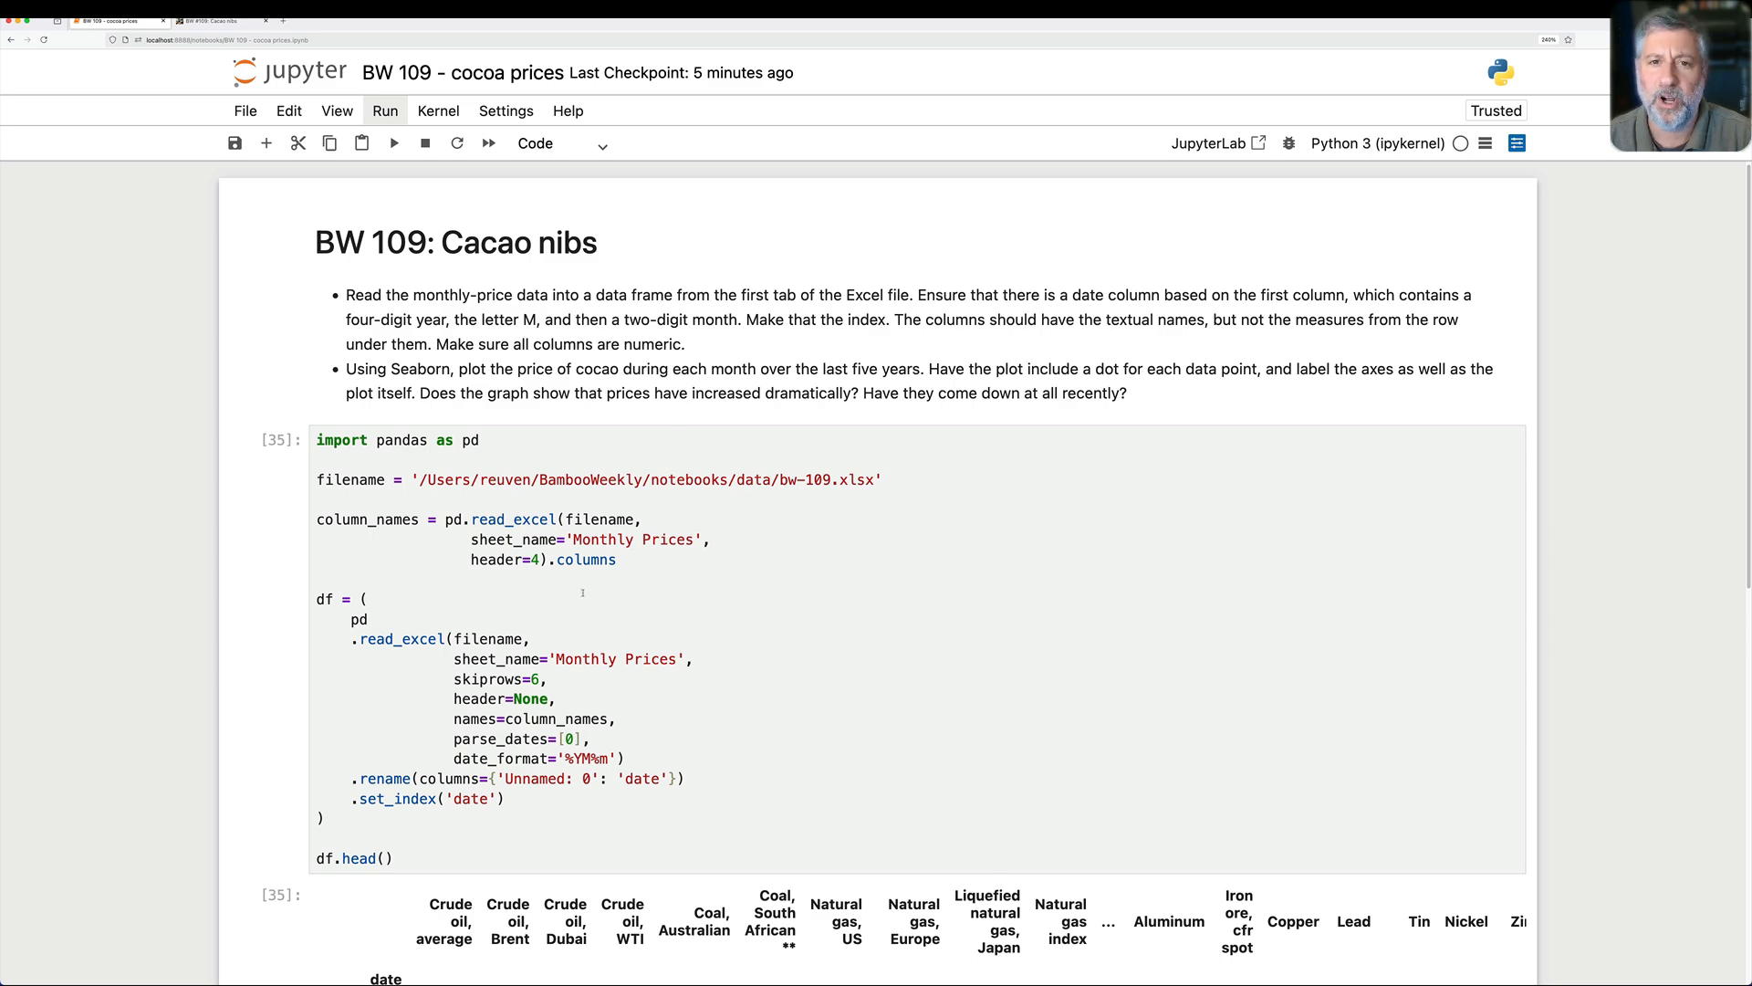
scroll("down", 3)
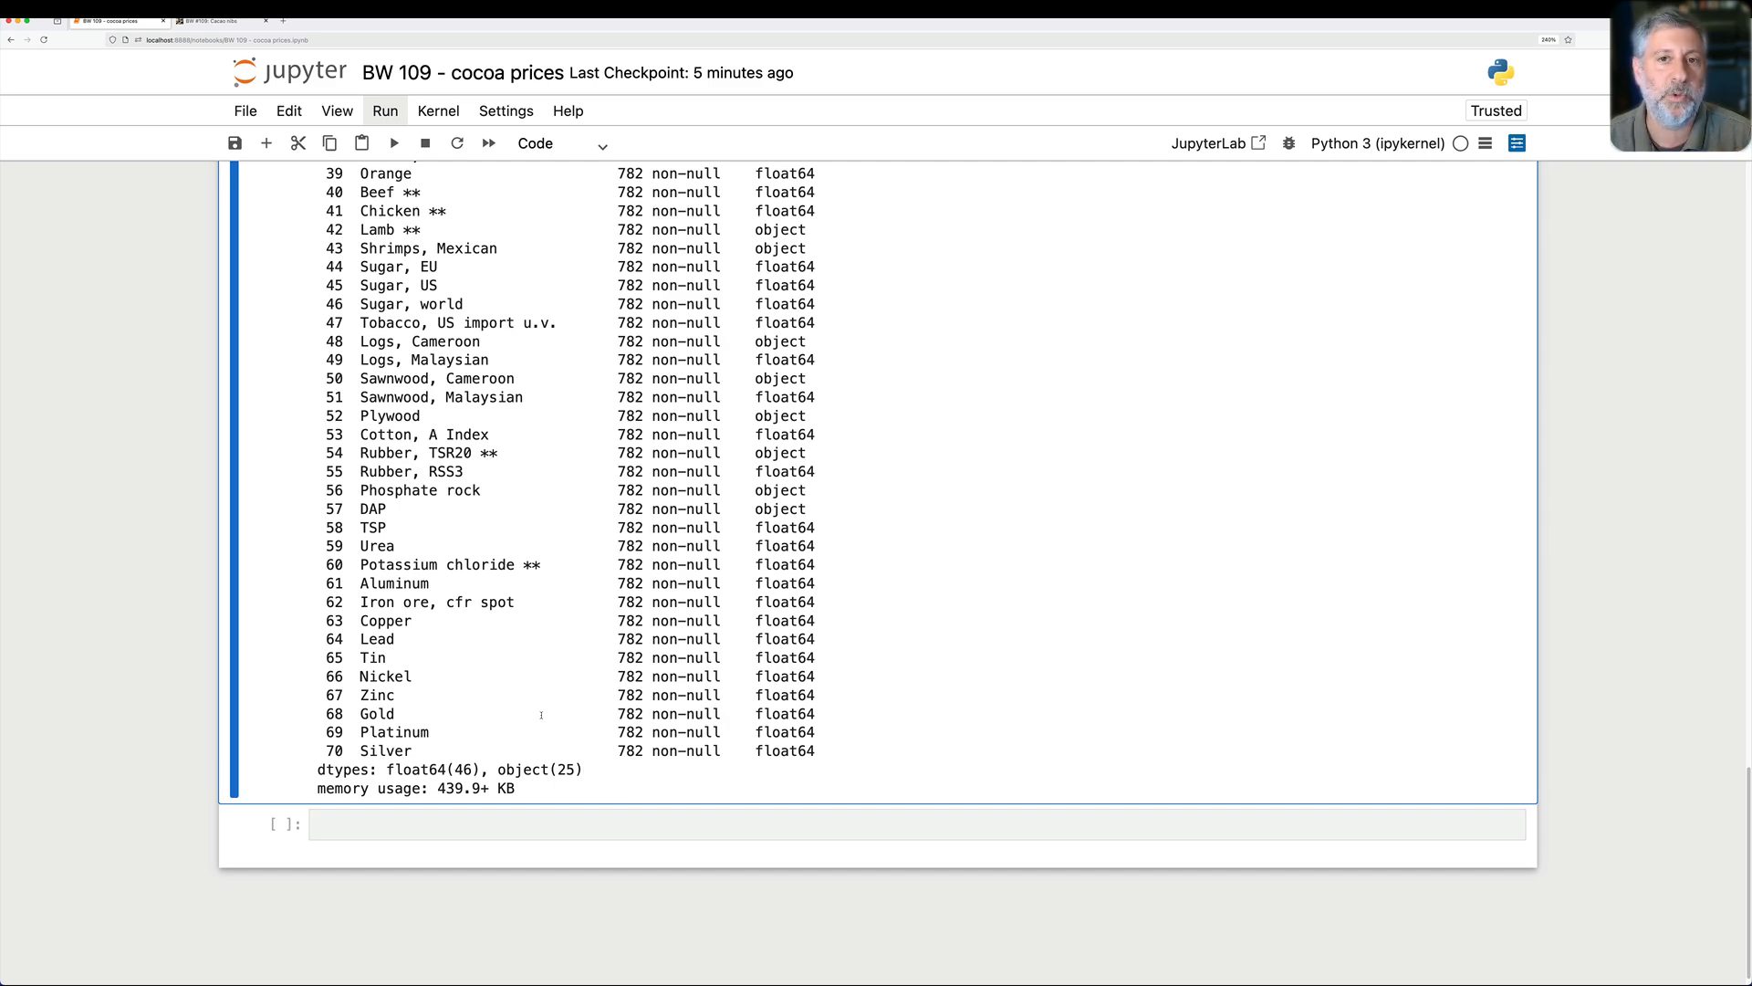
mouse_move(503, 687)
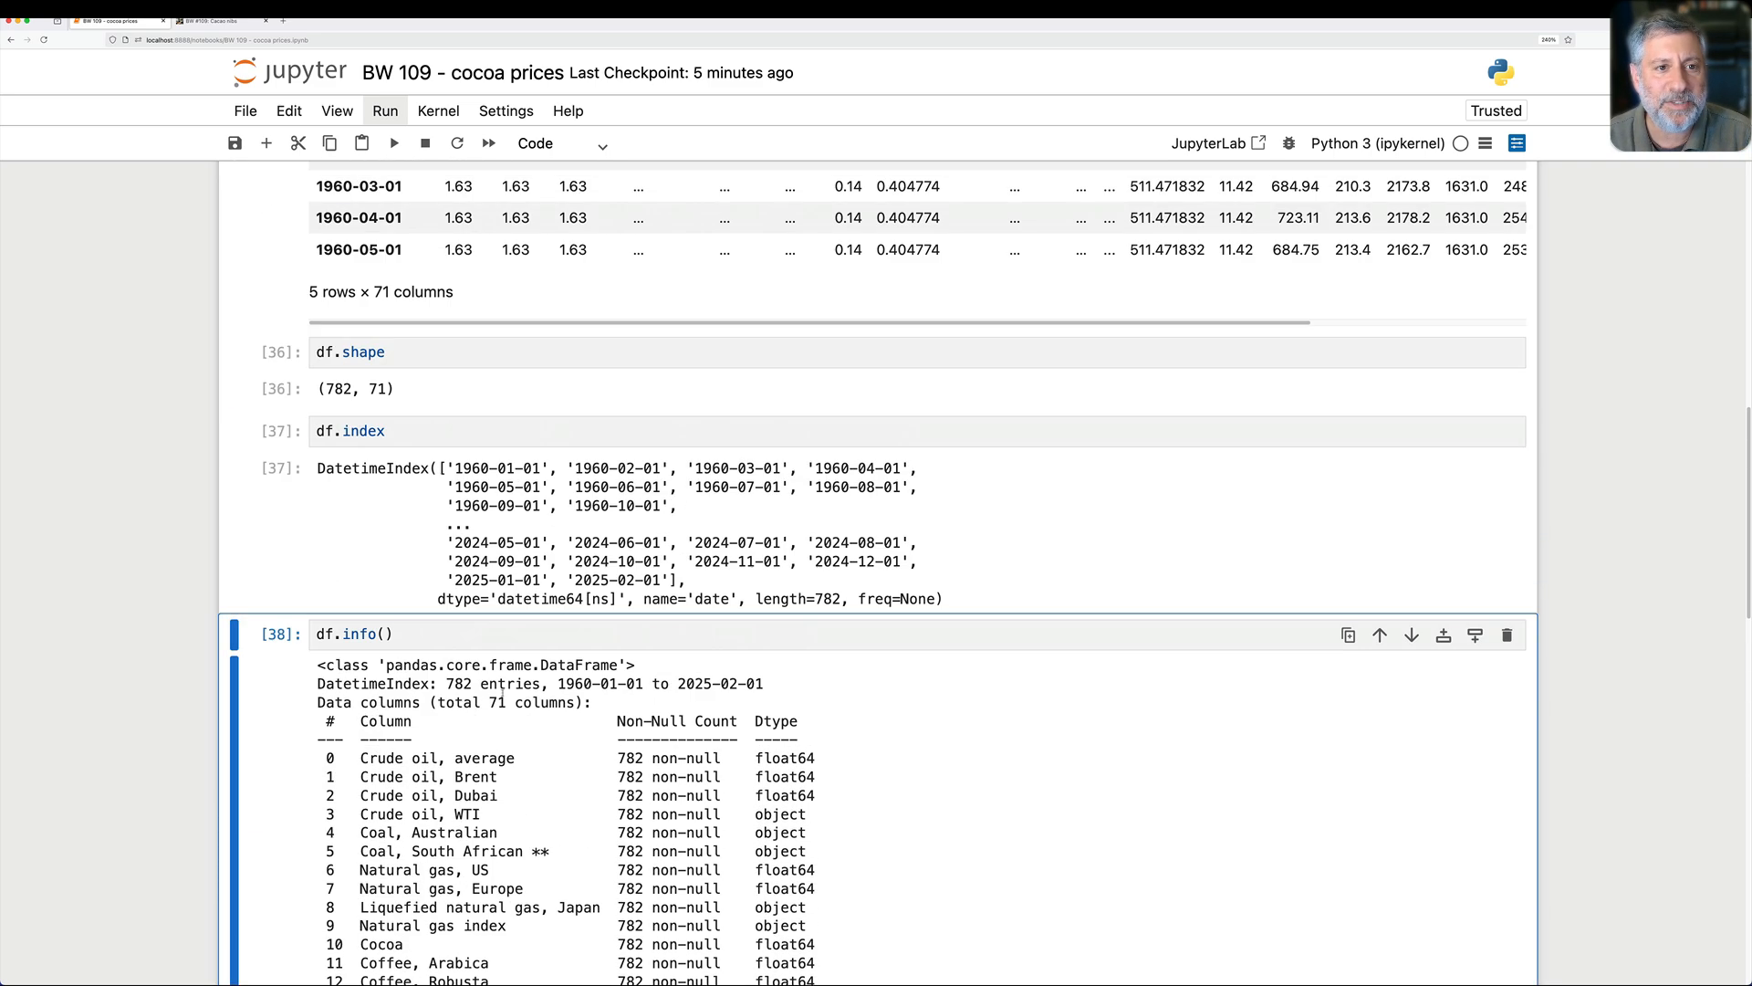
Step: Try converting the DAP column with df['DAP'].astype(float) and scroll through the ValueError
scroll("down", 3)
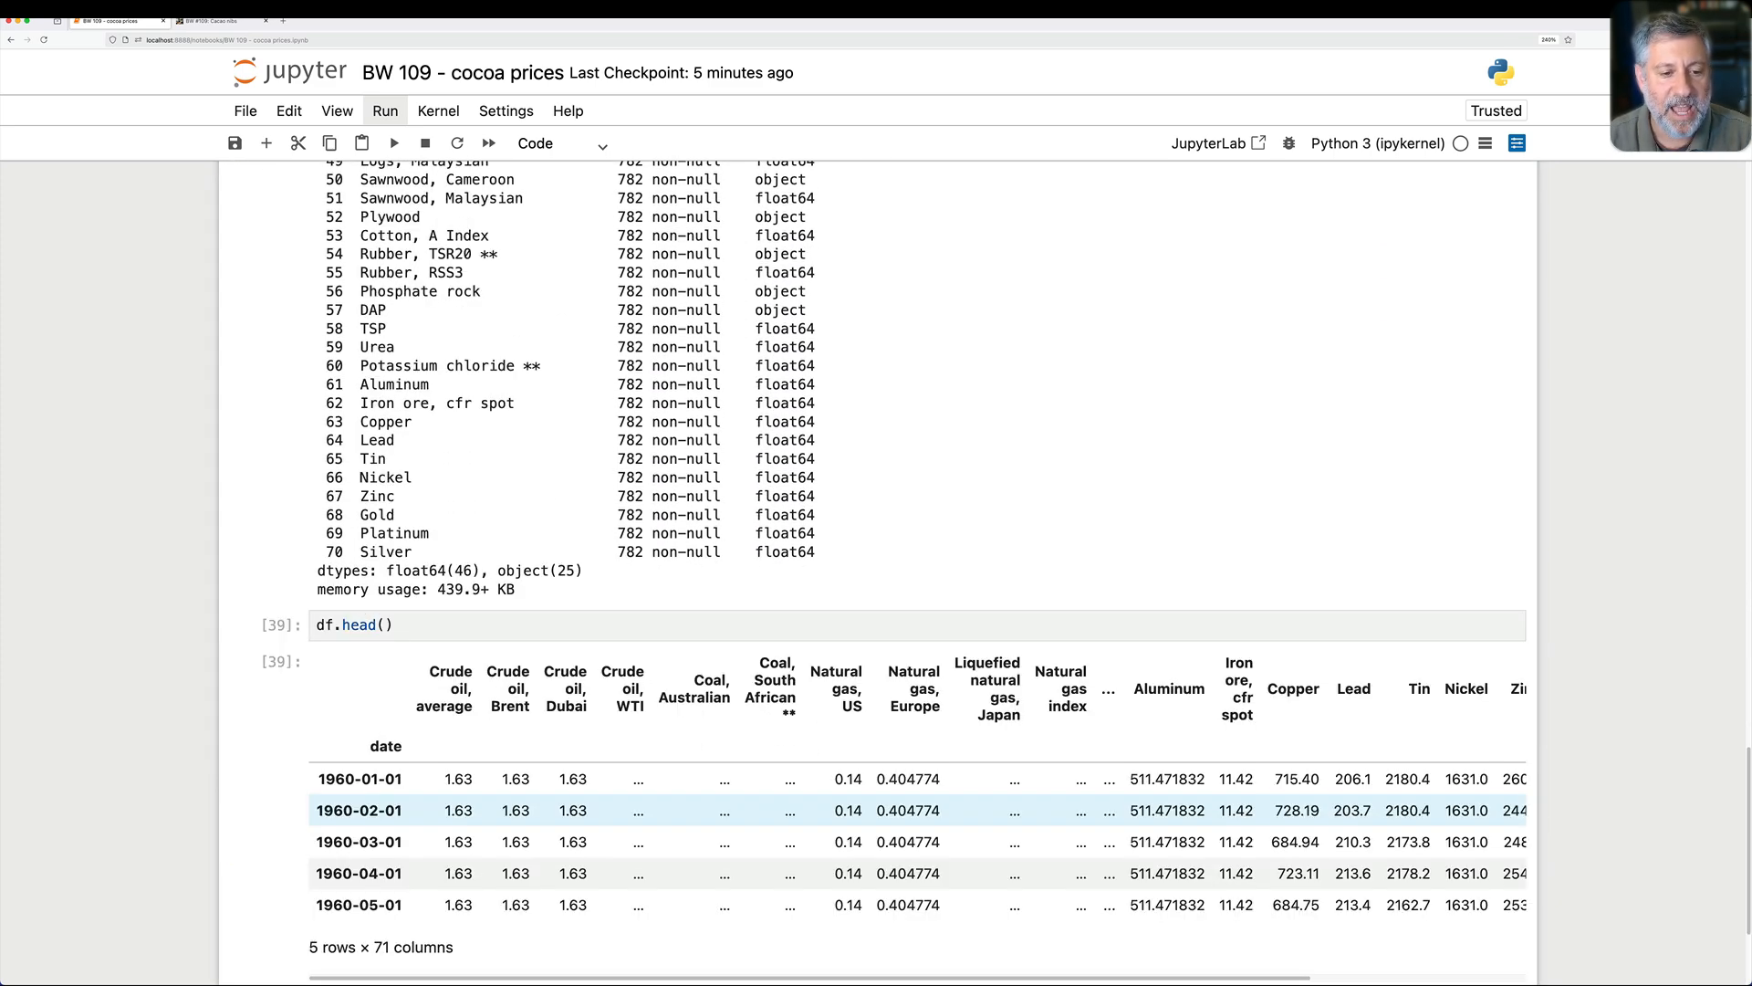
scroll("down", 3)
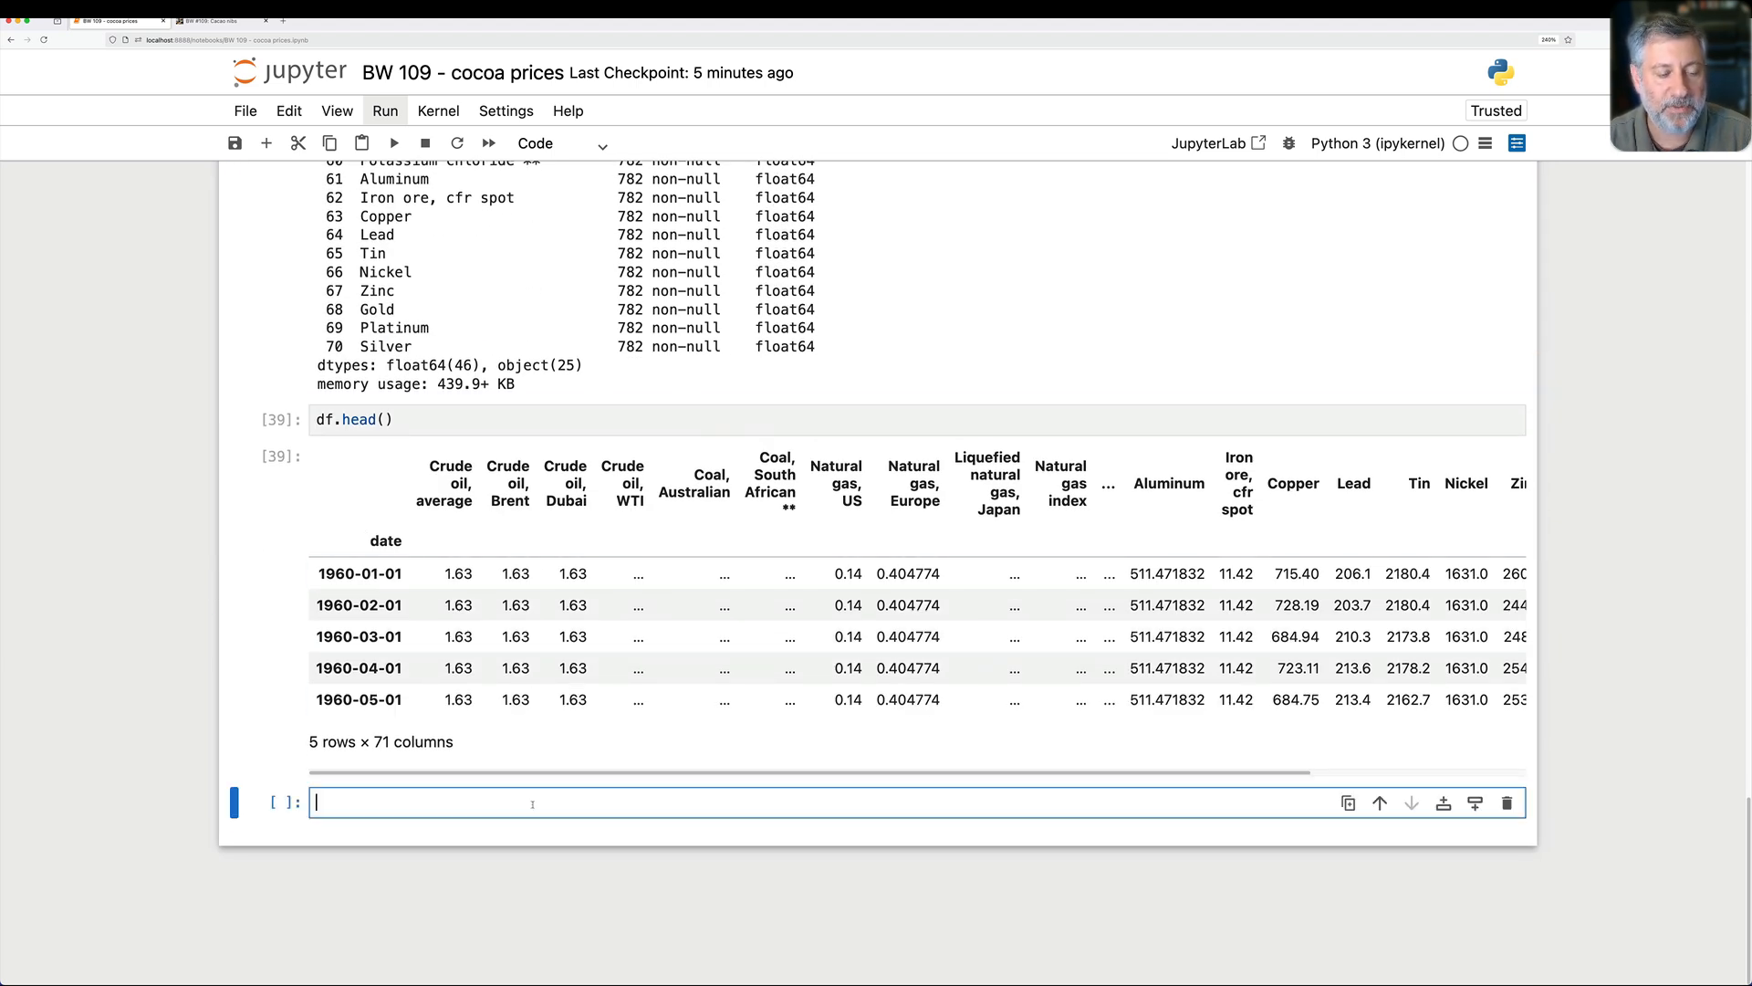
type("df['DAP")
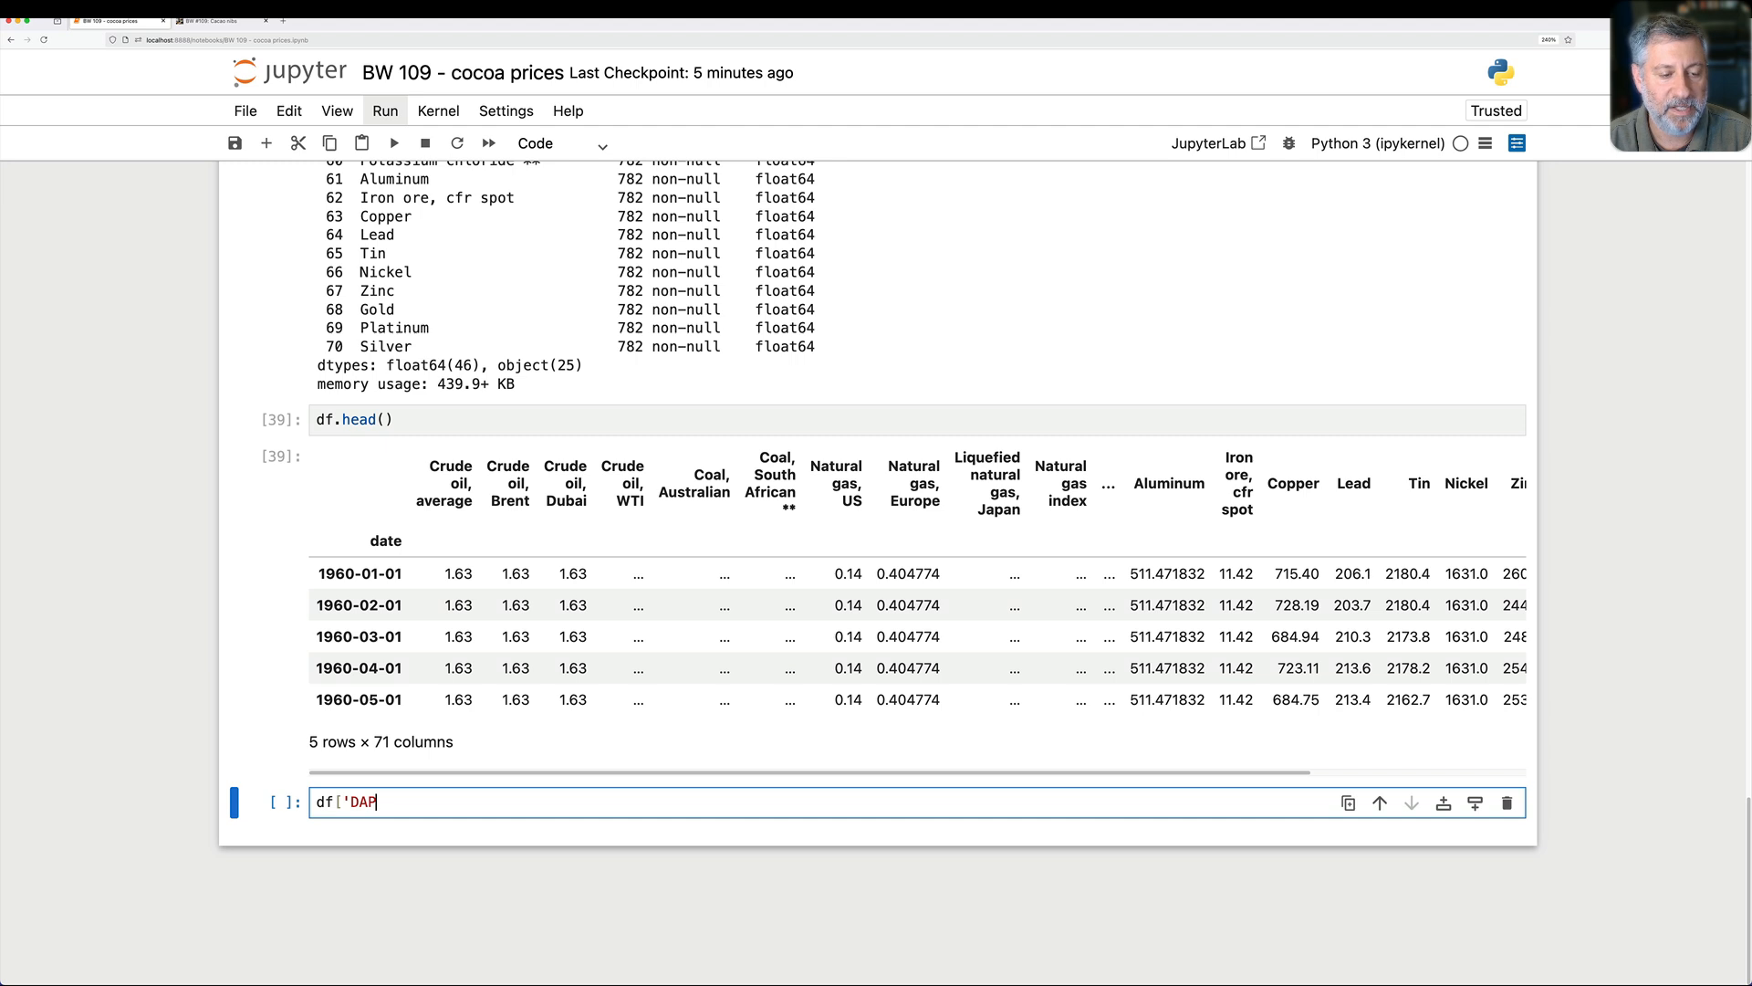
type("'].astype(float")
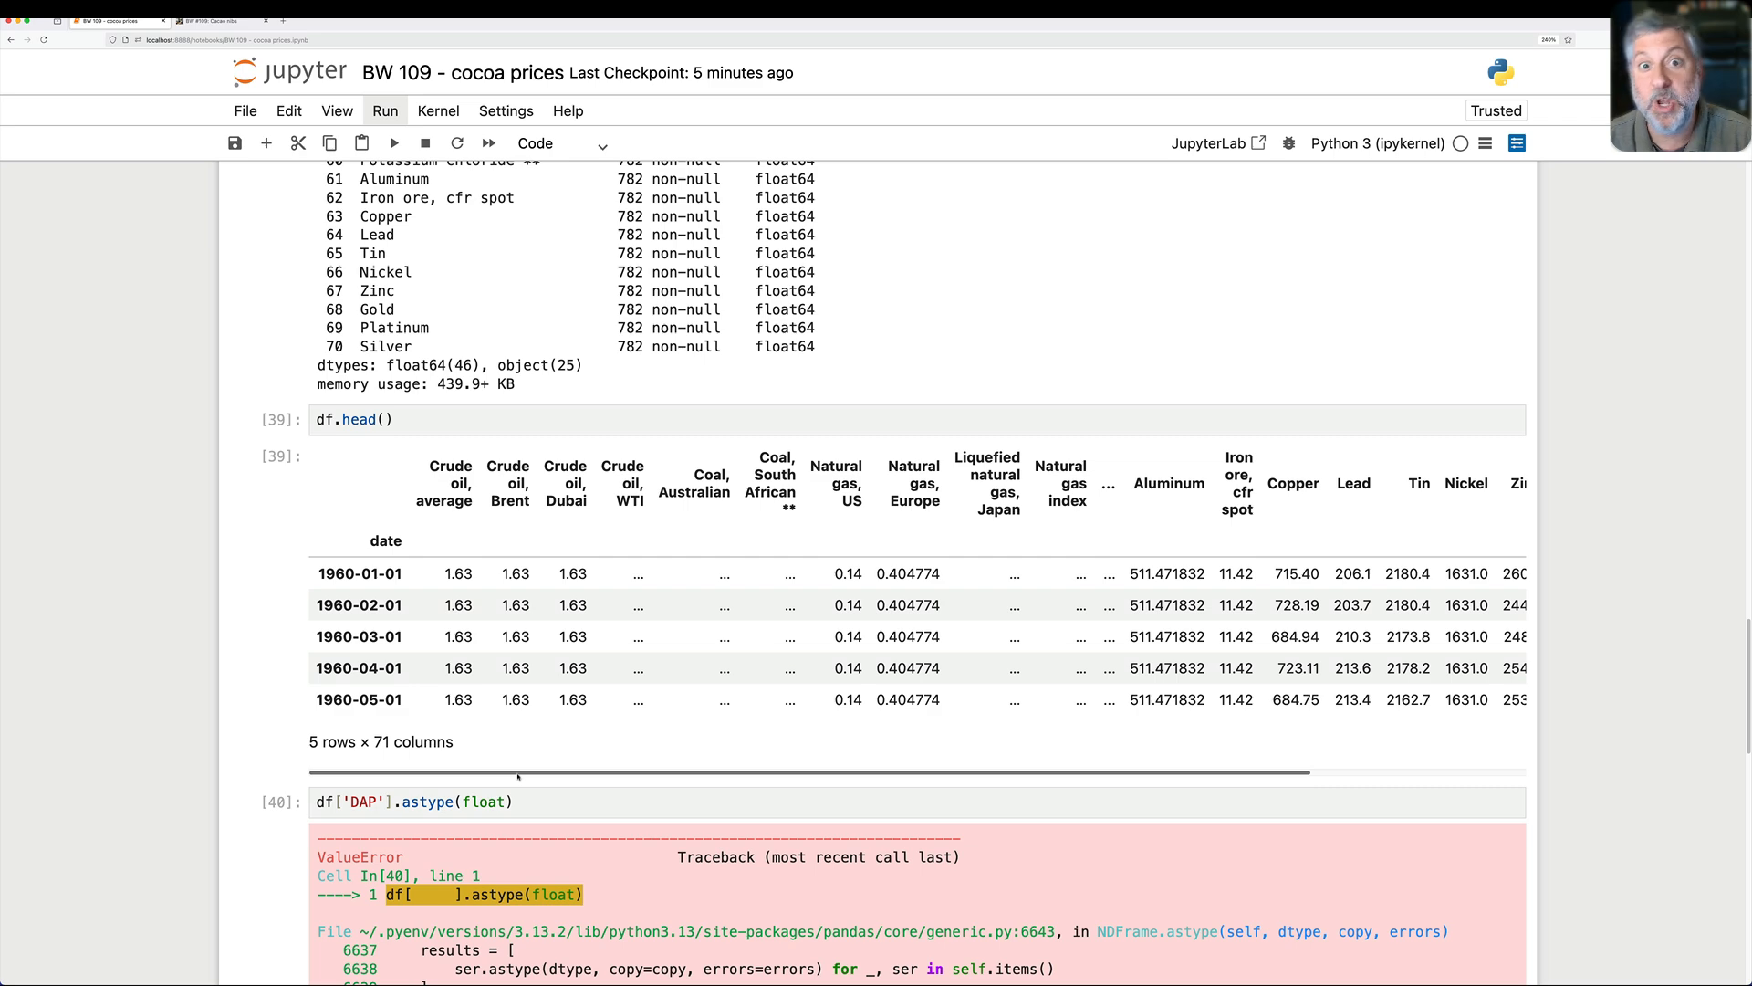
scroll("down", 3)
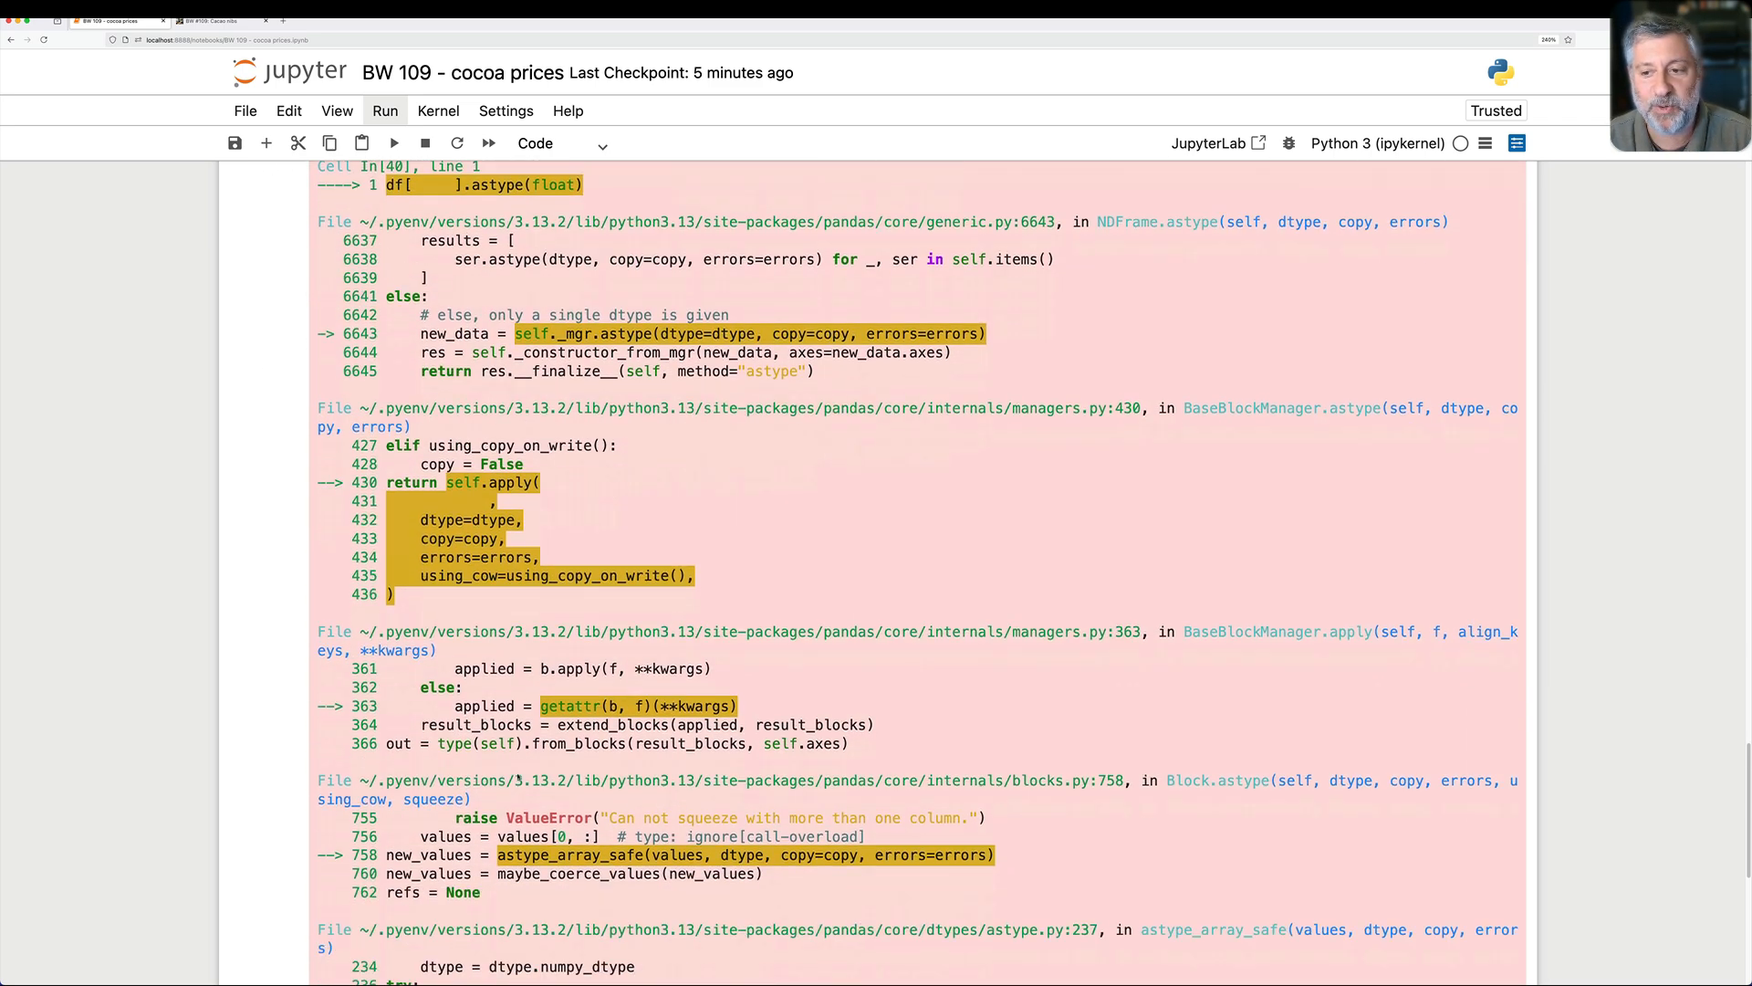
scroll("down", 3)
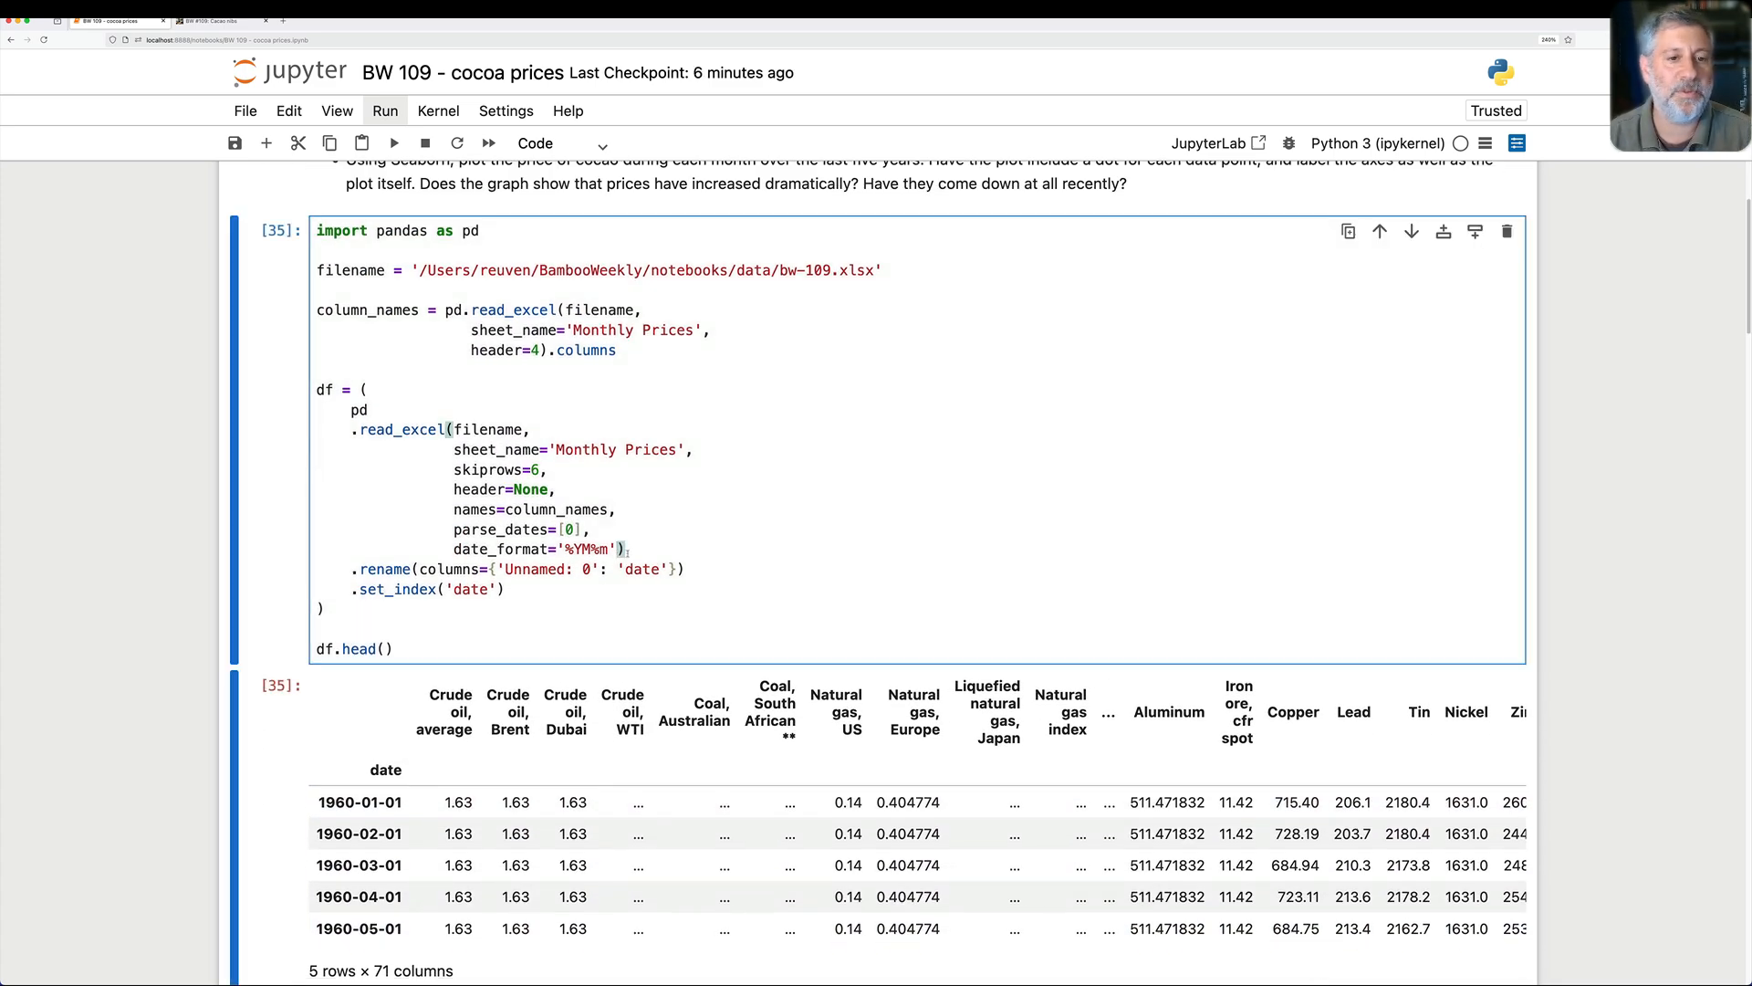
Step: Add na_values=['...'] to read_excel so DAP loads as float with 698 values
type("na_valu)")
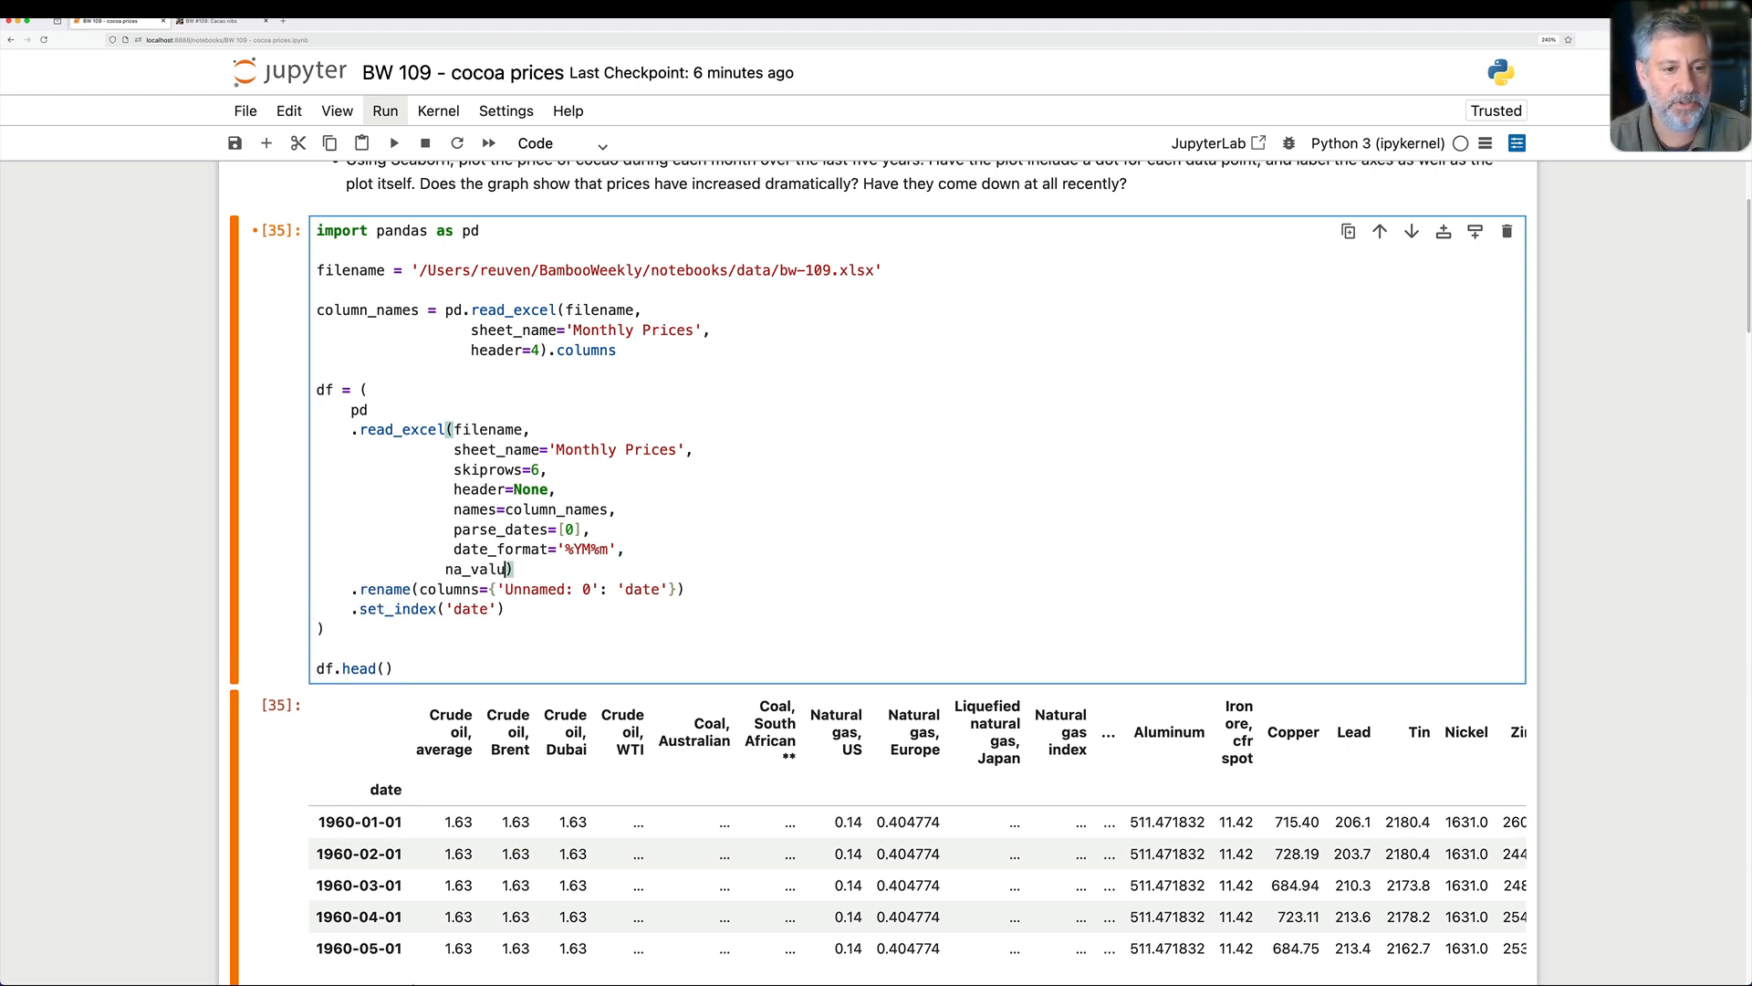
type("es=['...']")
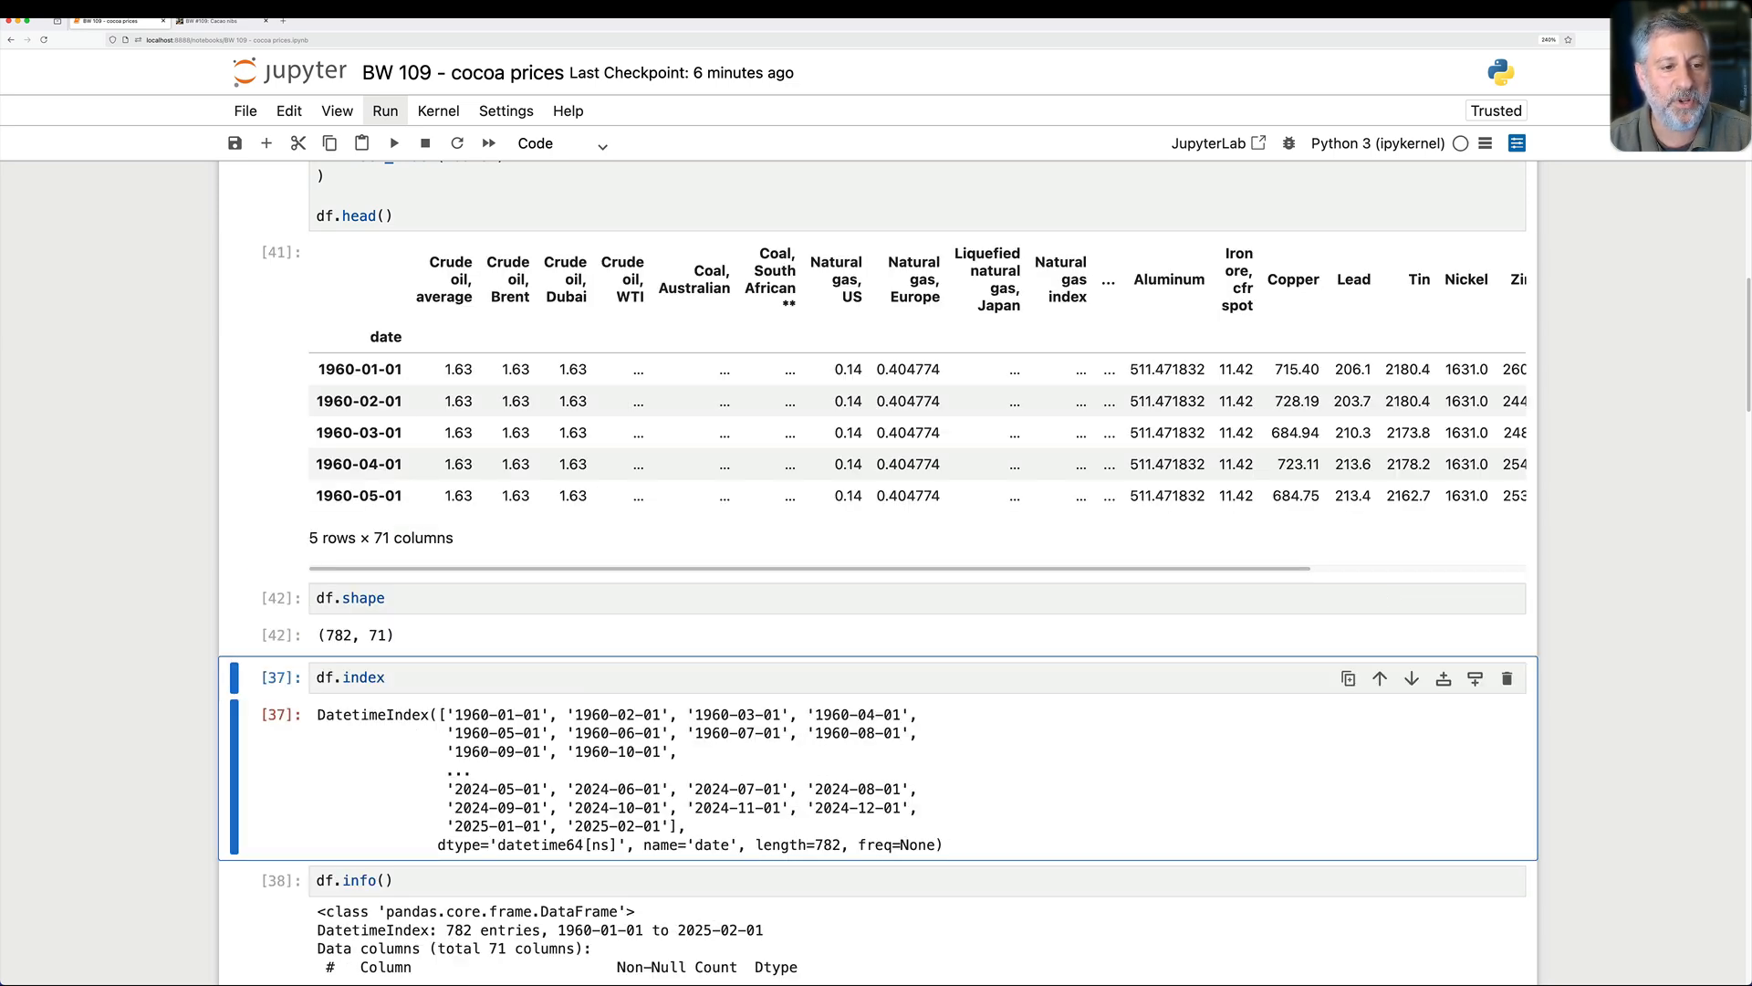
scroll("down", 3)
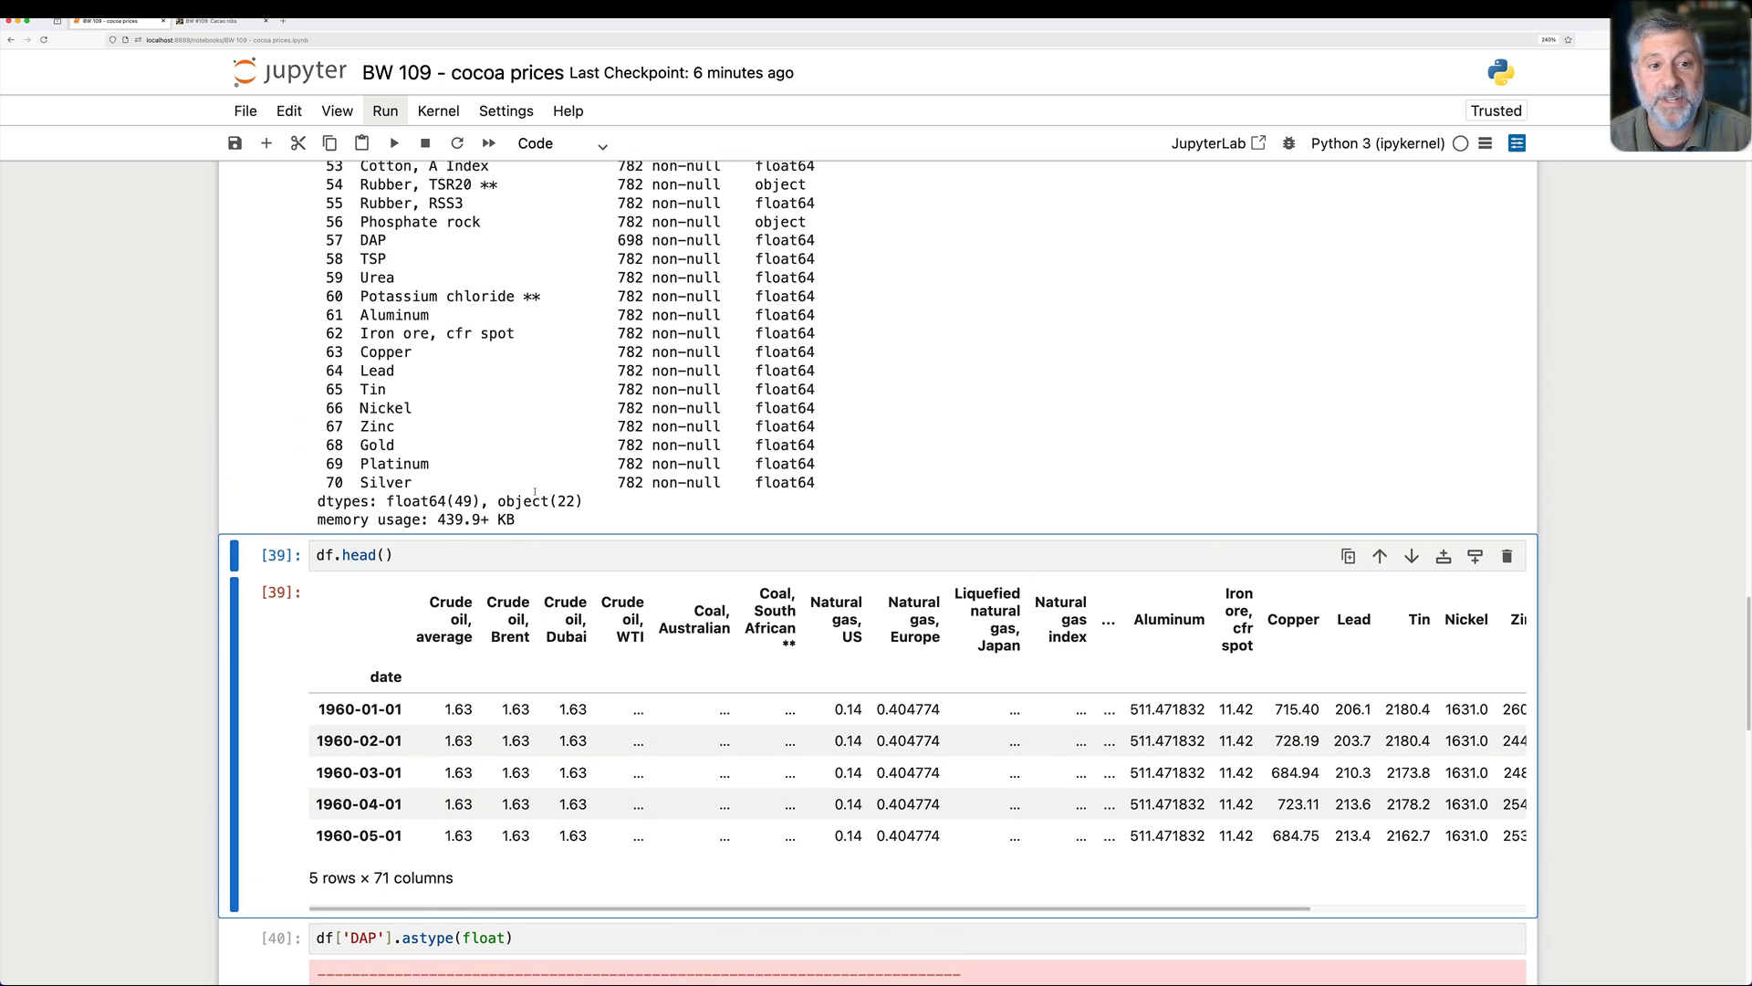
mouse_move(501, 401)
type("hosphate rock")
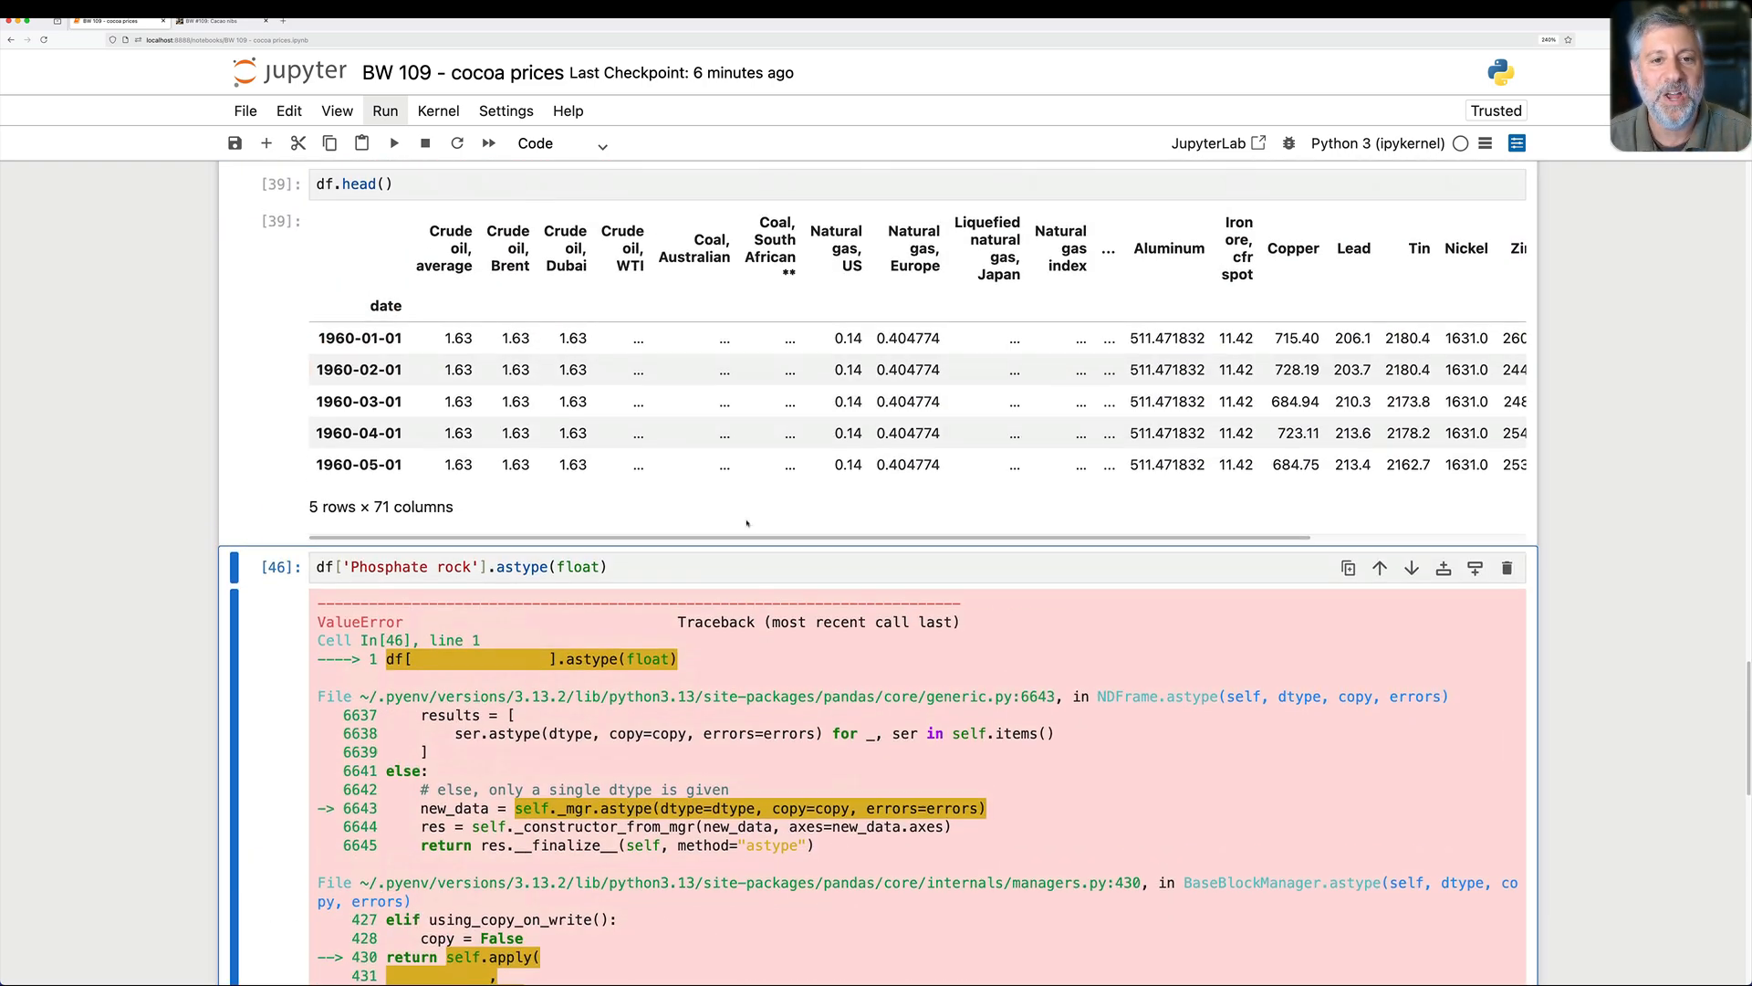
Step: Add '–' to the na_values list alongside '...' and rerun the loading cell
scroll("down", 3)
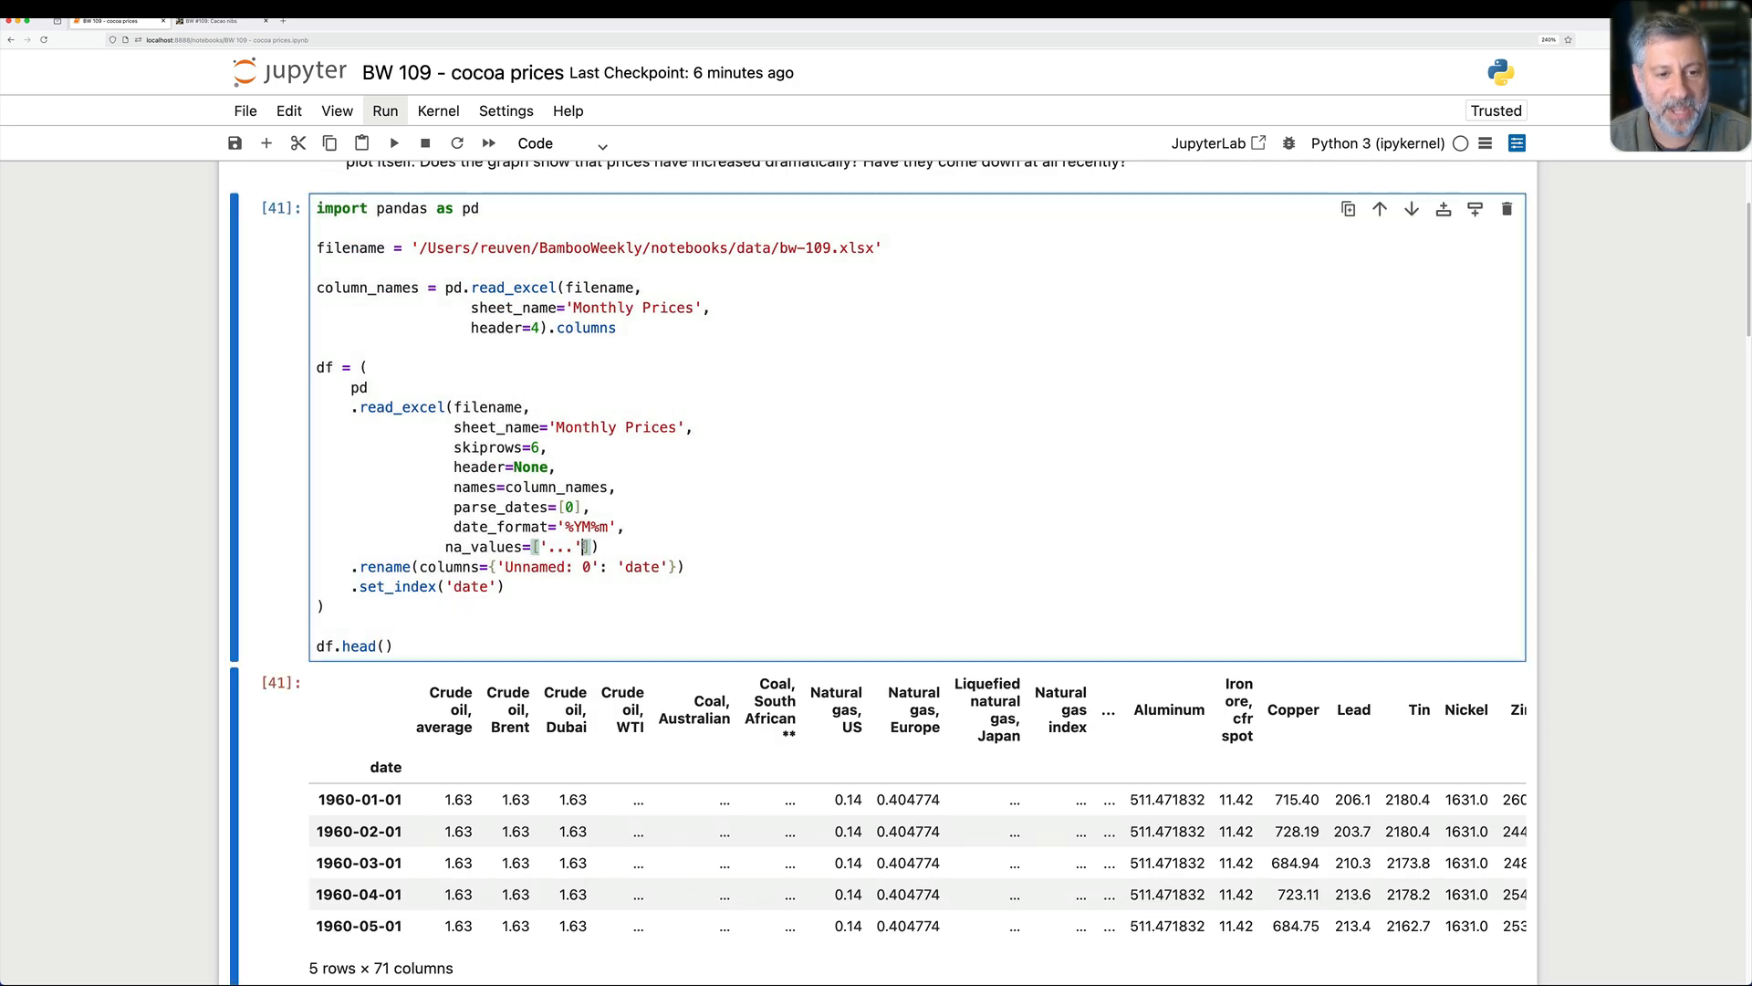
type(", '…'")
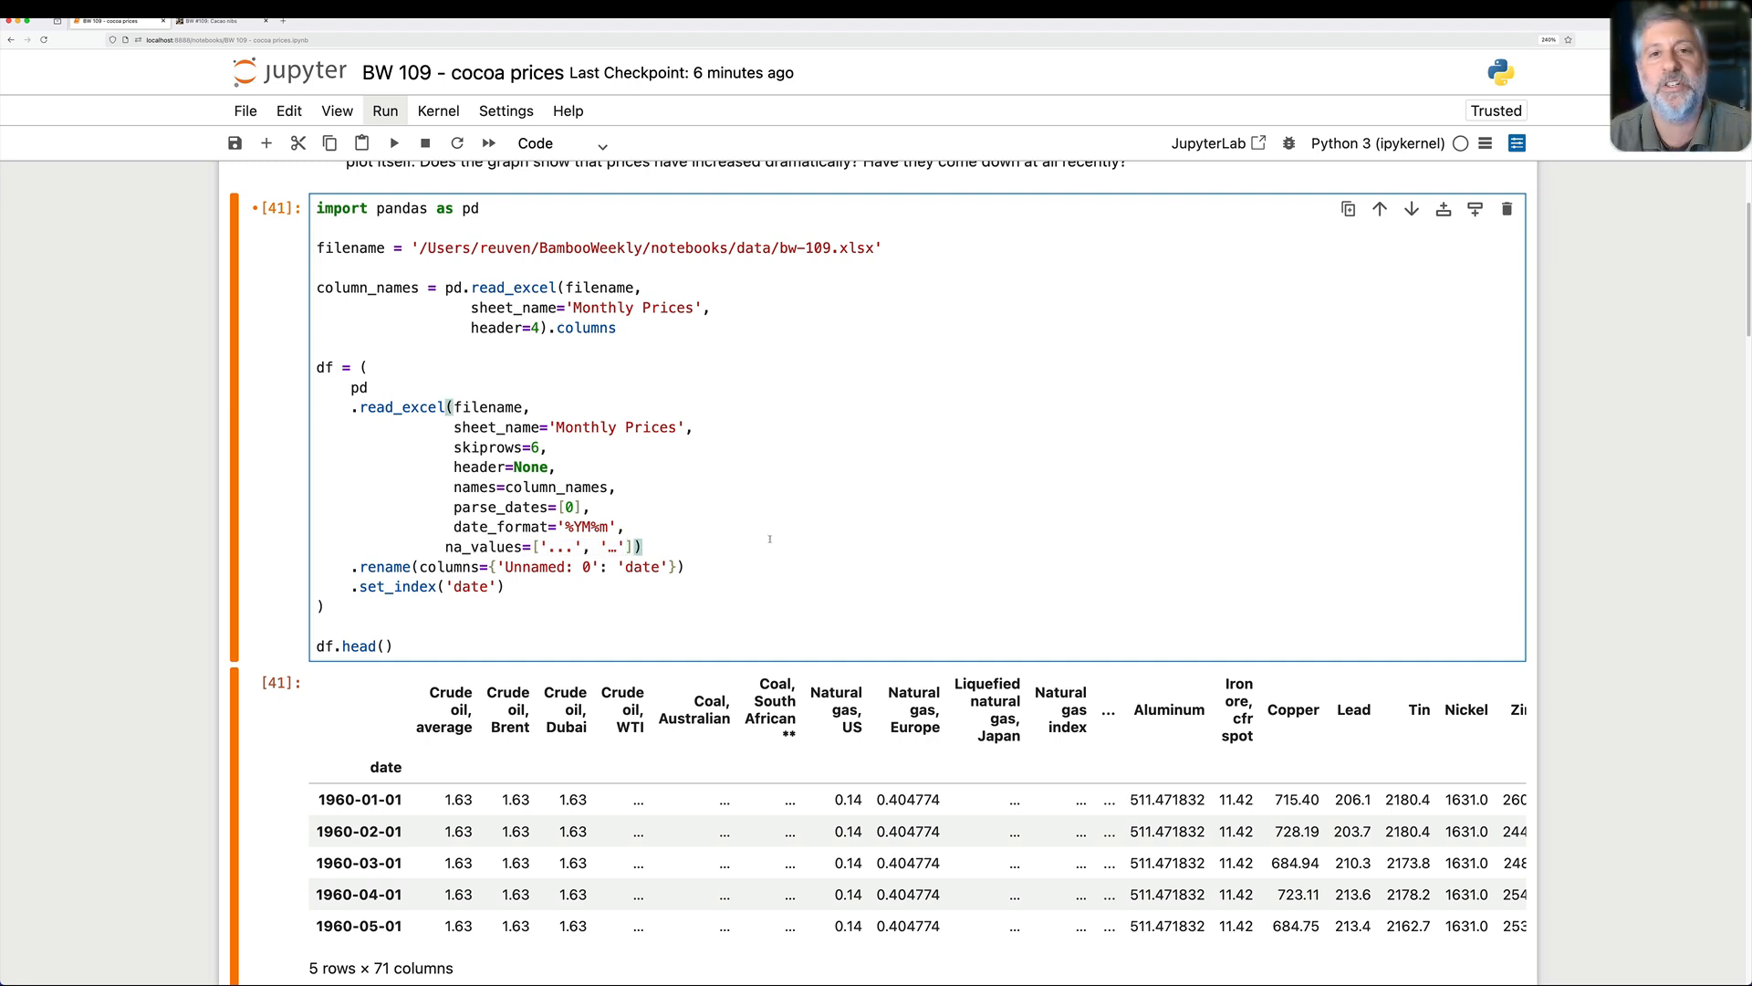
scroll("down", 3)
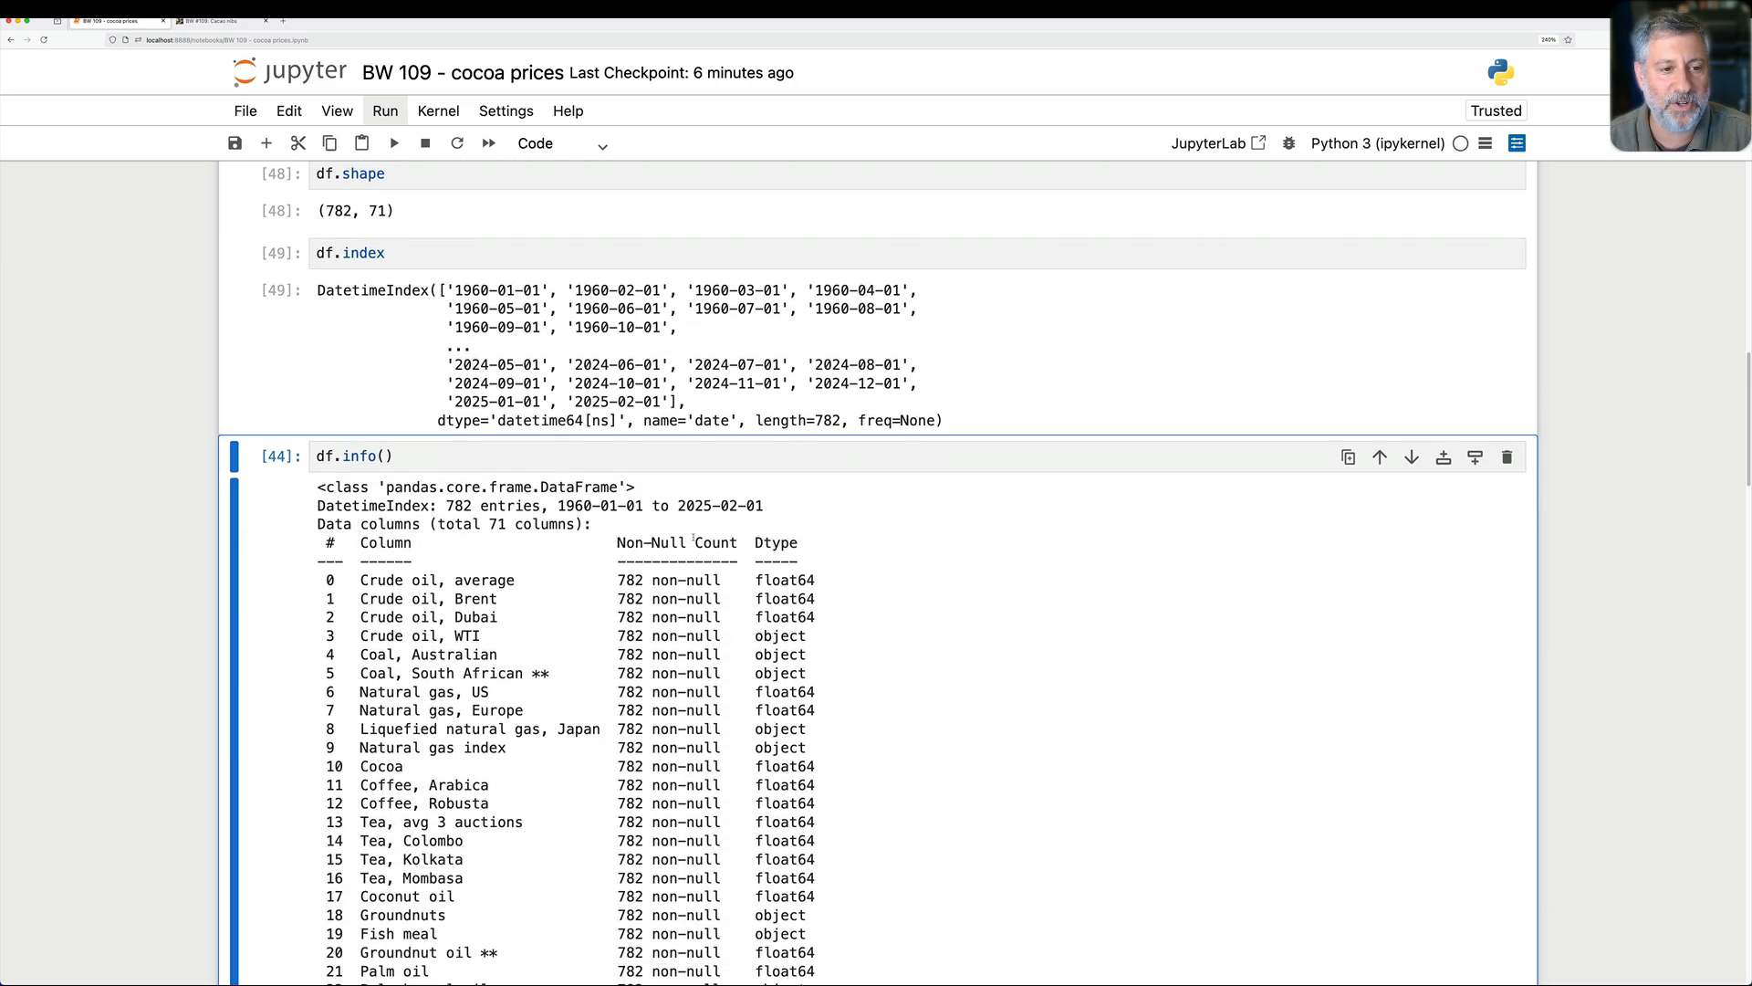
Step: Display the full 782-row df with all-float64 columns and scroll to the Seaborn task
scroll("down", 3)
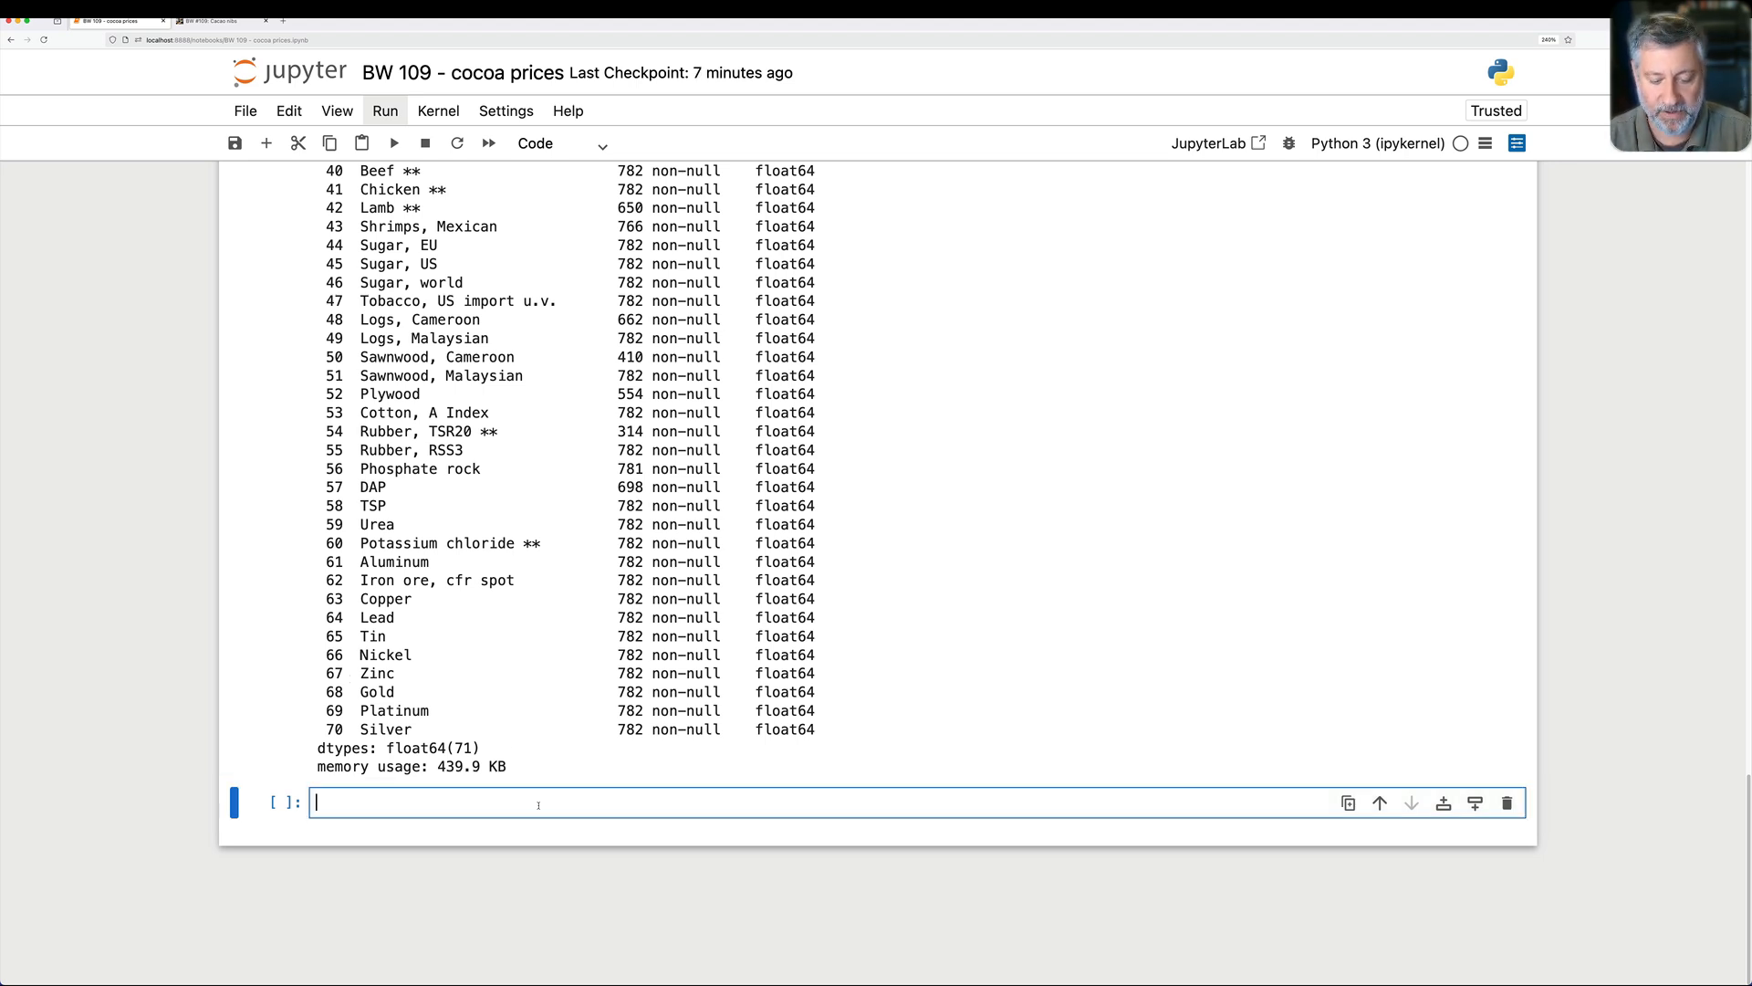
type("df")
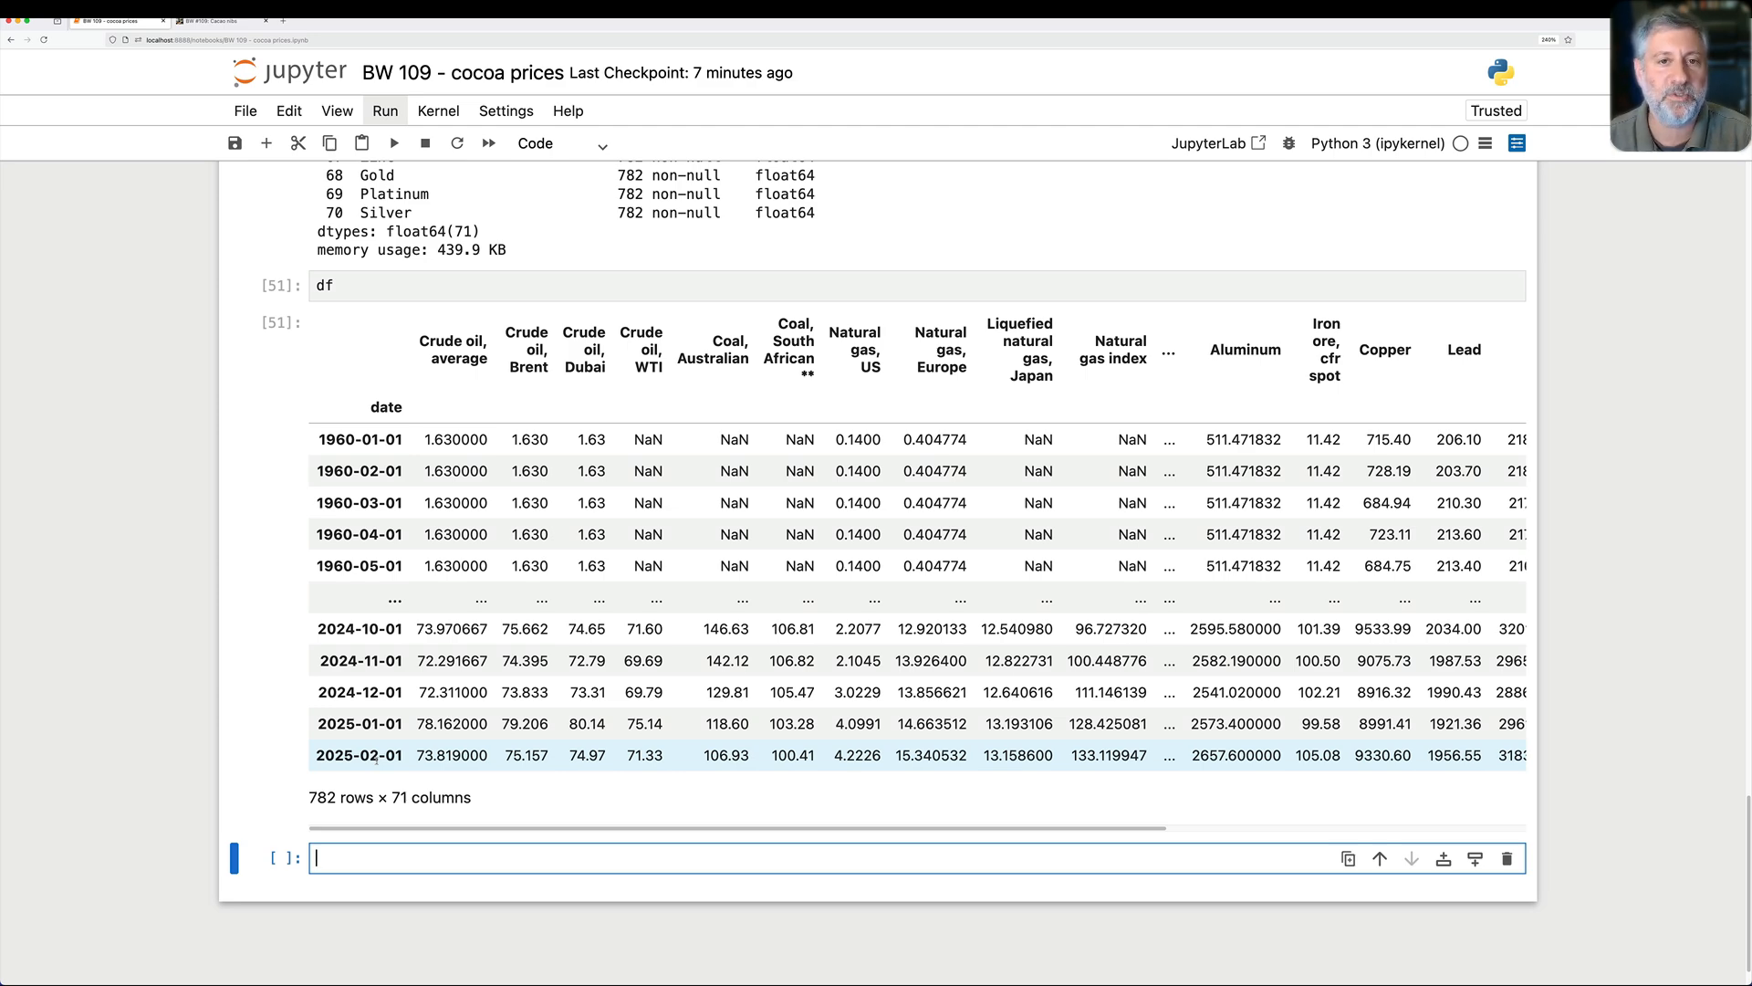
mouse_move(328, 681)
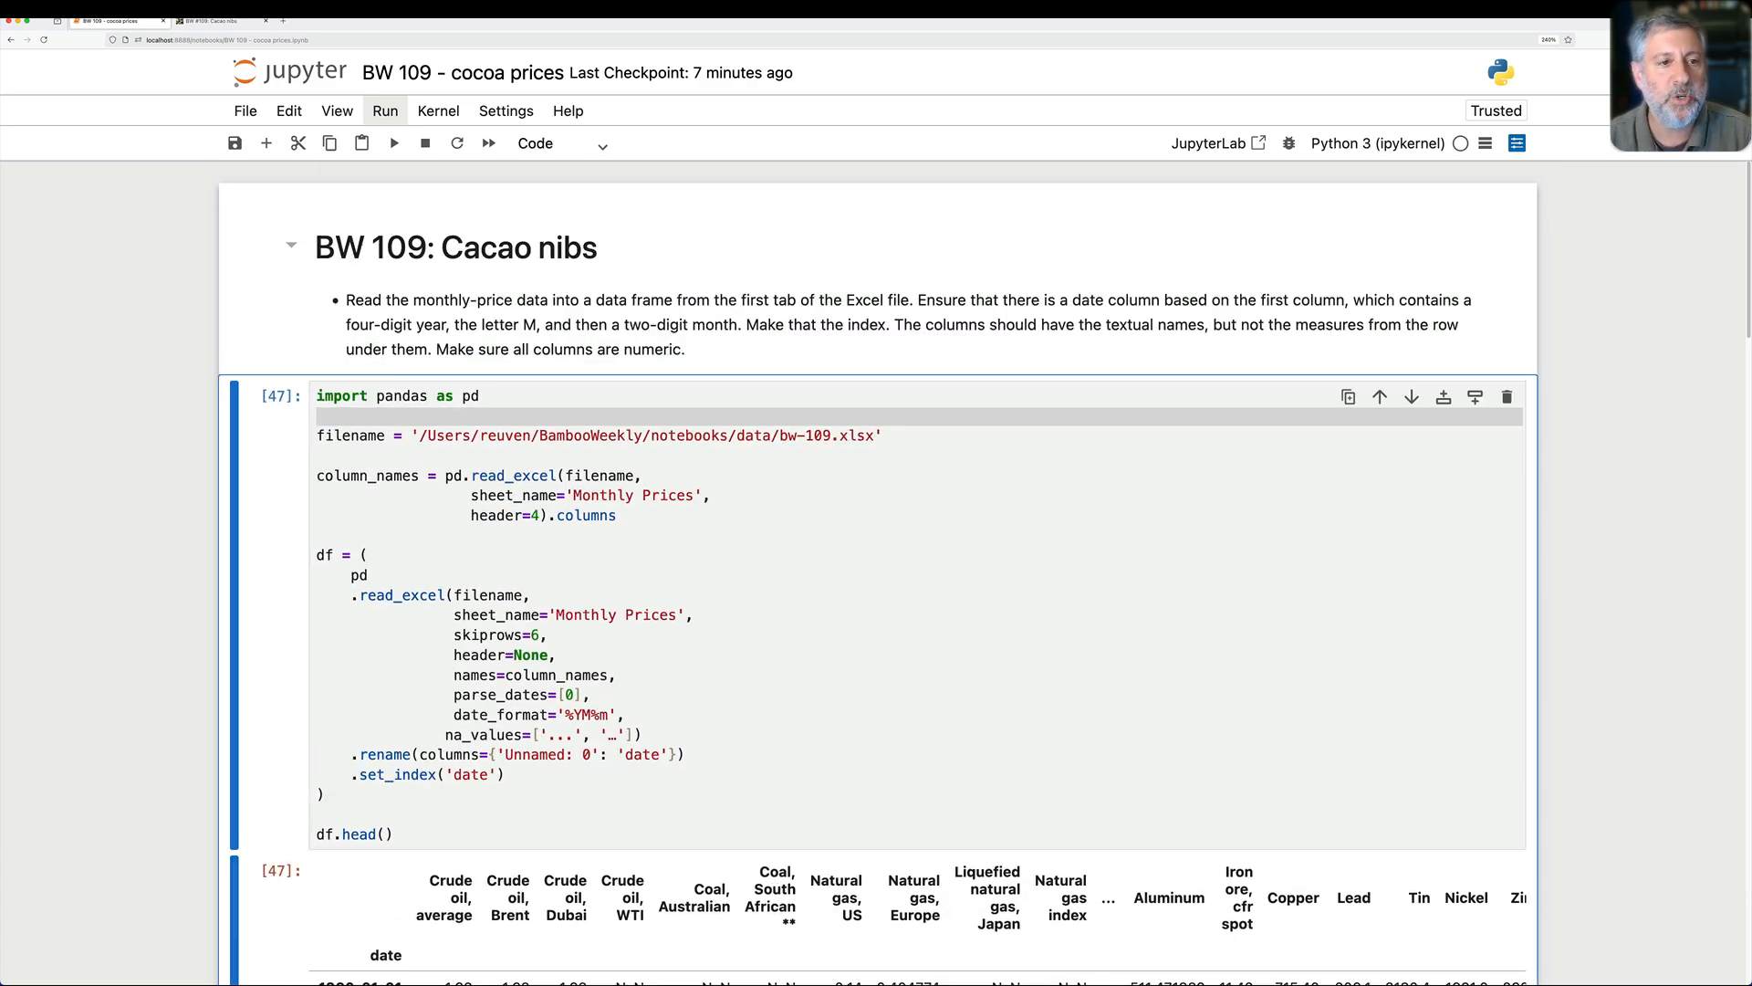
scroll("down", 3)
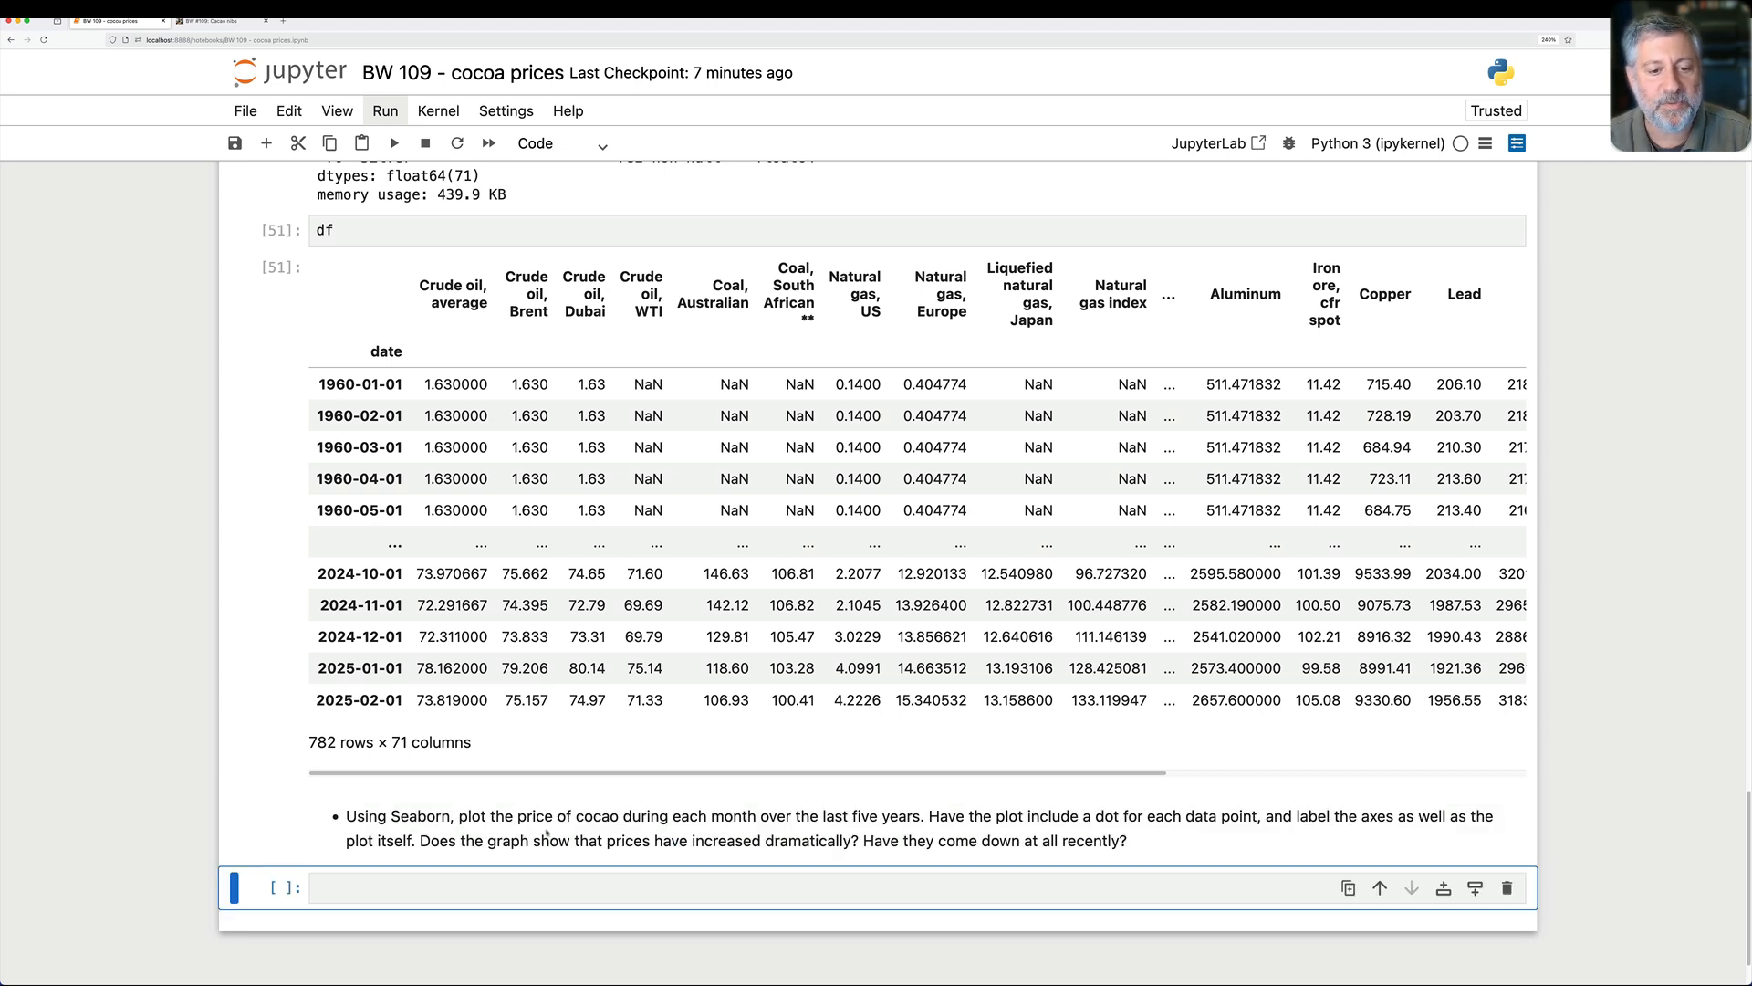
Step: Add a cell importing seaborn as sns and showing df.iloc[-60:], the last 60 months from 2020-03-01
scroll("down", 3)
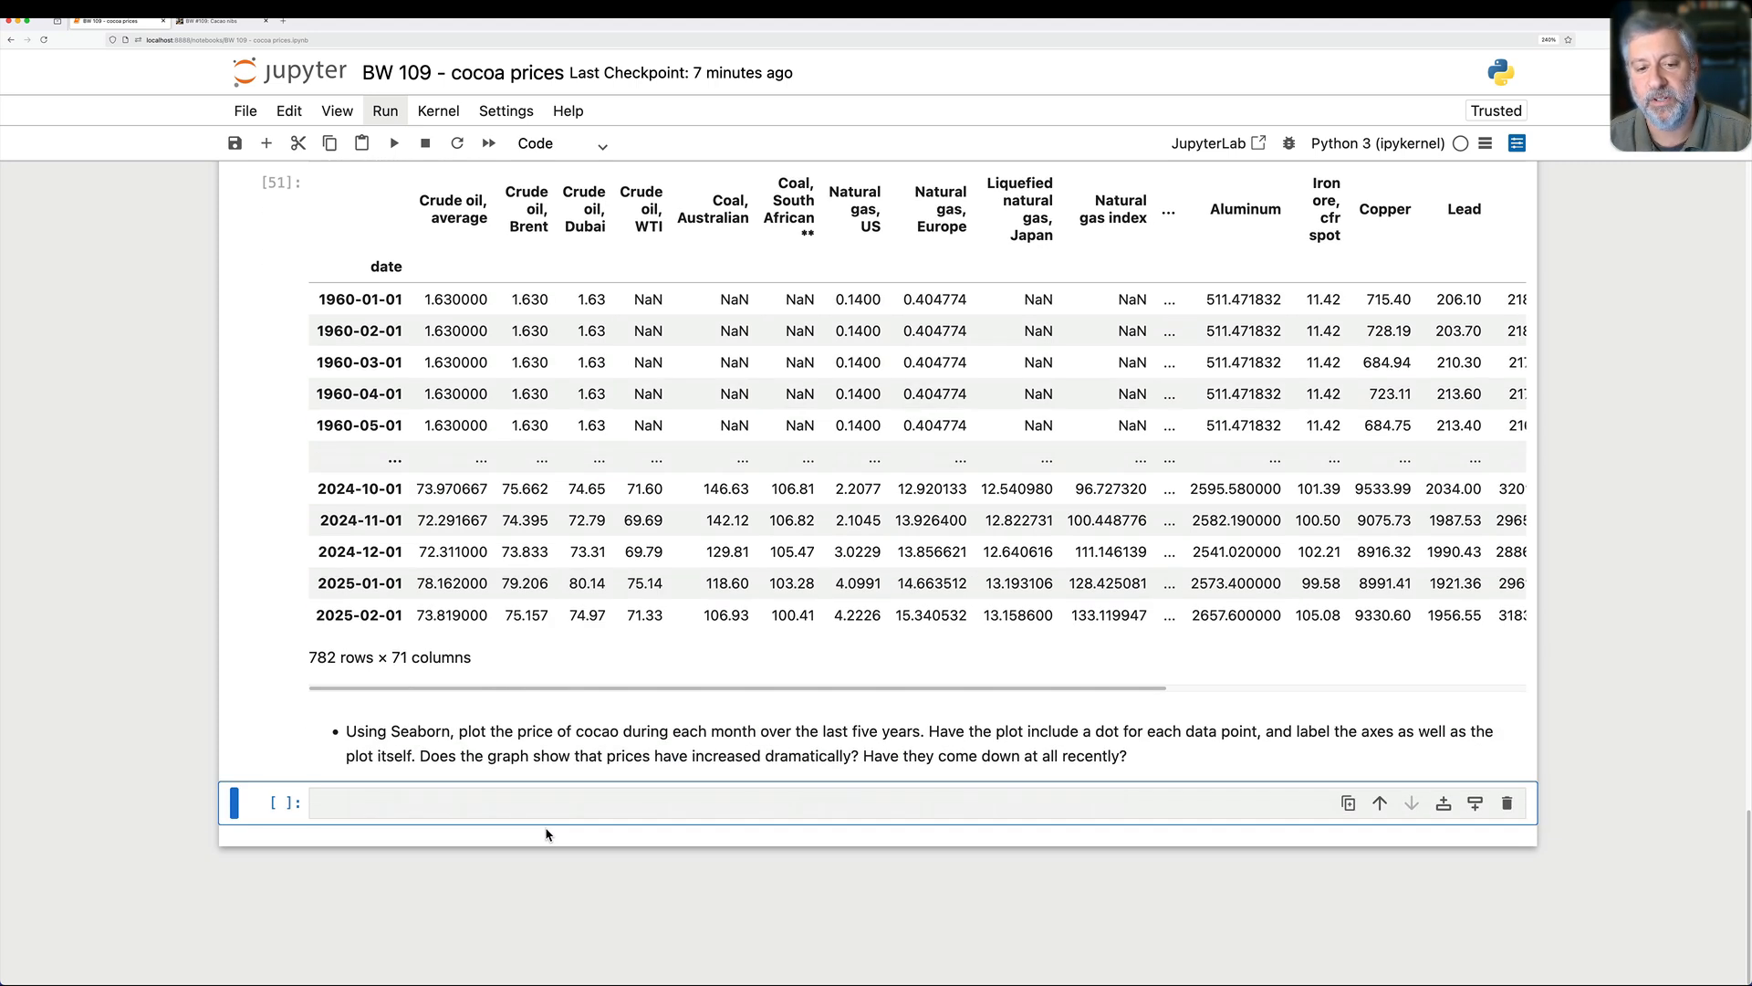
type("(")
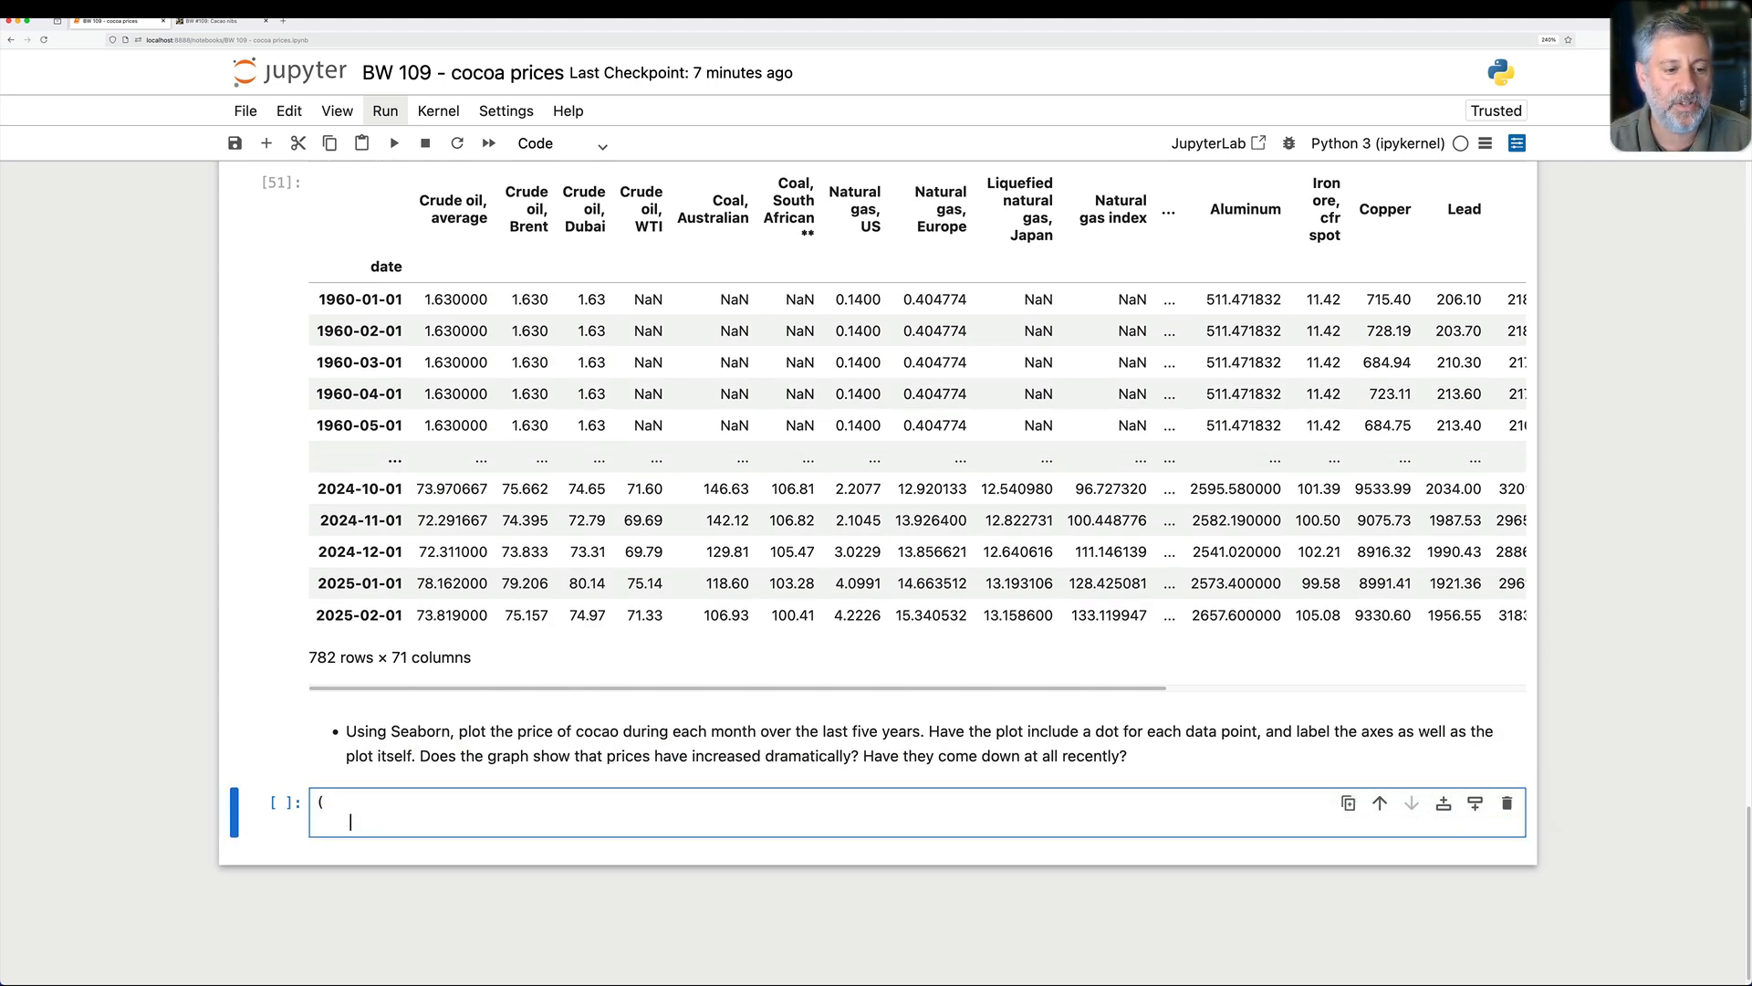
type("import sea")
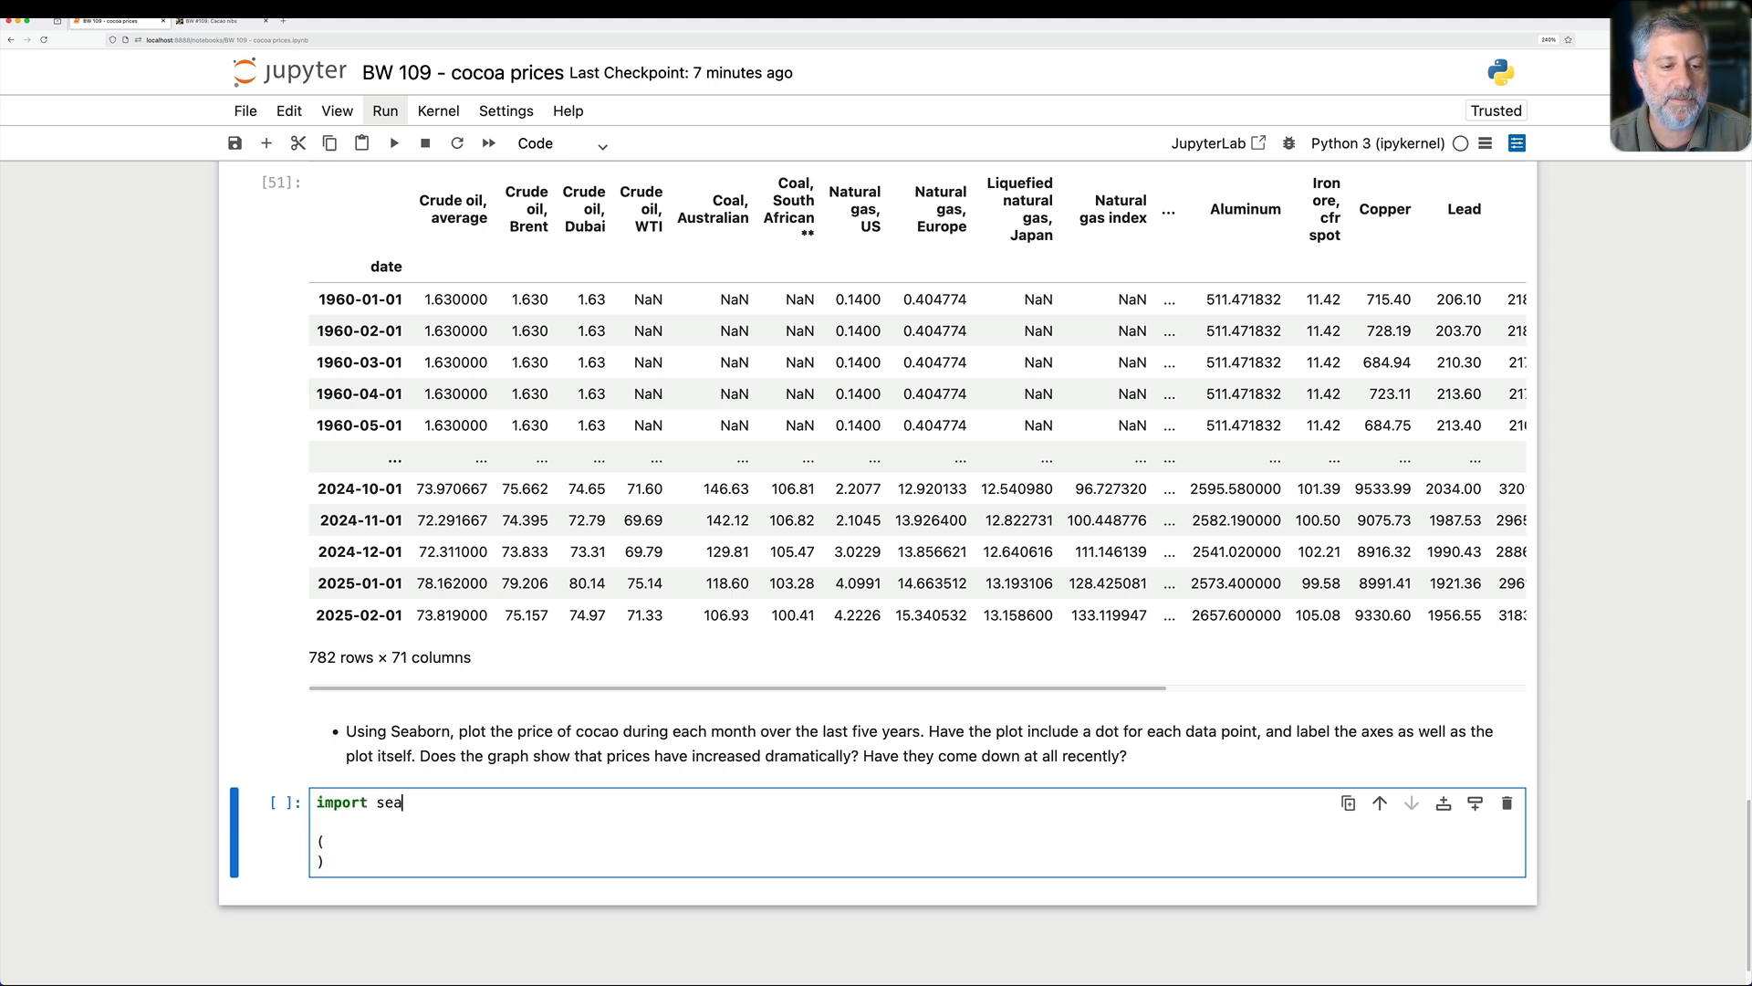
type("born as sns")
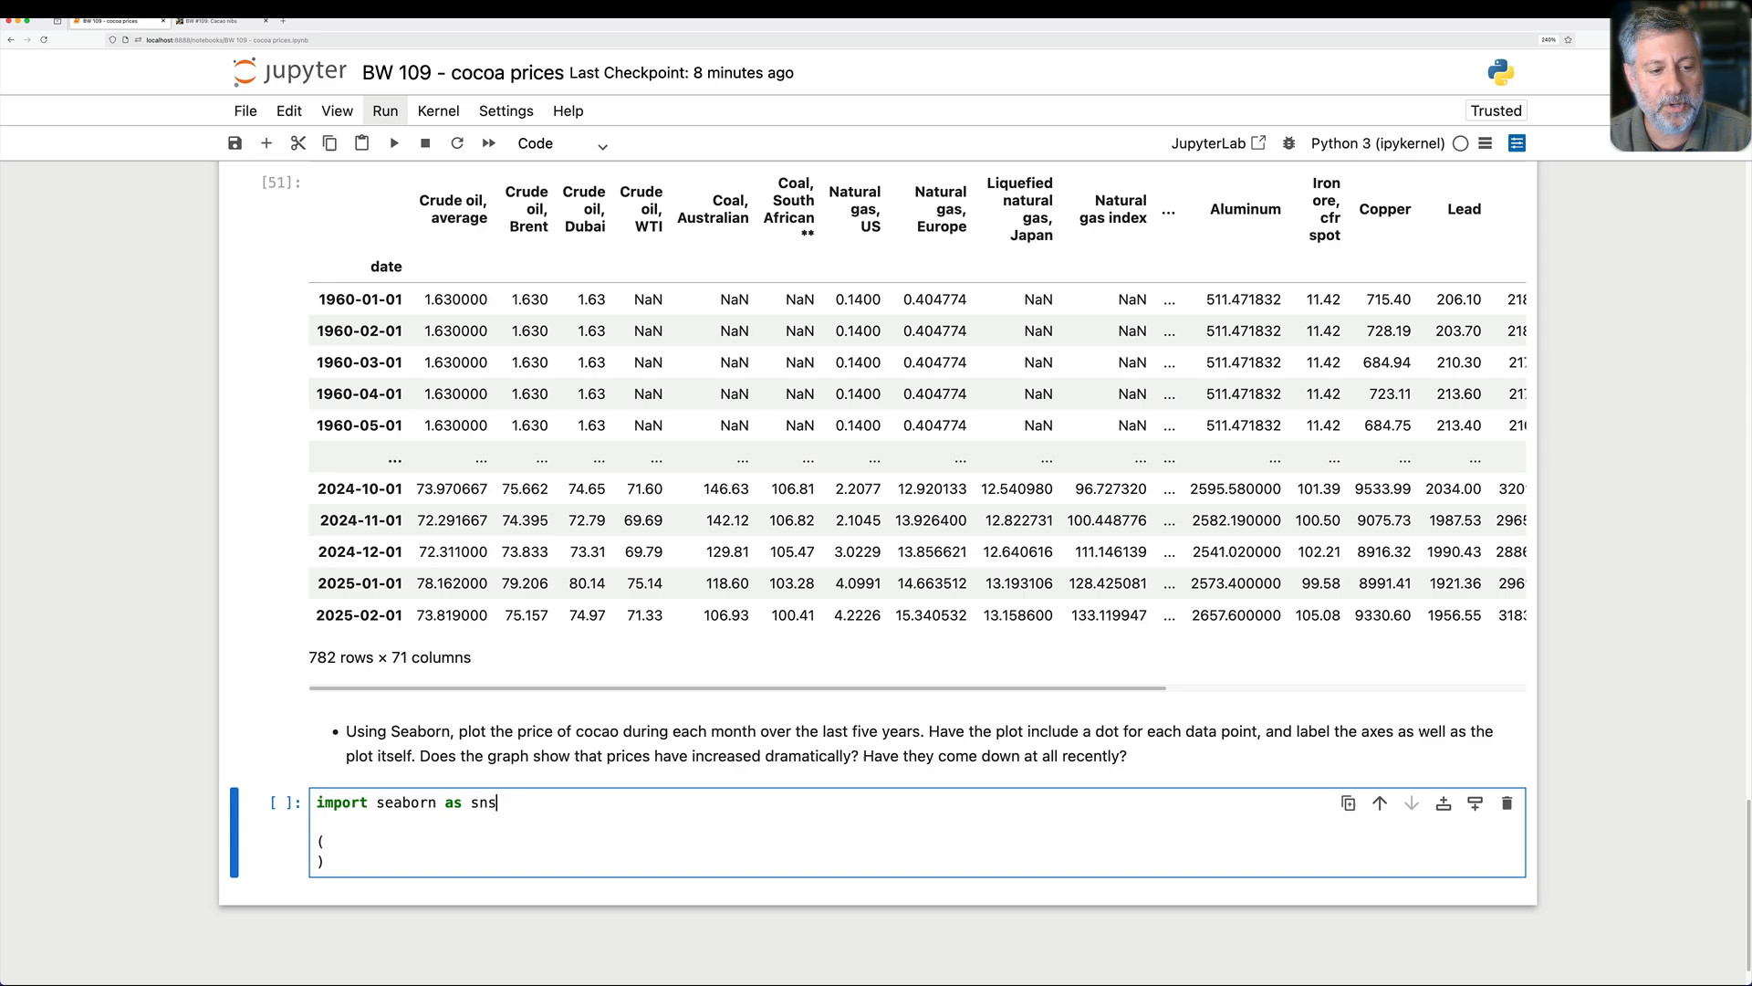
type("df")
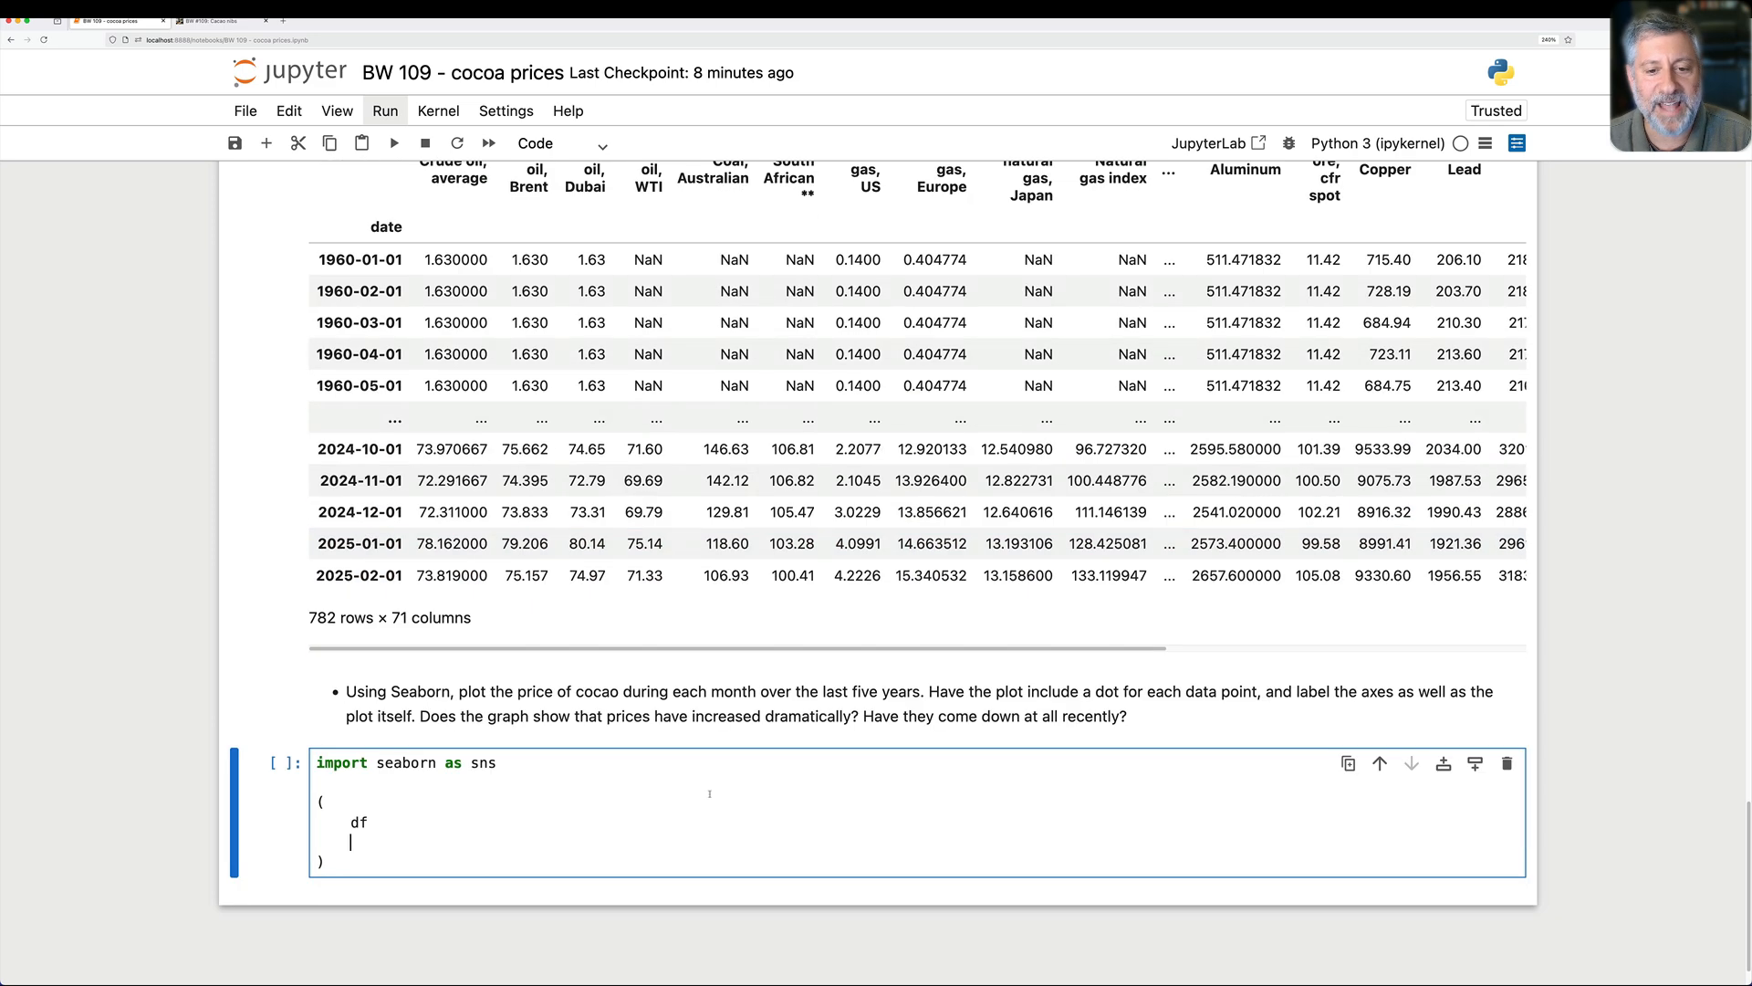
mouse_move(431, 841)
type(".iloc[-60:]")
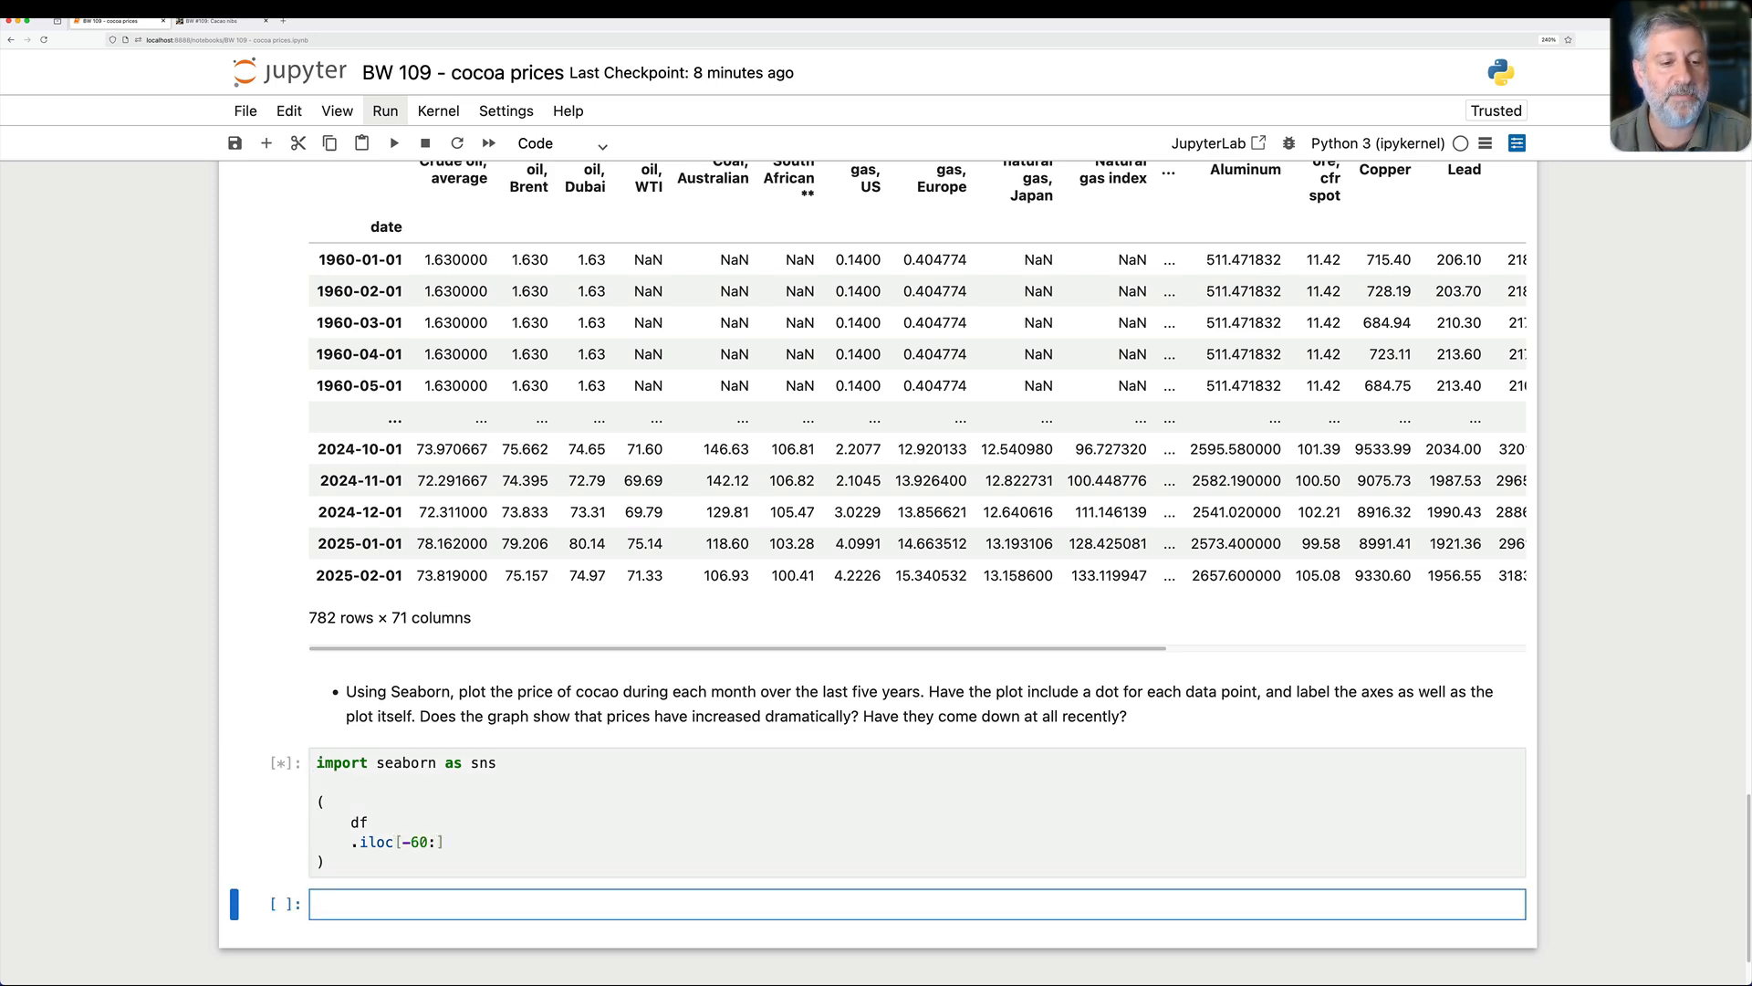
left_click(393, 144)
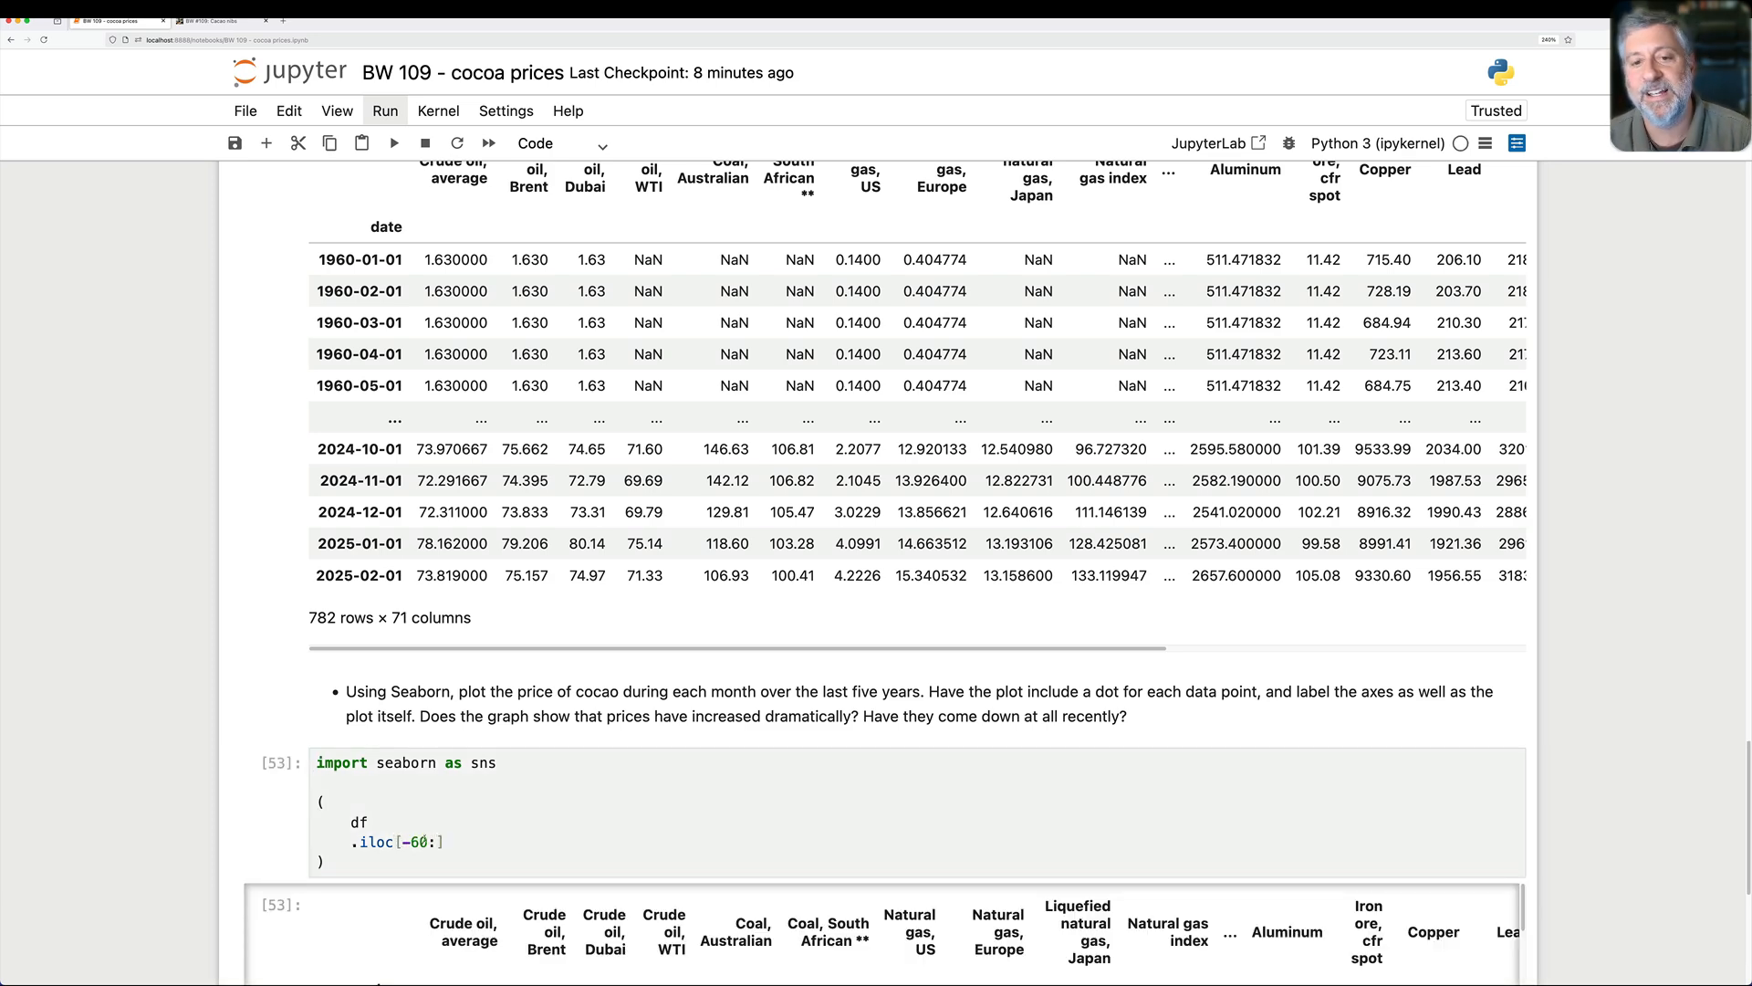
scroll("down", 3)
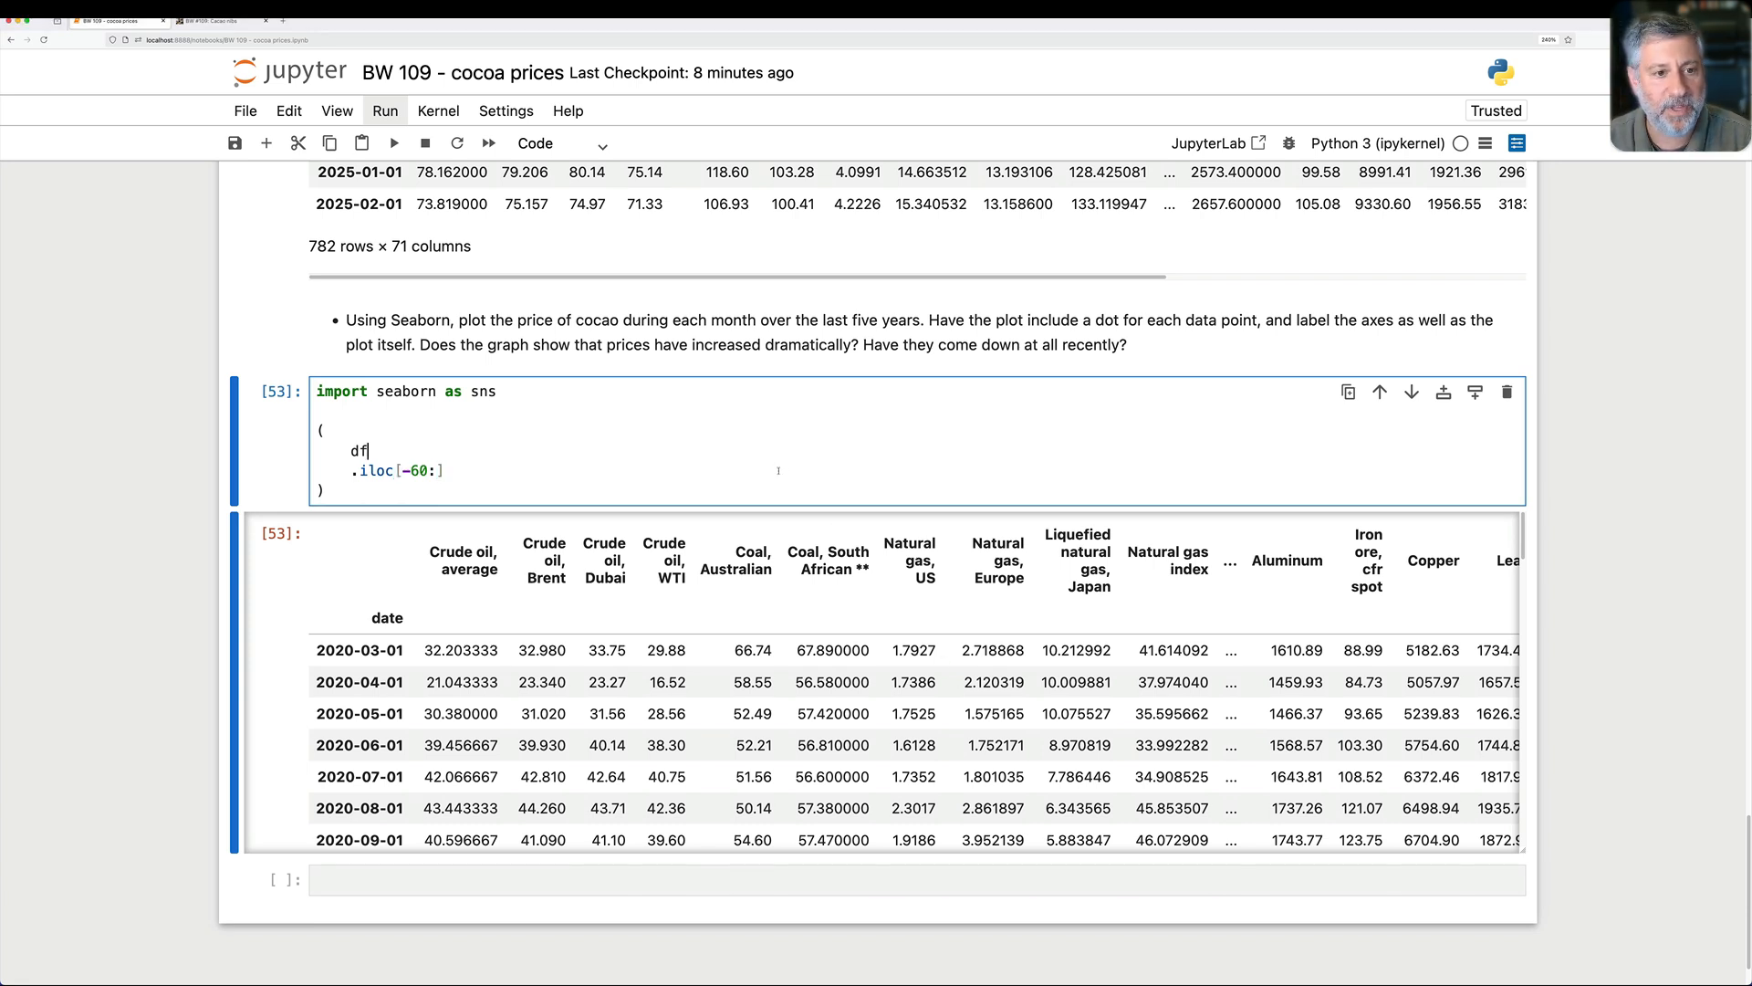
Step: Select the Cocoa column and begin a .pipe(lambda df_: sns.lineplot(df_ call
type("['Cocoa")
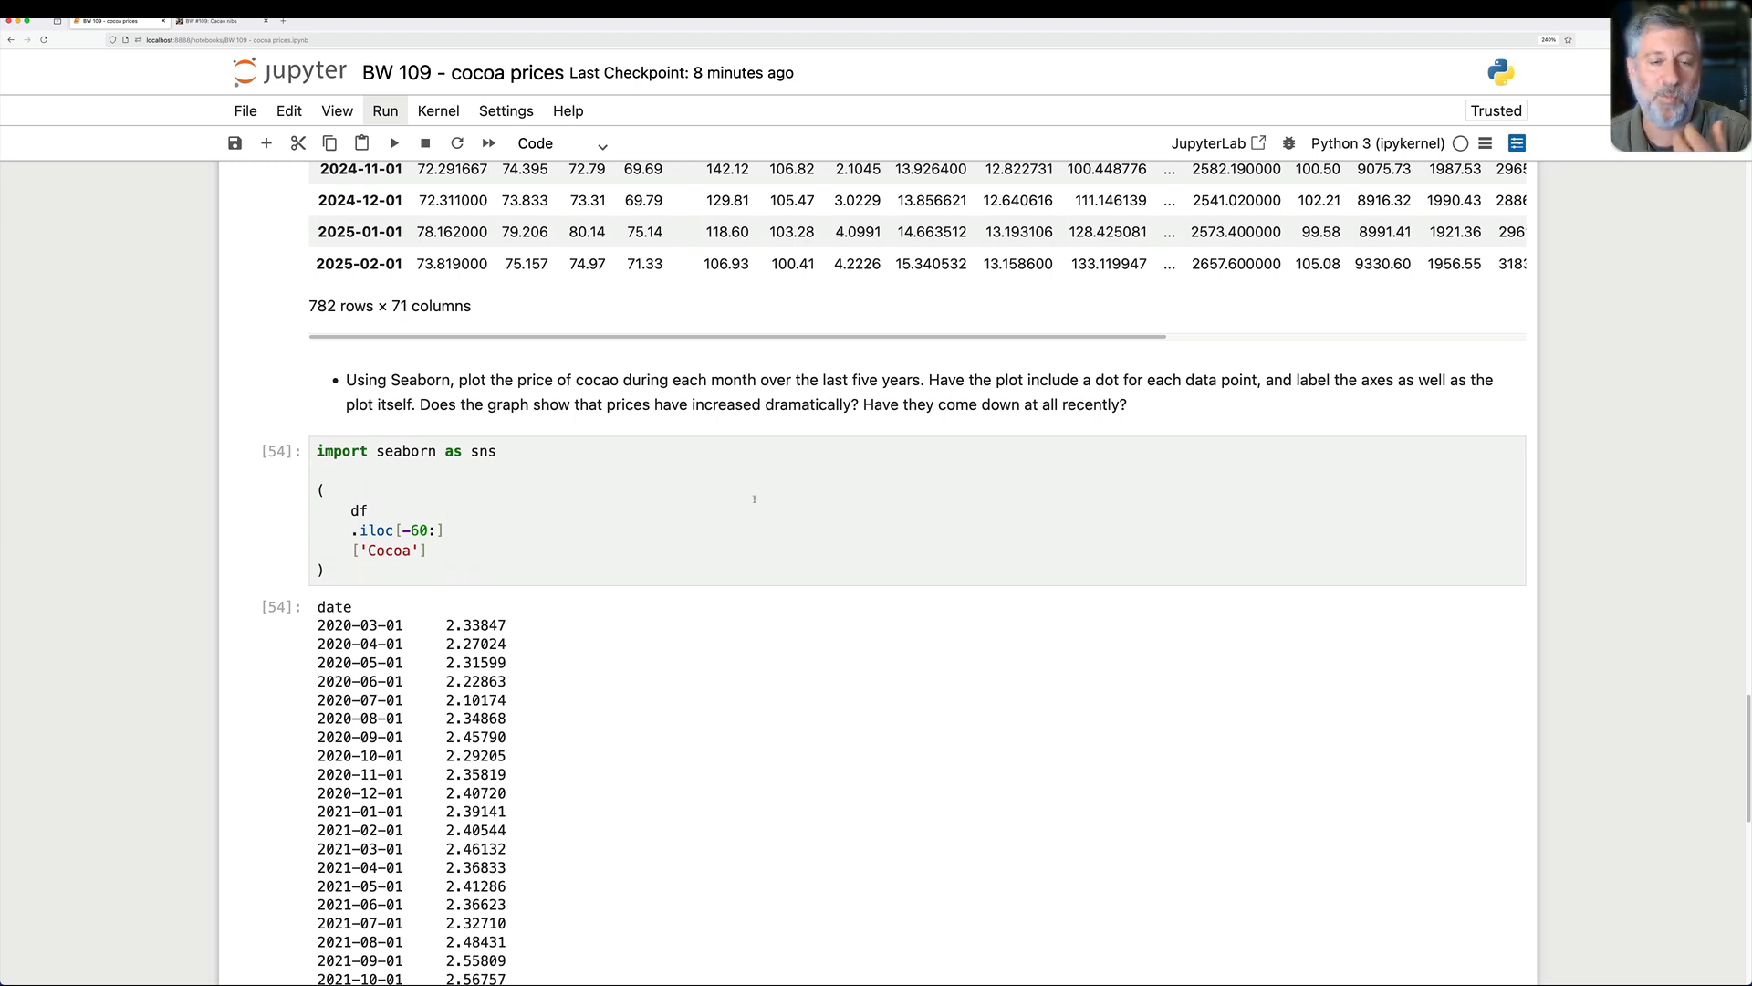
mouse_move(648, 549)
type(".lineplot")
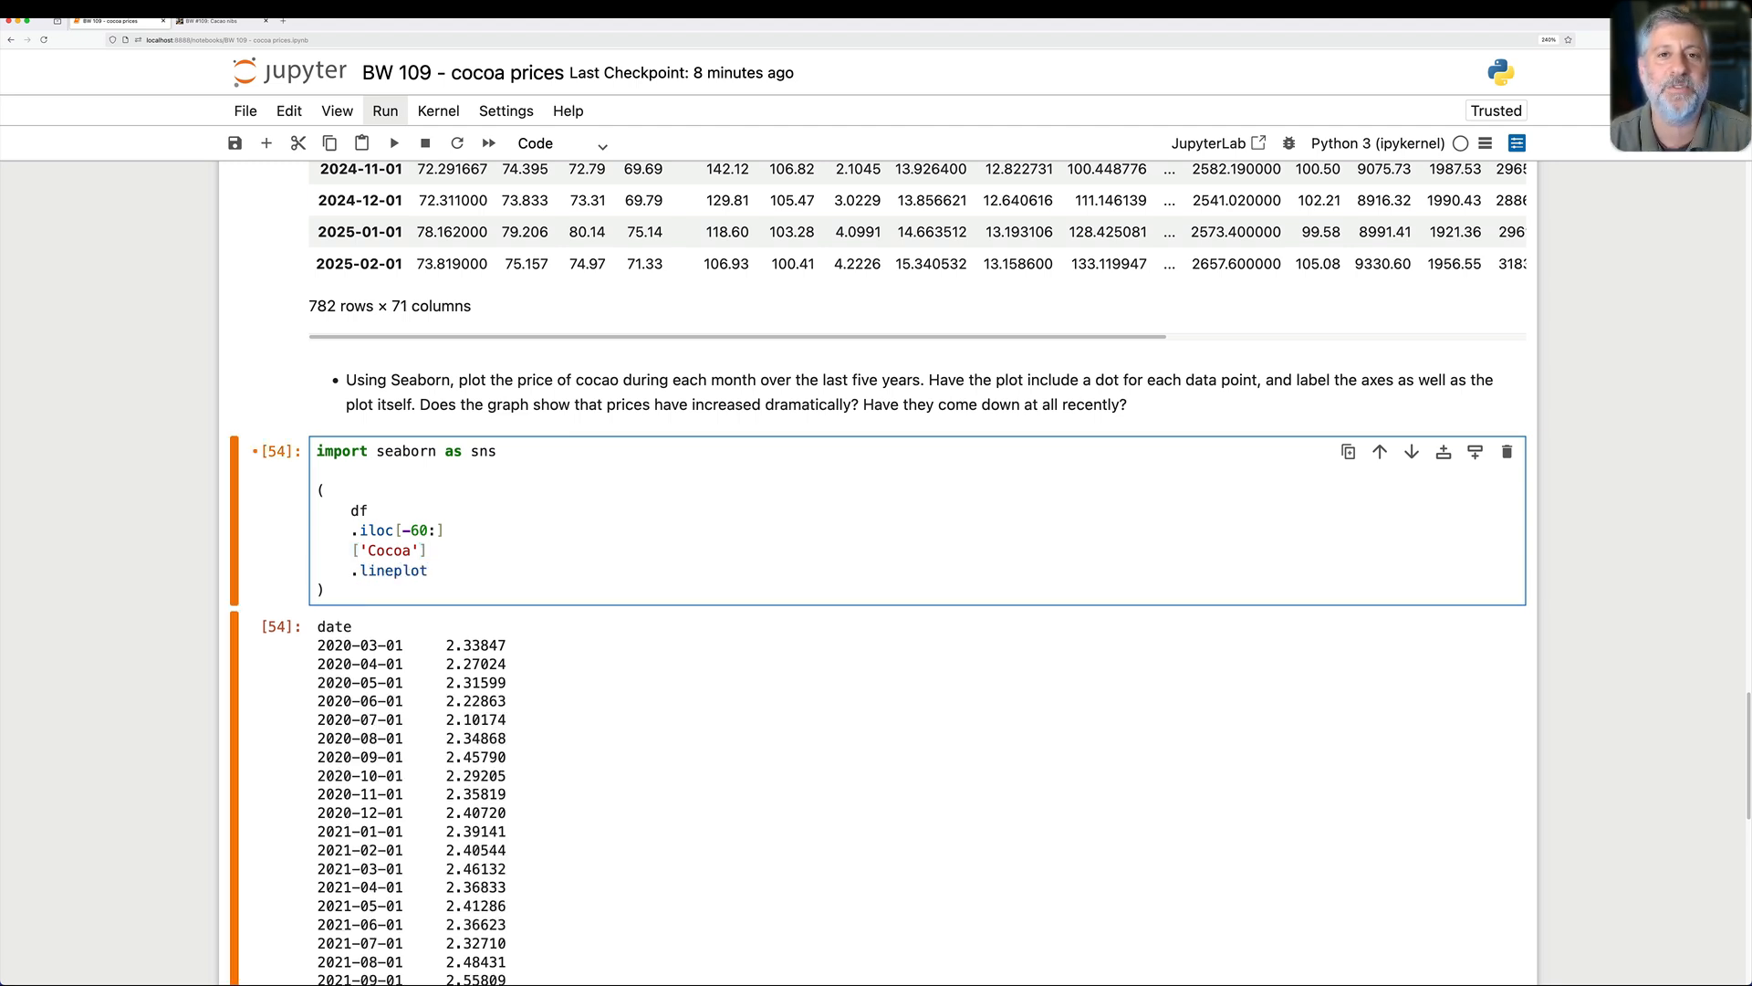
type("sn")
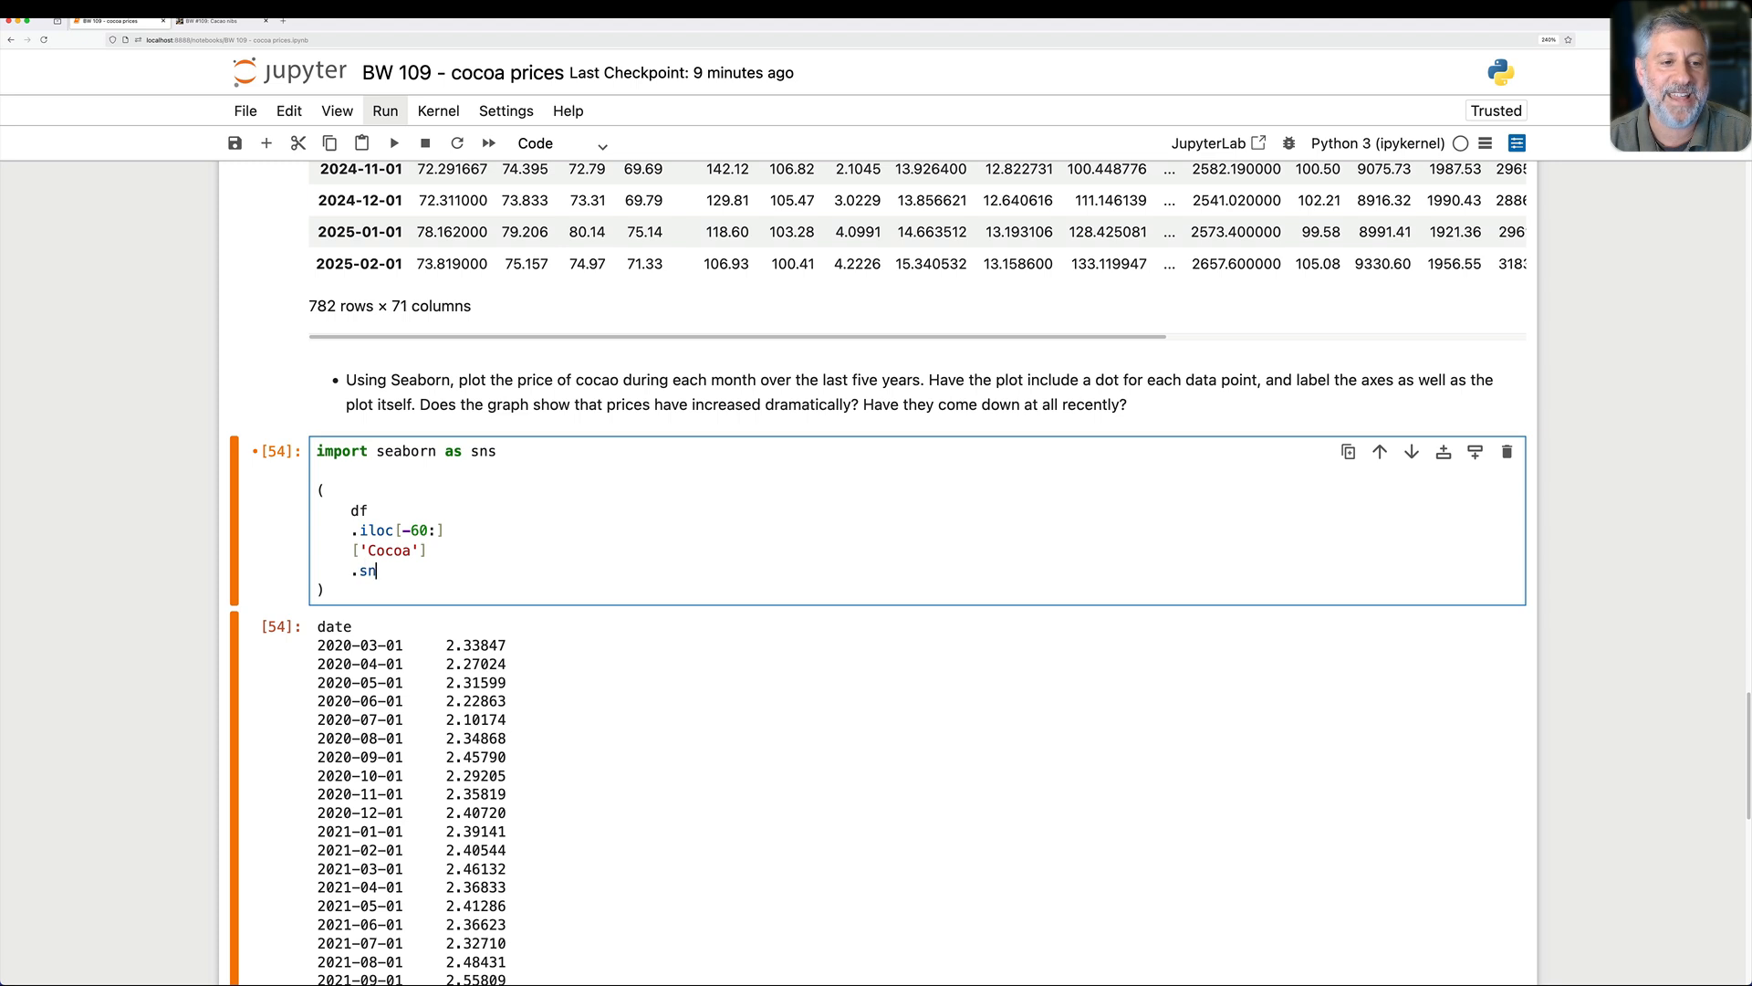
type("s.lineplot")
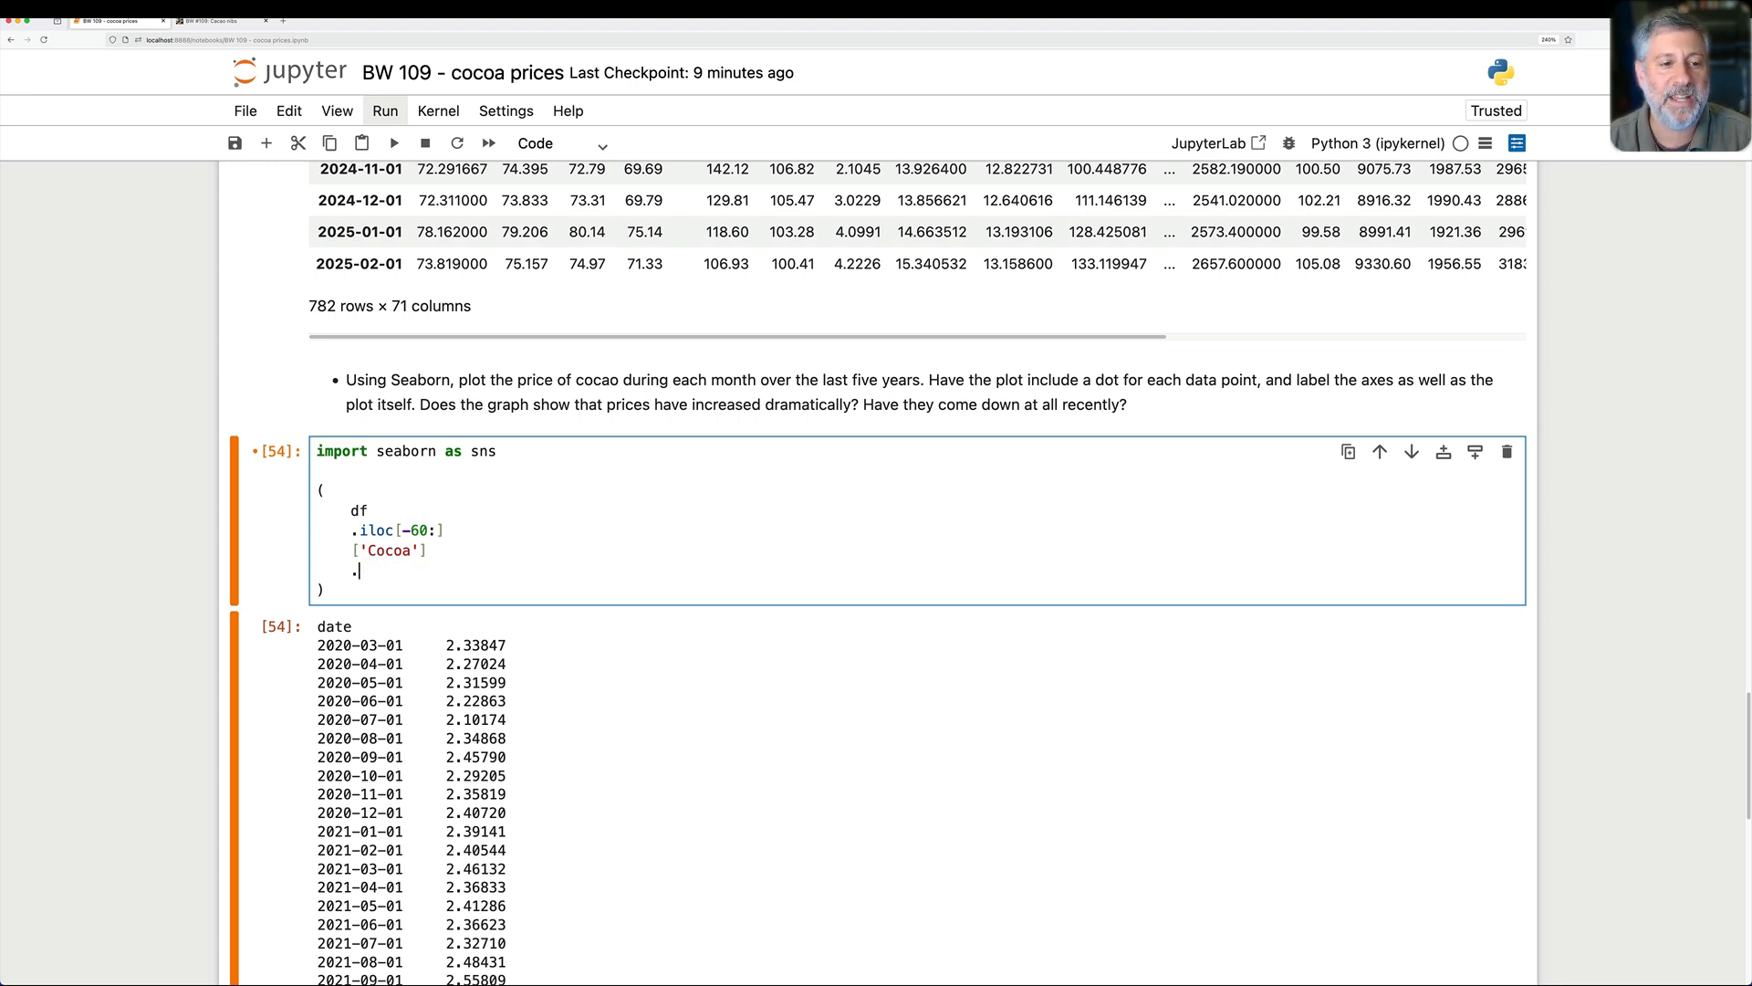
type("pipe(lambda df_: s")
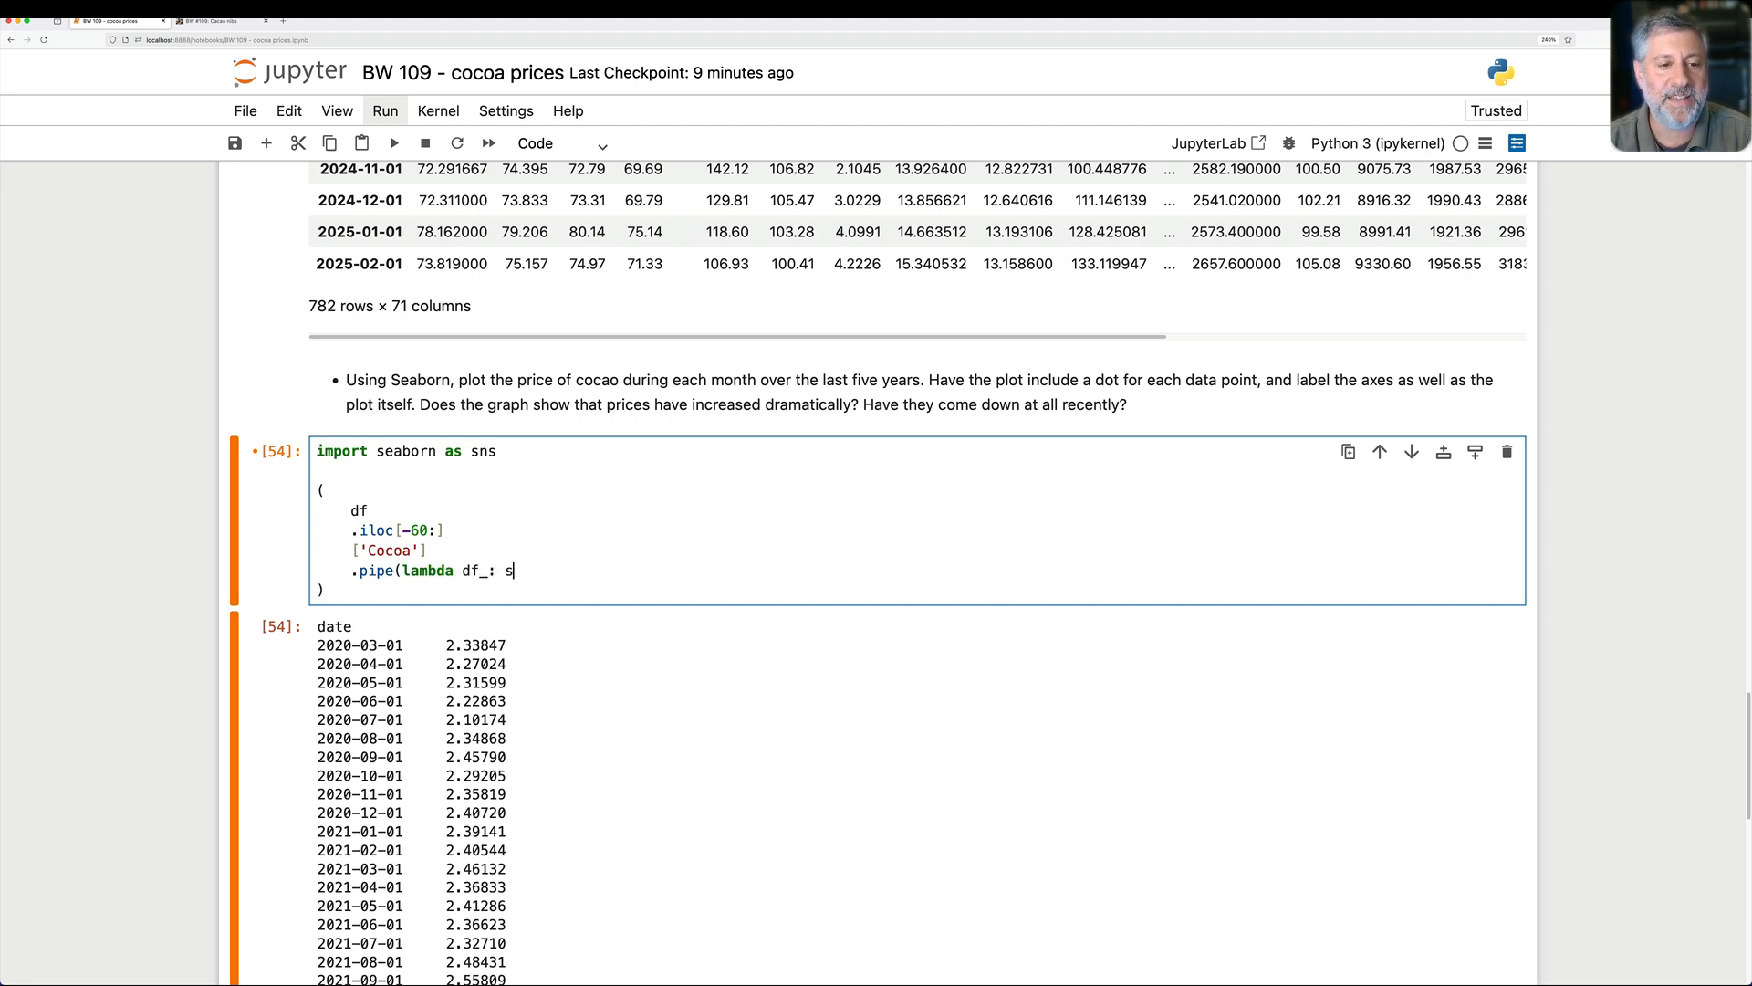
type("ns.lineplot(df_")
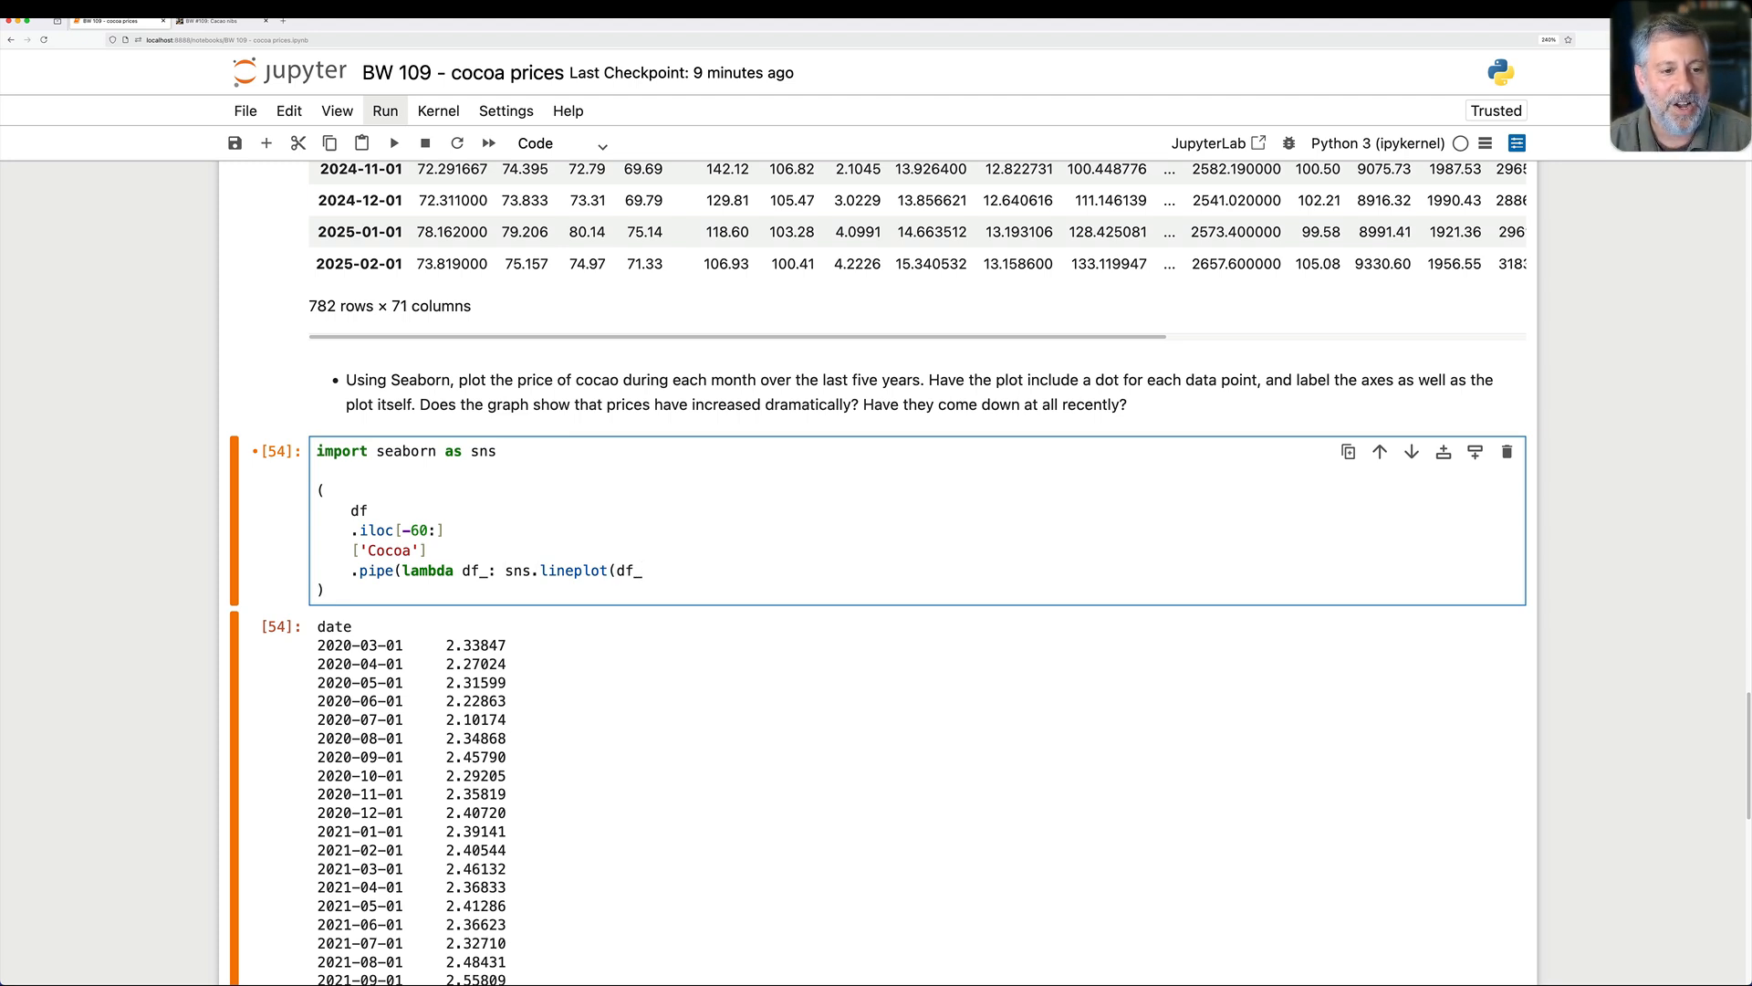
Step: Close the sns.lineplot call and add marker='o' to draw a dot per month
type("))")
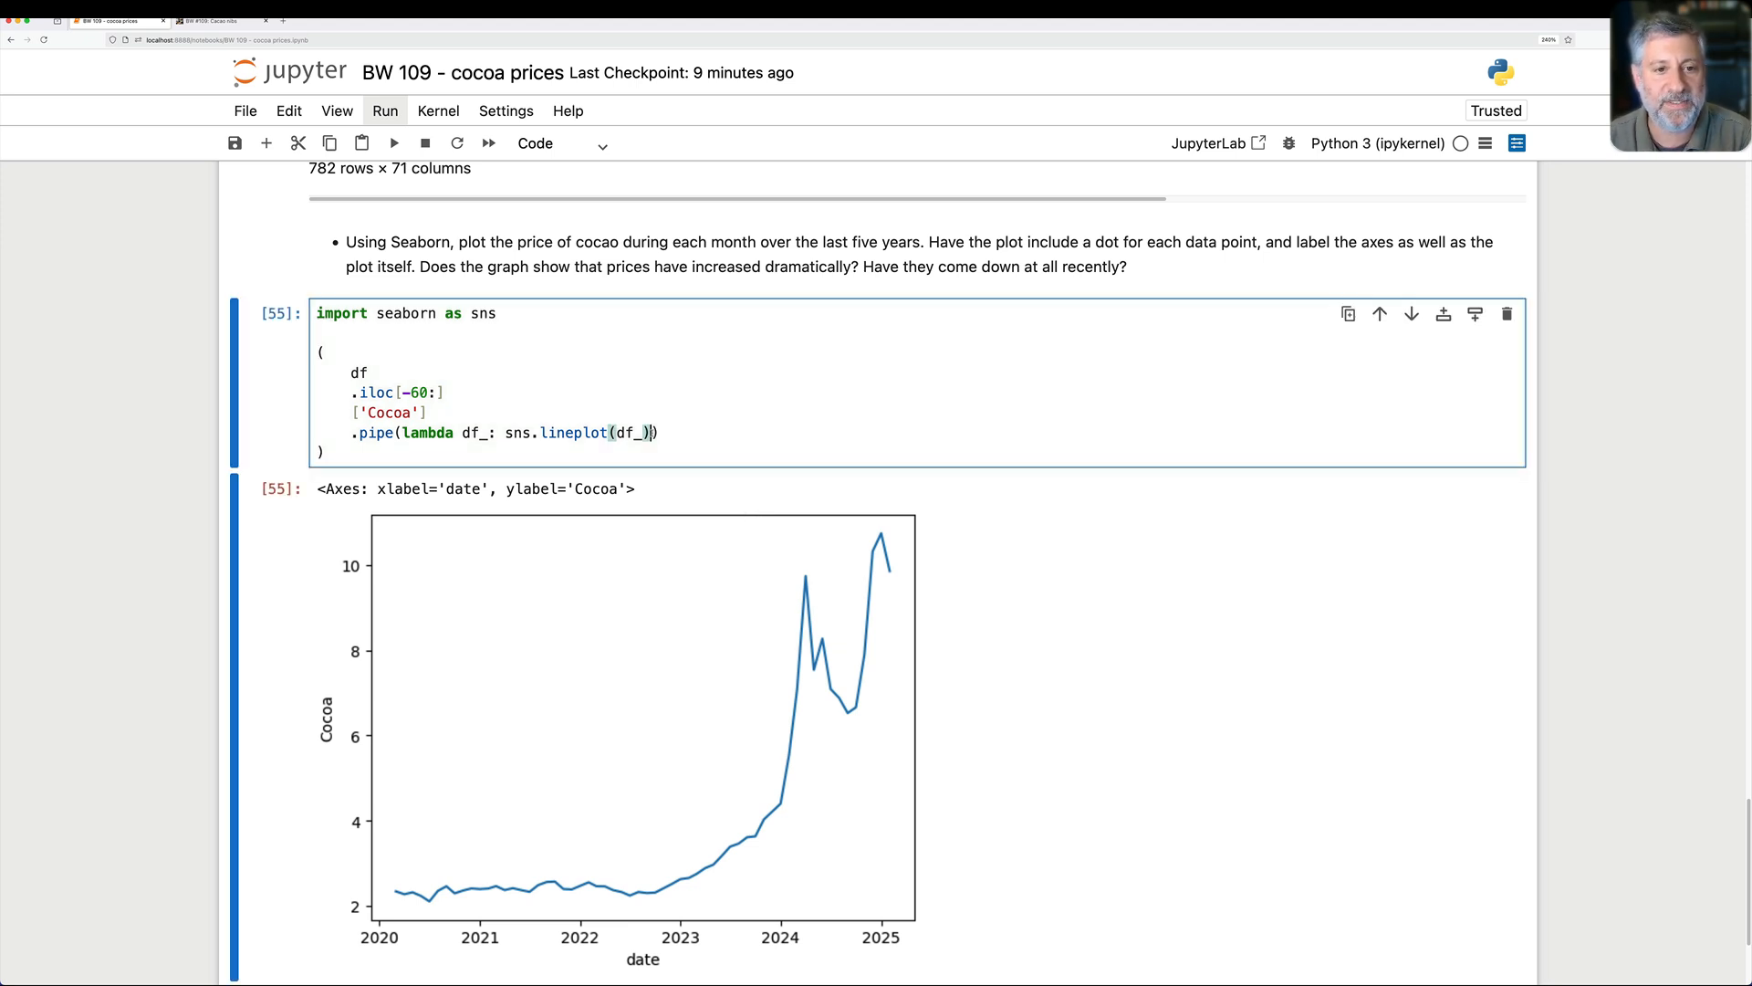
type(", m")
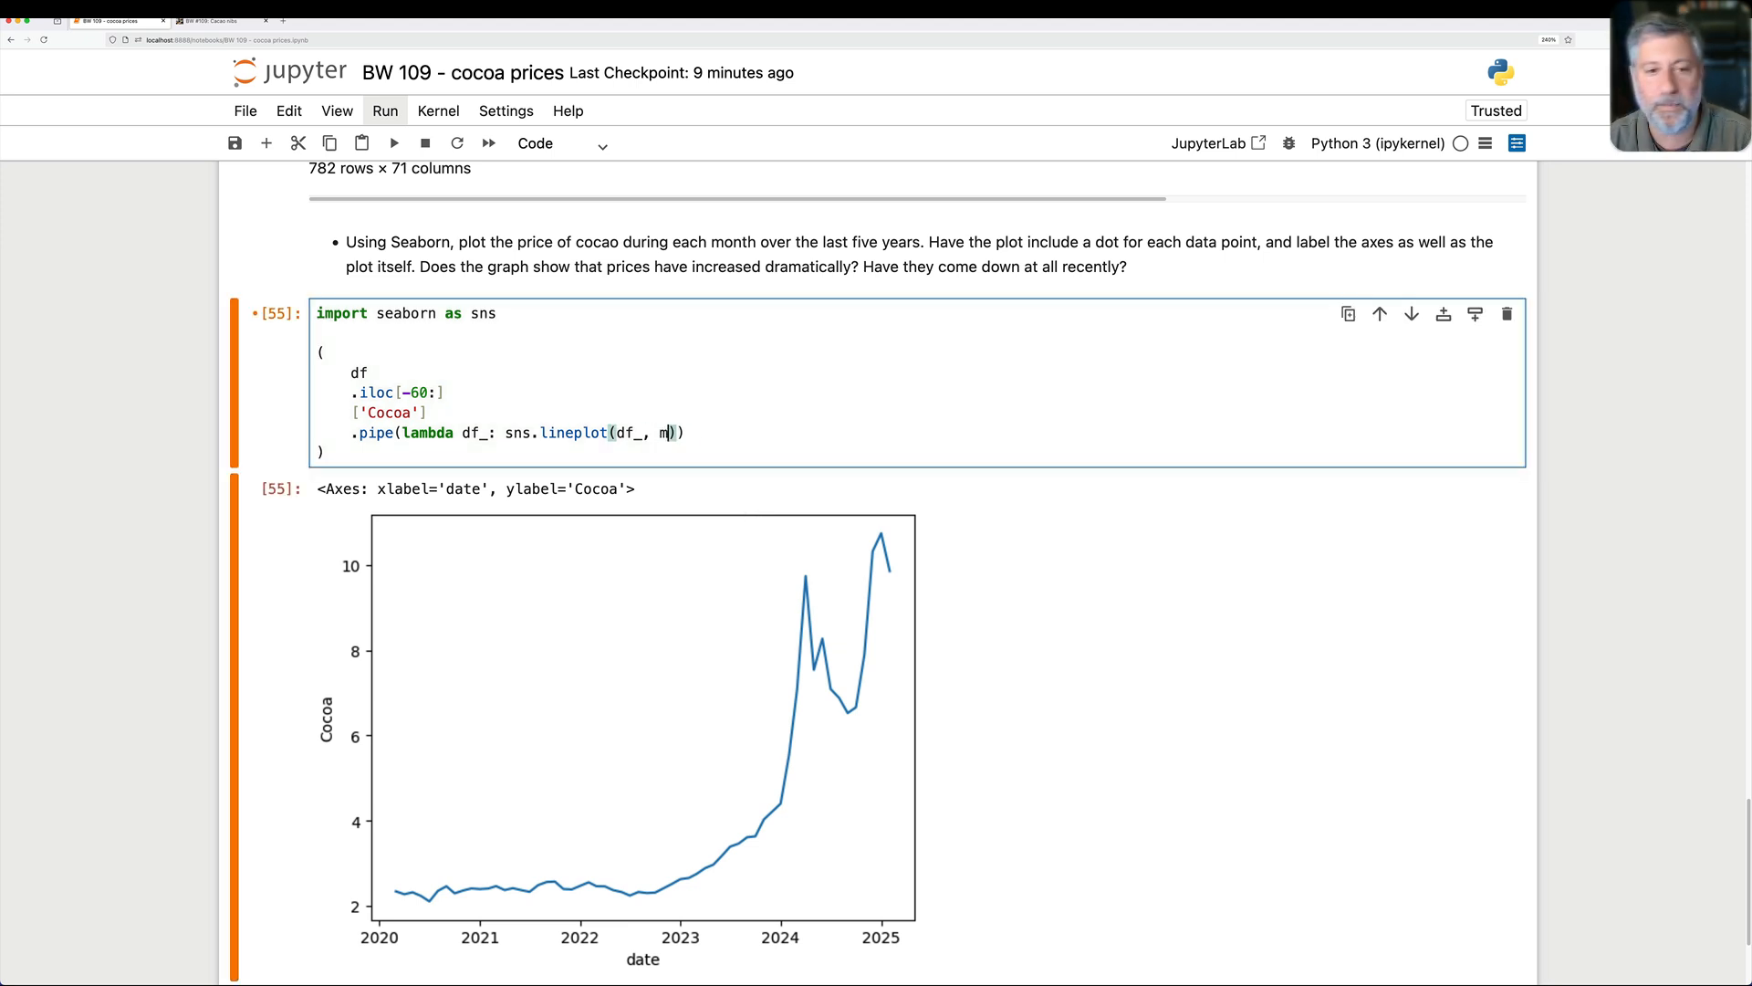
type("arker='o'")
type(".set(")
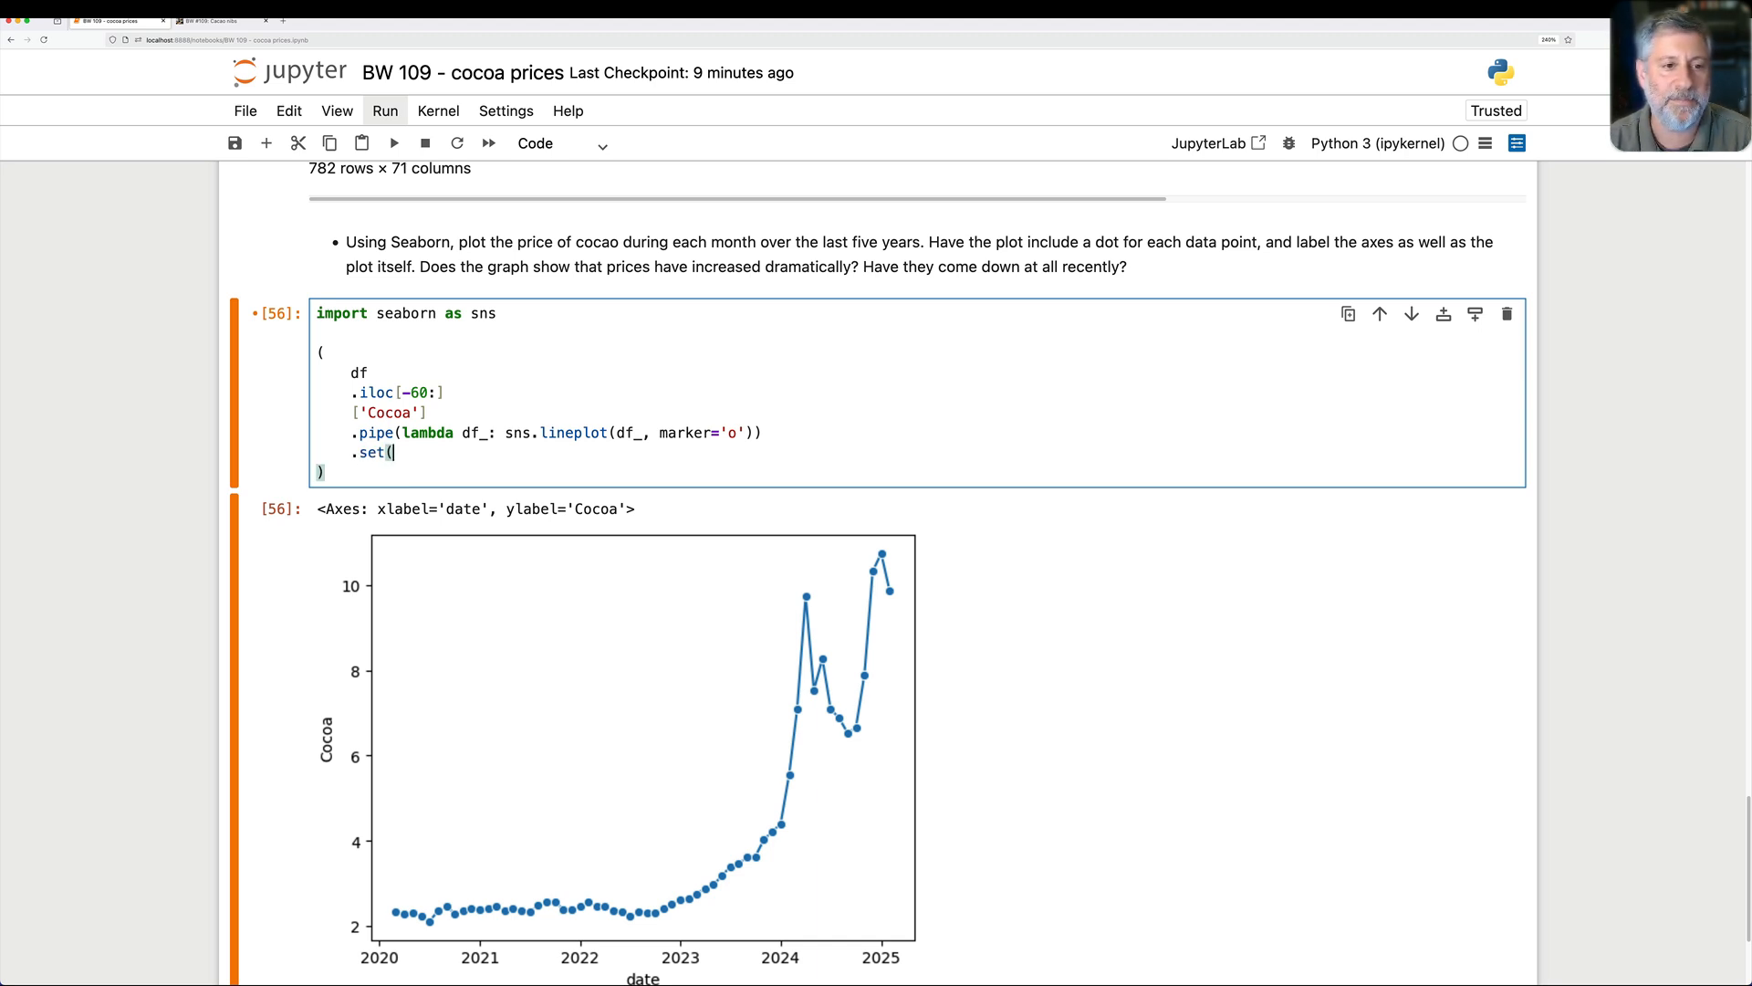
Step: Label the plot with xlabel 'Date', ylabel 'Price' and title 'Cocoa prices'
type("xlabel")
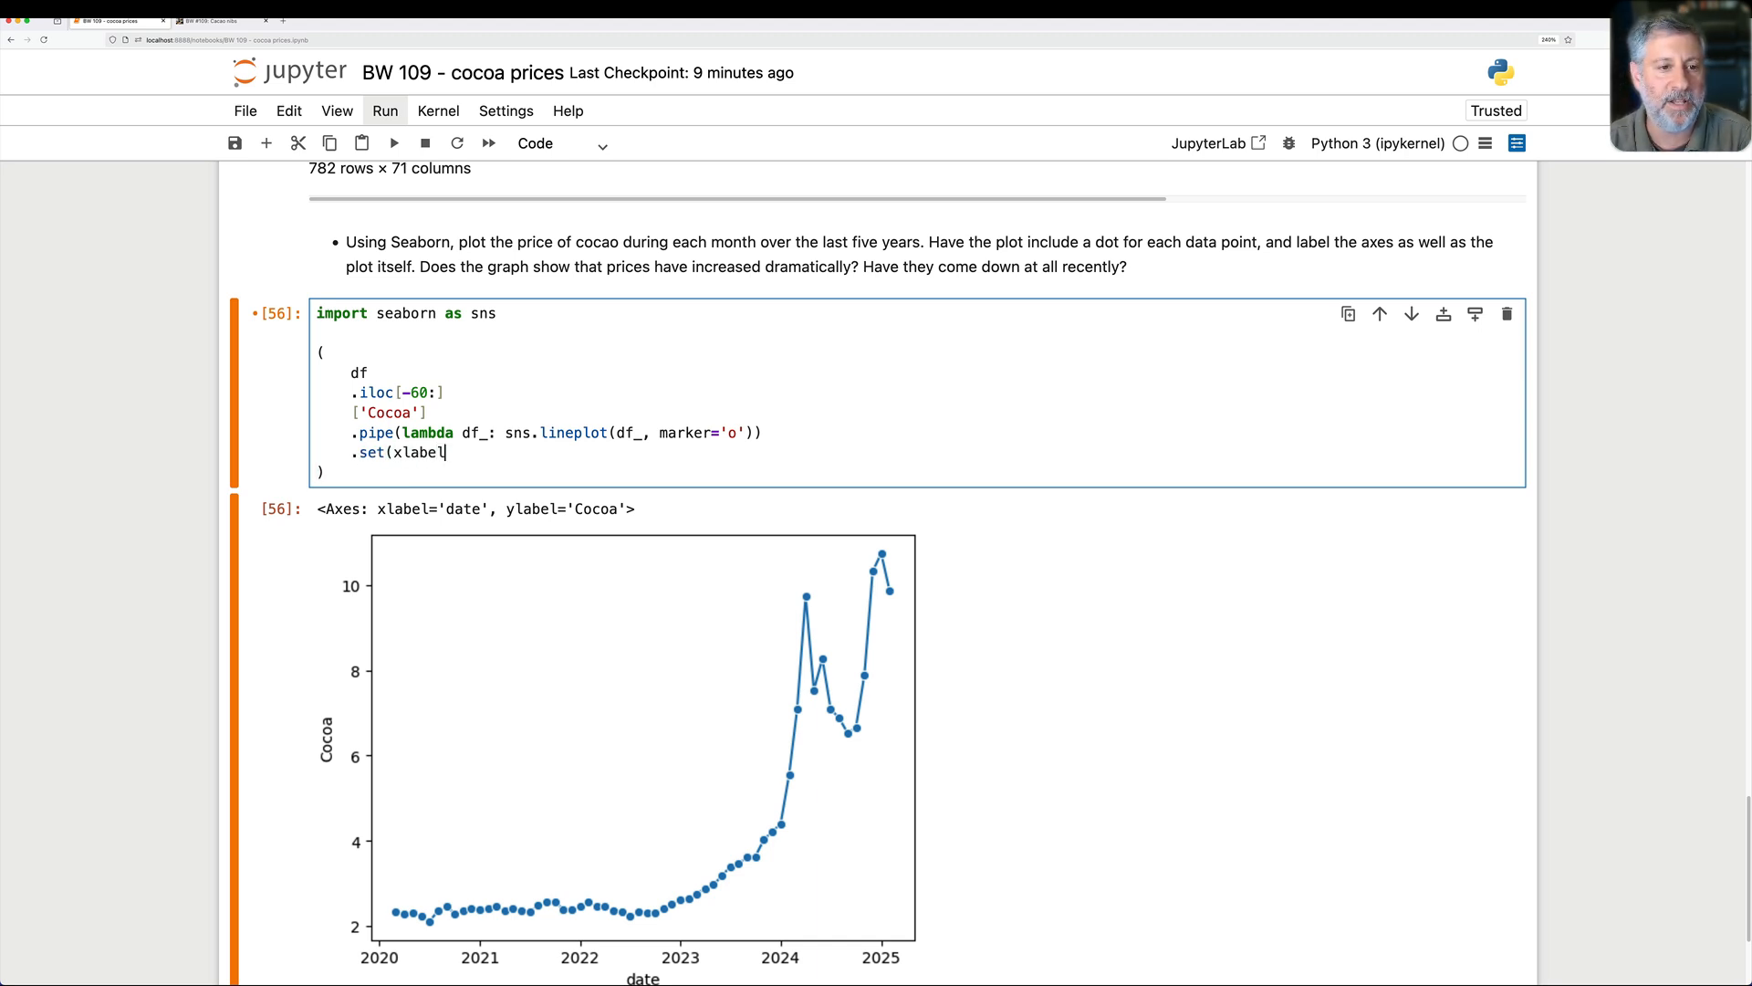
type("='Date',")
type("title='Cocoa prices')")
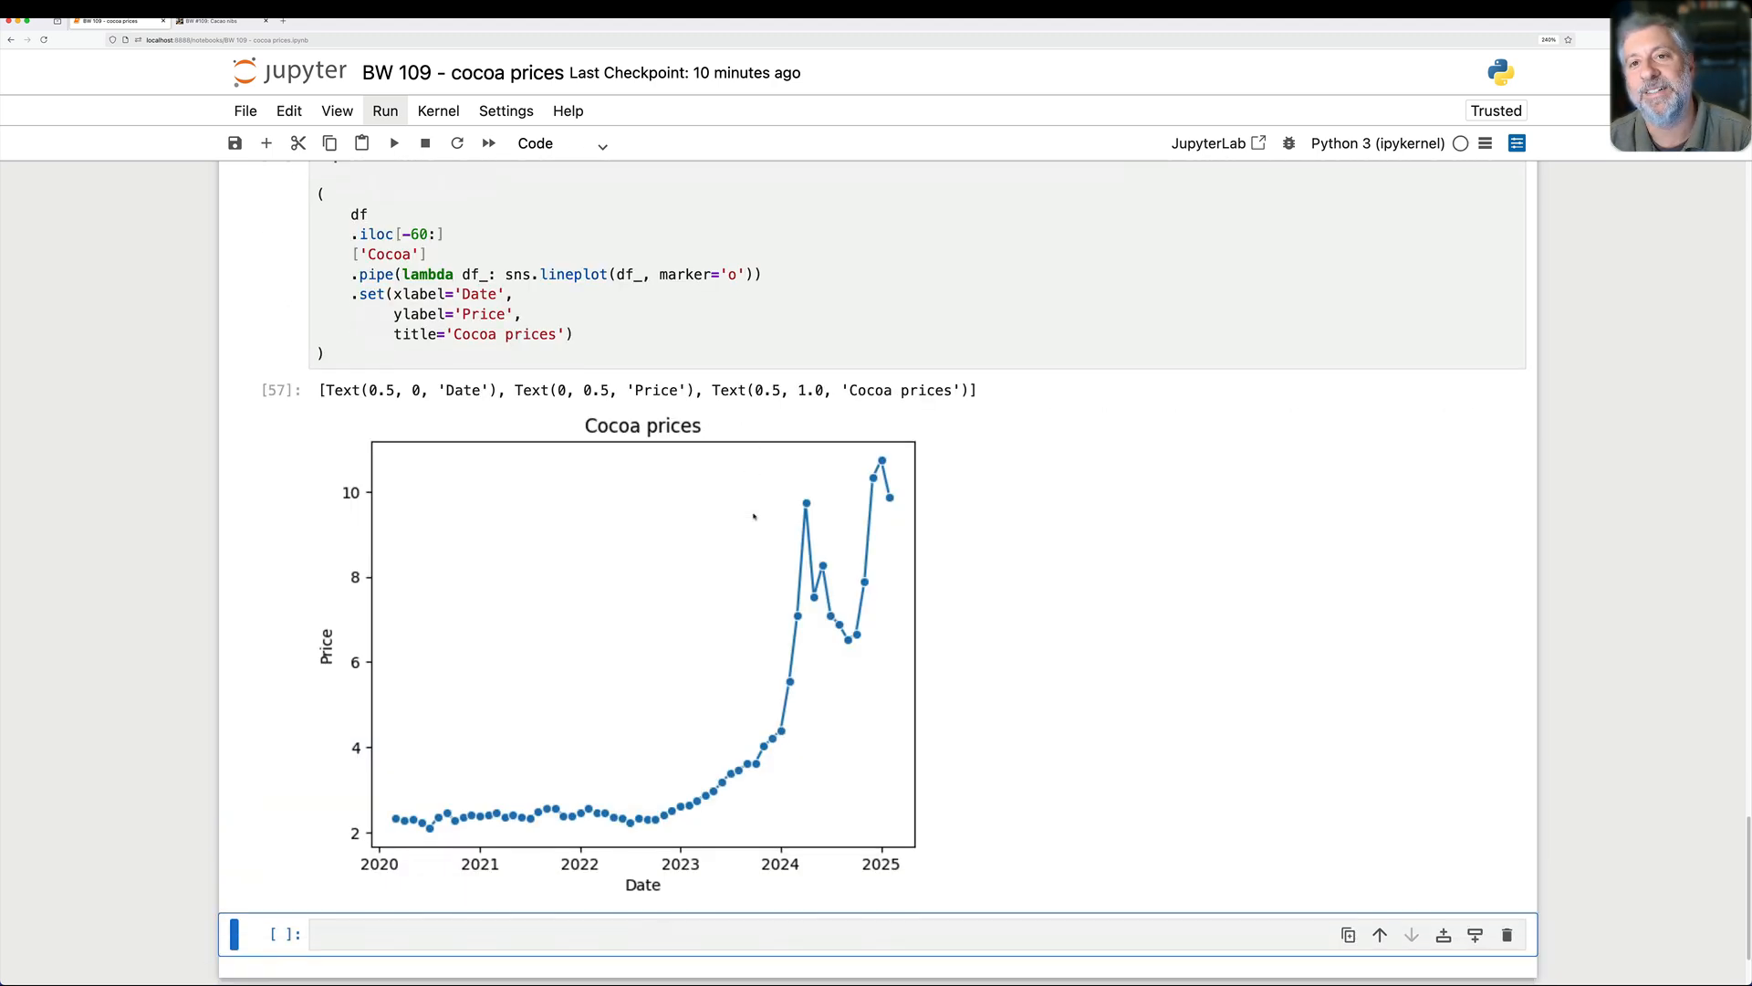
scroll("down", 3)
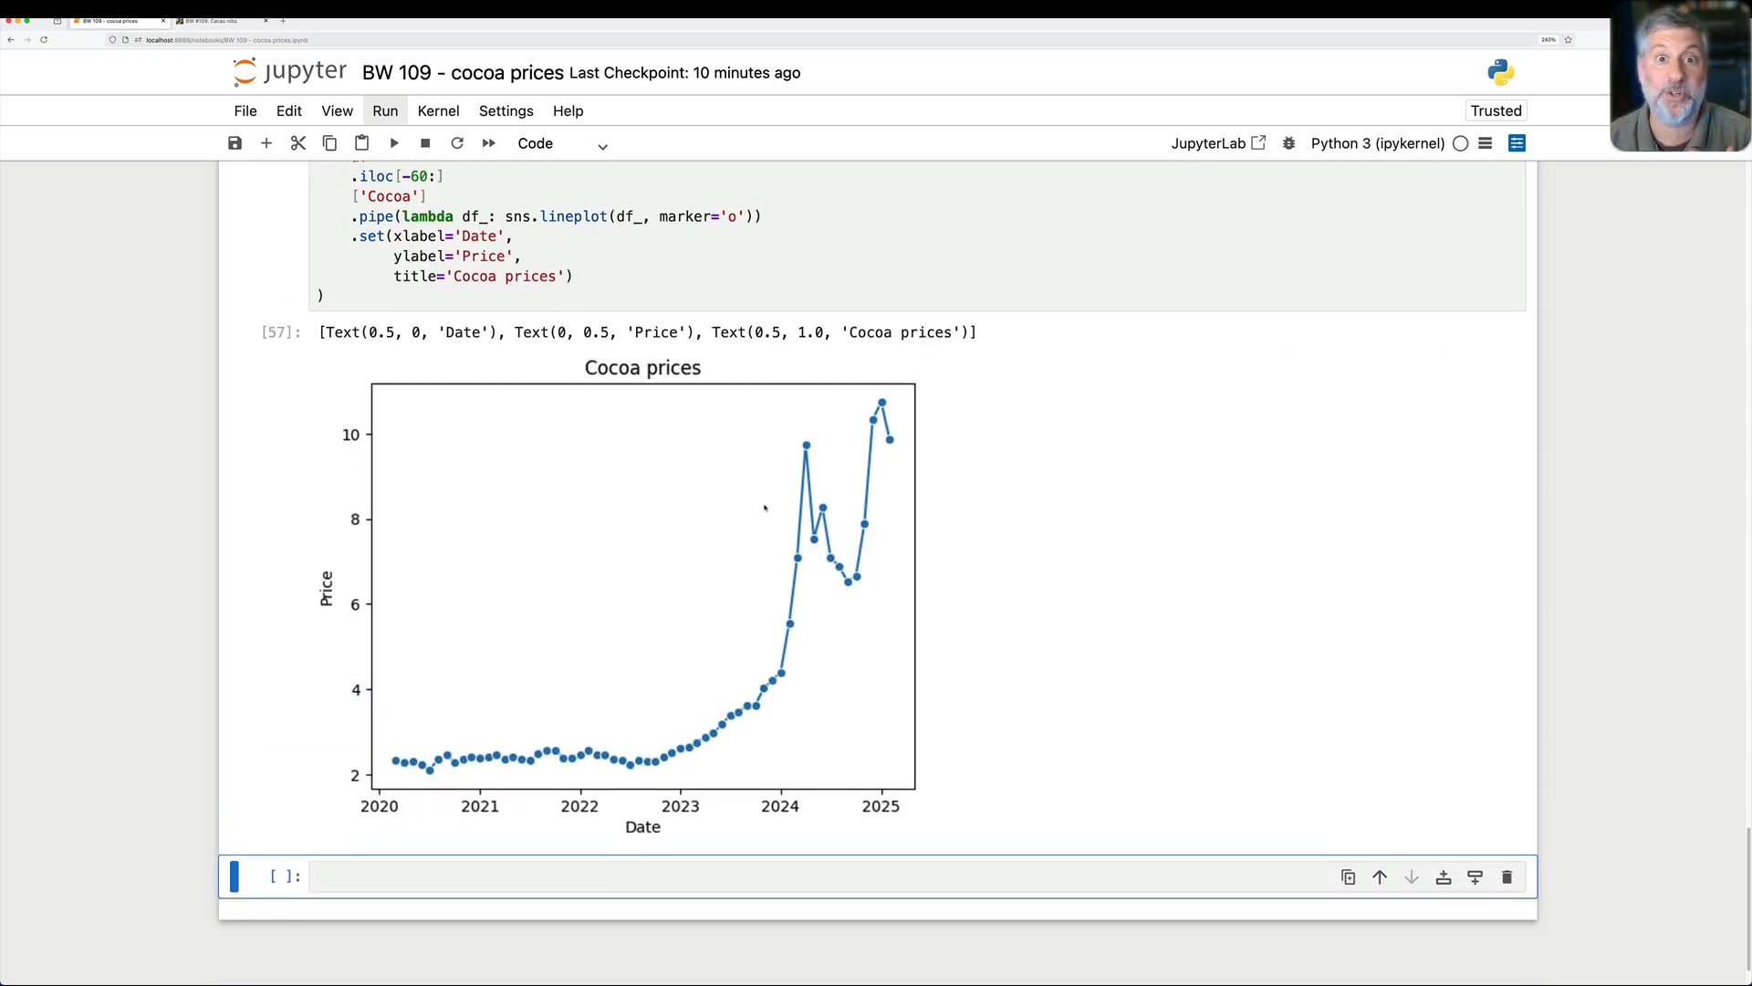